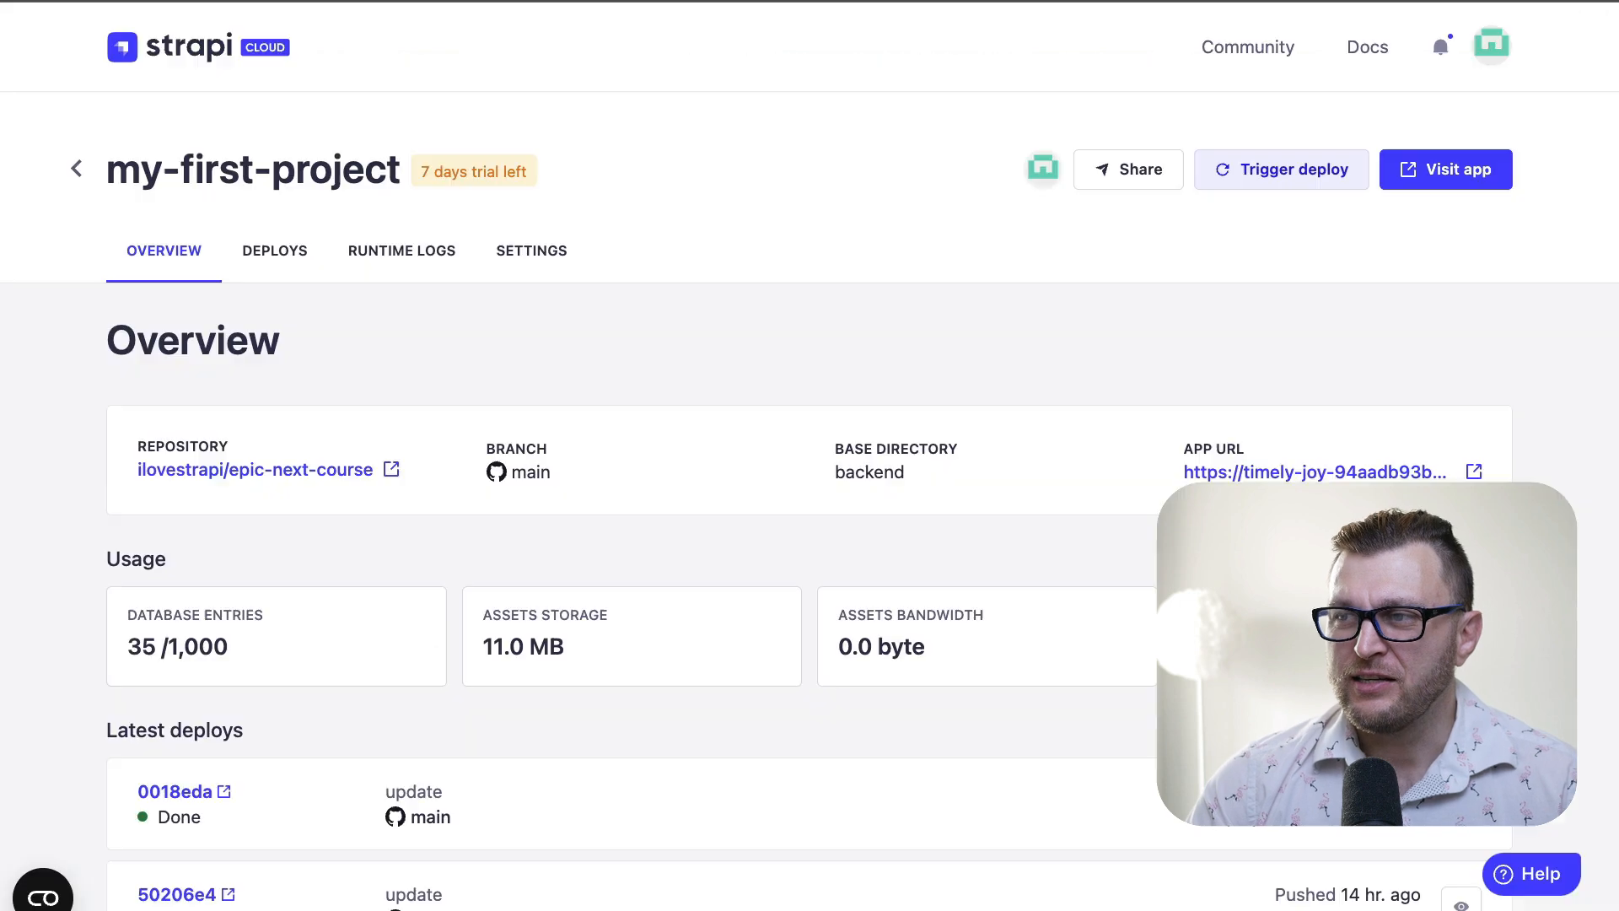
{"action": "mouse_move", "coordinate": [845, 189]}
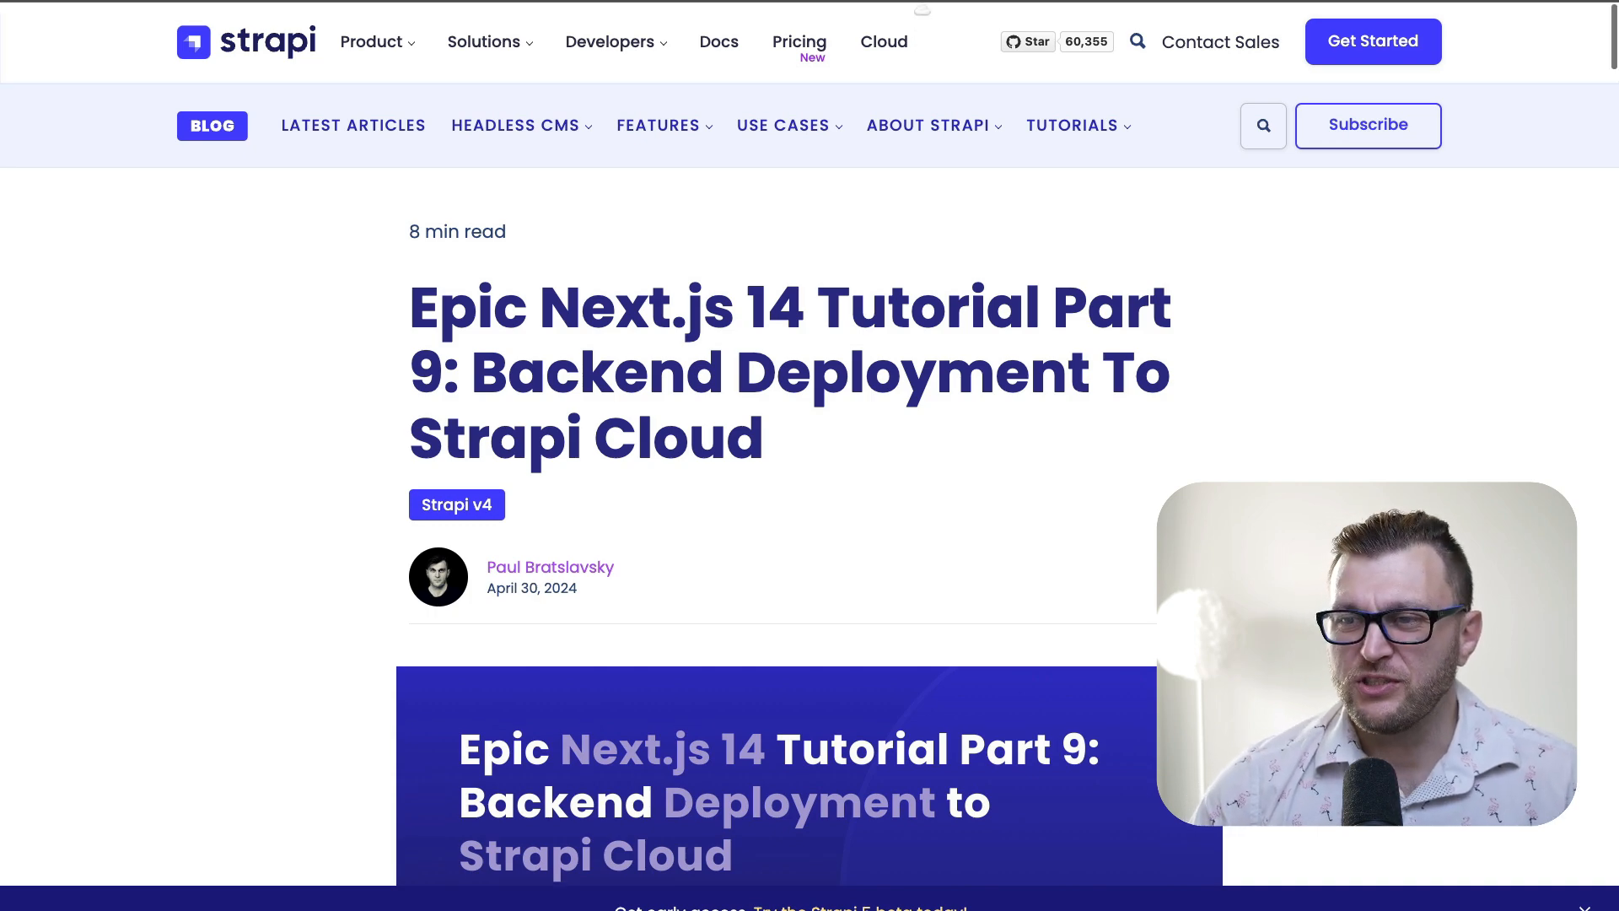
Scroll the tutorial past the series parts list to the Why Strapi Cloud section
{"action": "scroll", "scroll_direction": "down", "scroll_amount": 3}
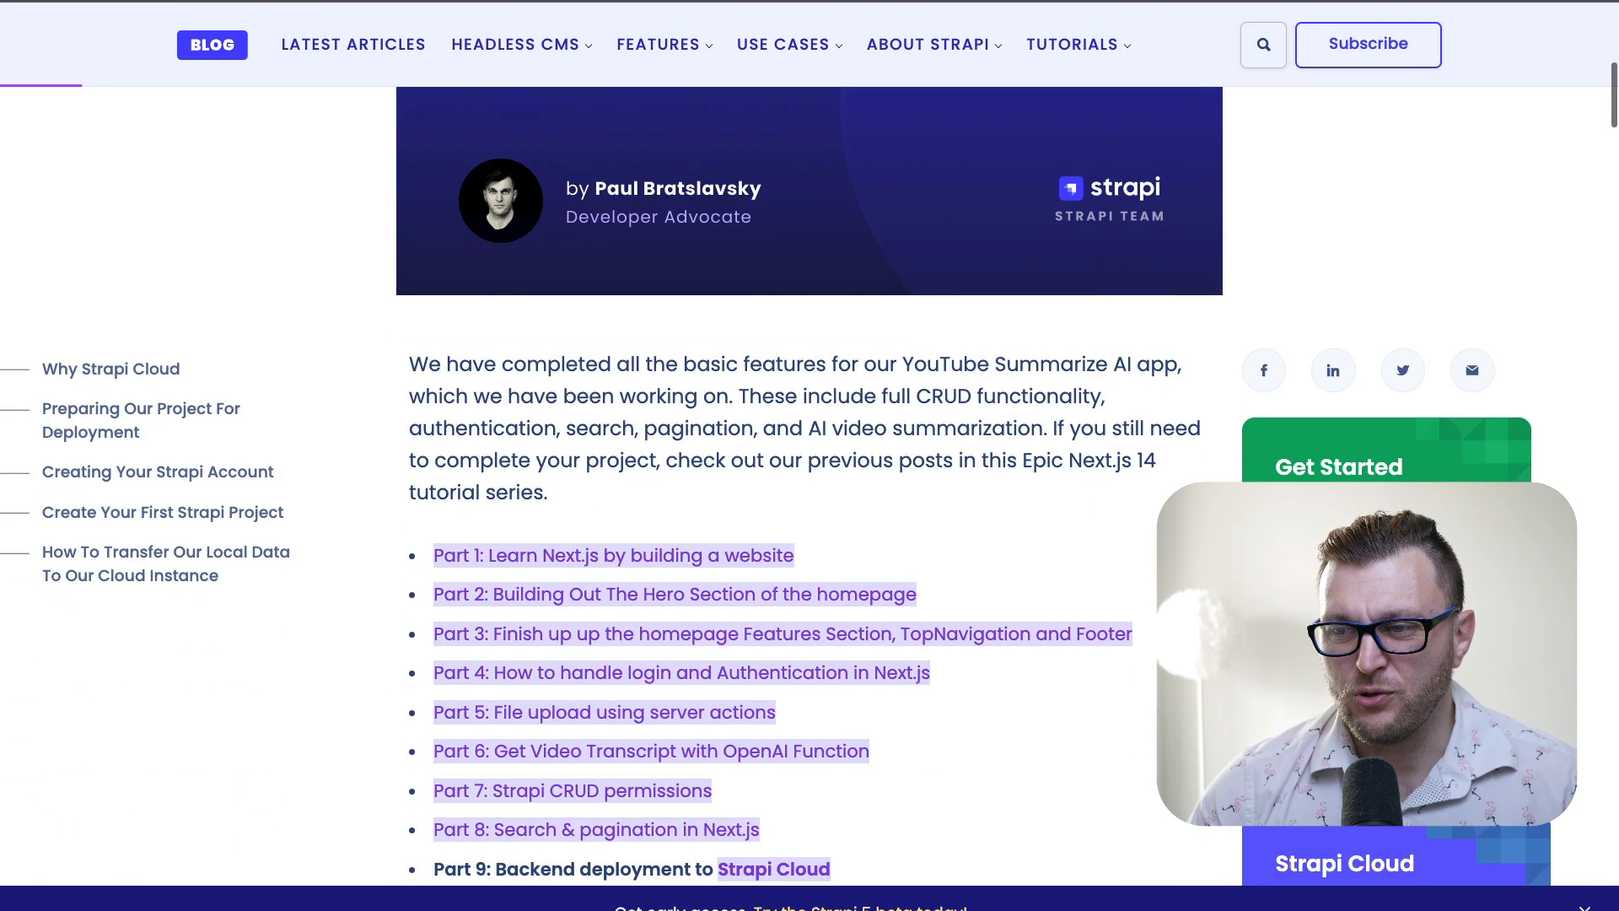
{"action": "scroll", "scroll_direction": "down", "scroll_amount": 3}
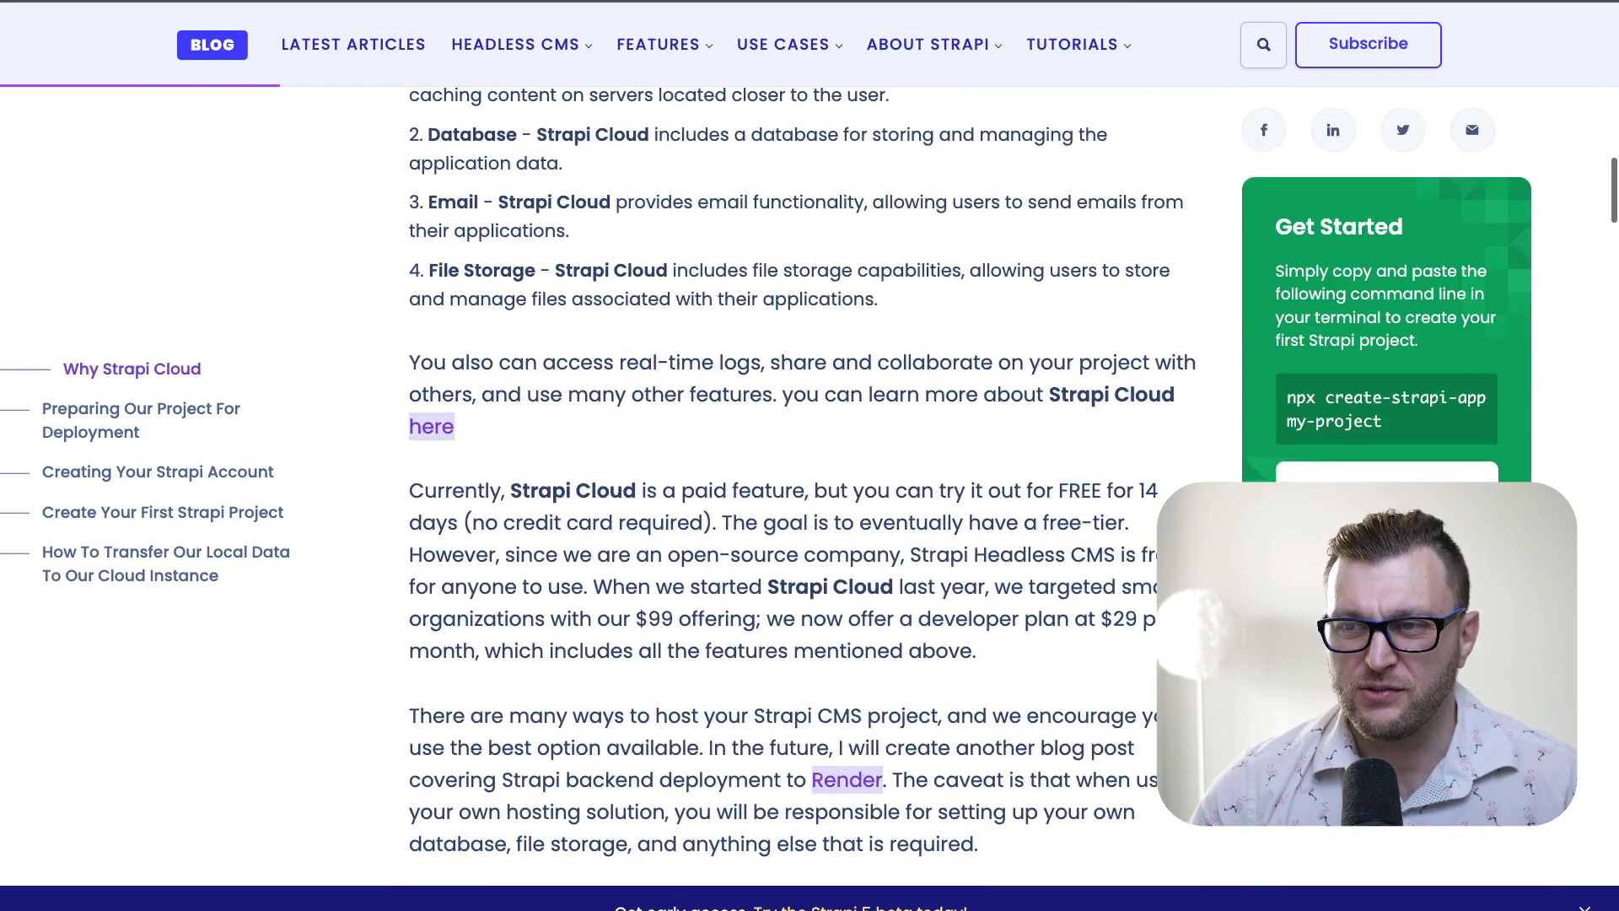
{"action": "scroll", "scroll_direction": "down", "scroll_amount": 3}
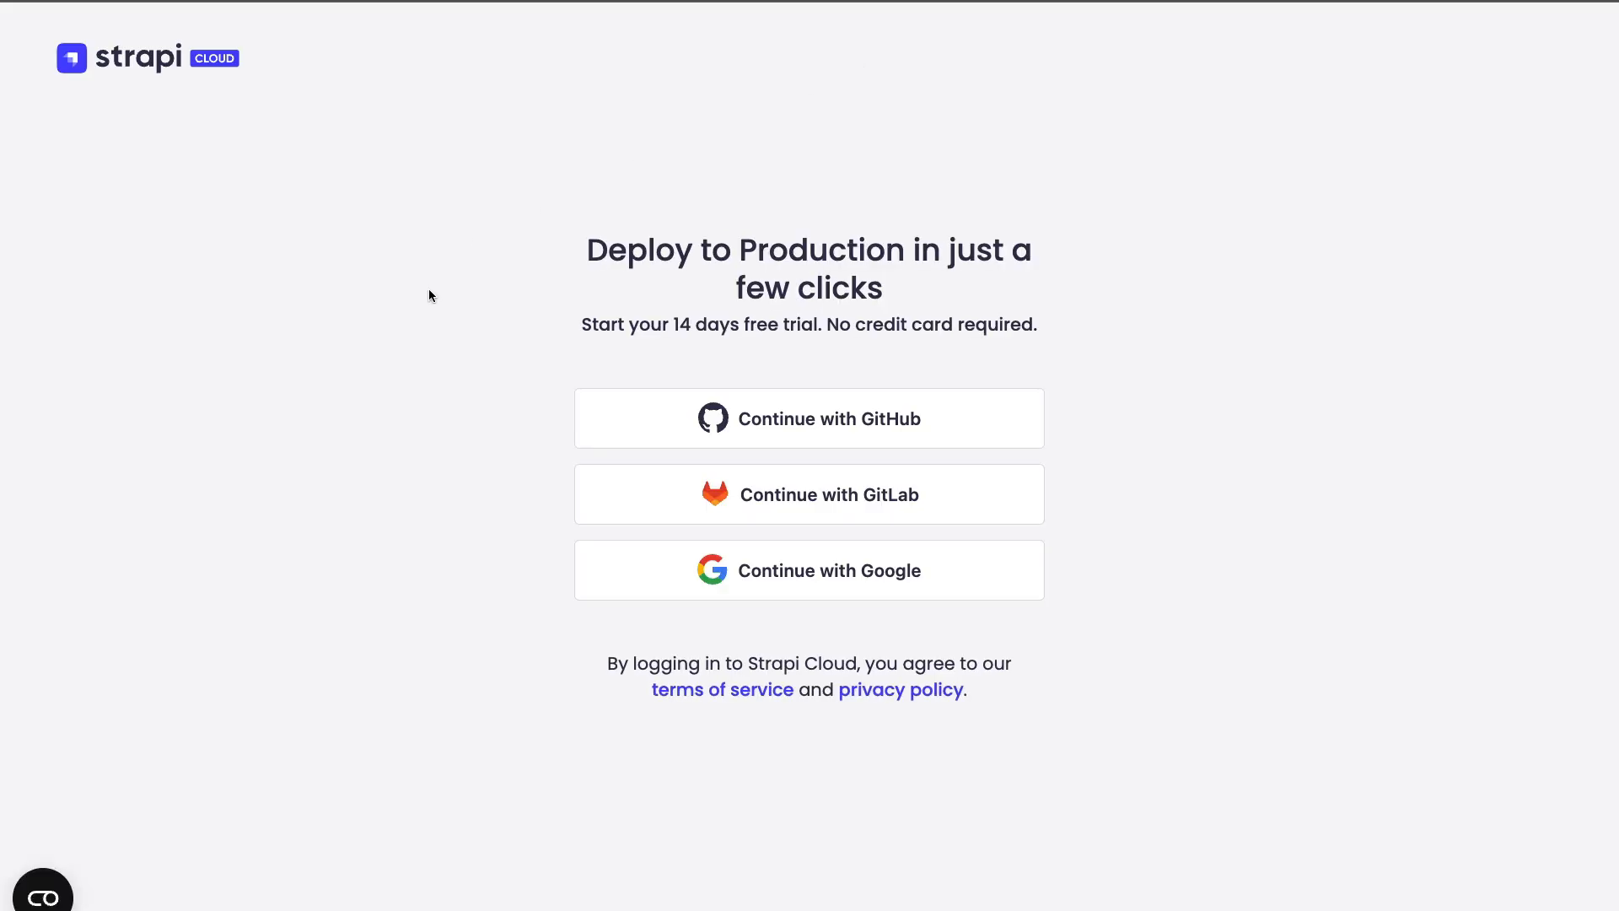
{"action": "mouse_move", "coordinate": [1101, 315]}
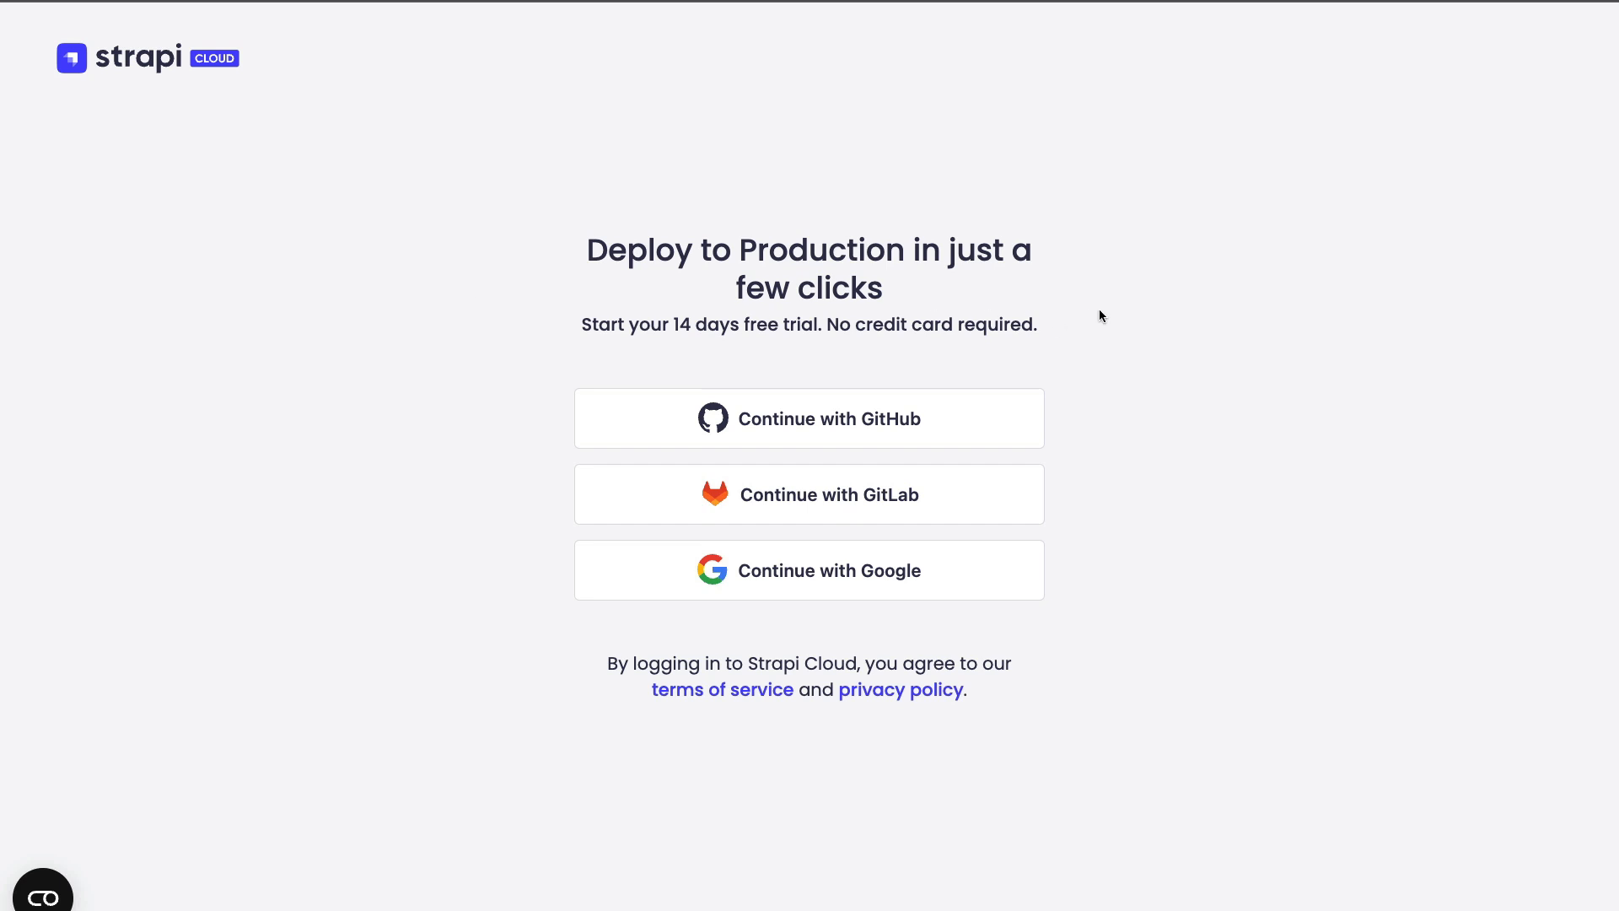
{"action": "mouse_move", "coordinate": [1205, 338]}
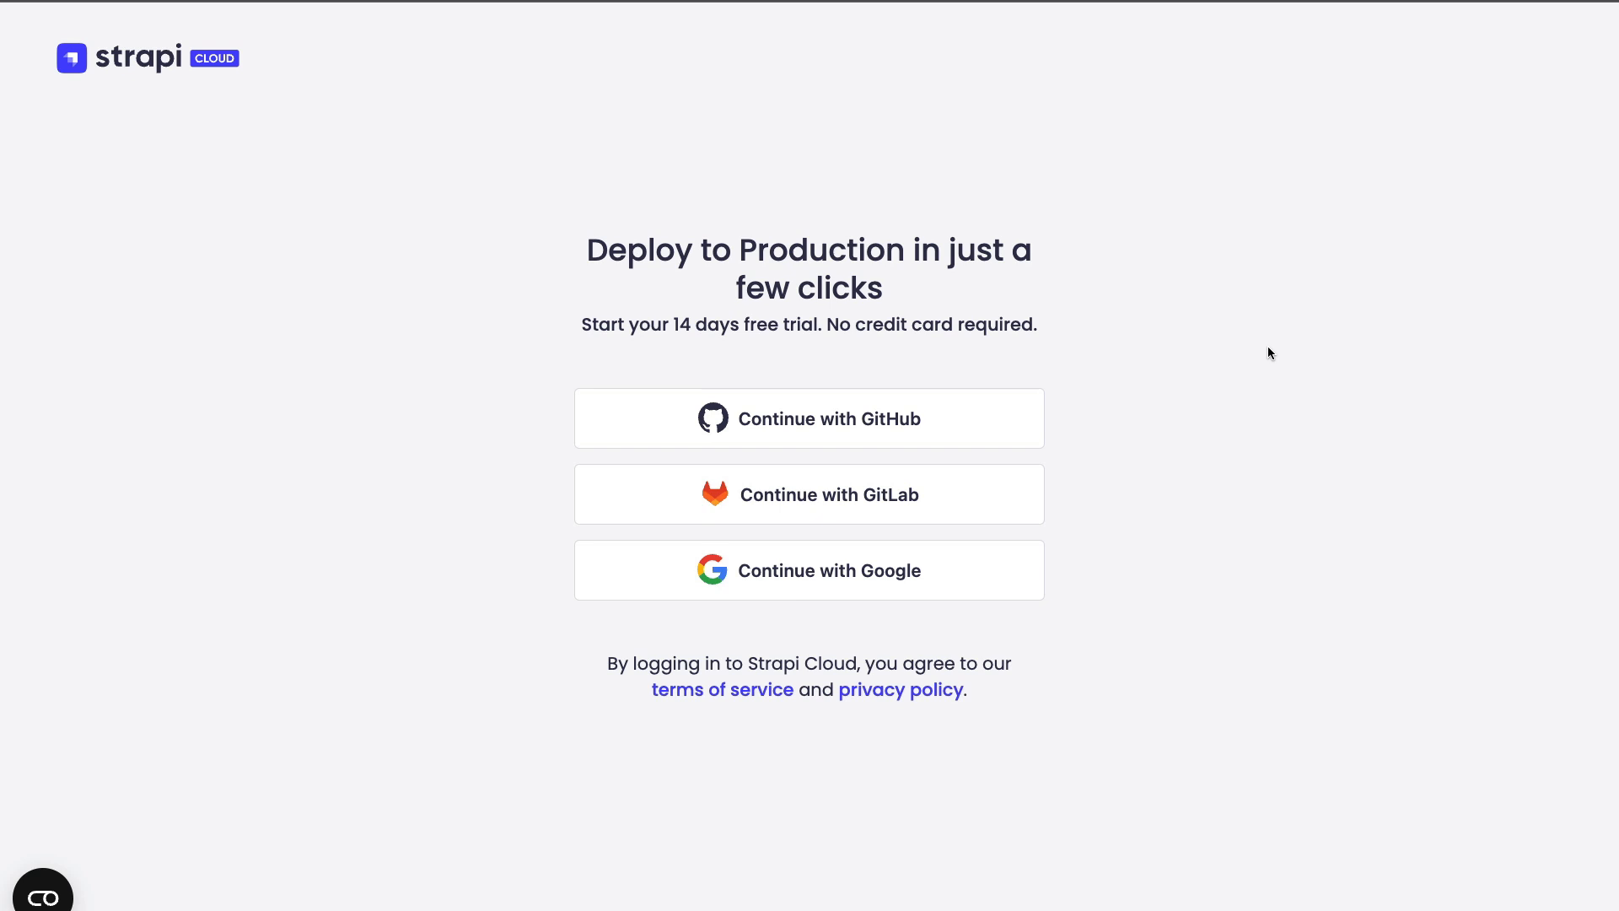
{"action": "mouse_move", "coordinate": [793, 555]}
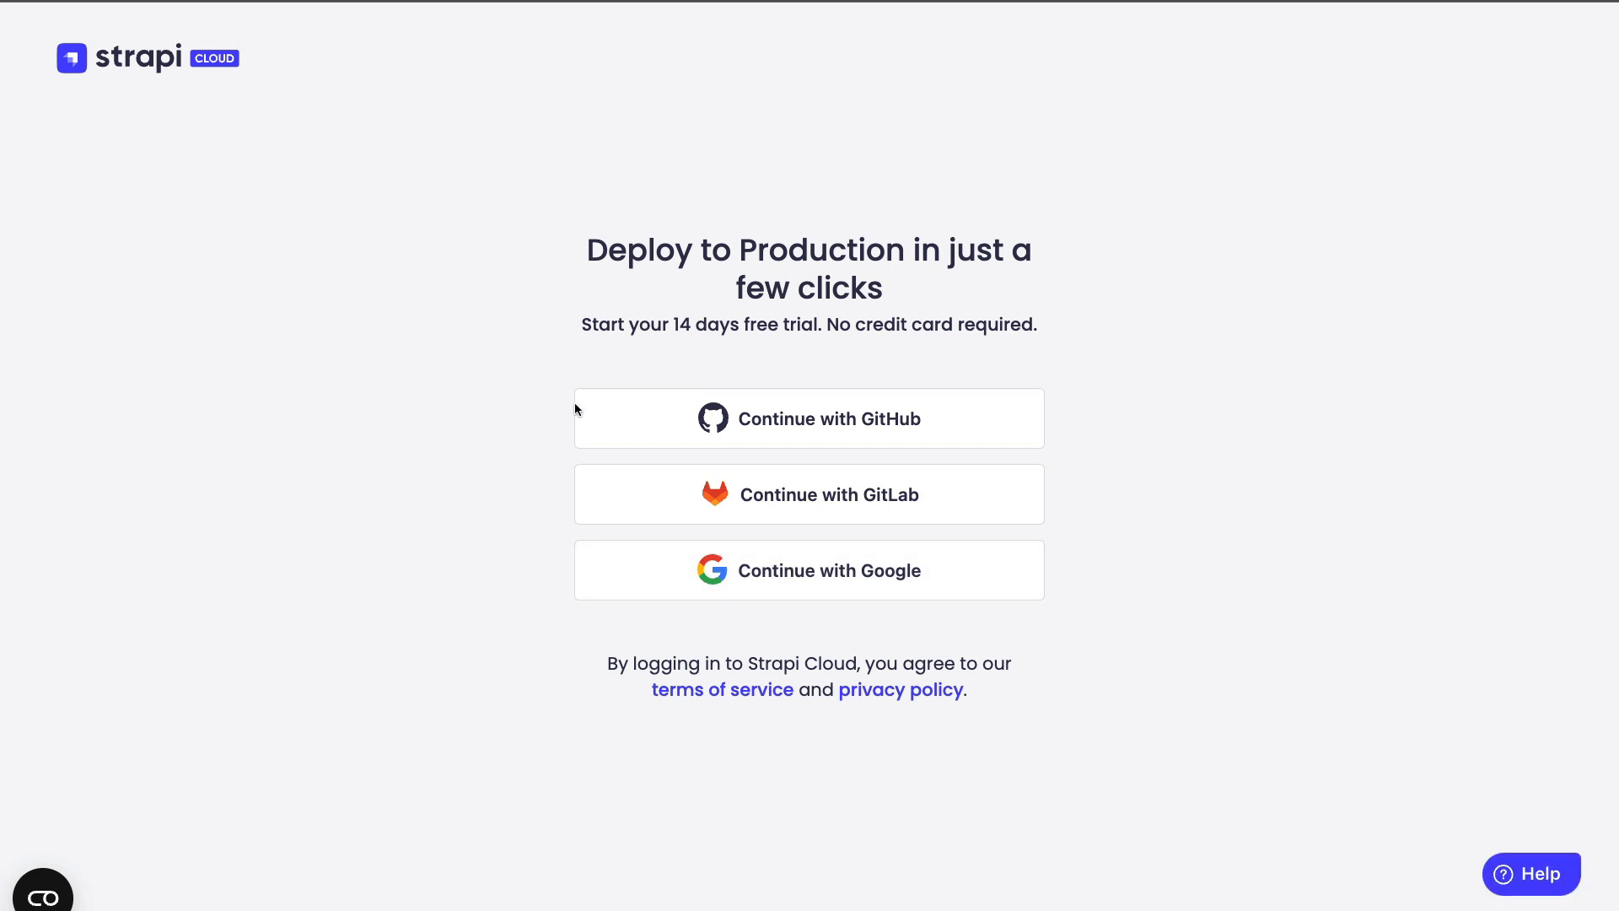
Sign in to Strapi Cloud with GitHub, landing on the empty Projects dashboard
{"action": "left_click", "coordinate": [808, 418]}
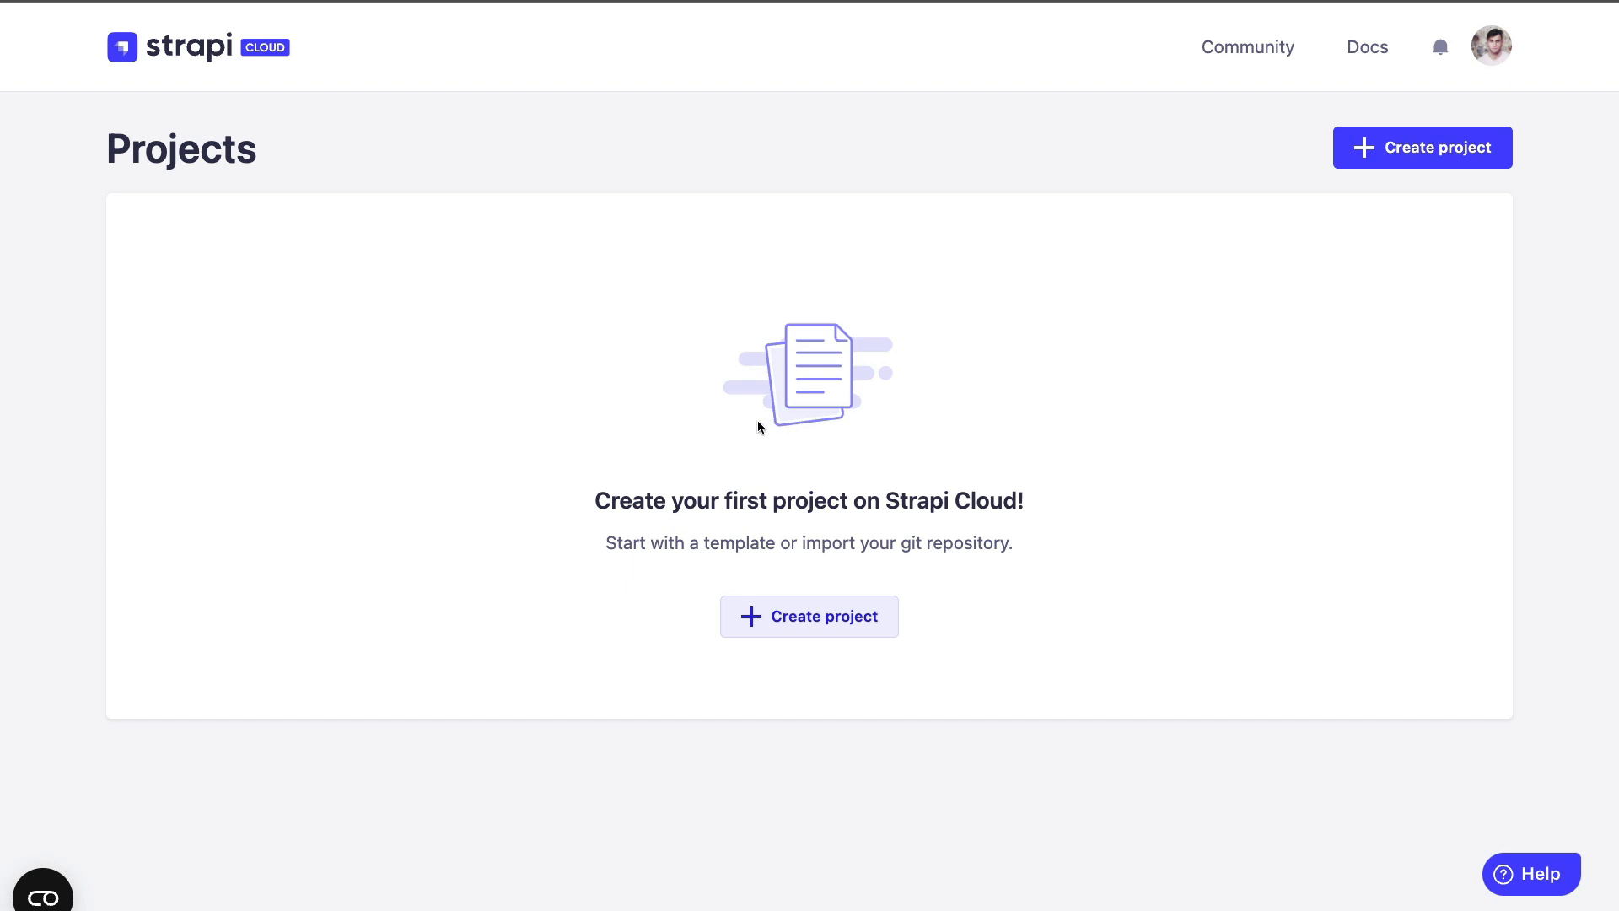
{"action": "mouse_move", "coordinate": [982, 658]}
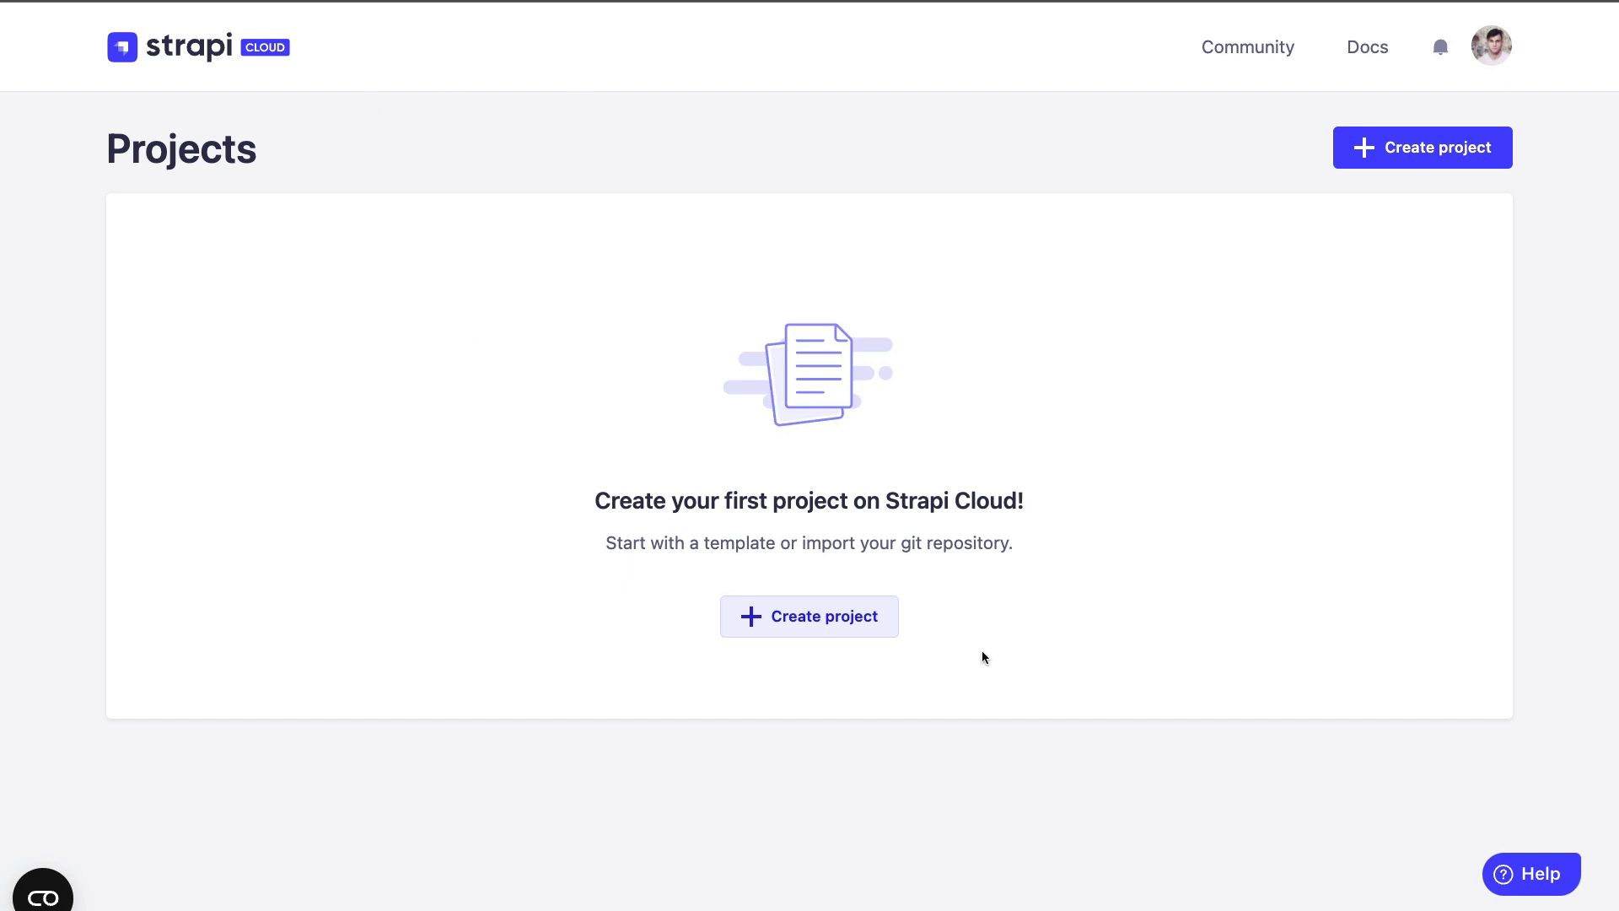
{"action": "mouse_move", "coordinate": [965, 638]}
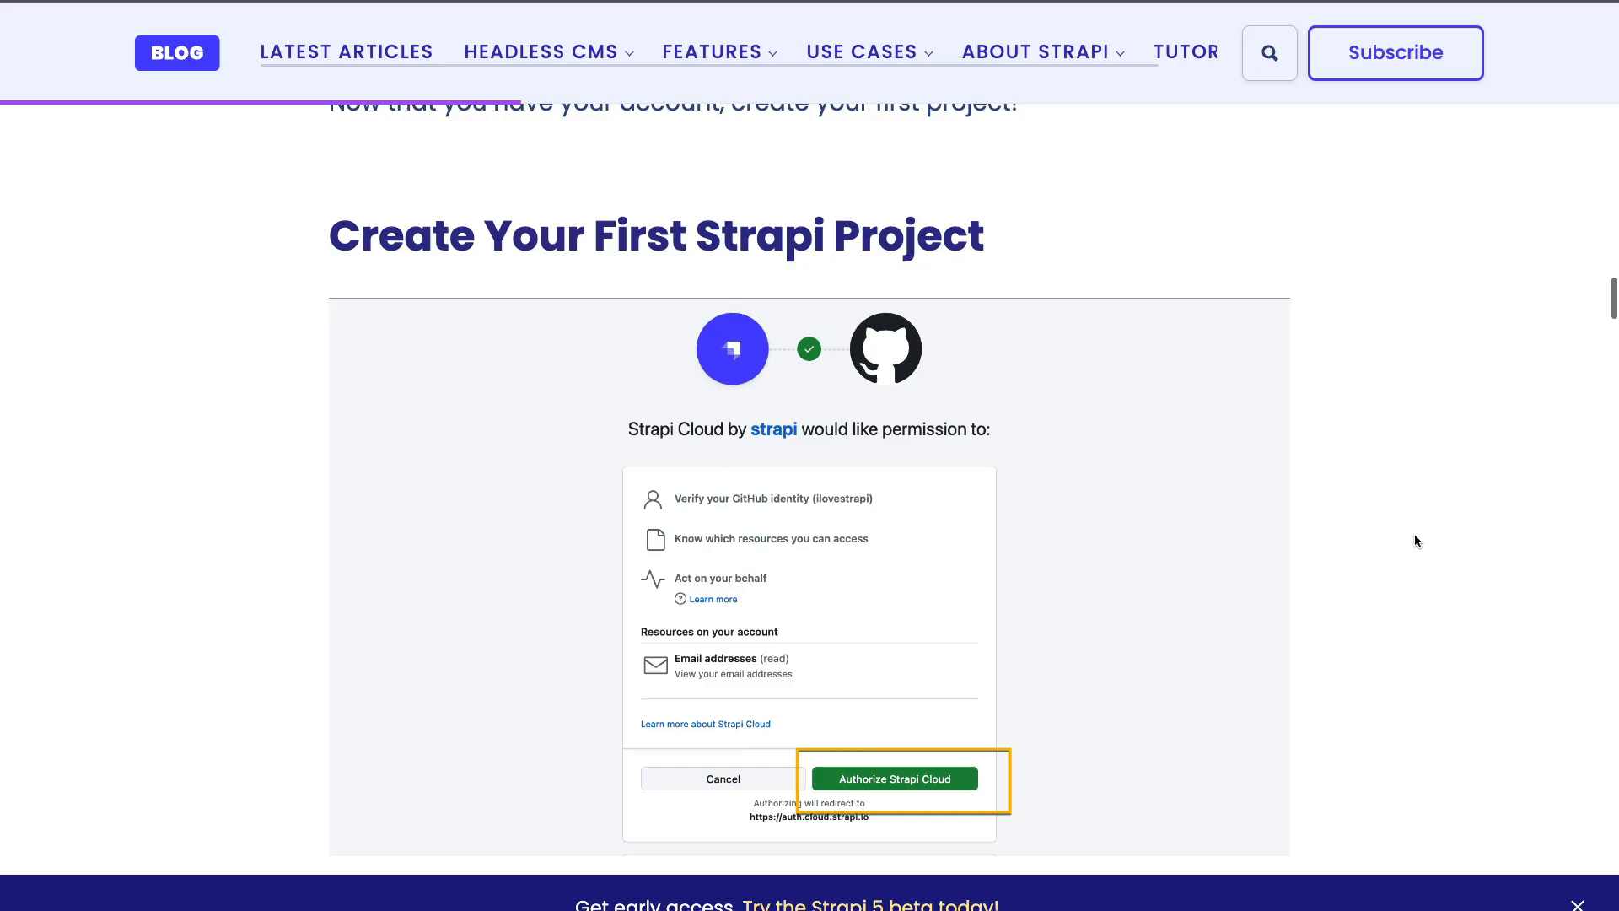
Scroll the tutorial to the Create Your First Strapi Project section with its dashboard screenshot
{"action": "scroll", "scroll_direction": "down", "scroll_amount": 3}
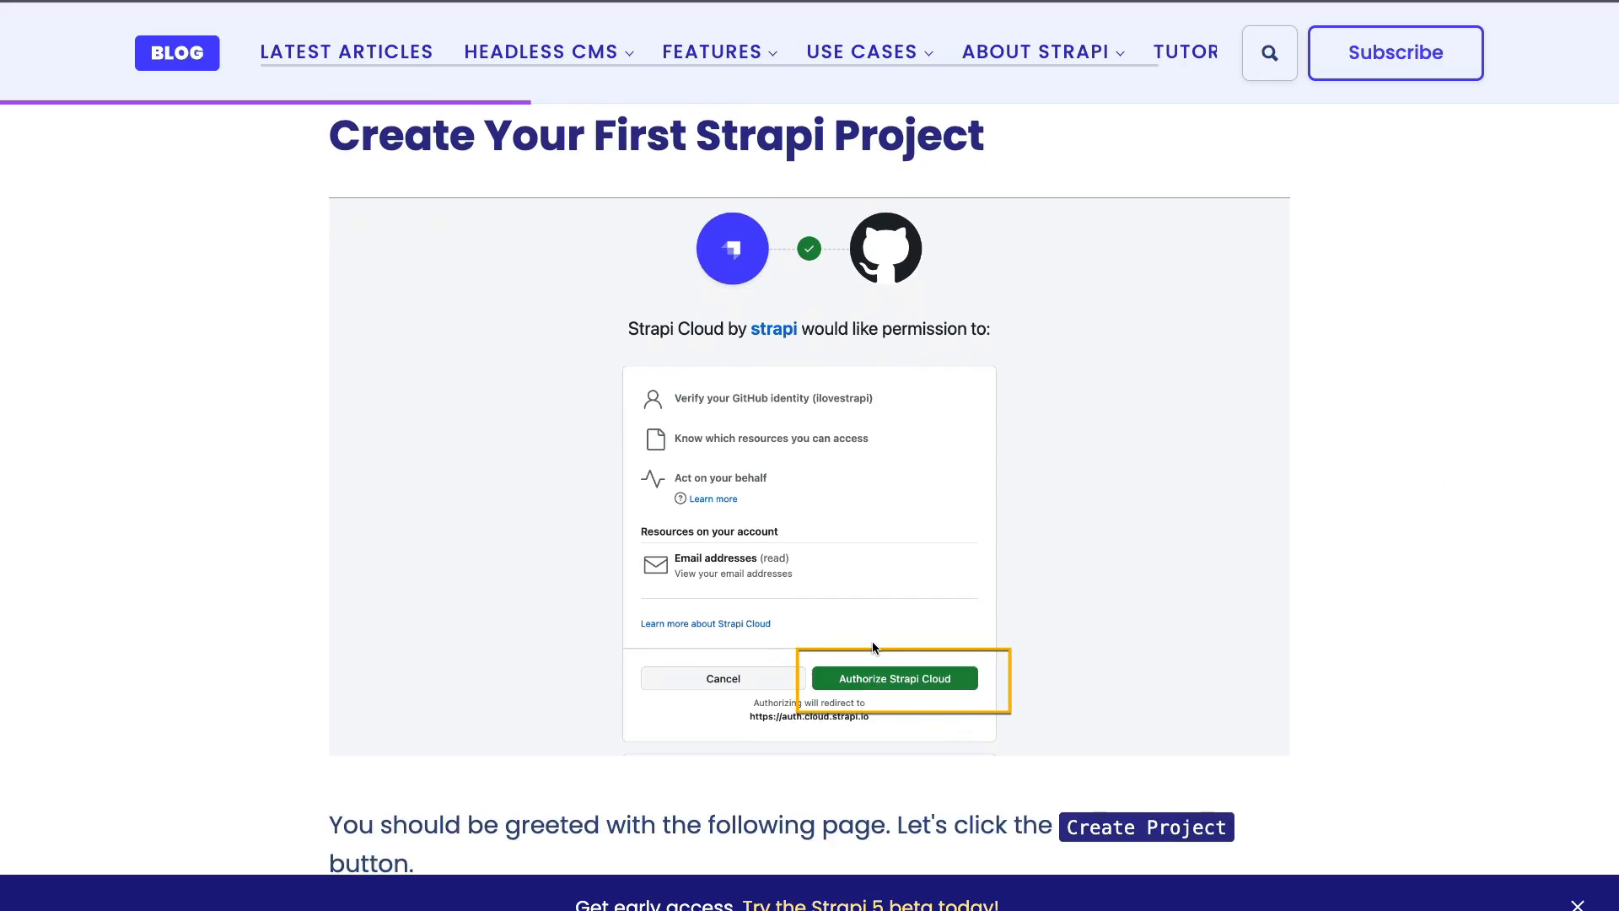
{"action": "left_click", "coordinate": [894, 678]}
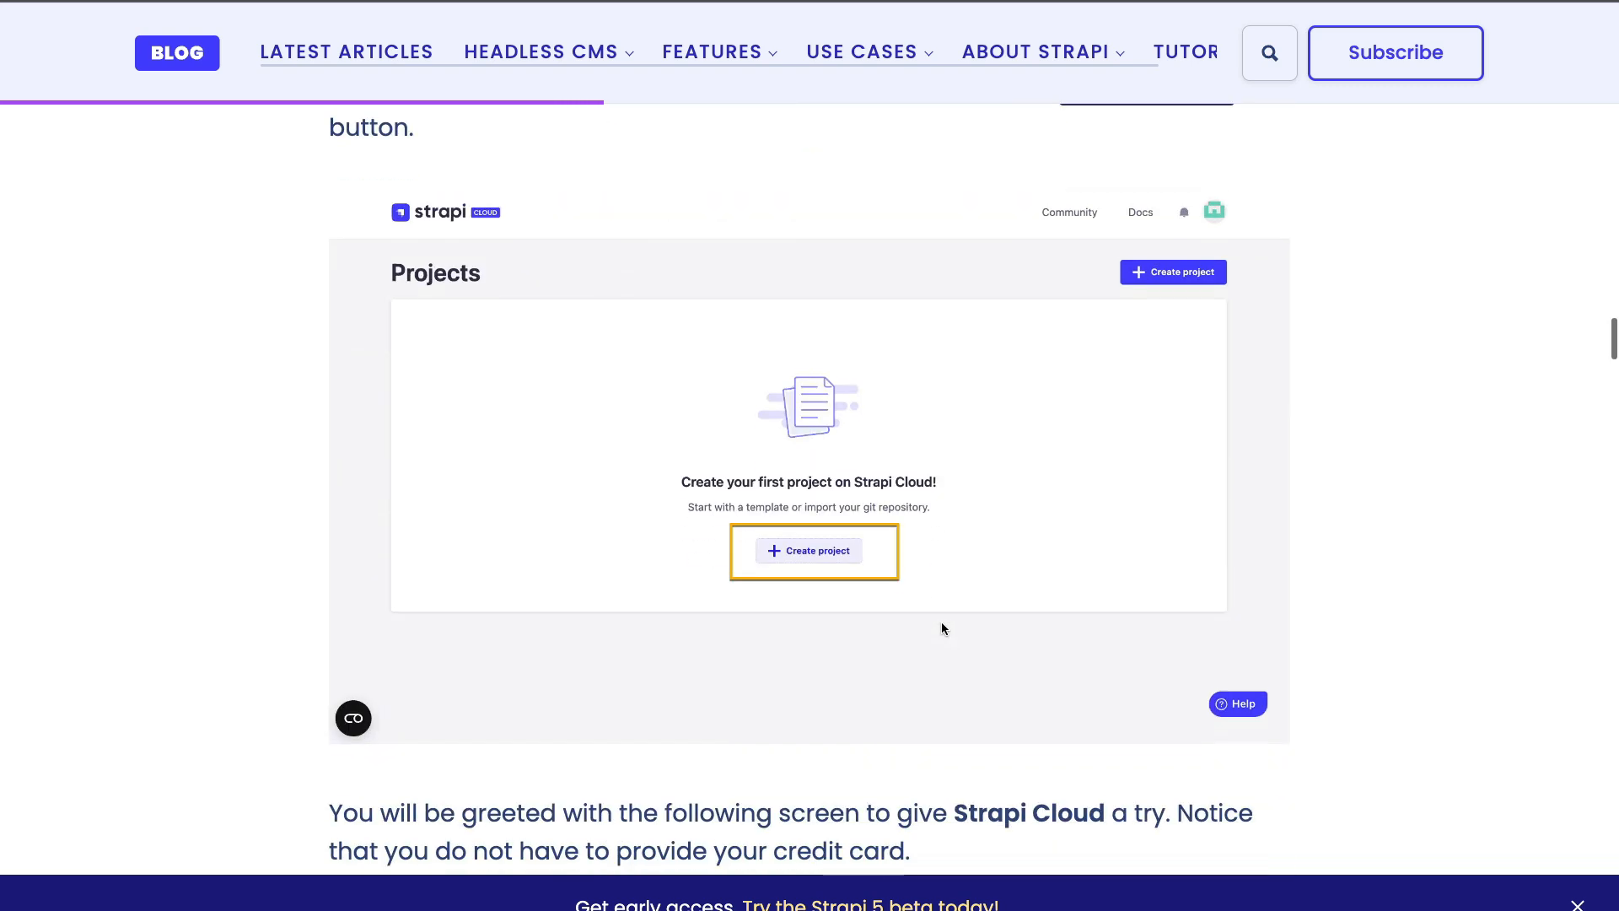
{"action": "scroll", "scroll_direction": "down", "scroll_amount": 3}
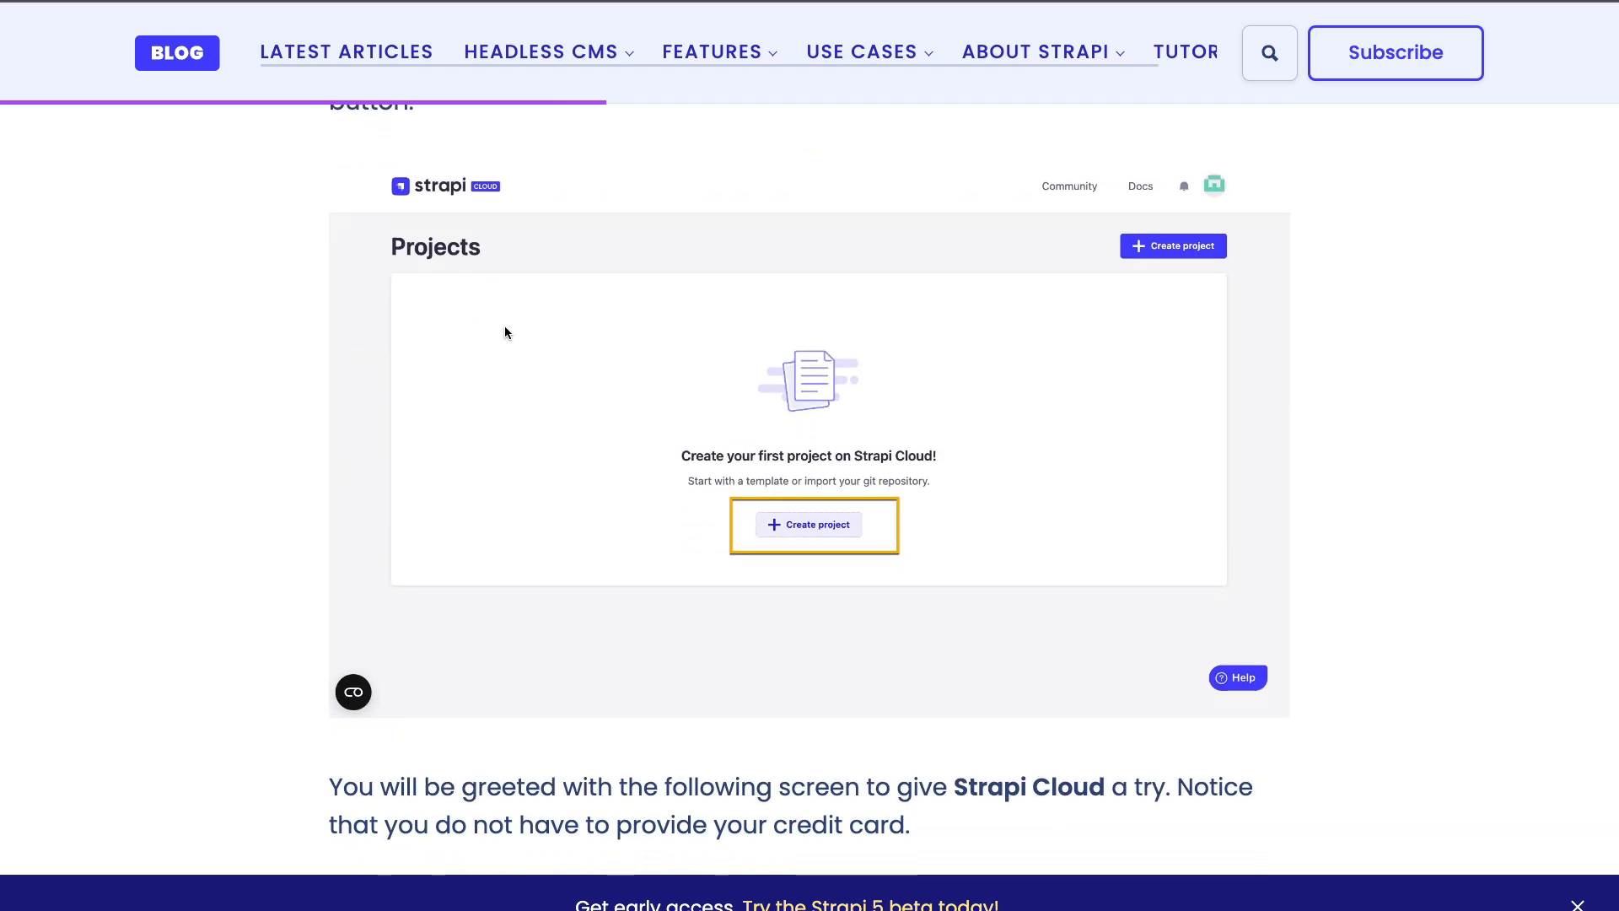
{"action": "mouse_move", "coordinate": [913, 270]}
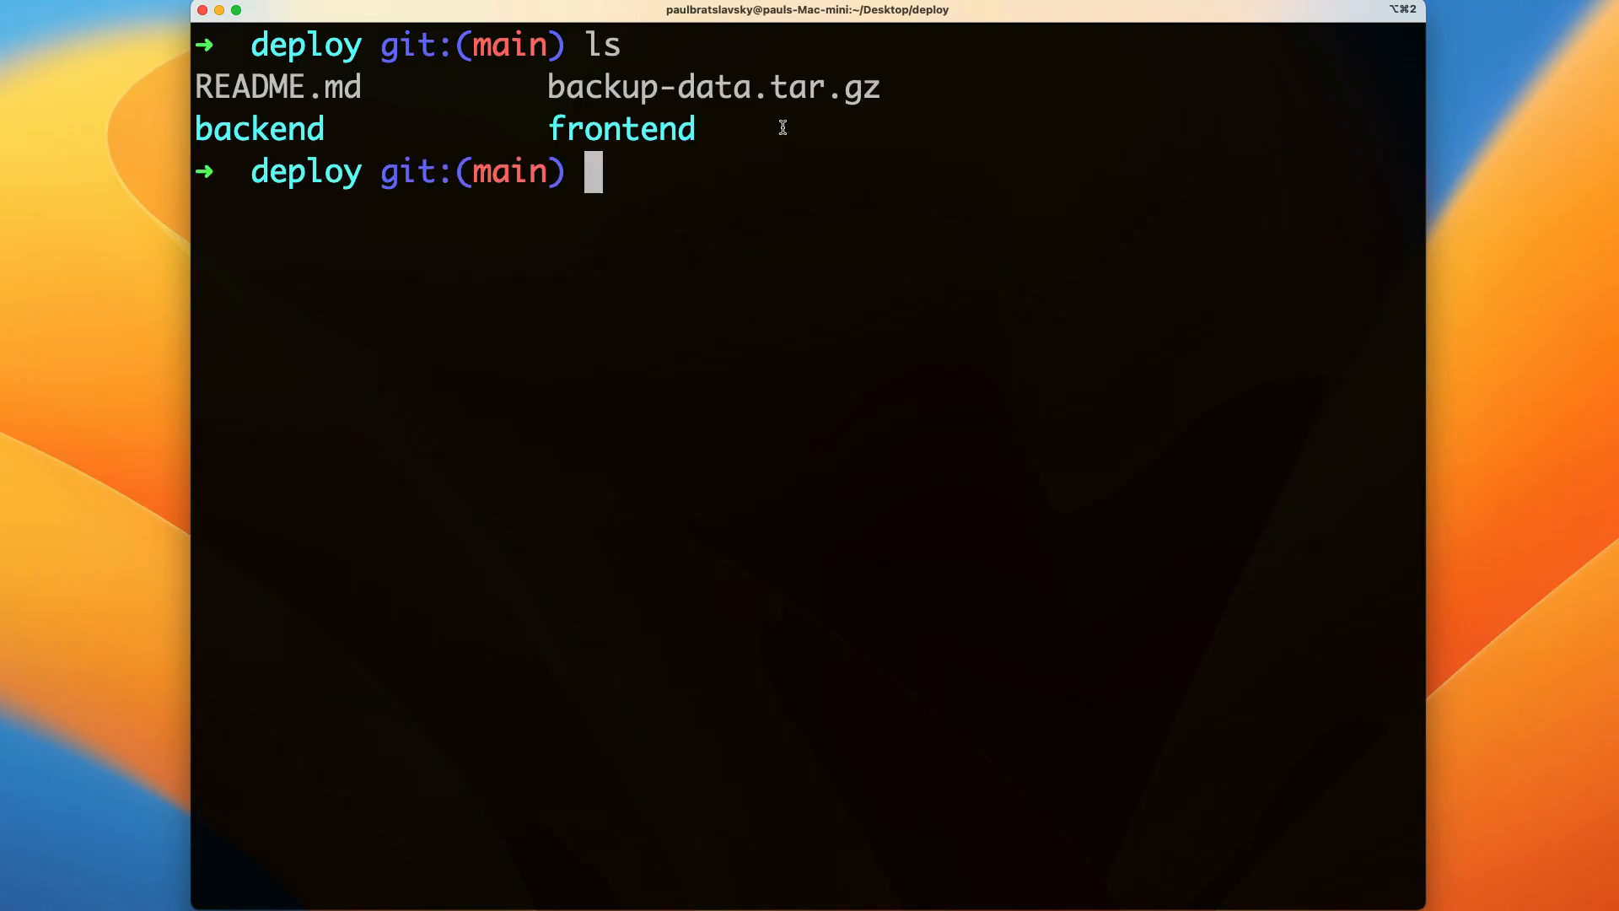
List the deploy folder, run git status and highlight the clean-working-tree output
{"action": "triple_click", "coordinate": [413, 128]}
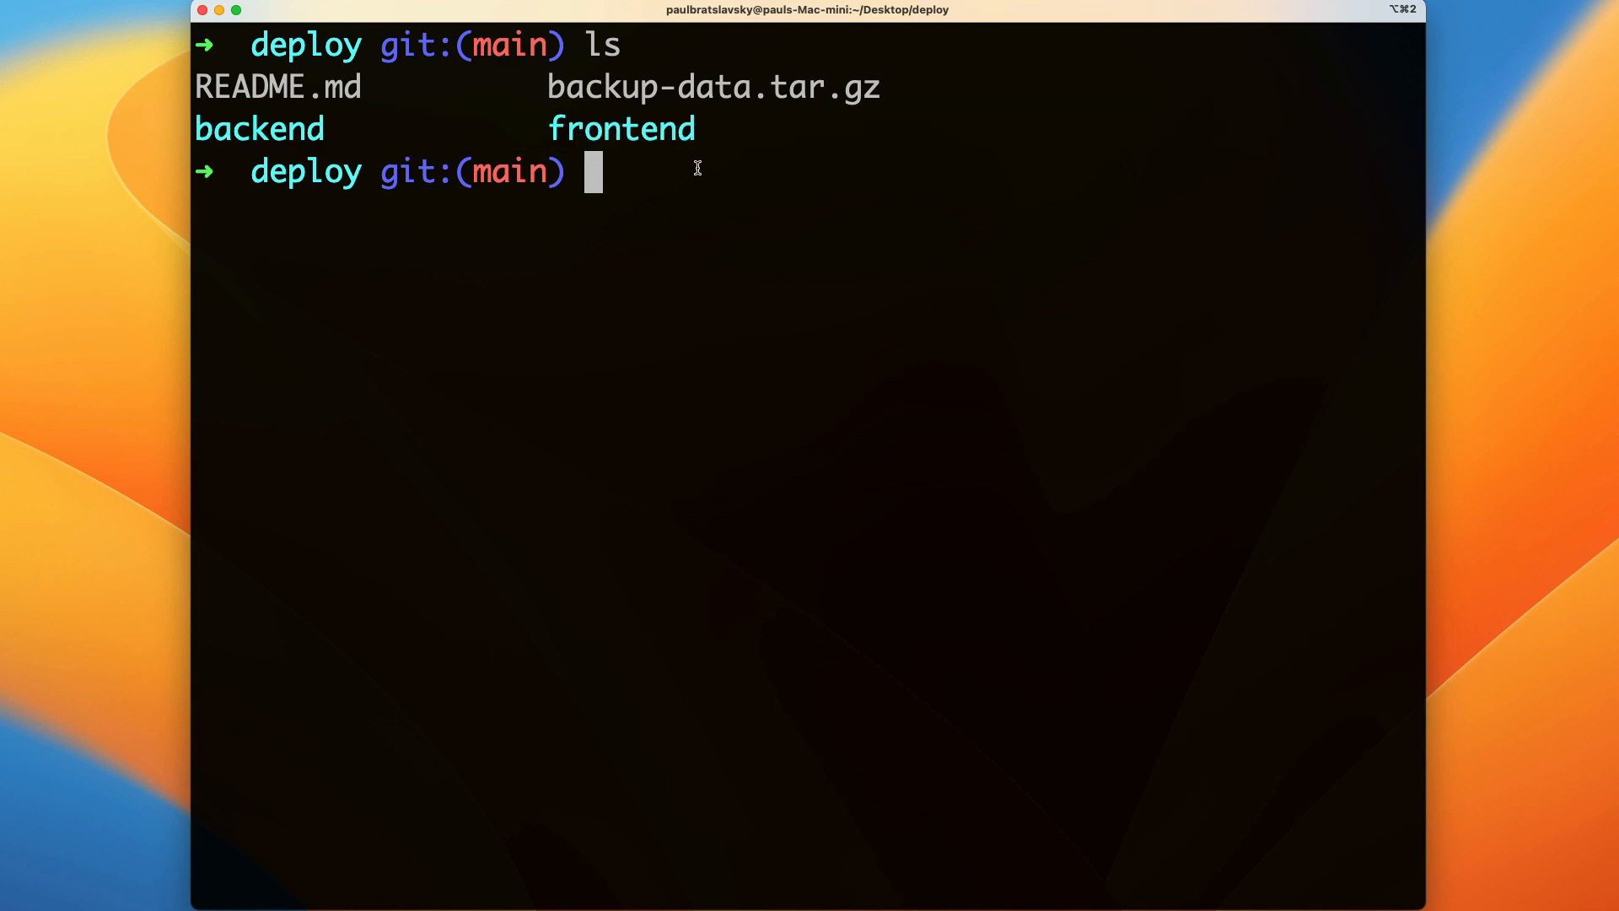
{"action": "mouse_move", "coordinate": [686, 174]}
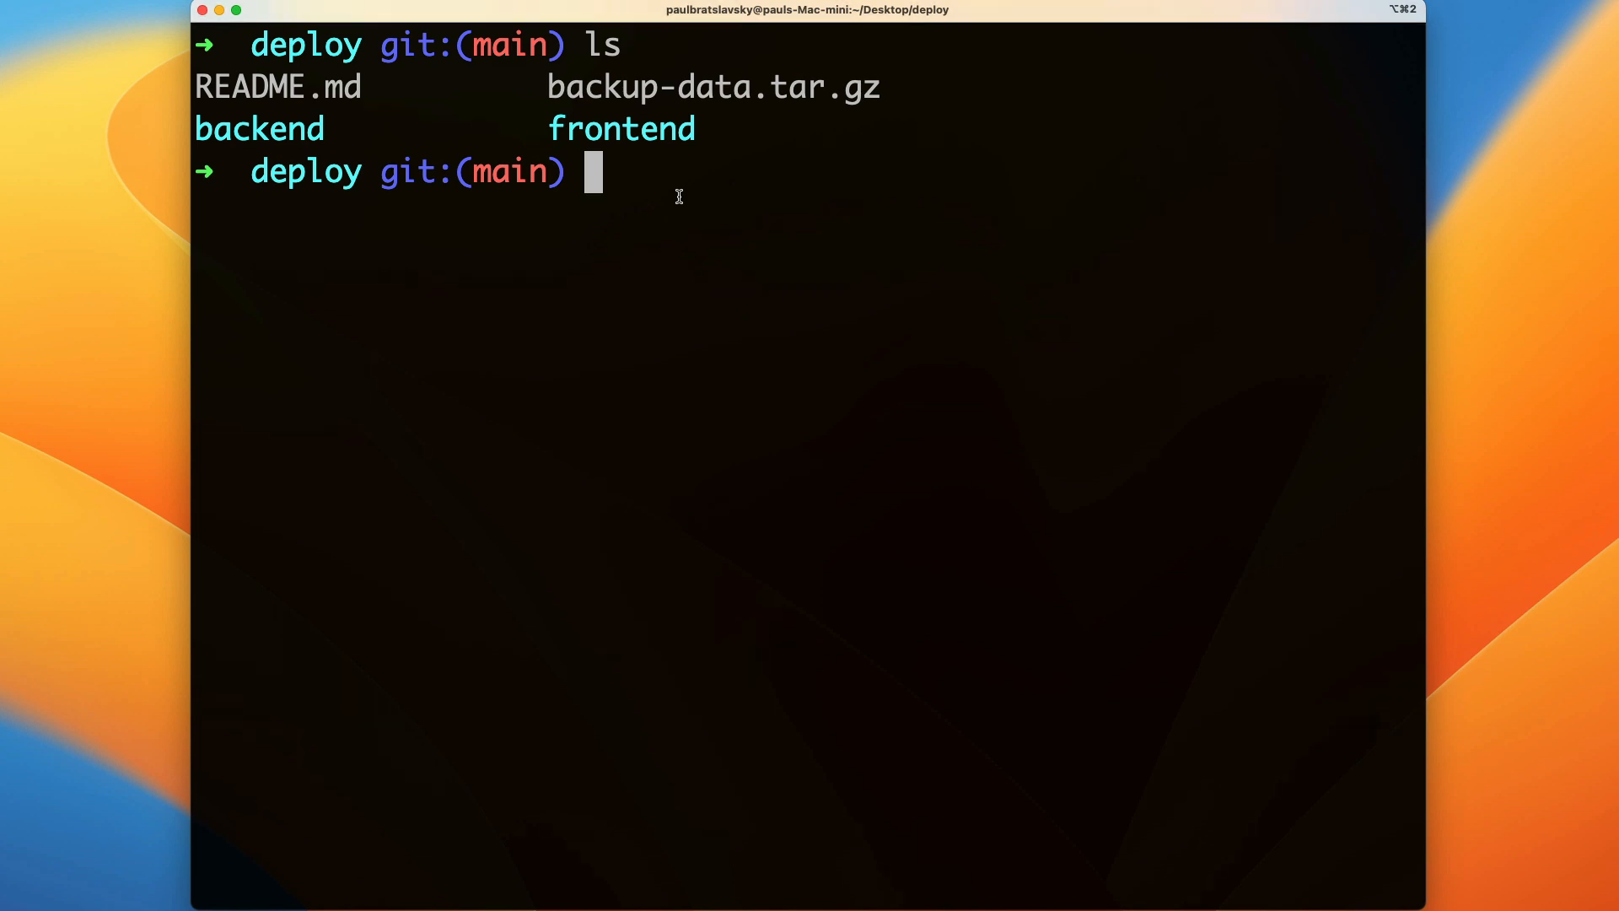
{"action": "double_click", "coordinate": [258, 129]}
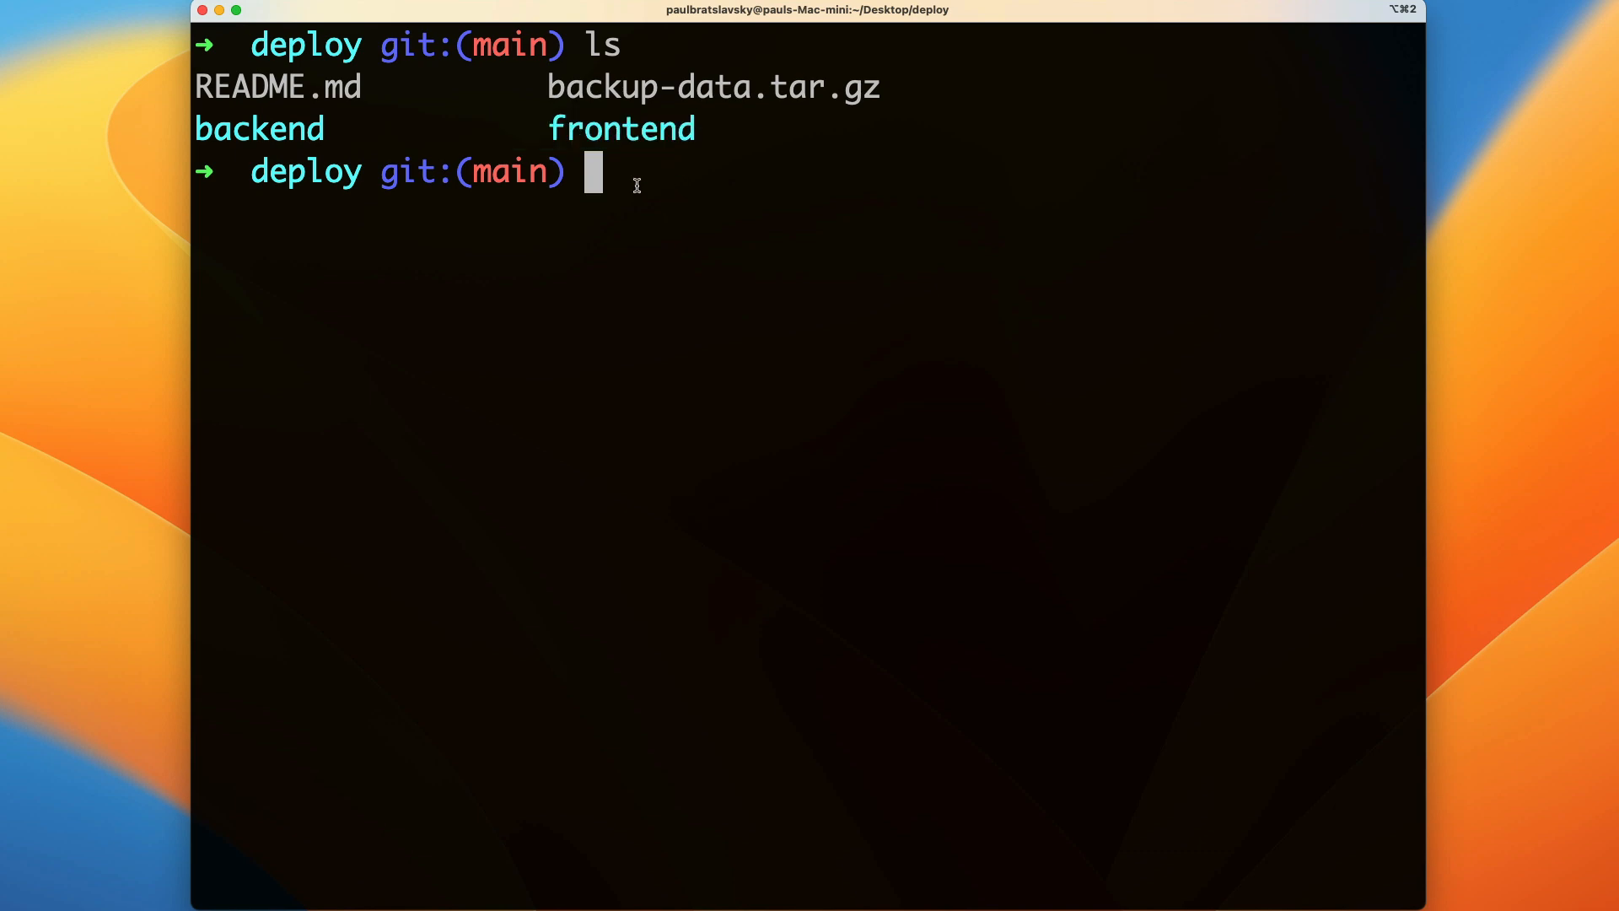
{"action": "type", "text": "git status"}
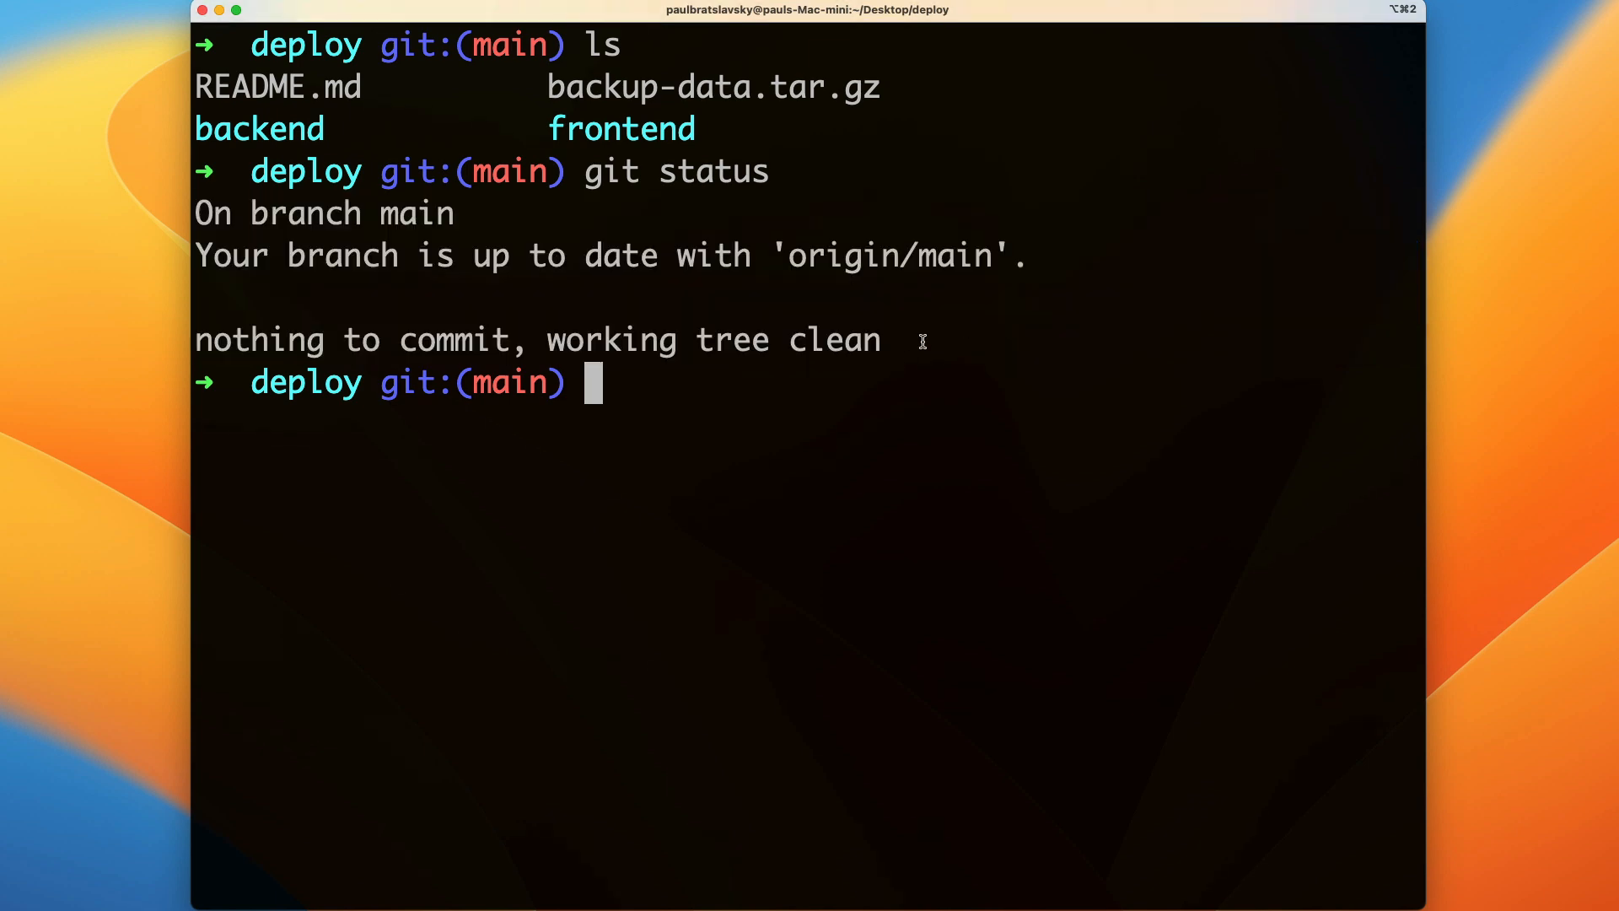
{"action": "left_click_drag", "start_coordinate": [196, 214], "coordinate": [919, 339]}
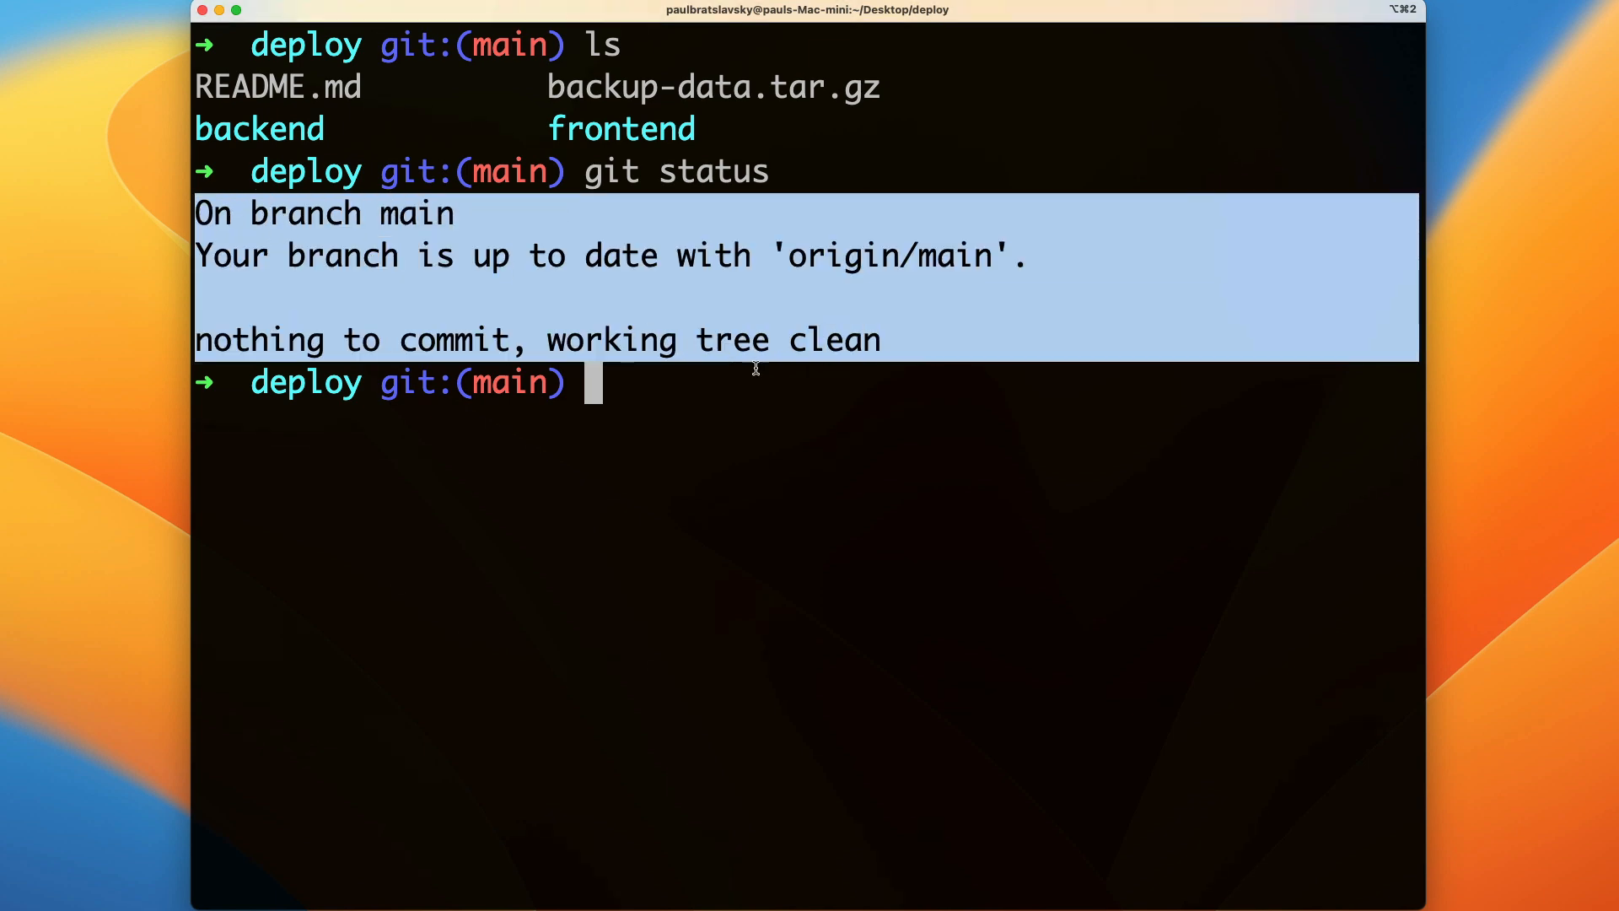
{"action": "mouse_move", "coordinate": [665, 385]}
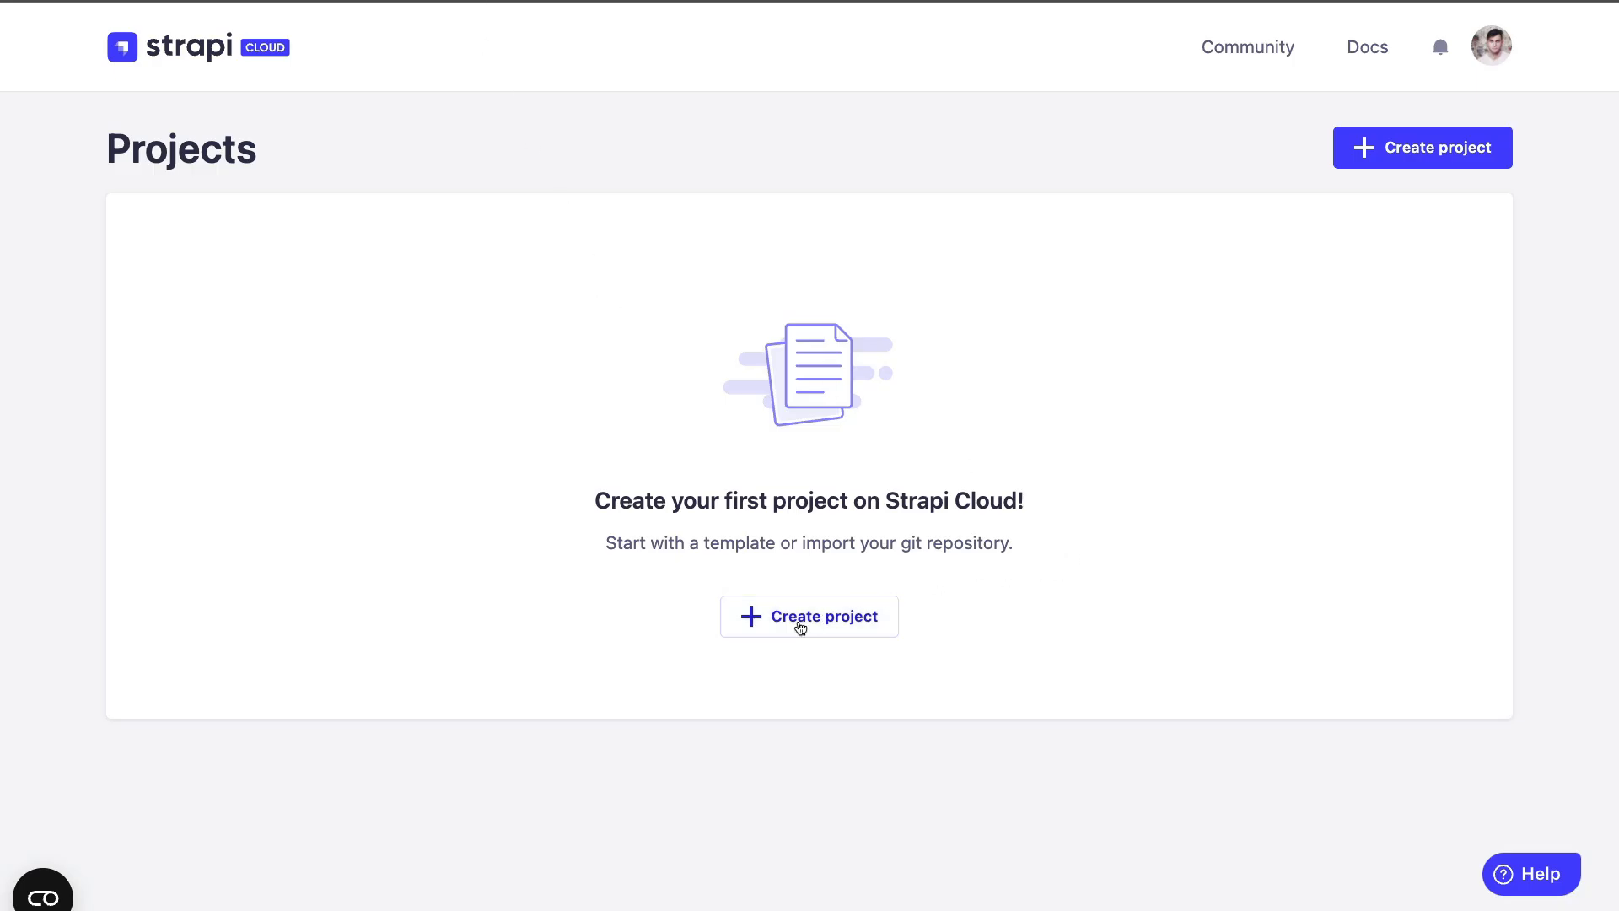
Start a new Strapi Cloud project and view the Developer, Pro and Team plan options
{"action": "left_click", "coordinate": [808, 618]}
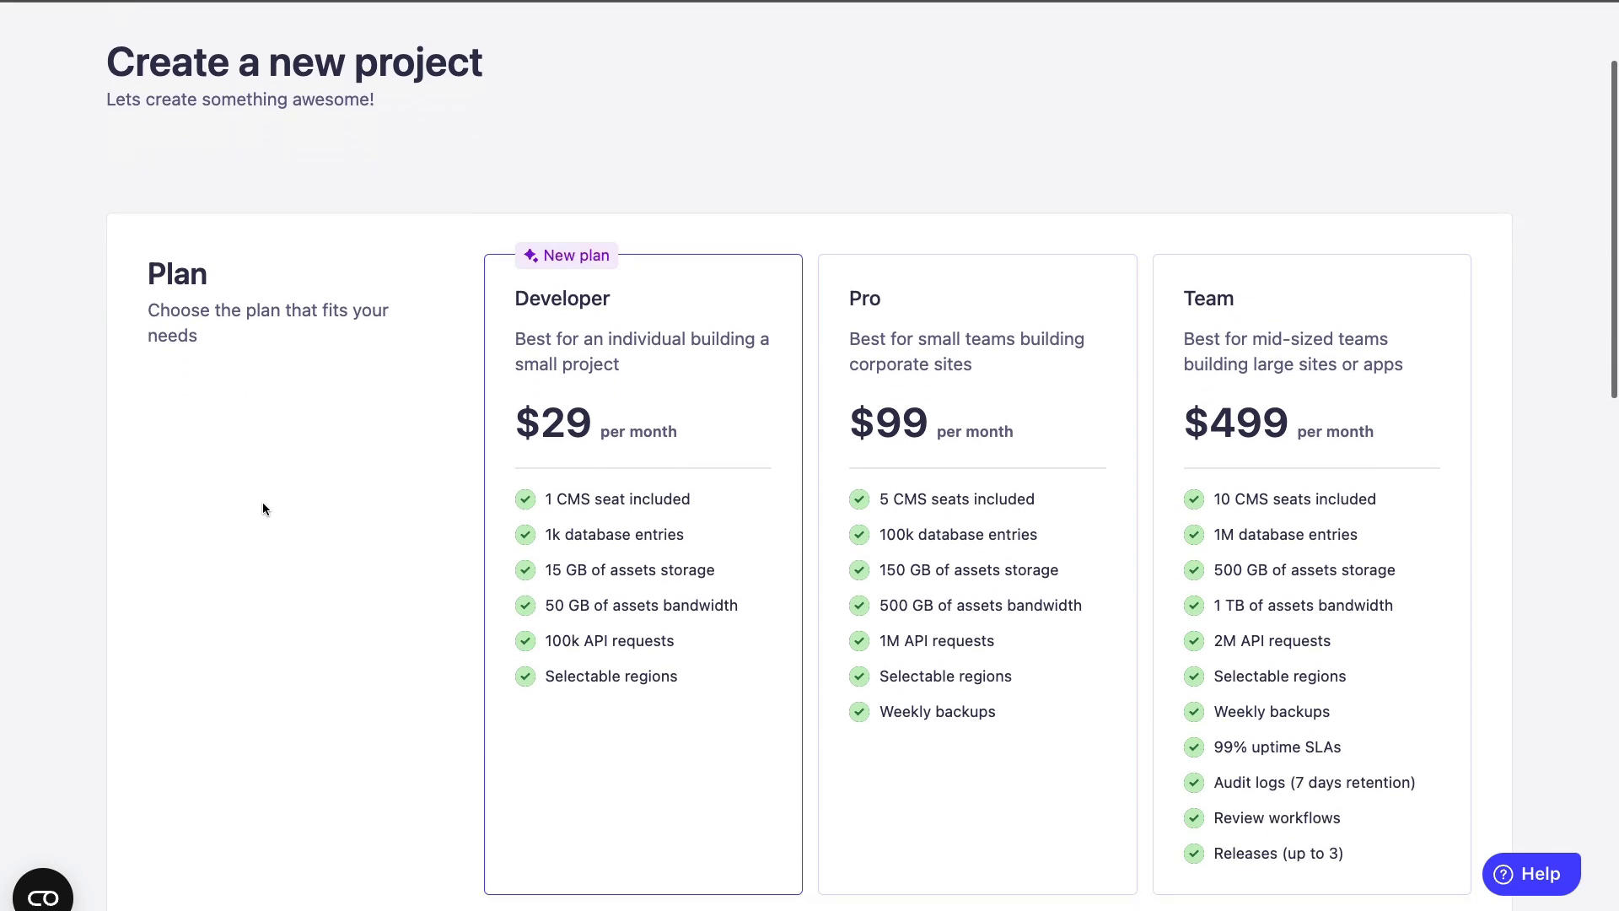
{"action": "scroll", "scroll_direction": "down", "scroll_amount": 3}
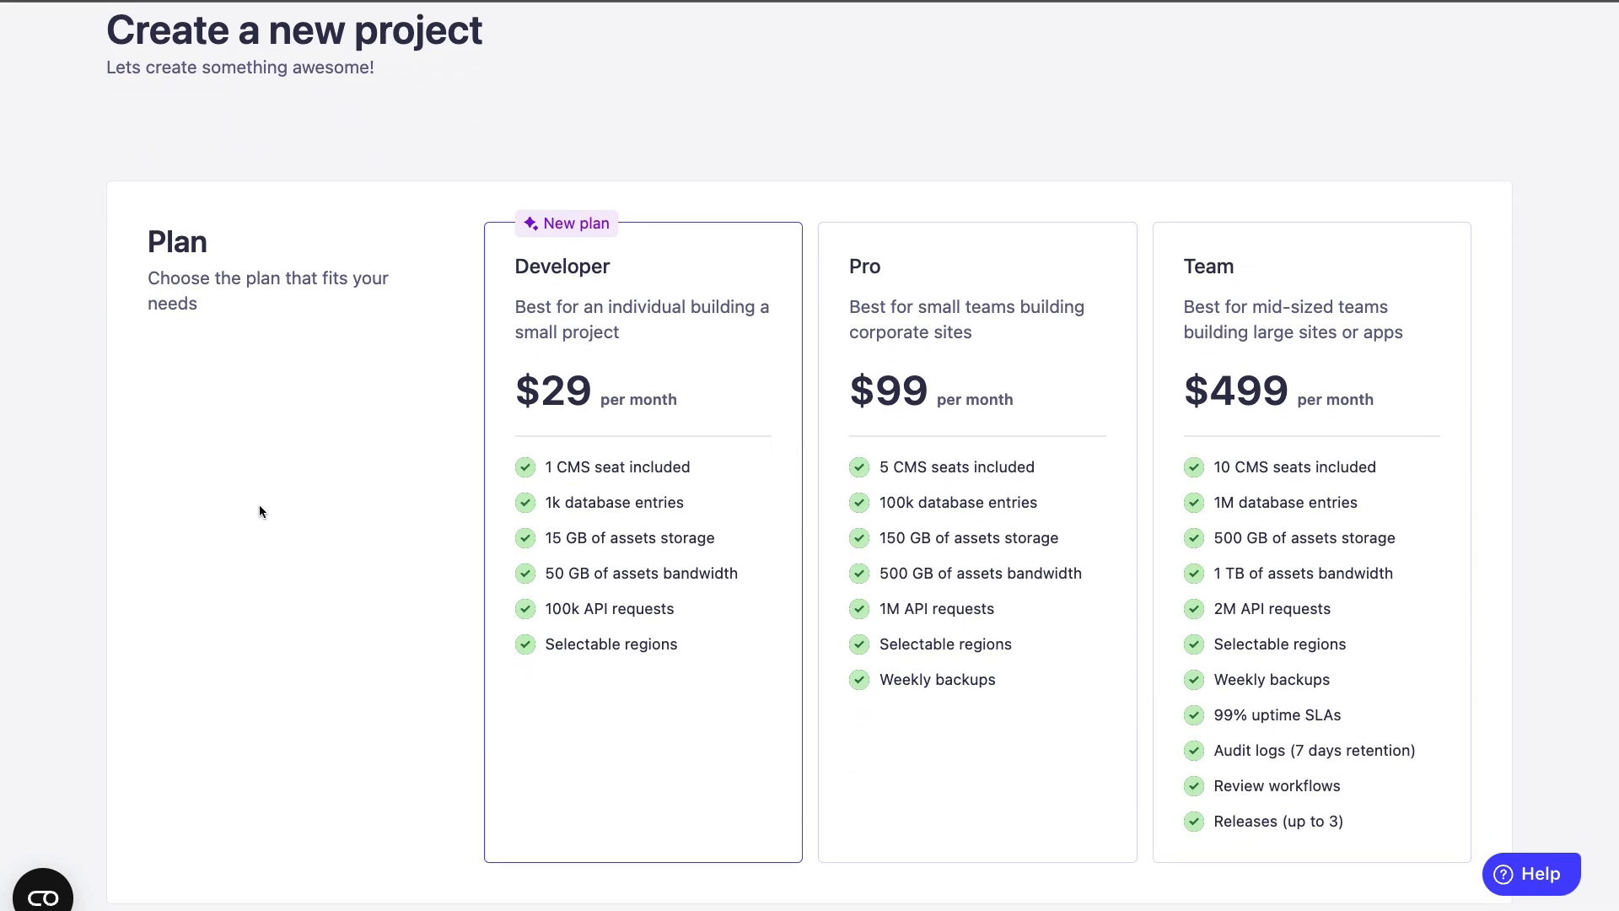
{"action": "mouse_move", "coordinate": [200, 454]}
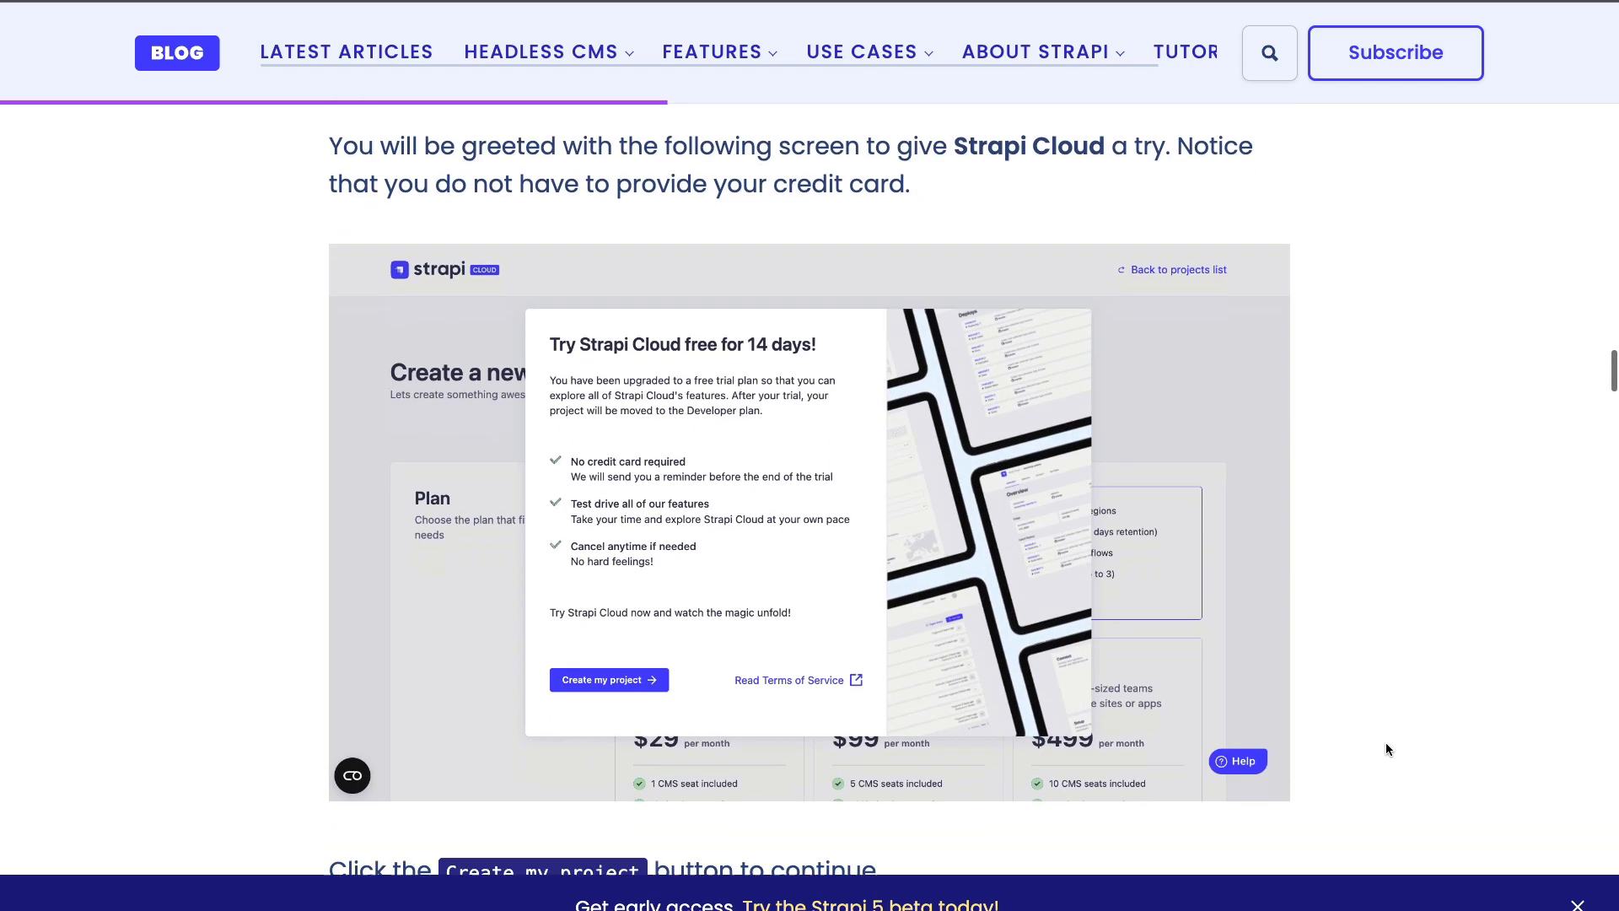
Scroll the tutorial to the Import git repository screenshot with Account and Repository fields
{"action": "scroll", "scroll_direction": "down", "scroll_amount": 3}
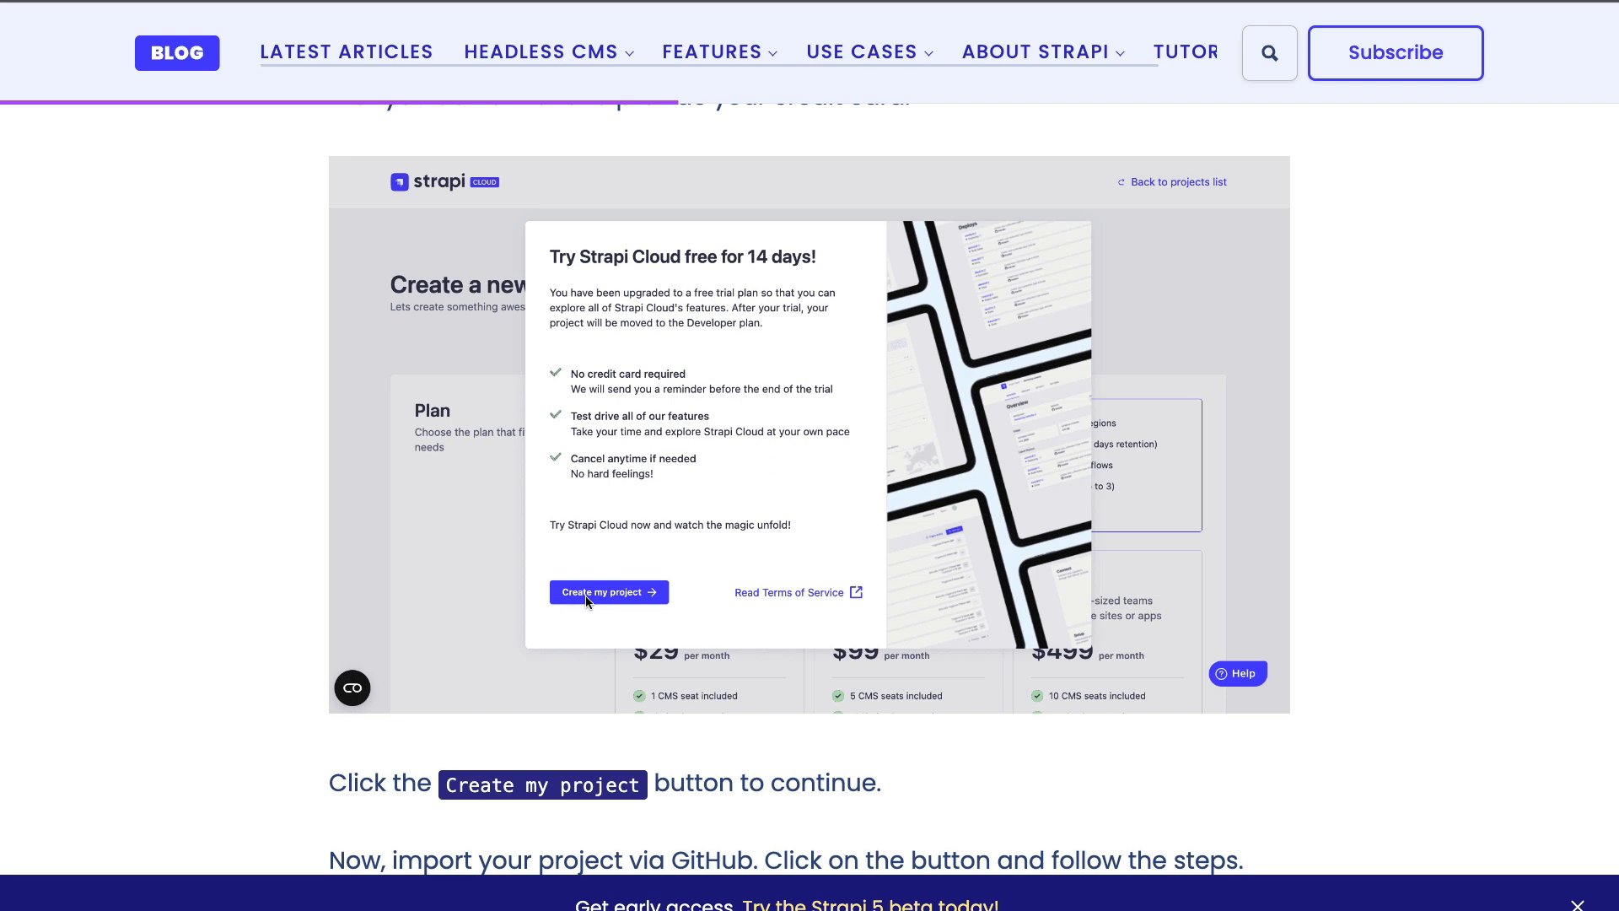
{"action": "scroll", "scroll_direction": "down", "scroll_amount": 3}
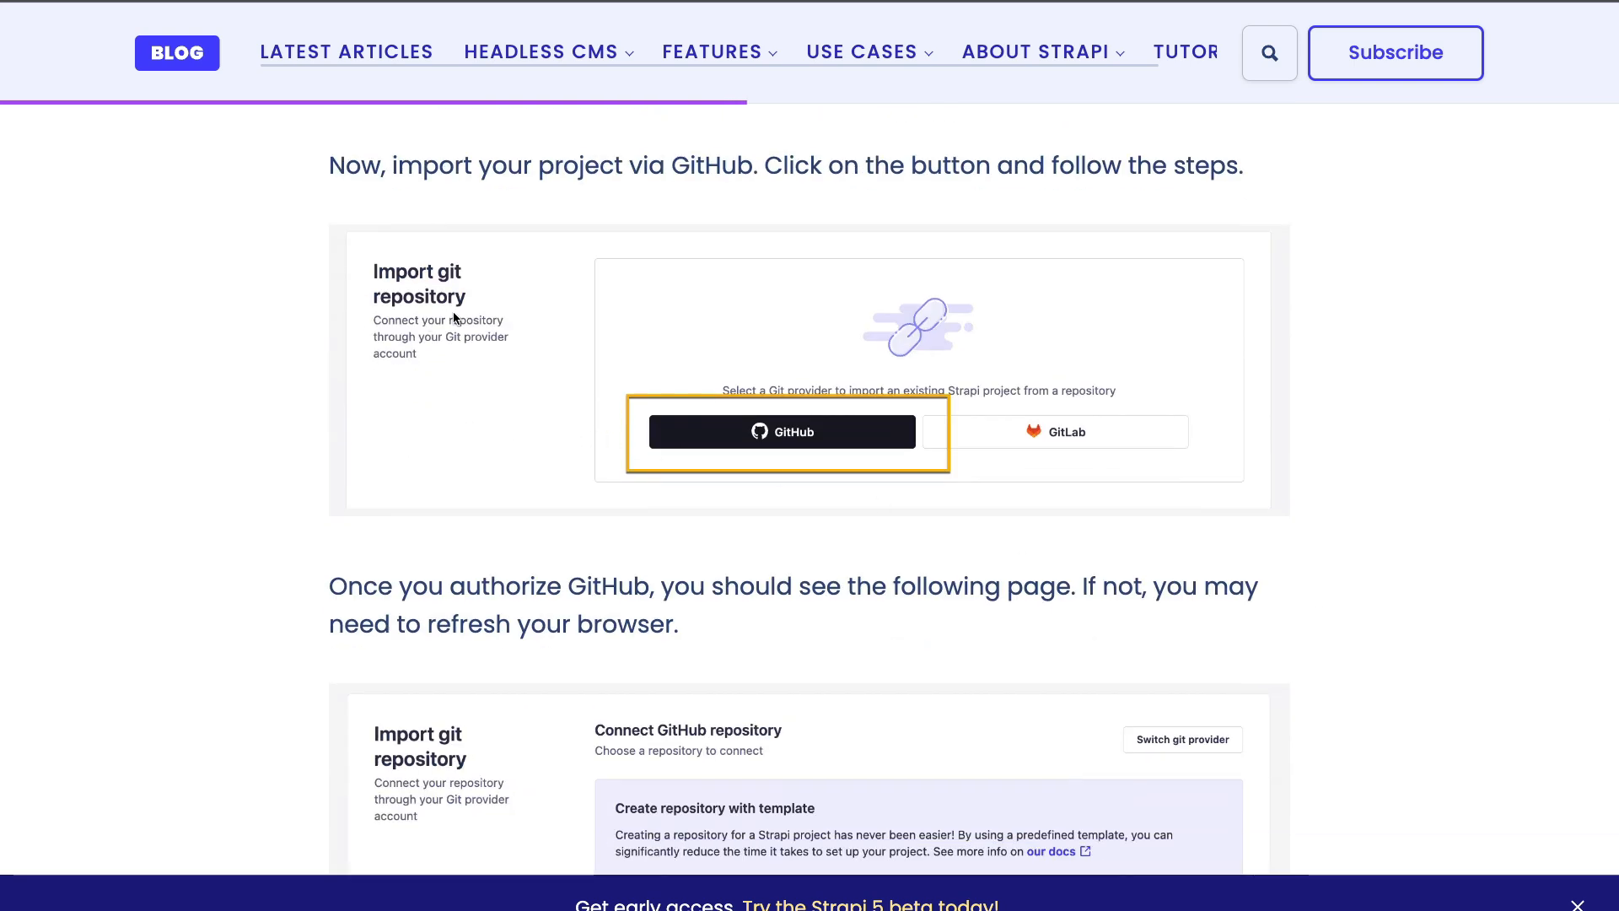
{"action": "mouse_move", "coordinate": [406, 318]}
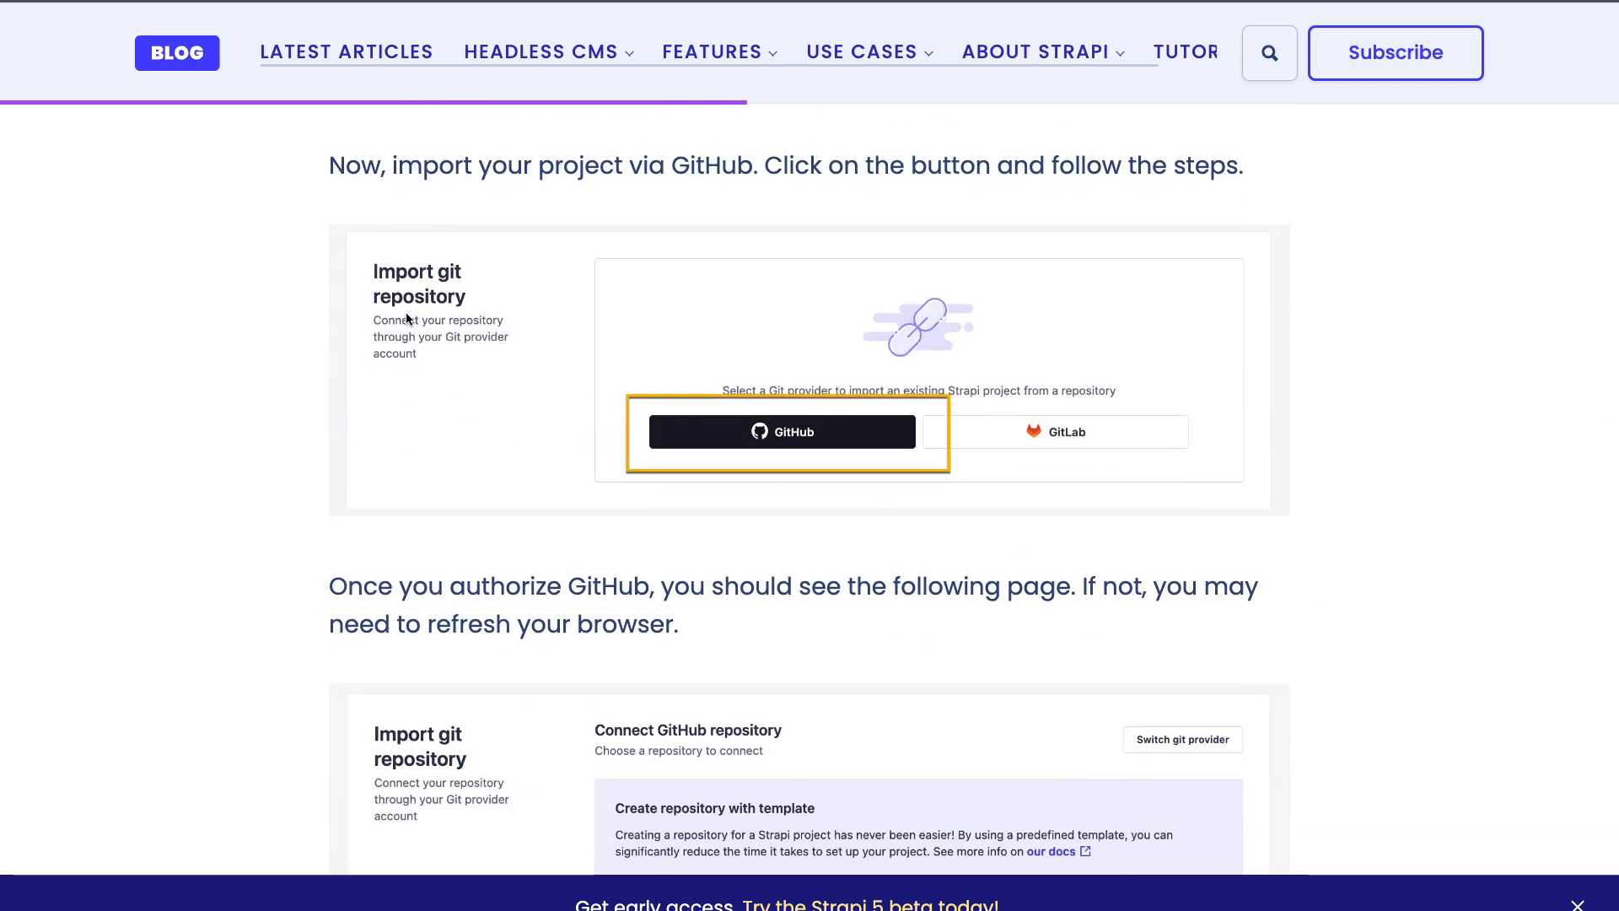
{"action": "mouse_move", "coordinate": [772, 444]}
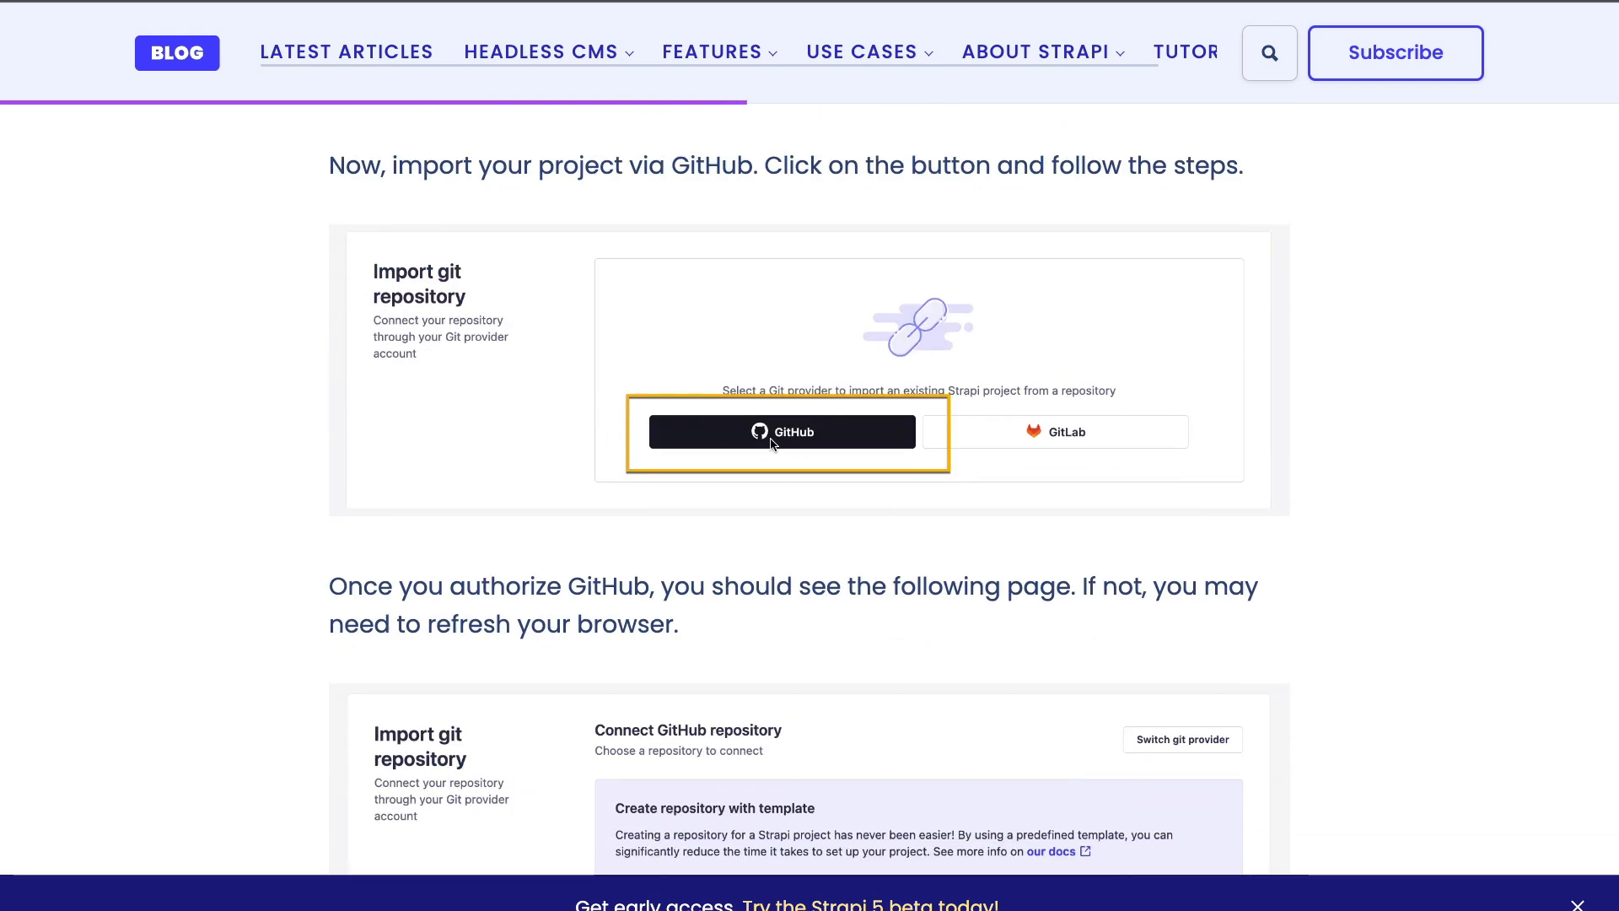
{"action": "scroll", "scroll_direction": "down", "scroll_amount": 3}
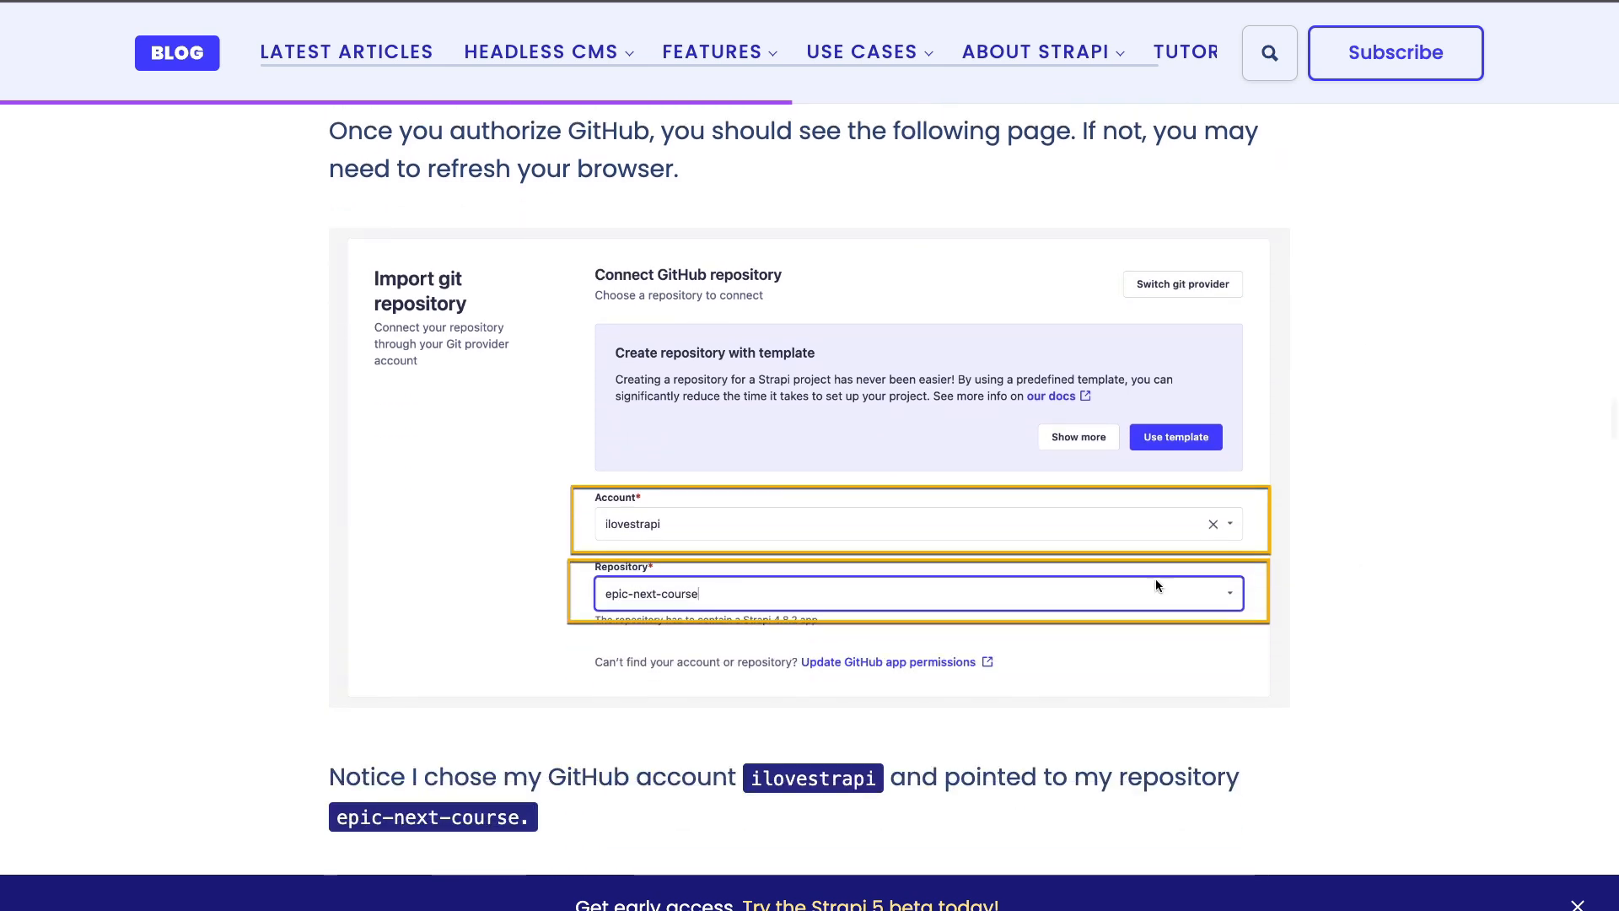
{"action": "mouse_move", "coordinate": [521, 554]}
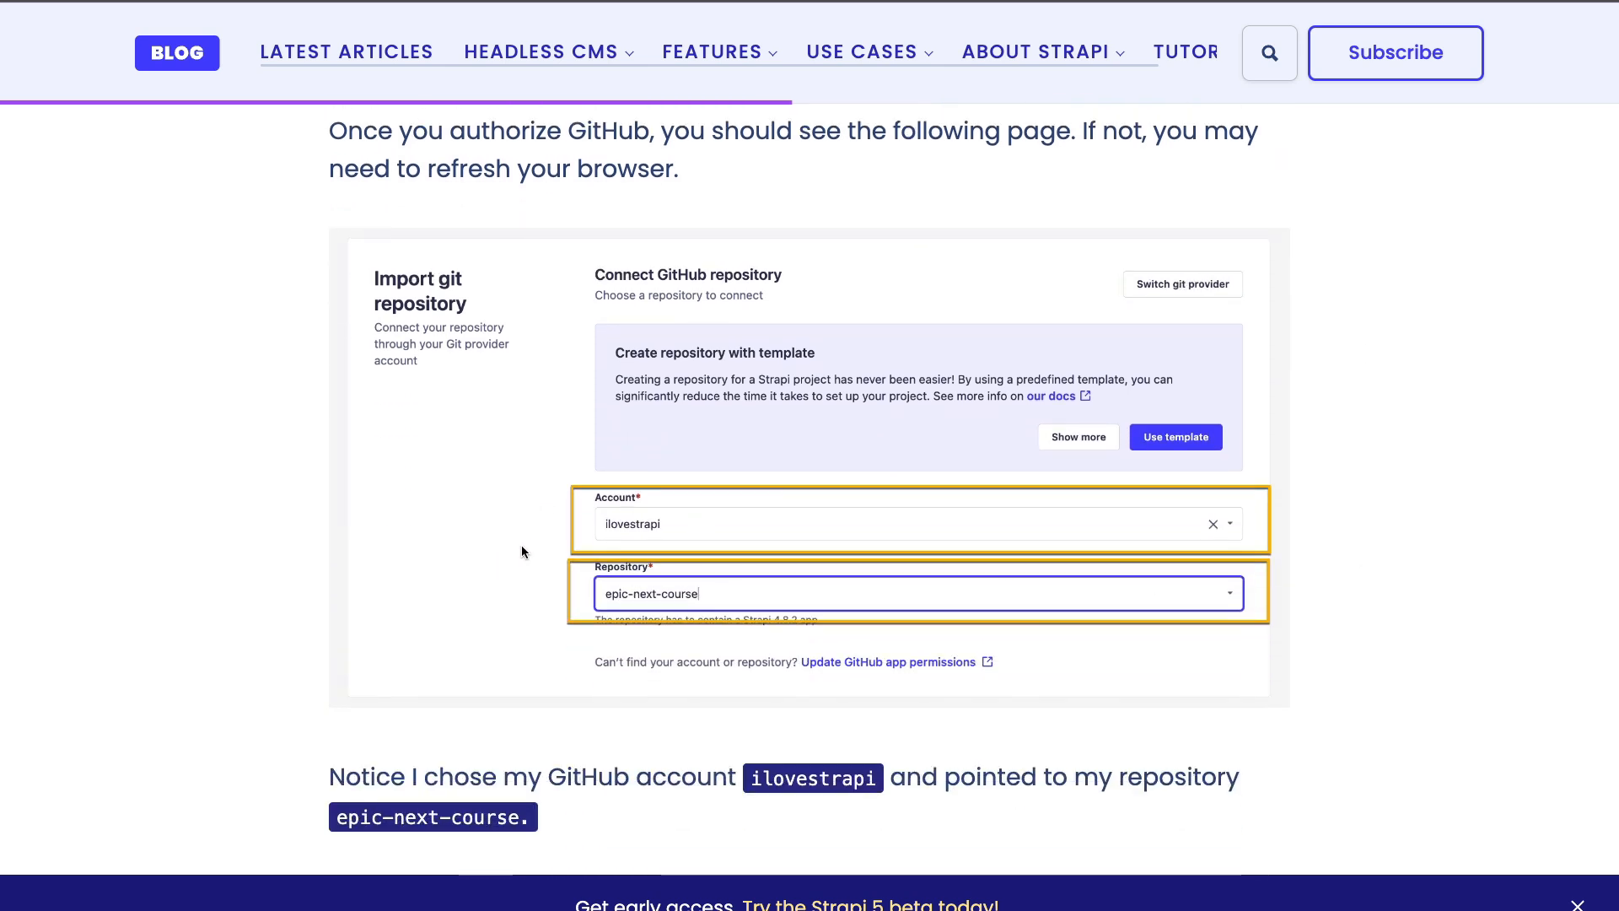
{"action": "mouse_move", "coordinate": [673, 597]}
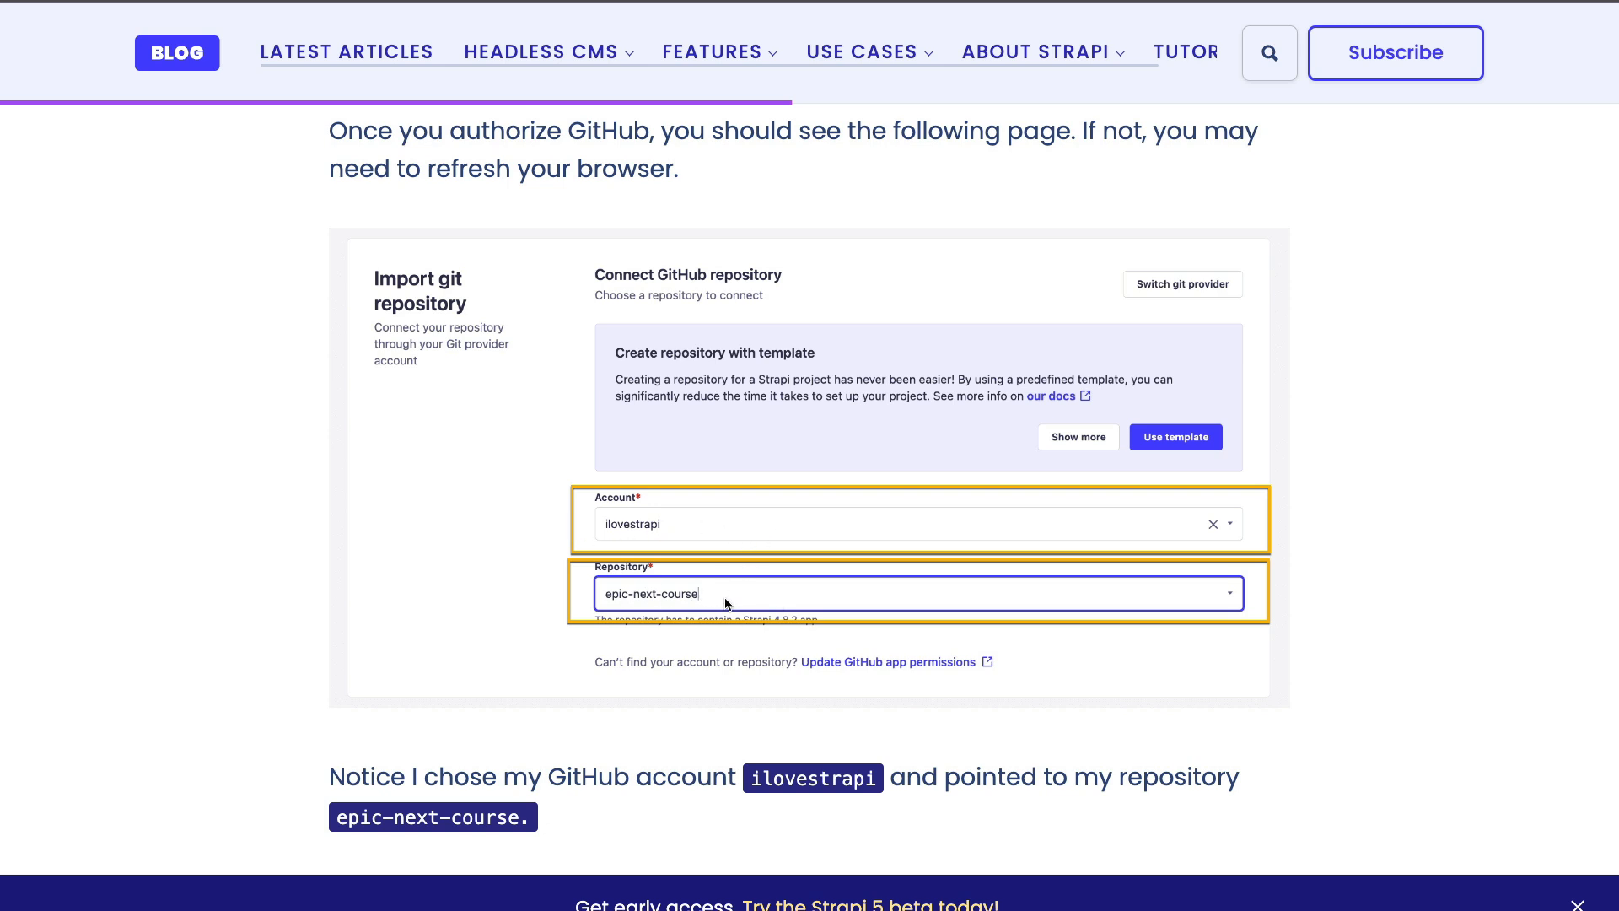
{"action": "mouse_move", "coordinate": [1029, 421]}
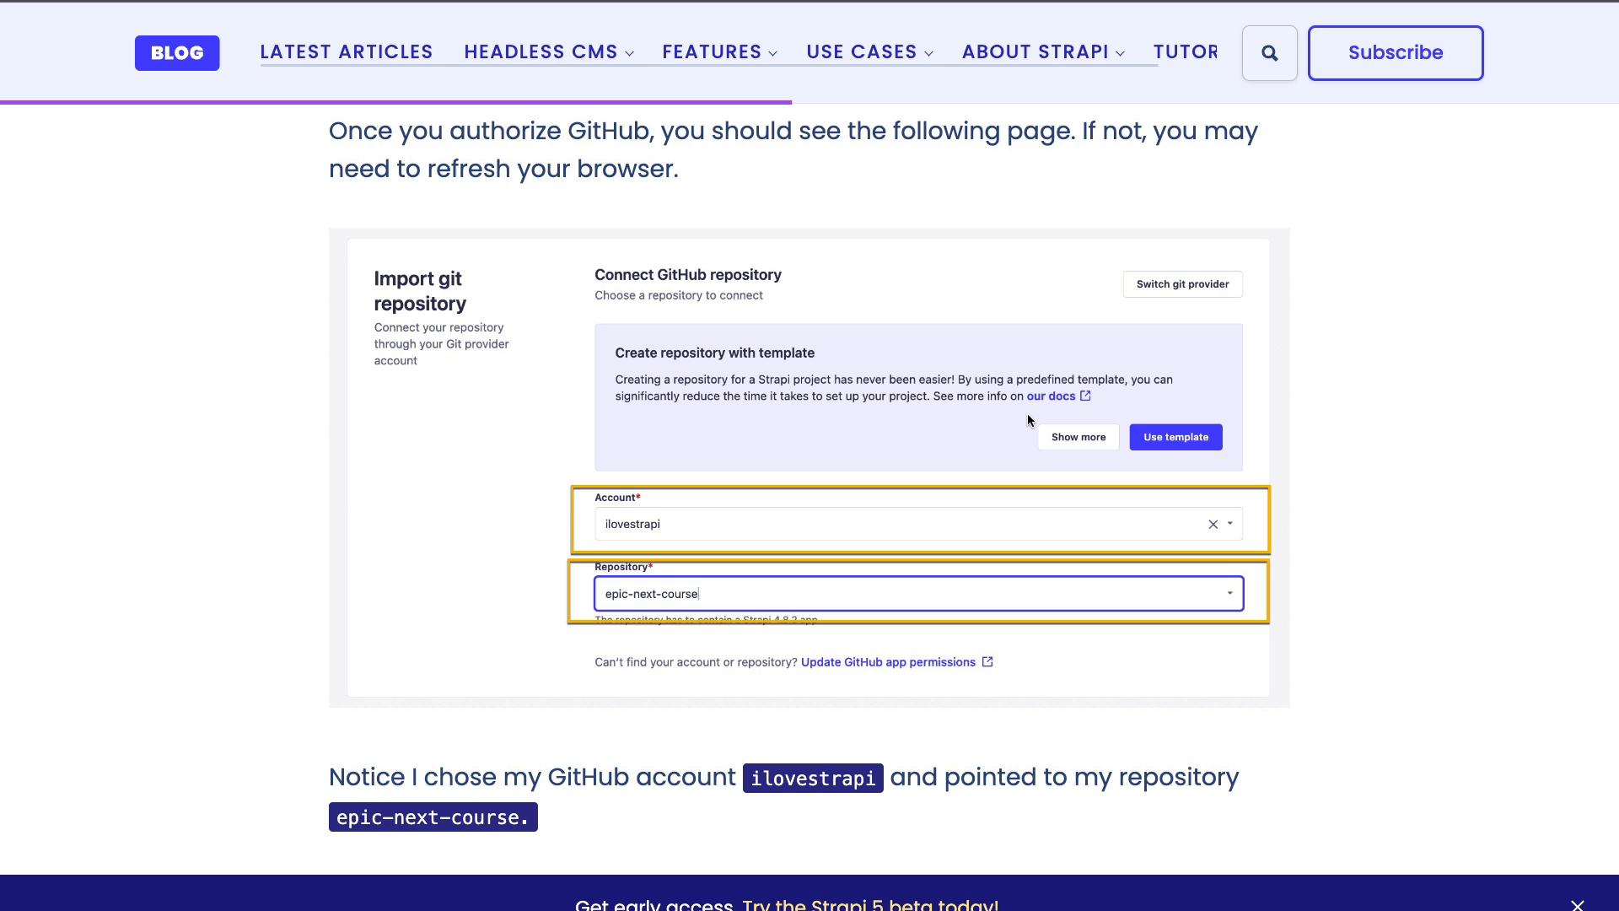
{"action": "mouse_move", "coordinate": [1071, 597]}
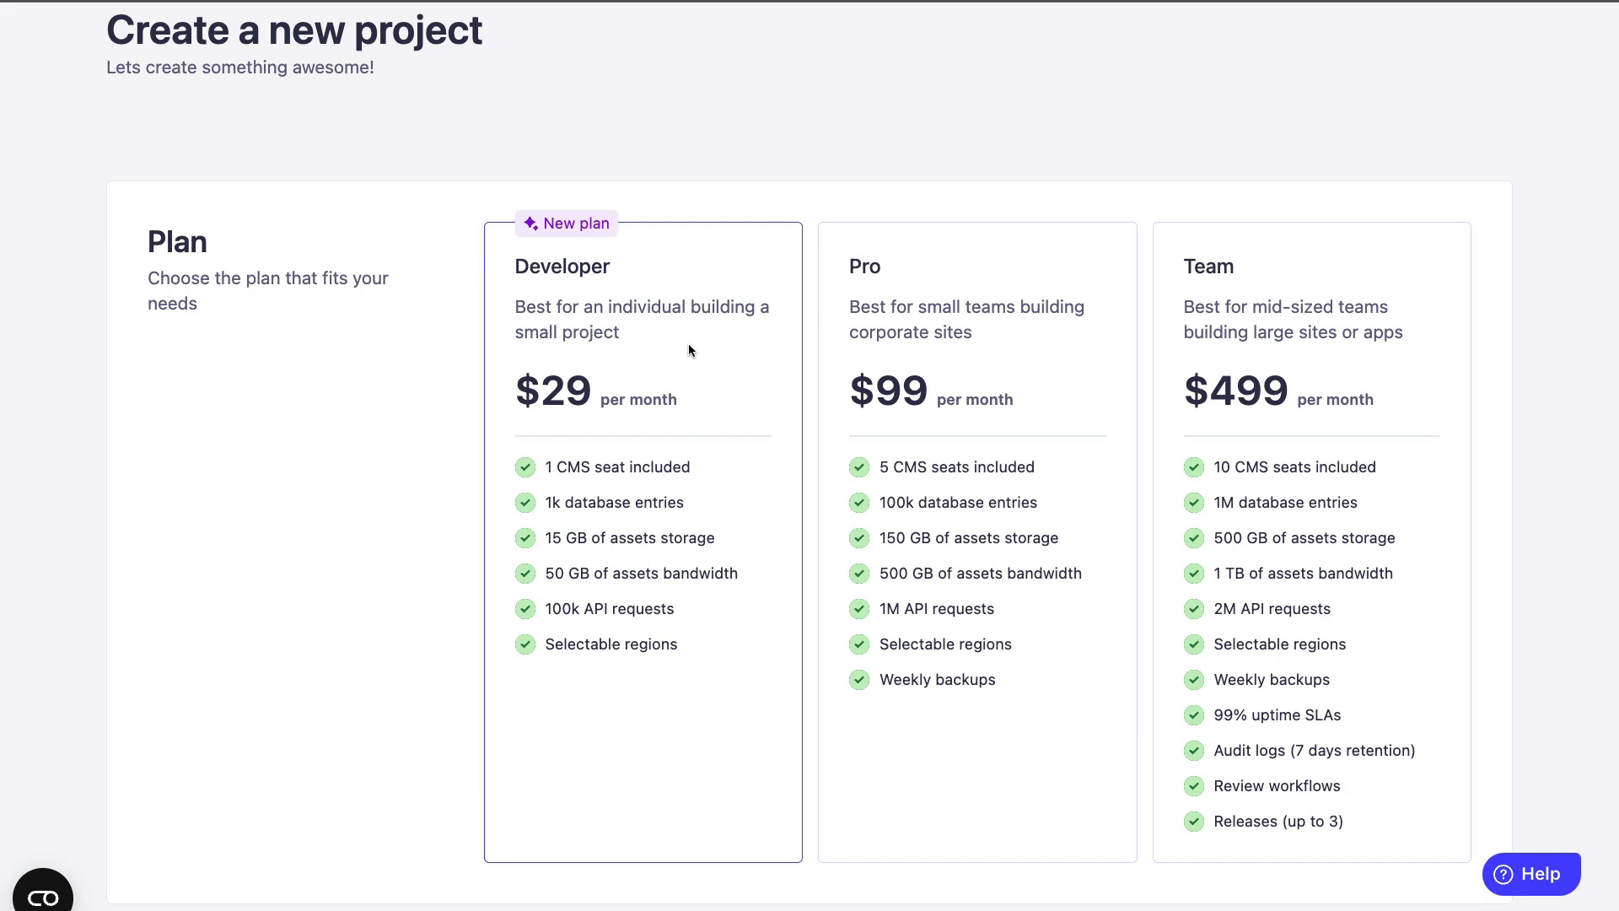
{"action": "mouse_move", "coordinate": [632, 420]}
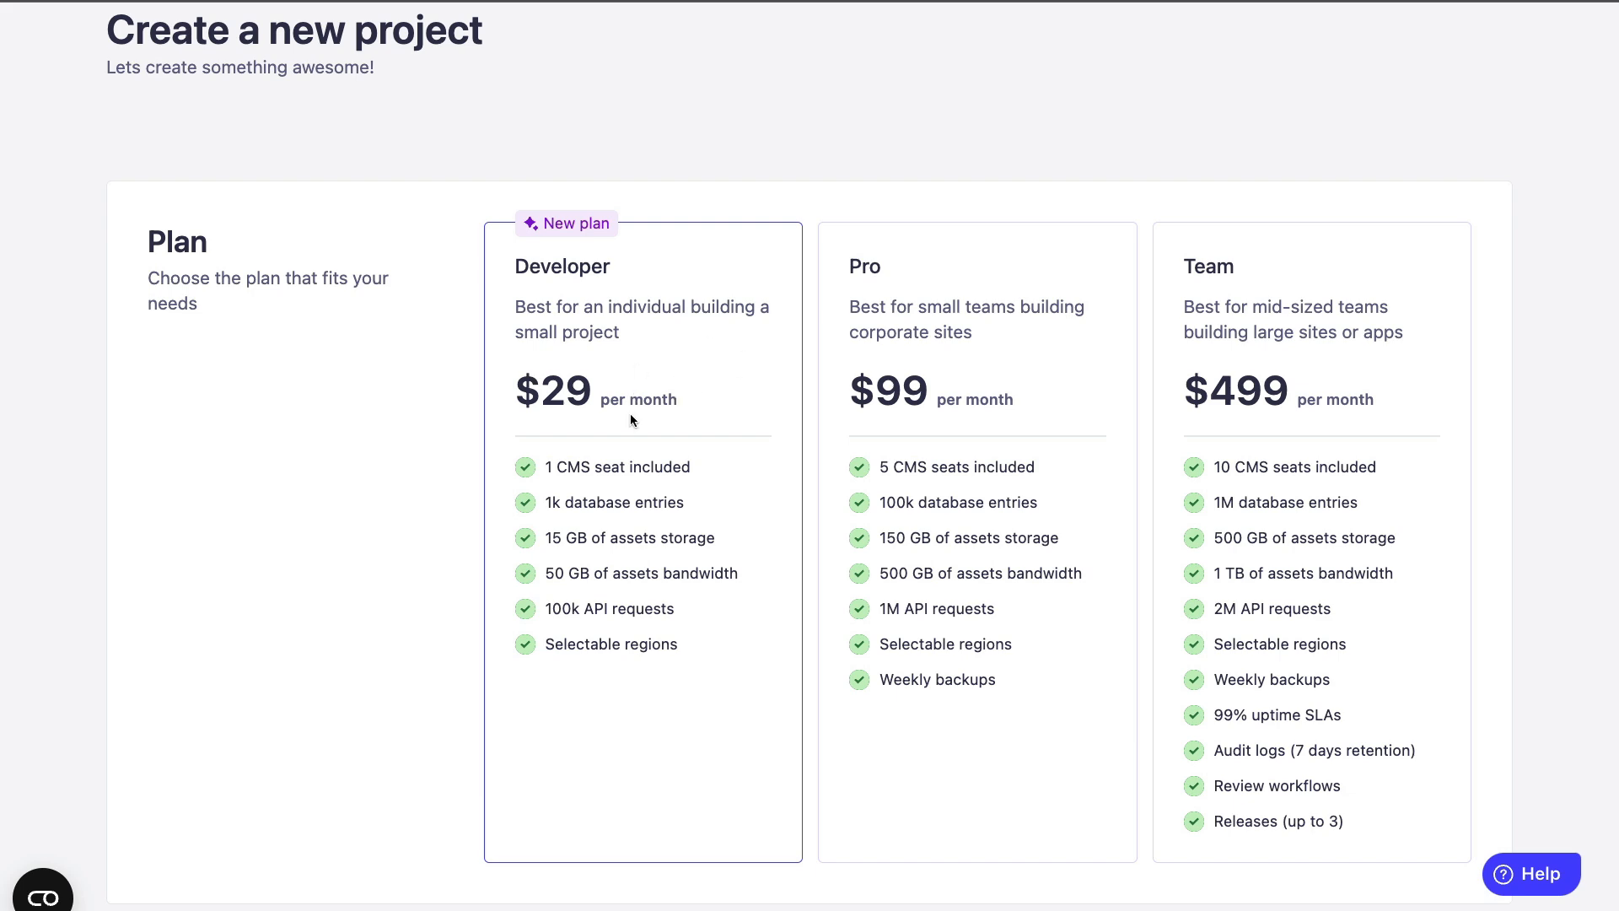
Reach Import git repository and choose the GitHub account owning the repo
{"action": "scroll", "scroll_direction": "down", "scroll_amount": 3}
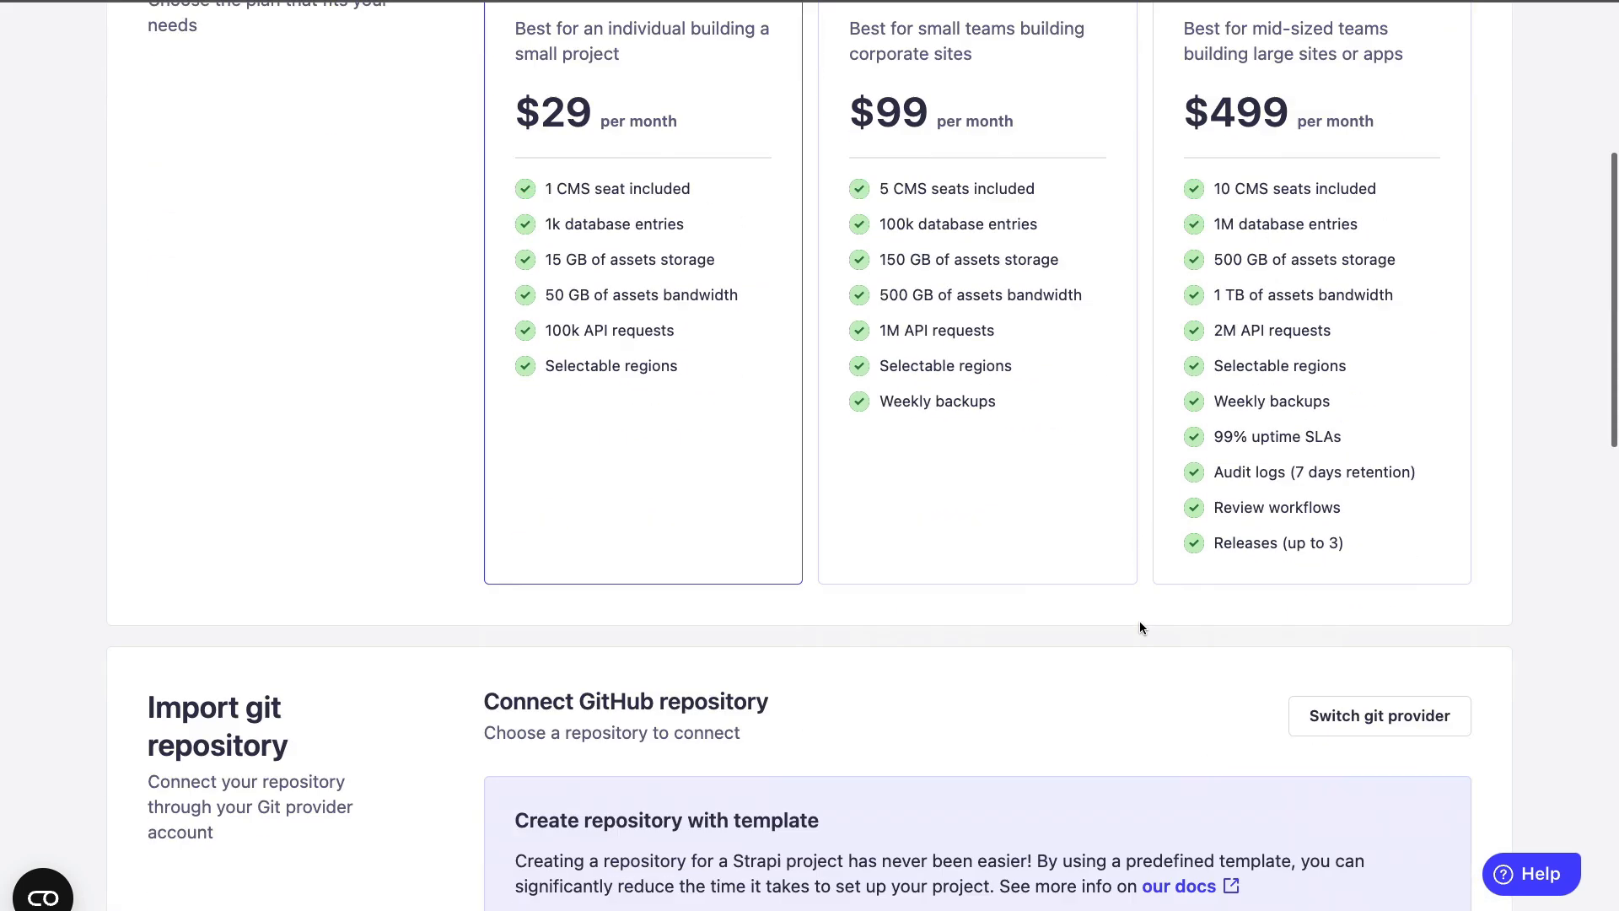
{"action": "scroll", "scroll_direction": "down", "scroll_amount": 3}
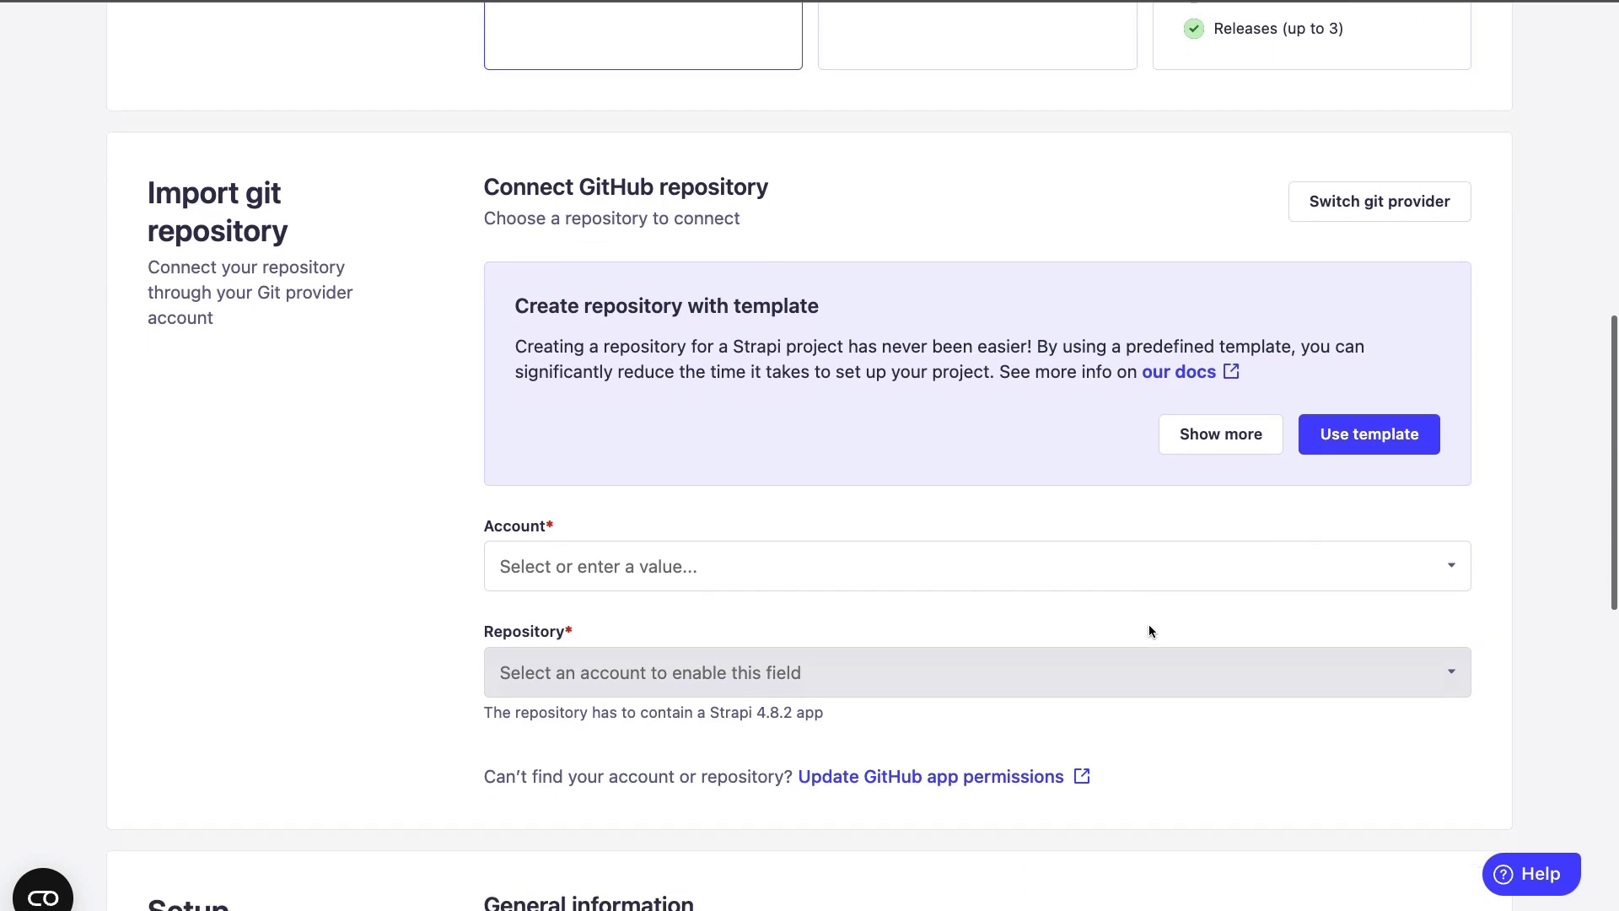
{"action": "scroll", "scroll_direction": "down", "scroll_amount": 3}
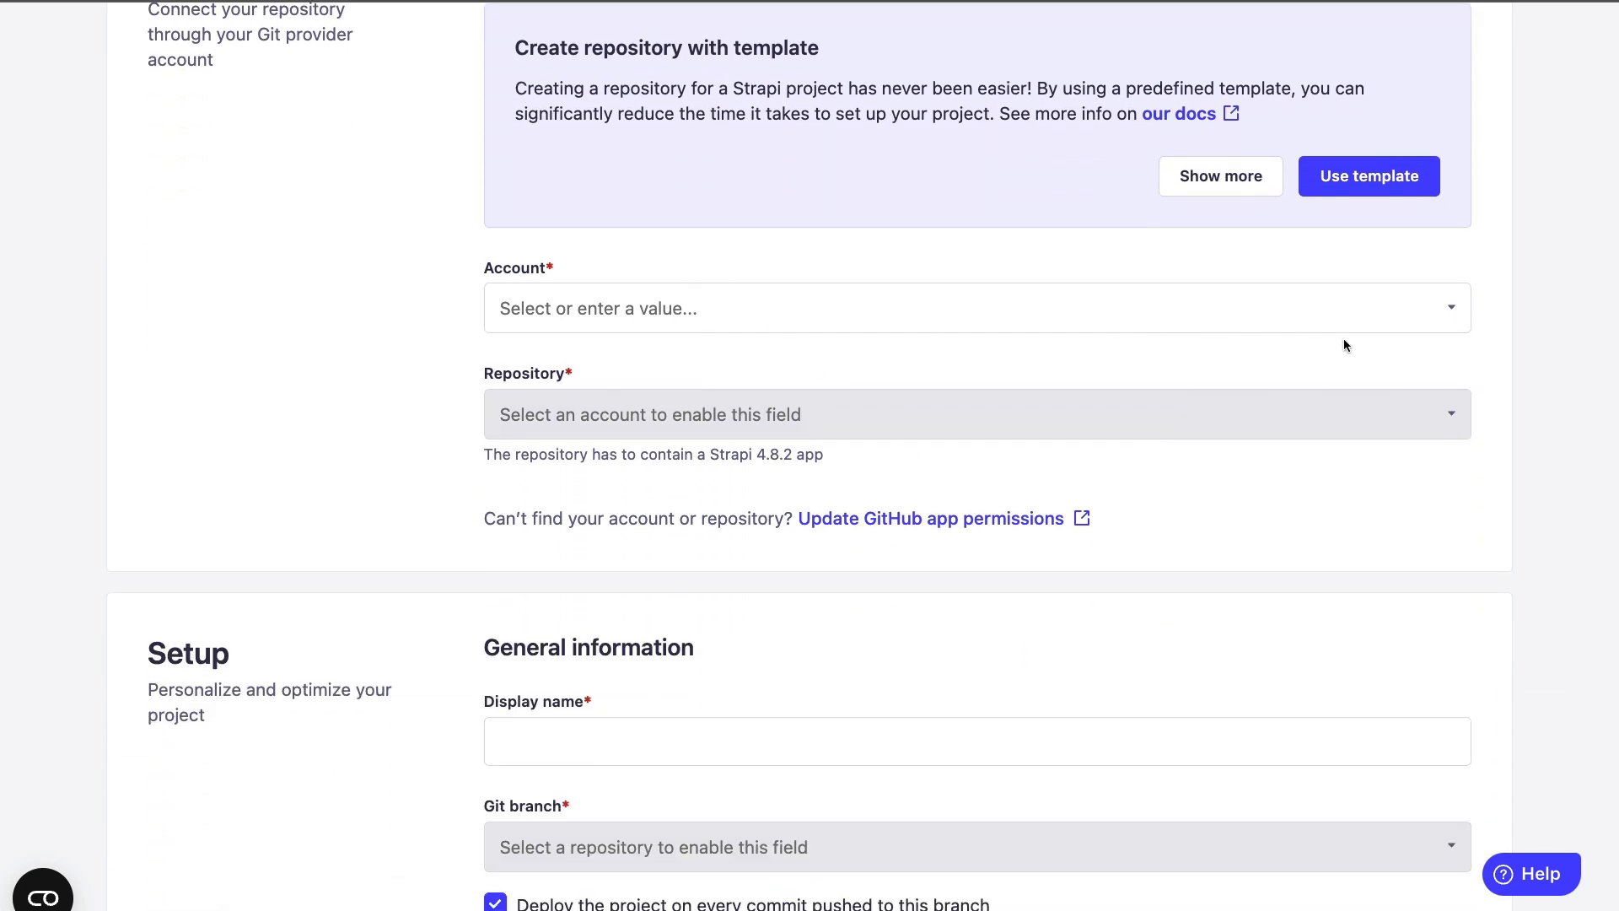
{"action": "left_click", "coordinate": [977, 307]}
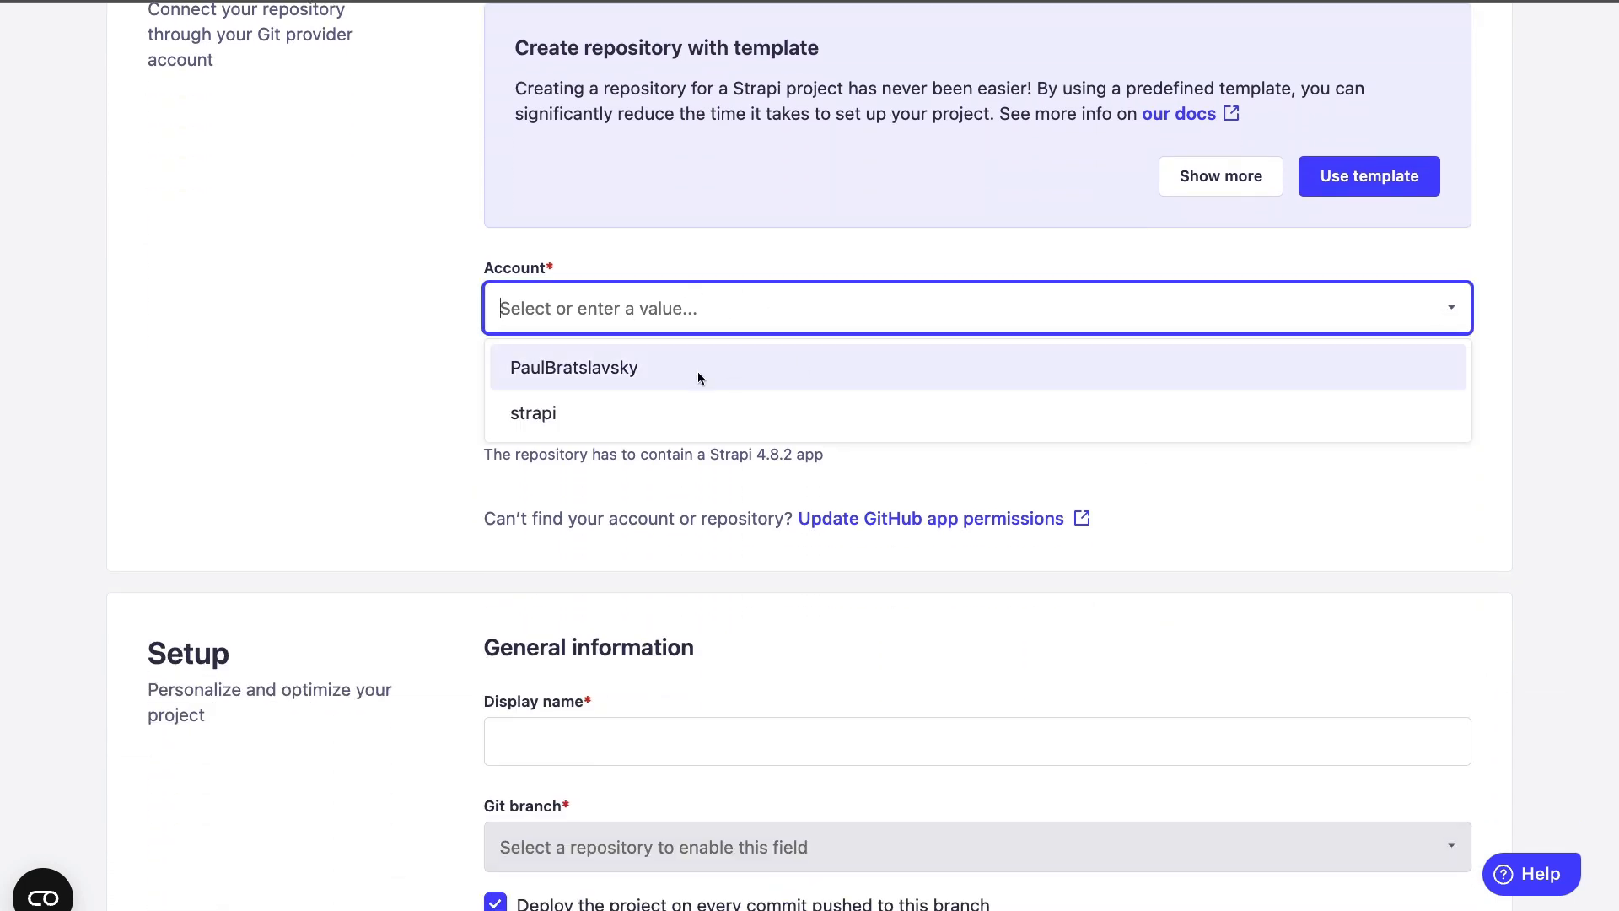
{"action": "left_click", "coordinate": [573, 367]}
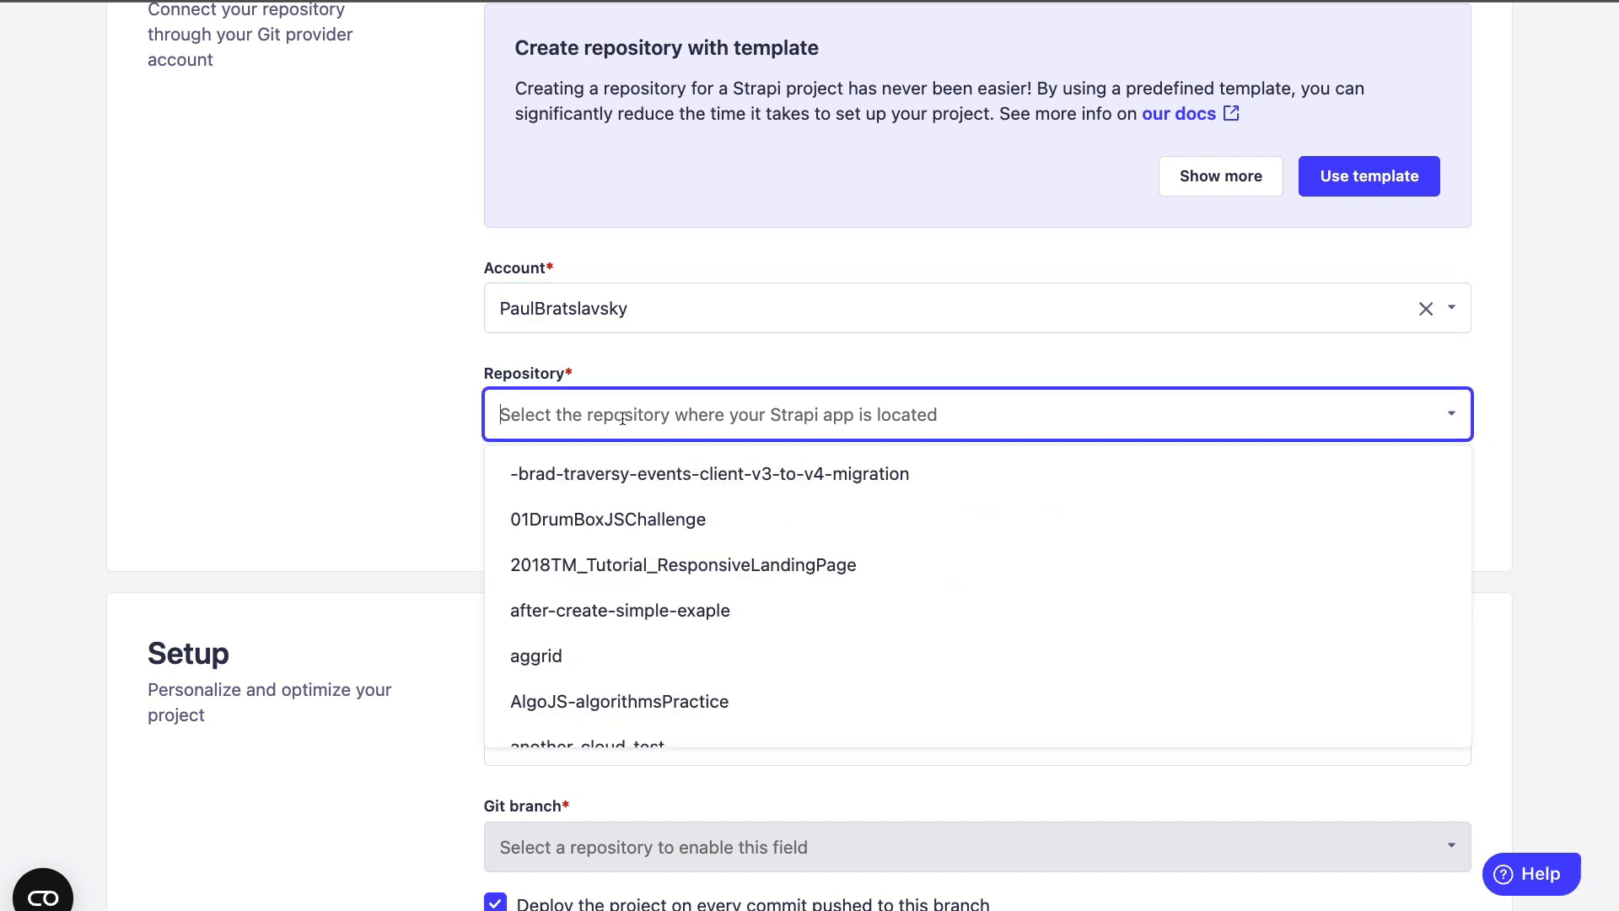
Search for and select the strapi-and-next-deploy repository
{"action": "type", "text": "strapi-and-next-deploy"}
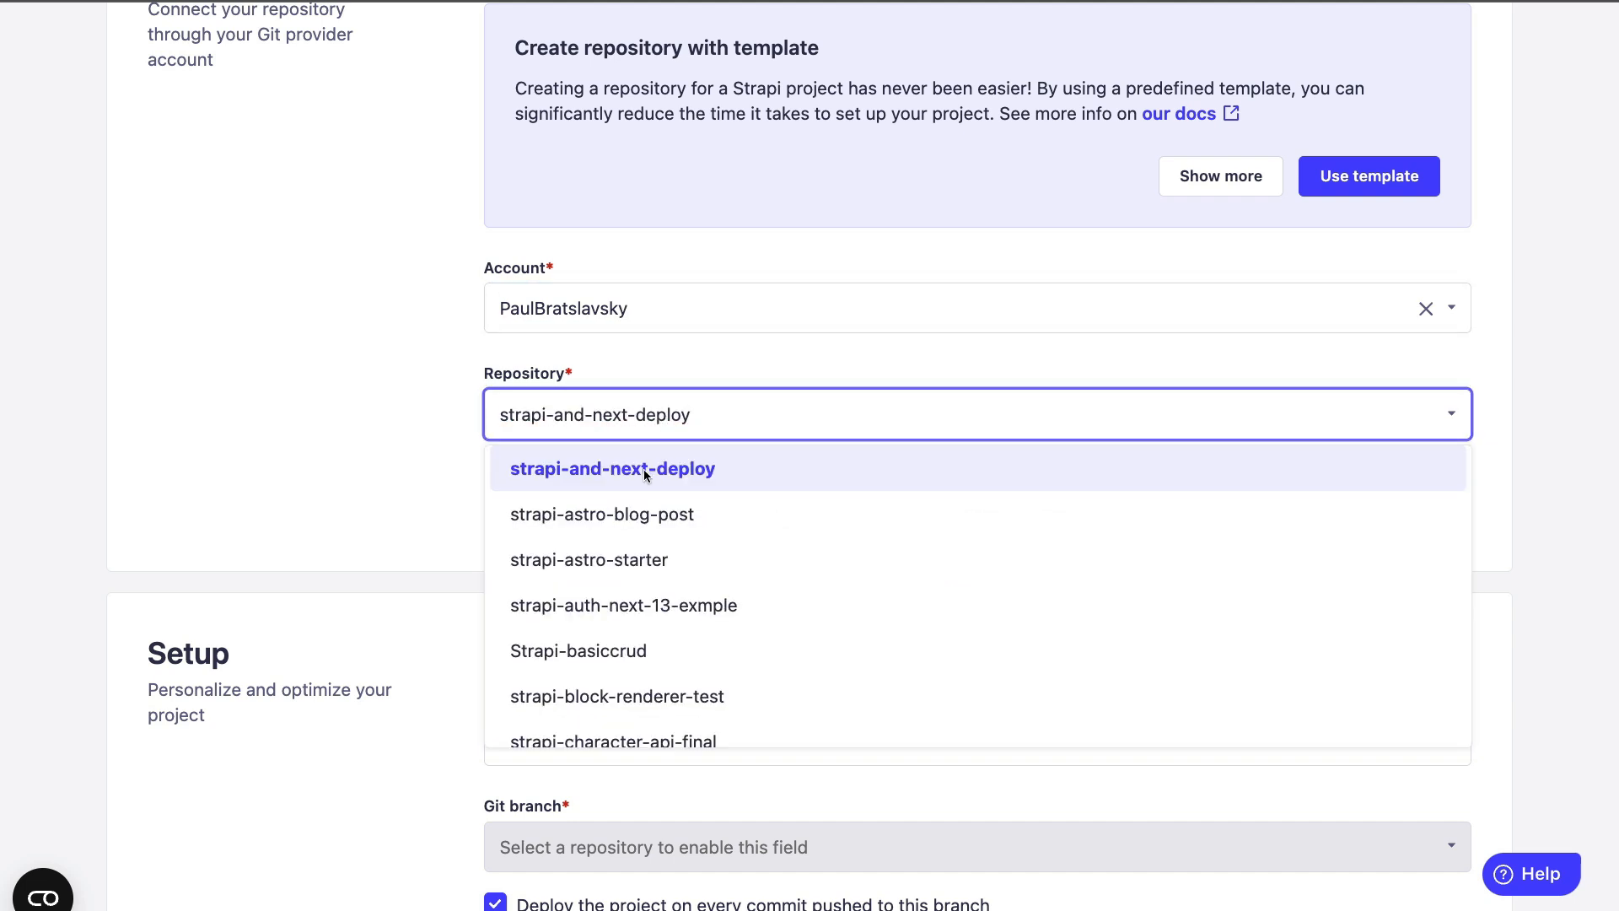
{"action": "left_click", "coordinate": [611, 468]}
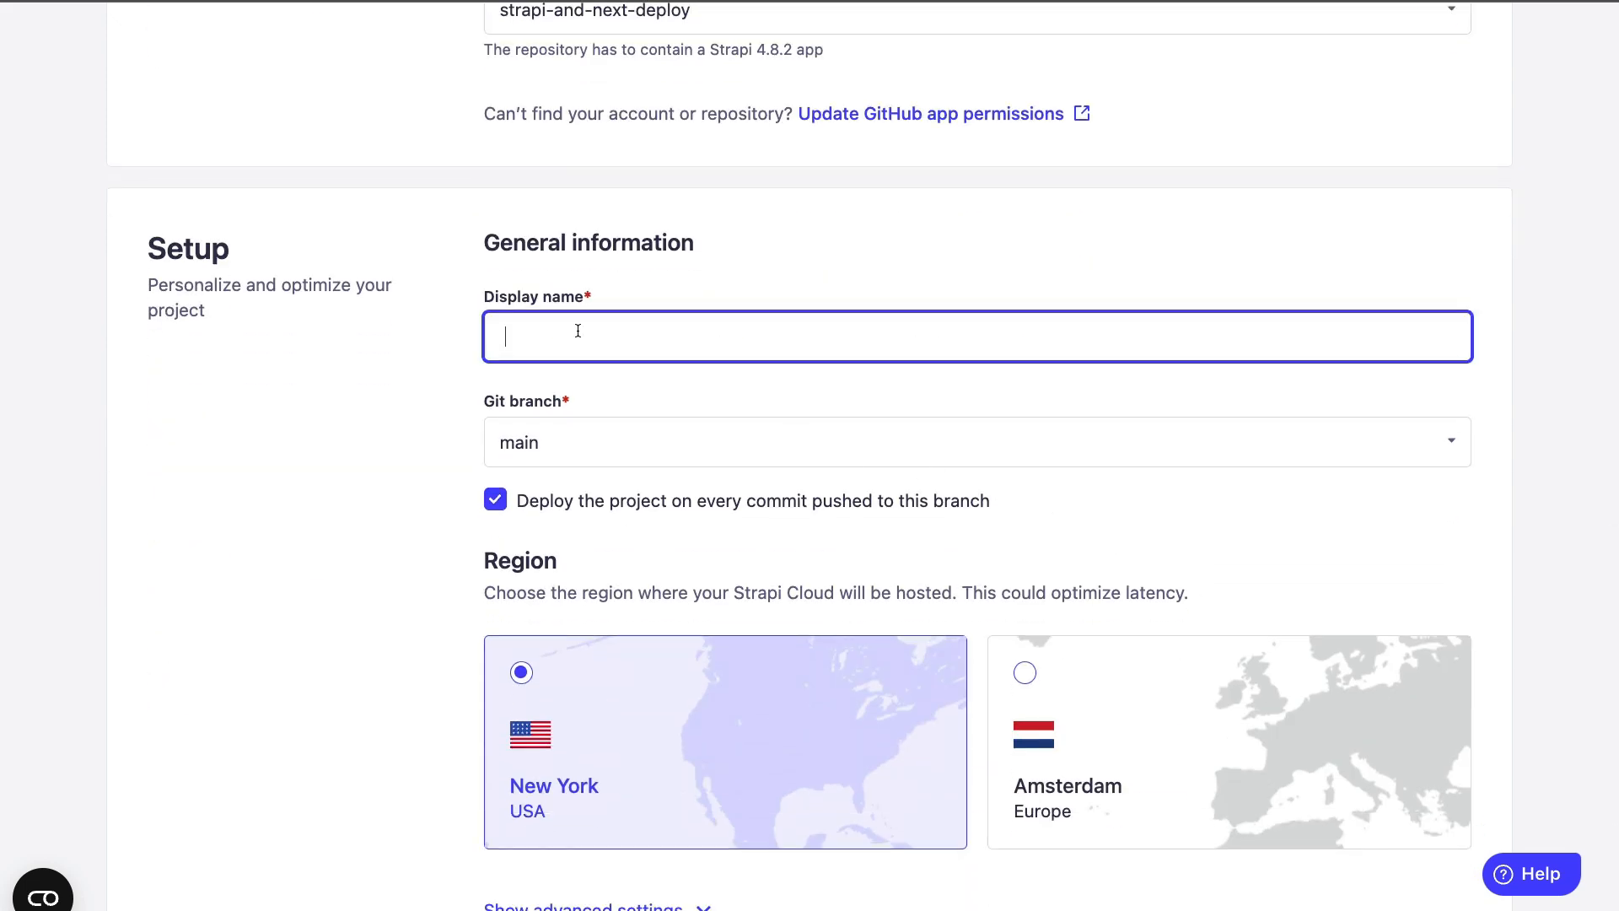
Name the project yt-summarizer, reveal advanced settings and focus the Base directory field
{"action": "type", "text": "yt-summarizer"}
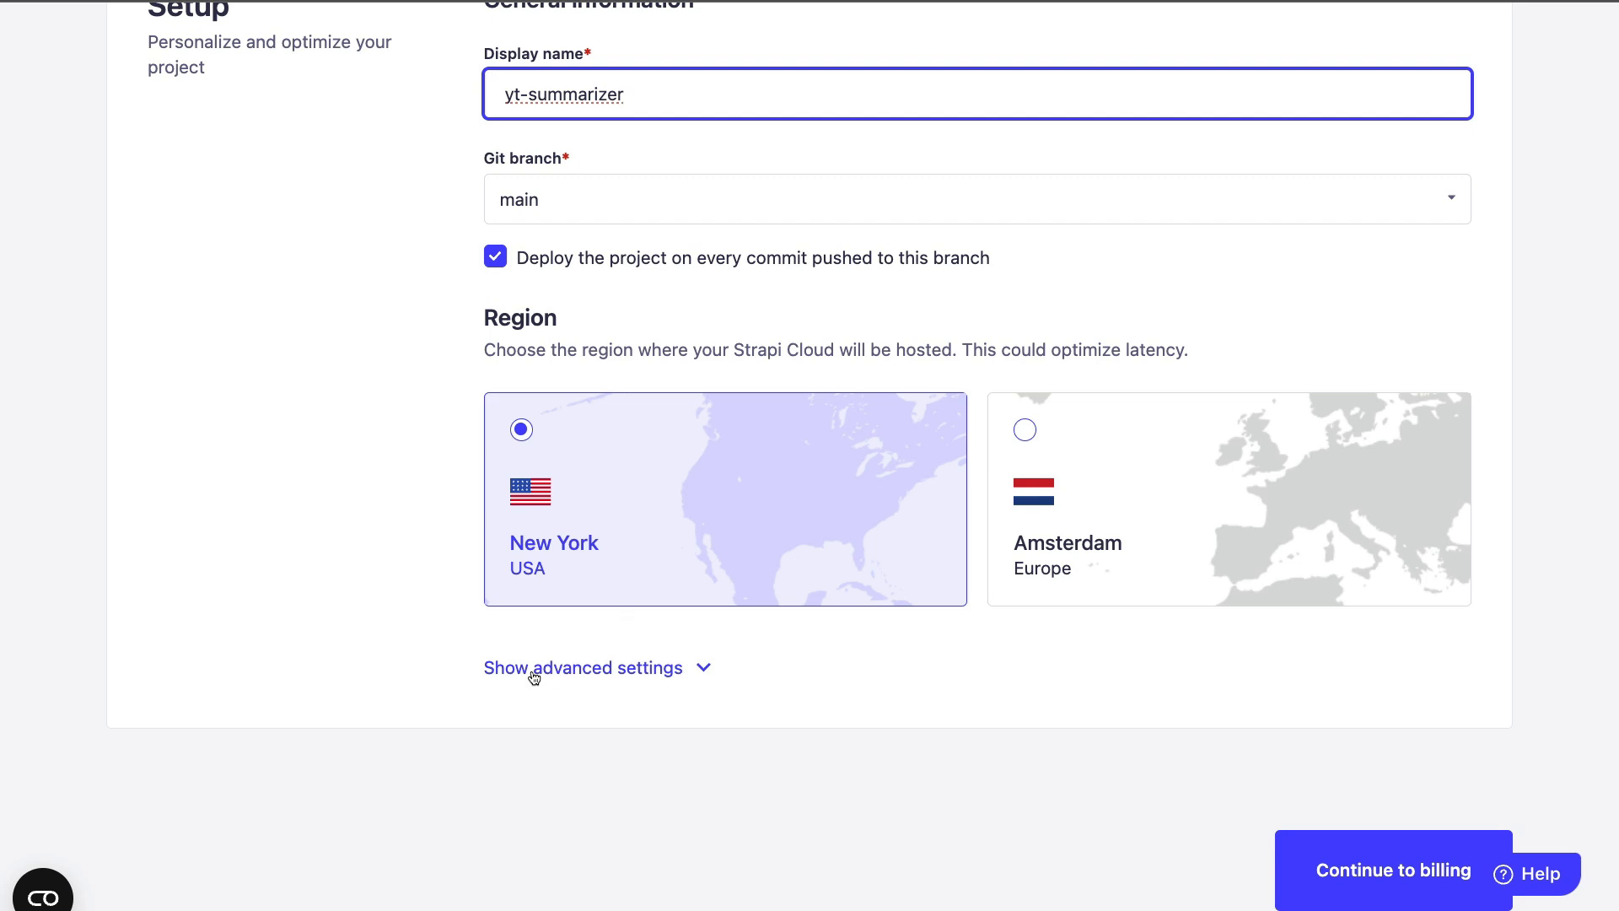
{"action": "left_click", "coordinate": [581, 668]}
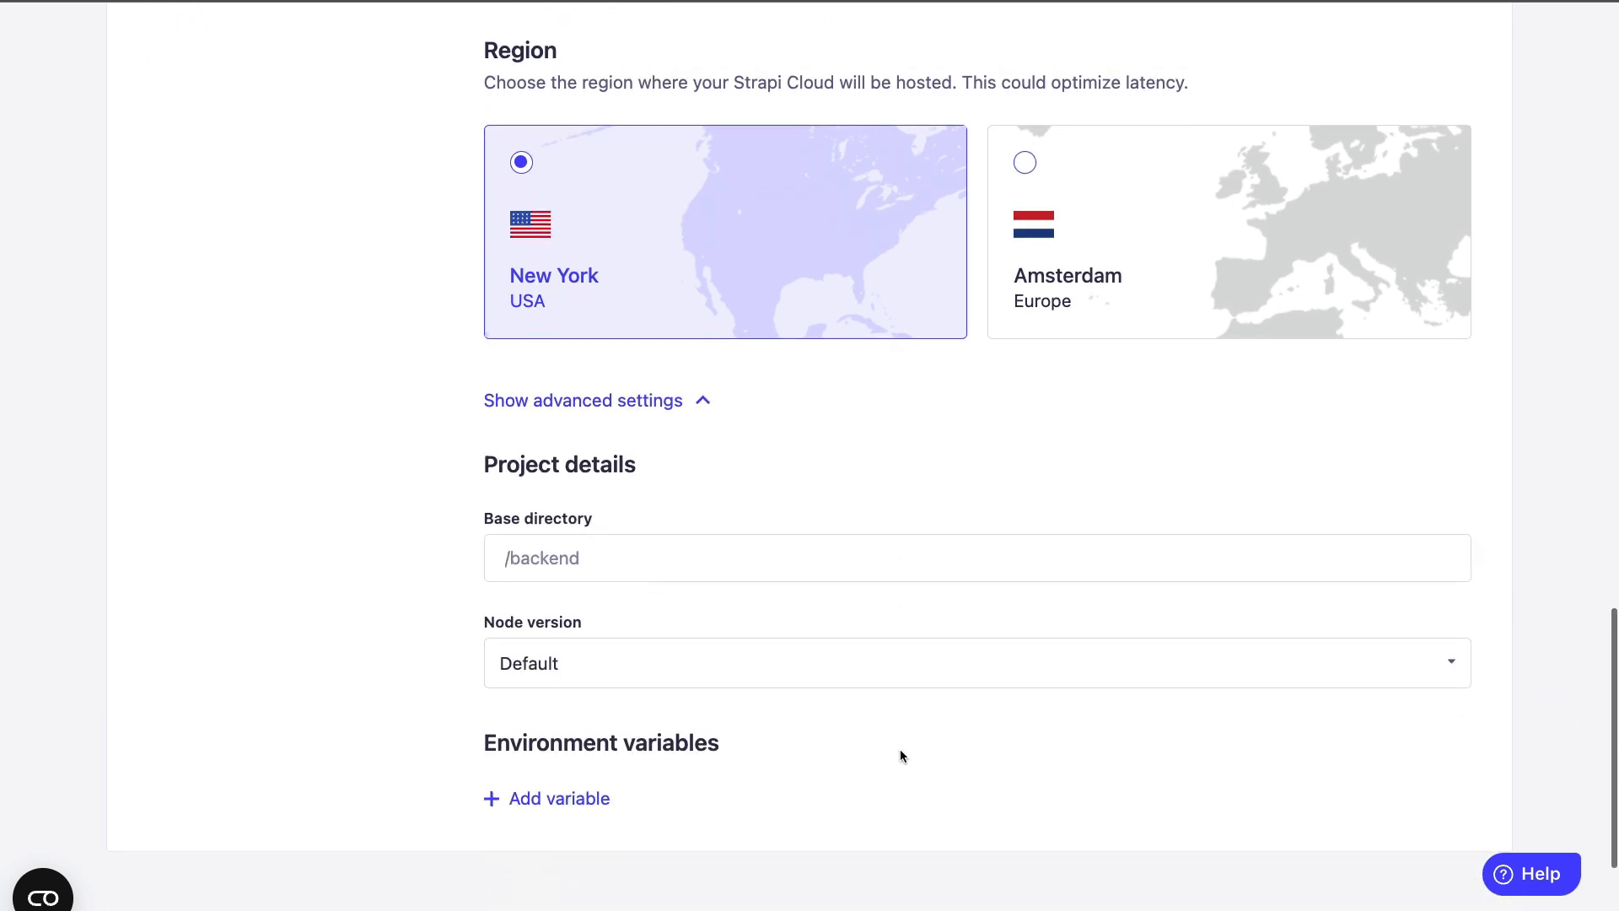
{"action": "scroll", "scroll_direction": "down", "scroll_amount": 3}
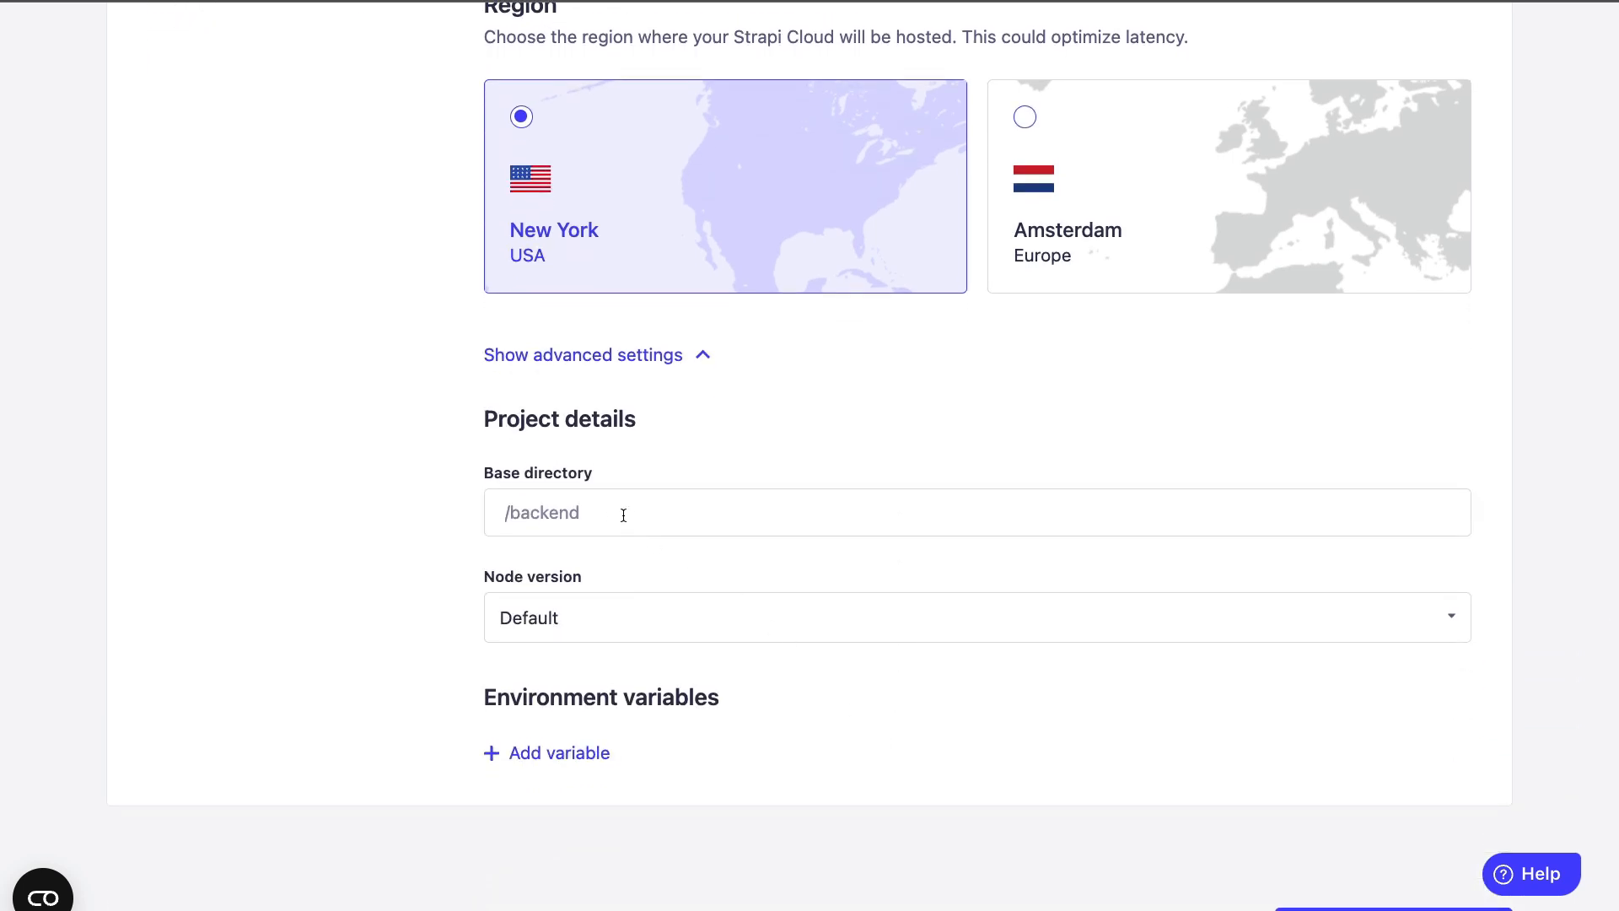
{"action": "left_click", "coordinate": [976, 513]}
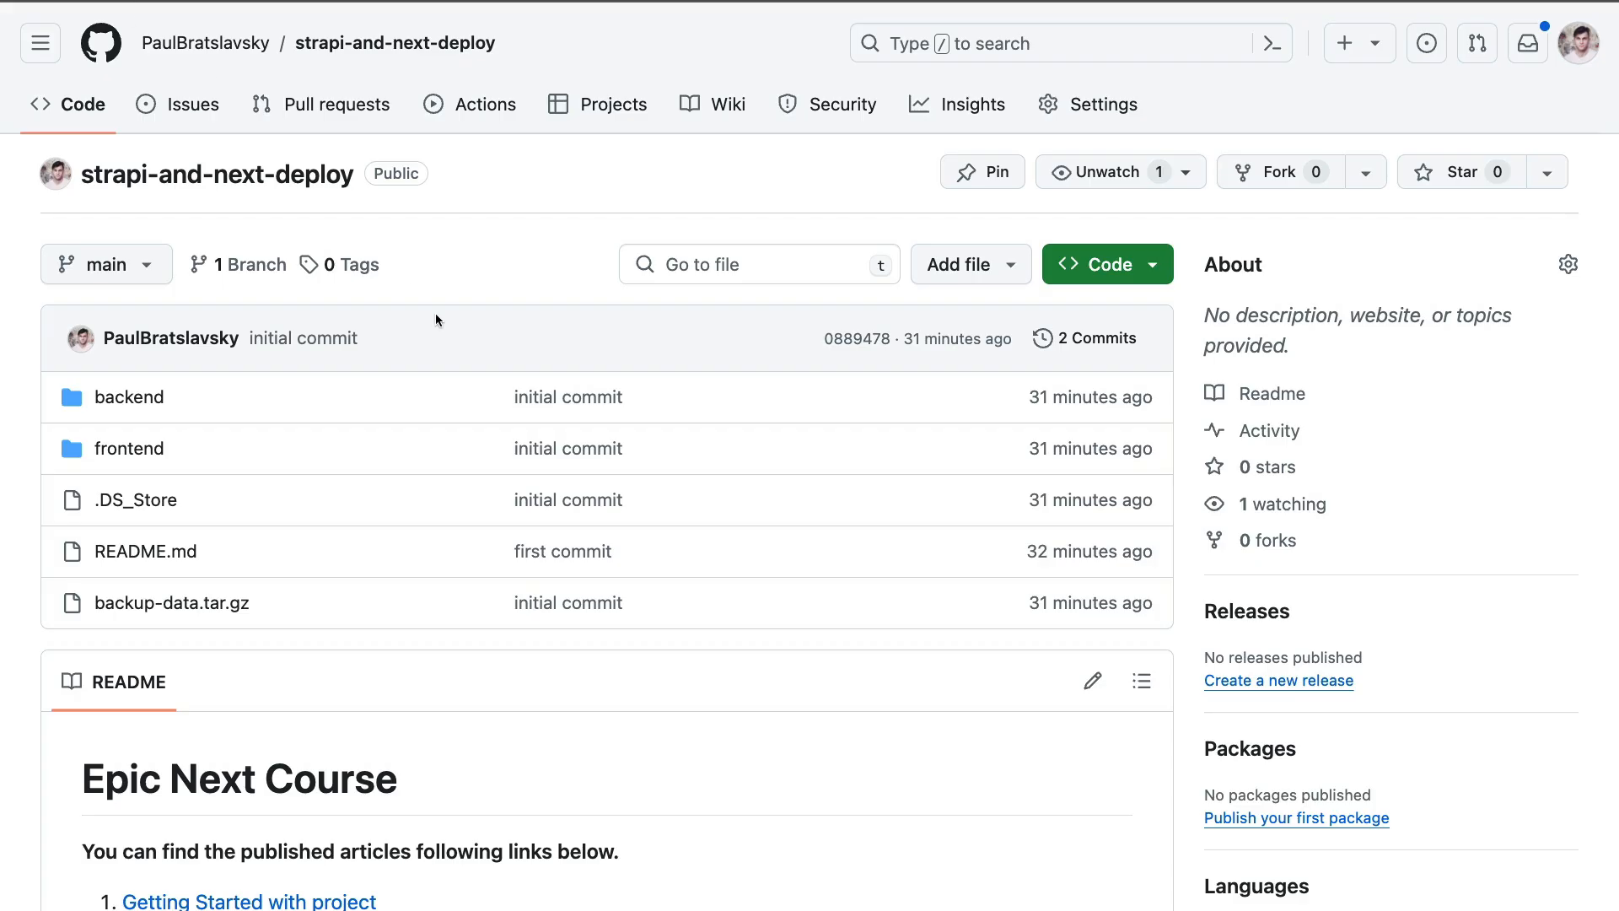
{"action": "mouse_move", "coordinate": [129, 397]}
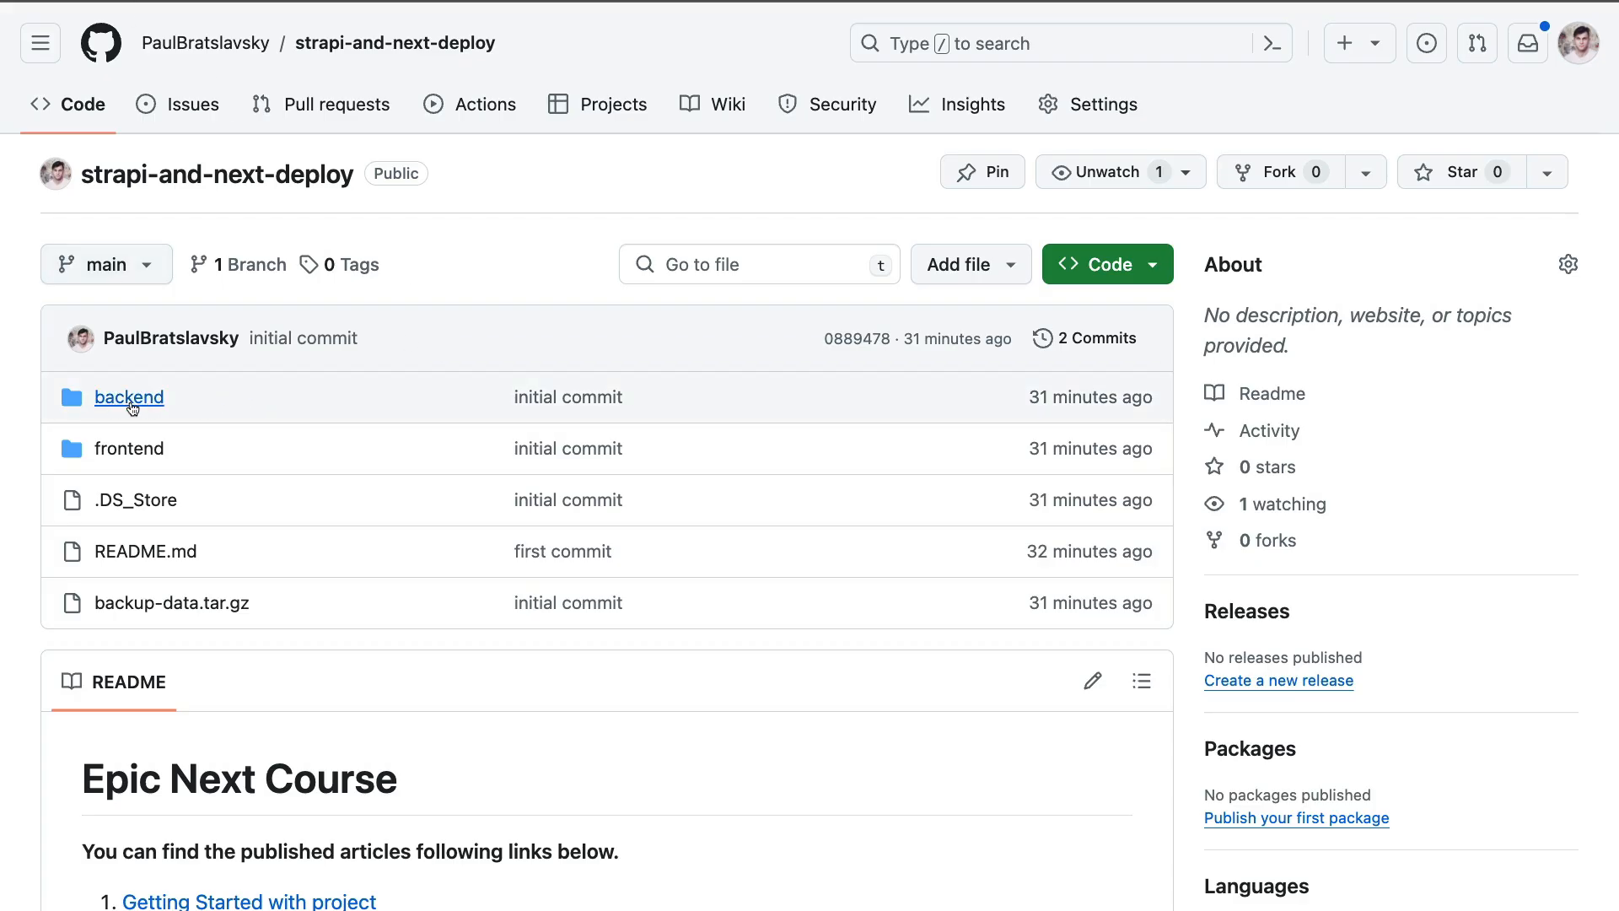
{"action": "mouse_move", "coordinate": [52, 435]}
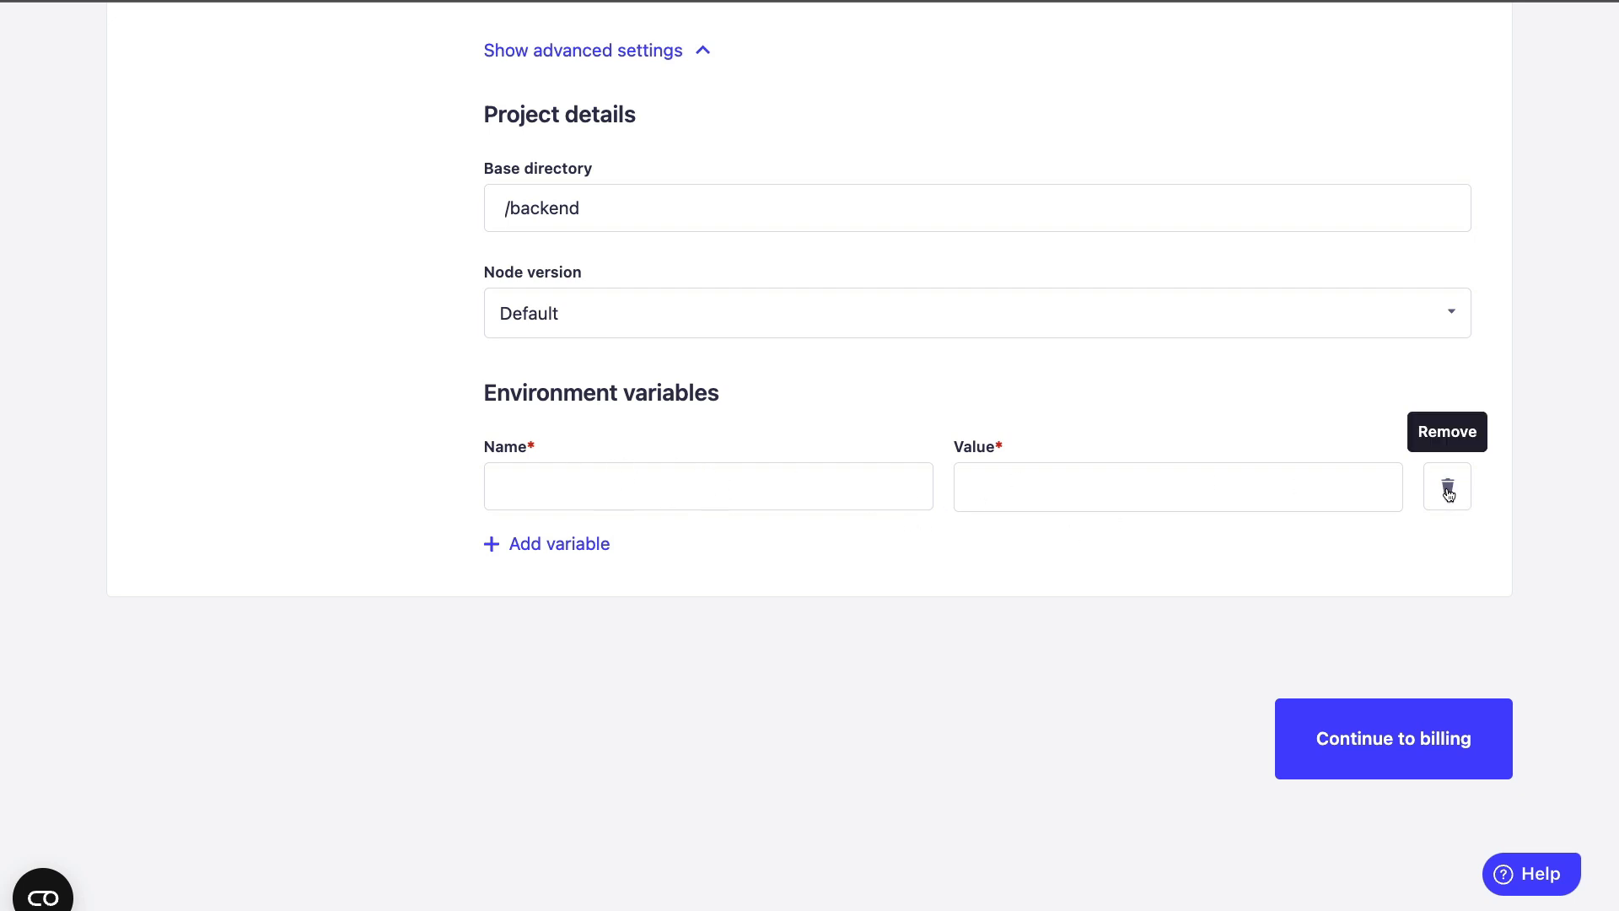
Remove the empty environment variable row and continue to billing with /backend as base directory
{"action": "left_click", "coordinate": [1393, 739]}
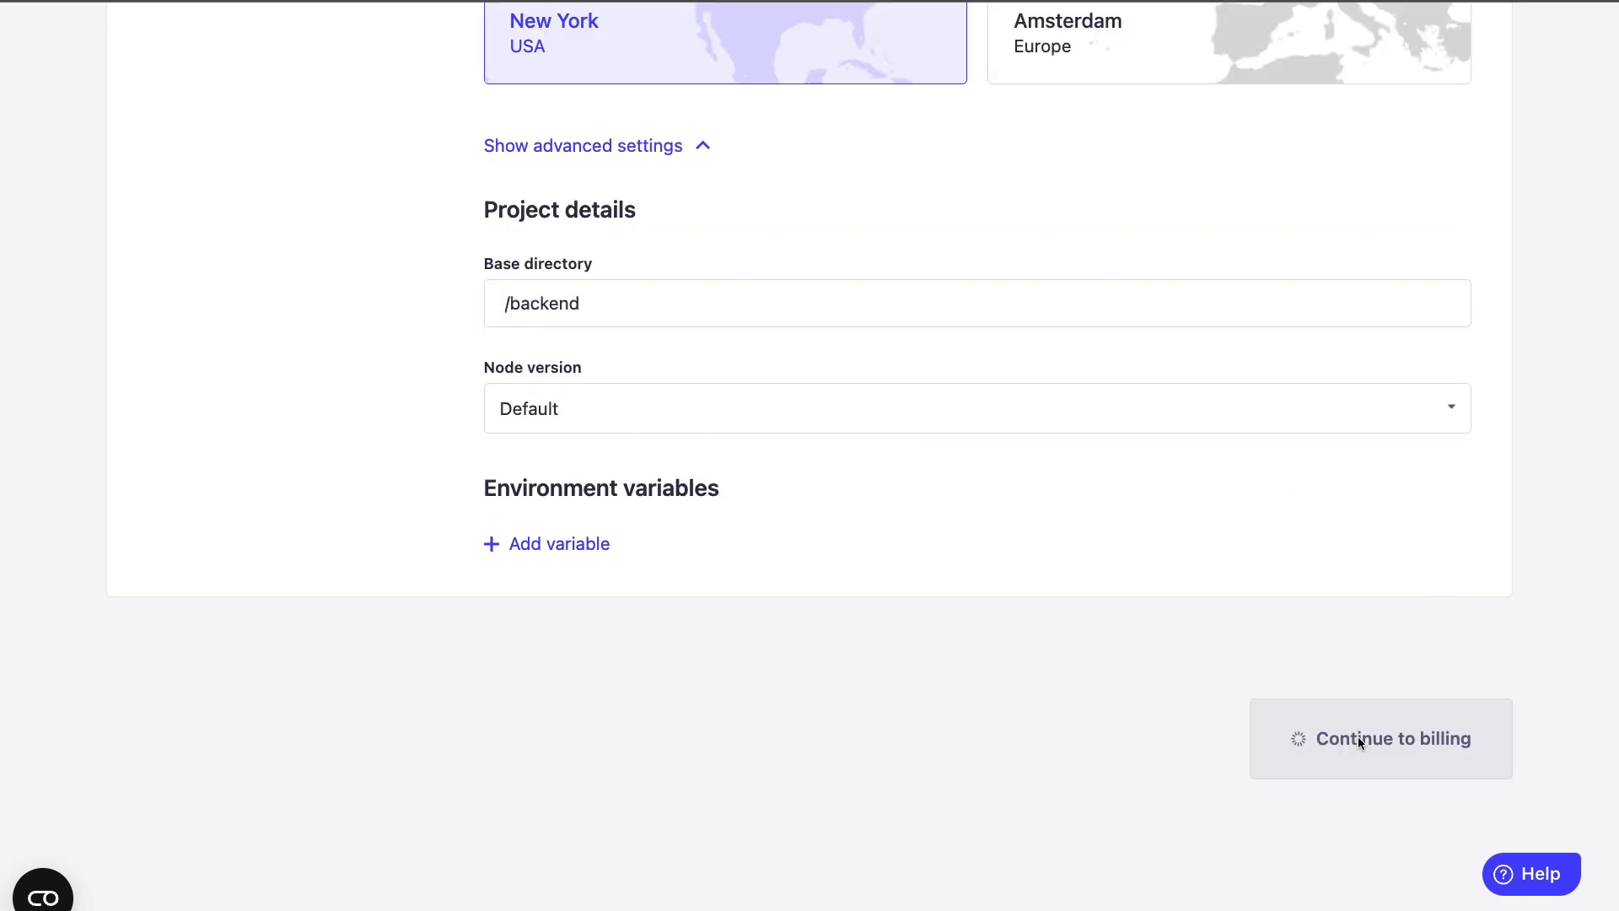
{"action": "left_click", "coordinate": [1382, 739]}
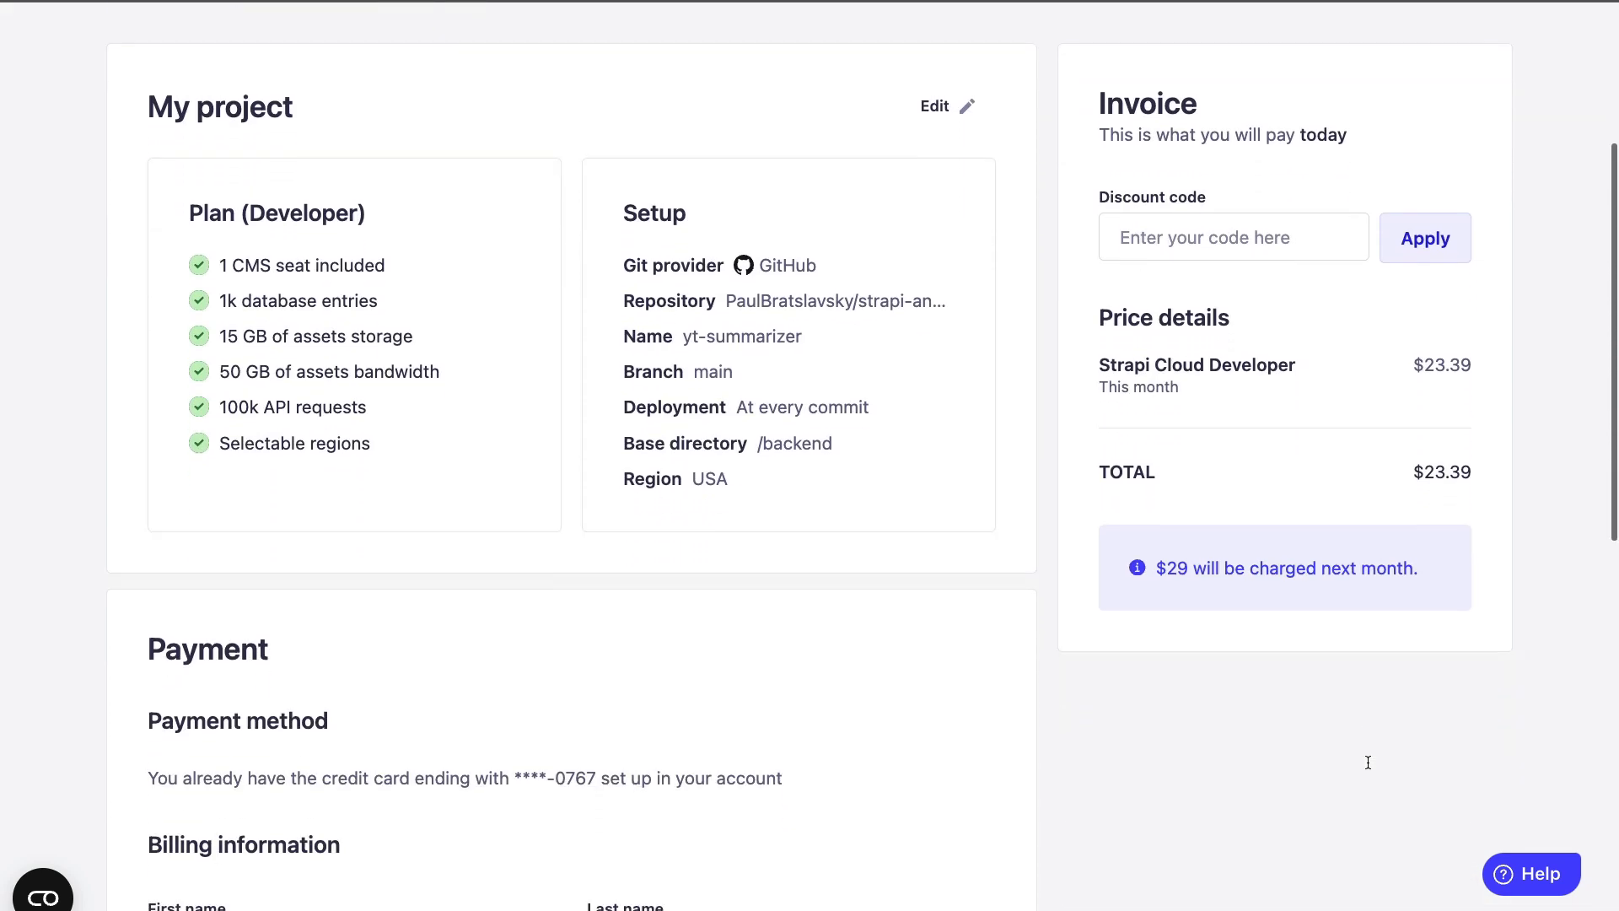
{"action": "mouse_move", "coordinate": [730, 437]}
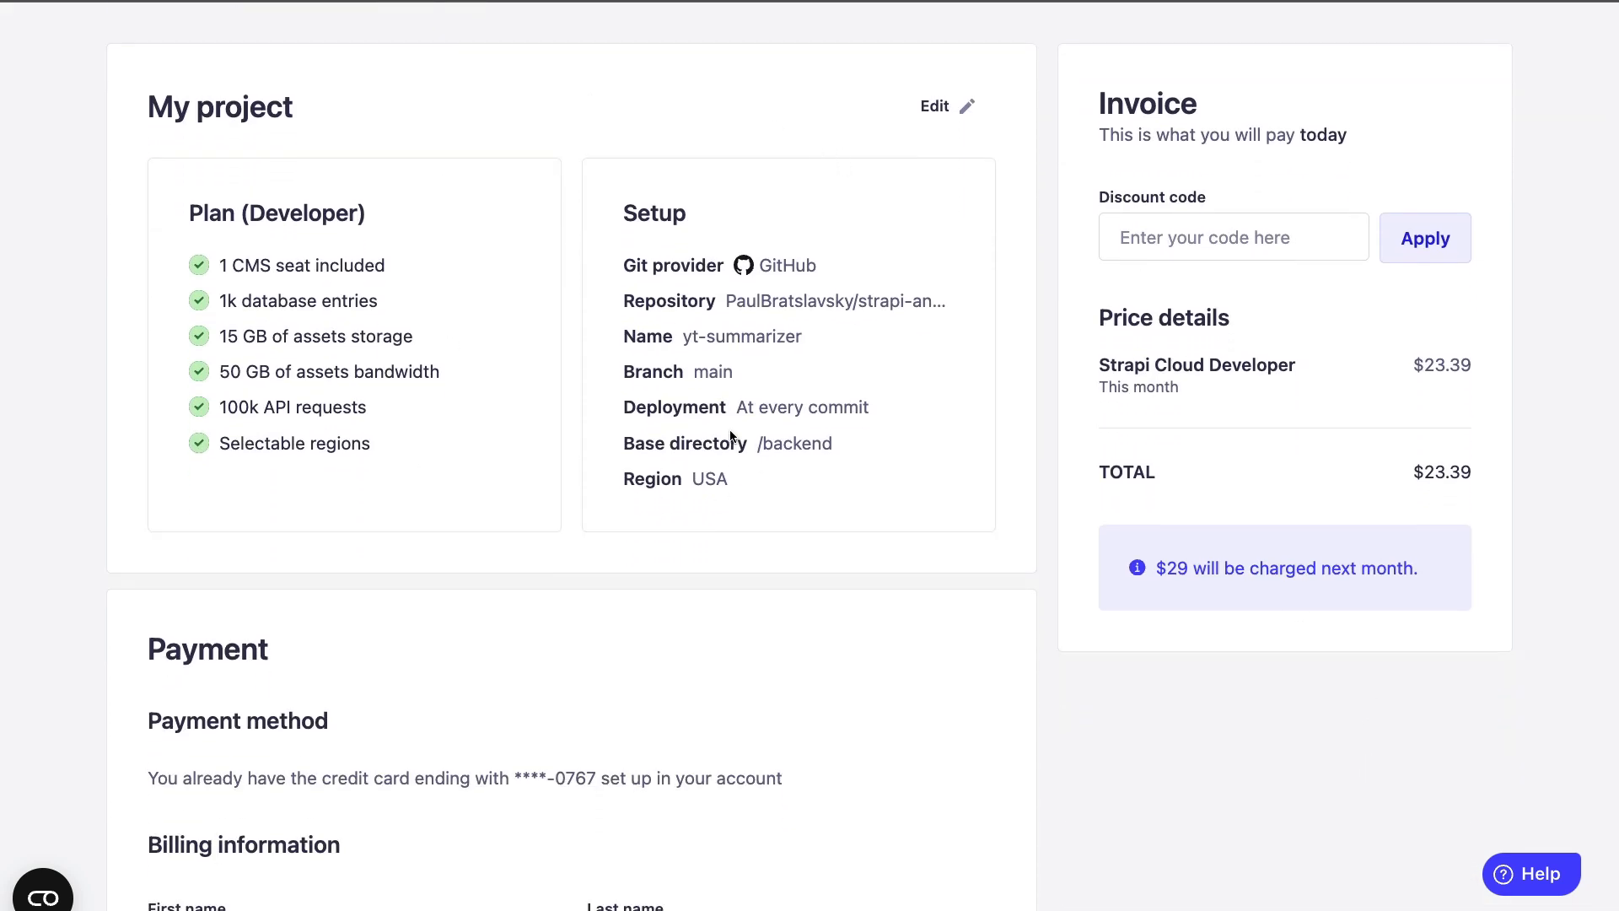
{"action": "mouse_move", "coordinate": [1301, 742]}
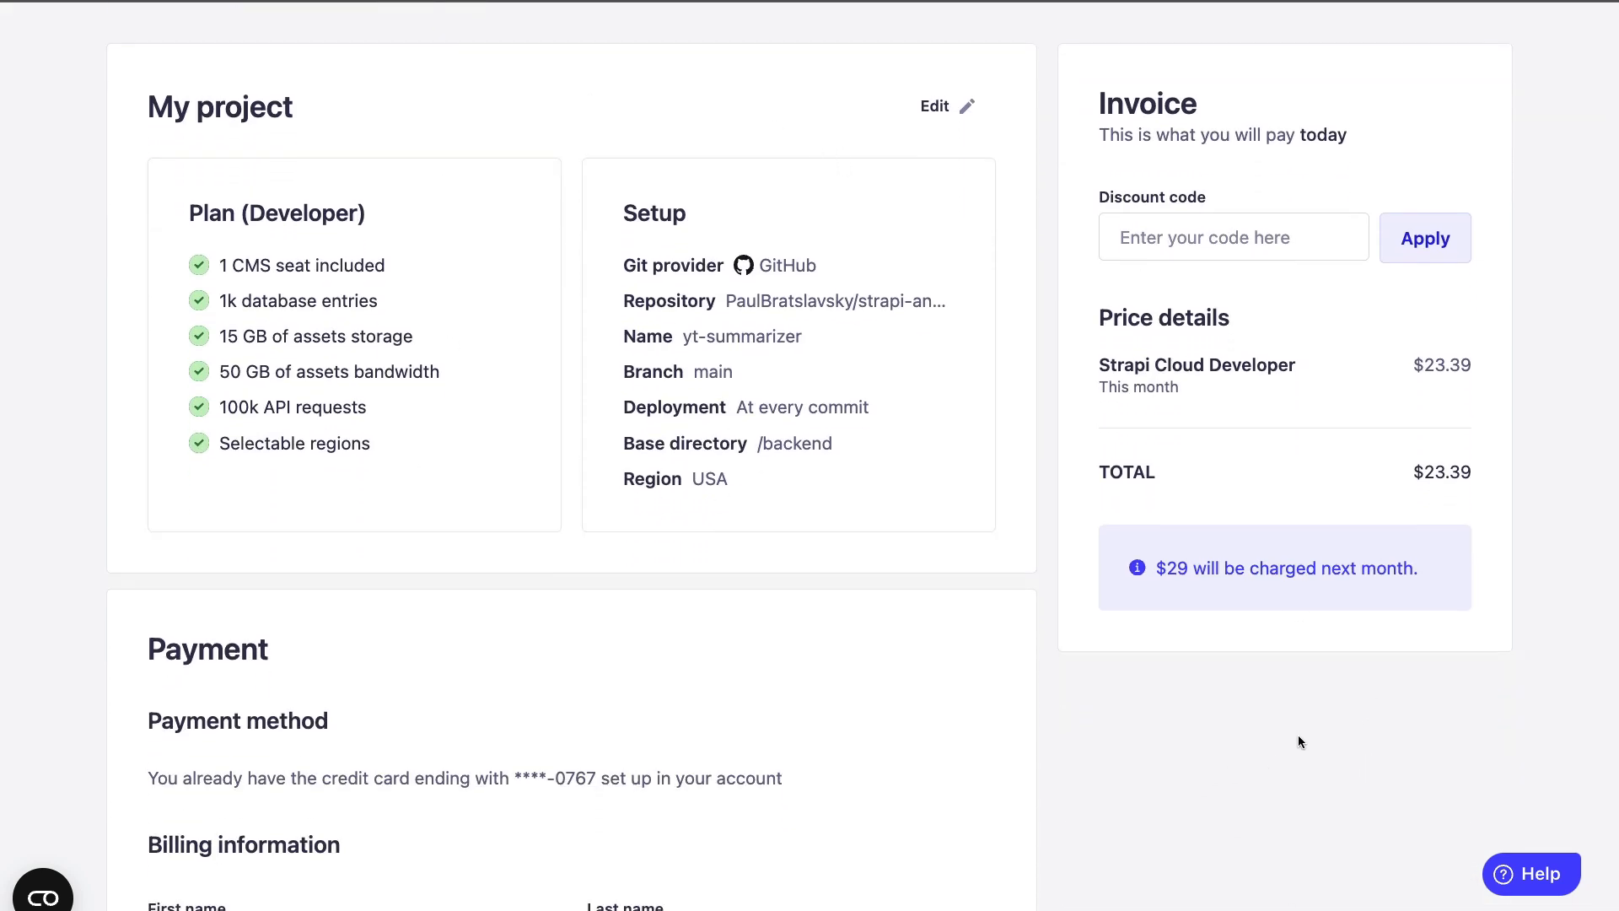
{"action": "mouse_move", "coordinate": [1174, 617]}
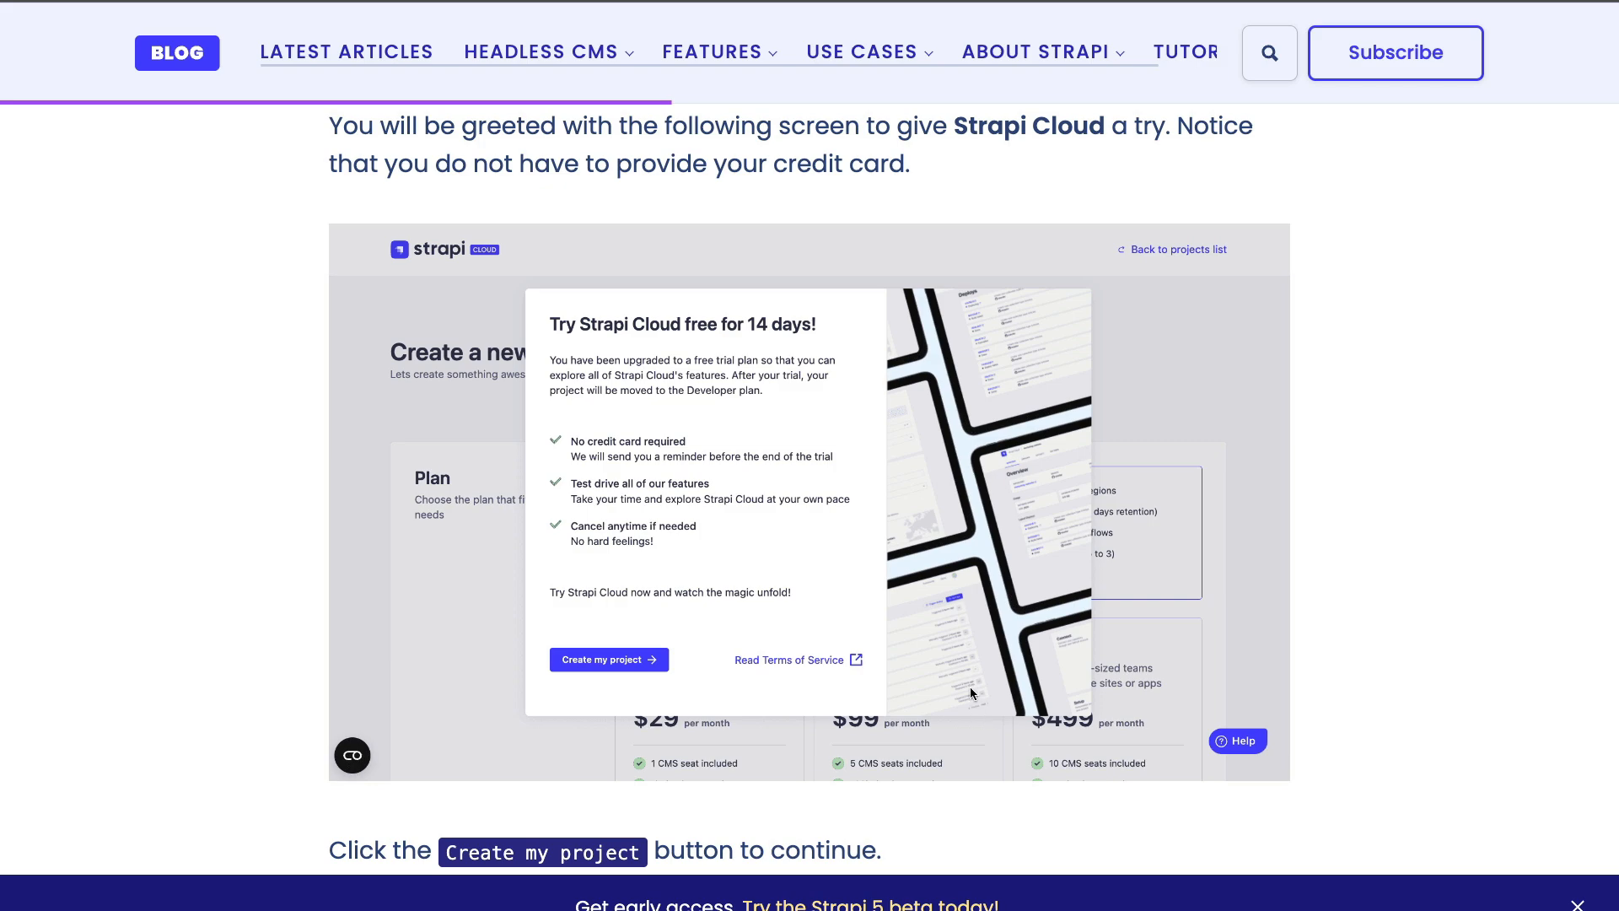
Scroll the tutorial to the deployment Log details screenshot and Visit app instructions
{"action": "scroll", "scroll_direction": "down", "scroll_amount": 3}
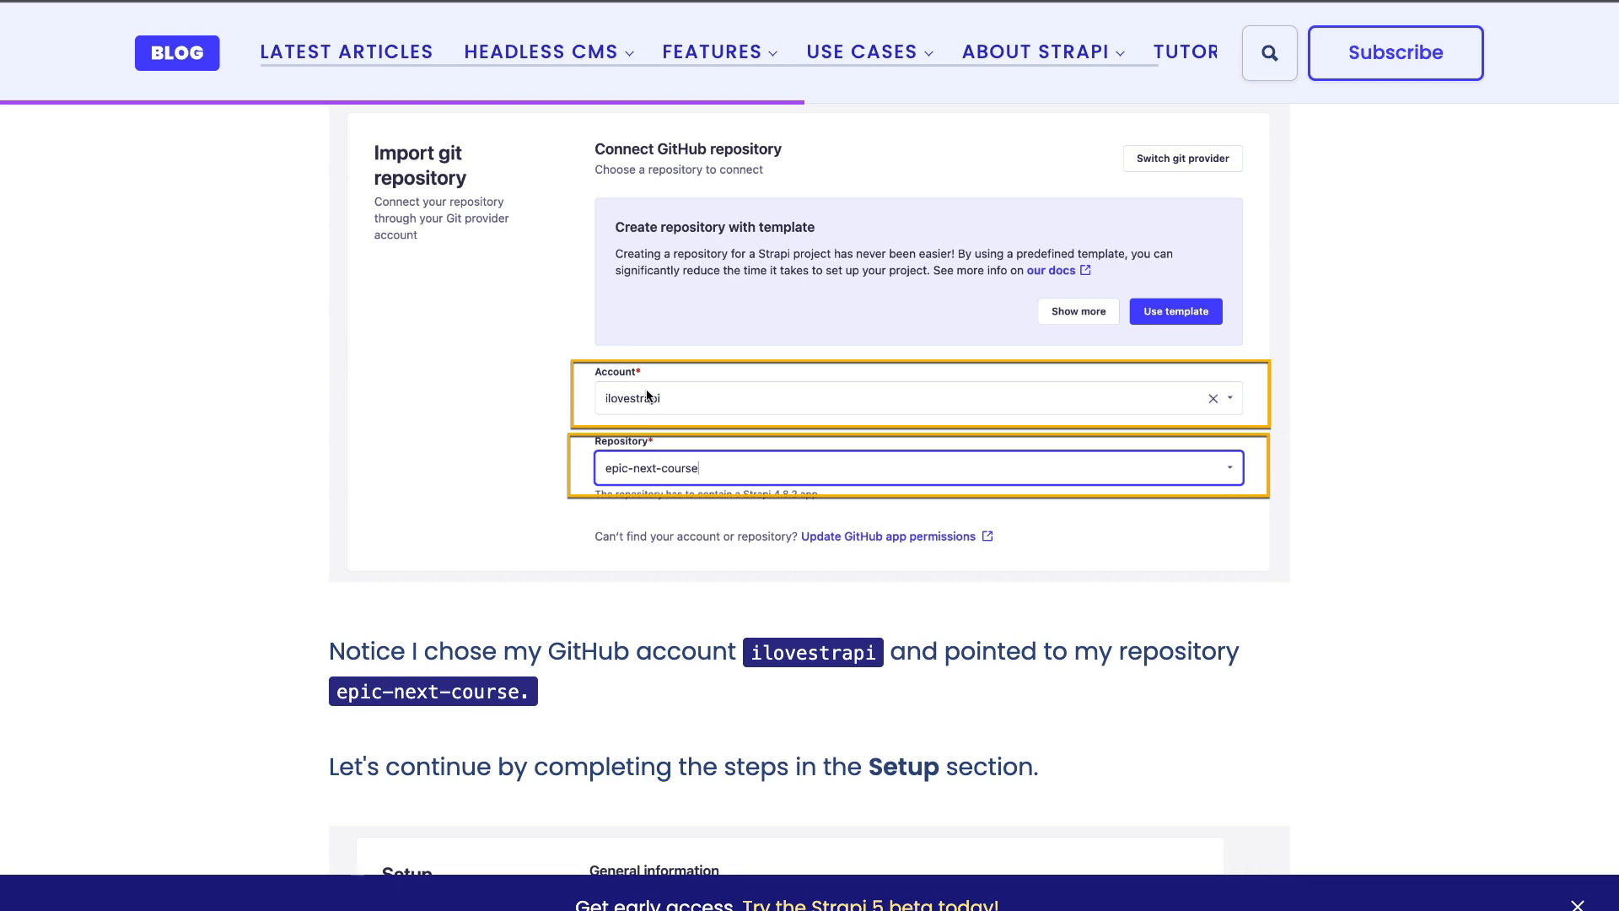
{"action": "scroll", "scroll_direction": "down", "scroll_amount": 3}
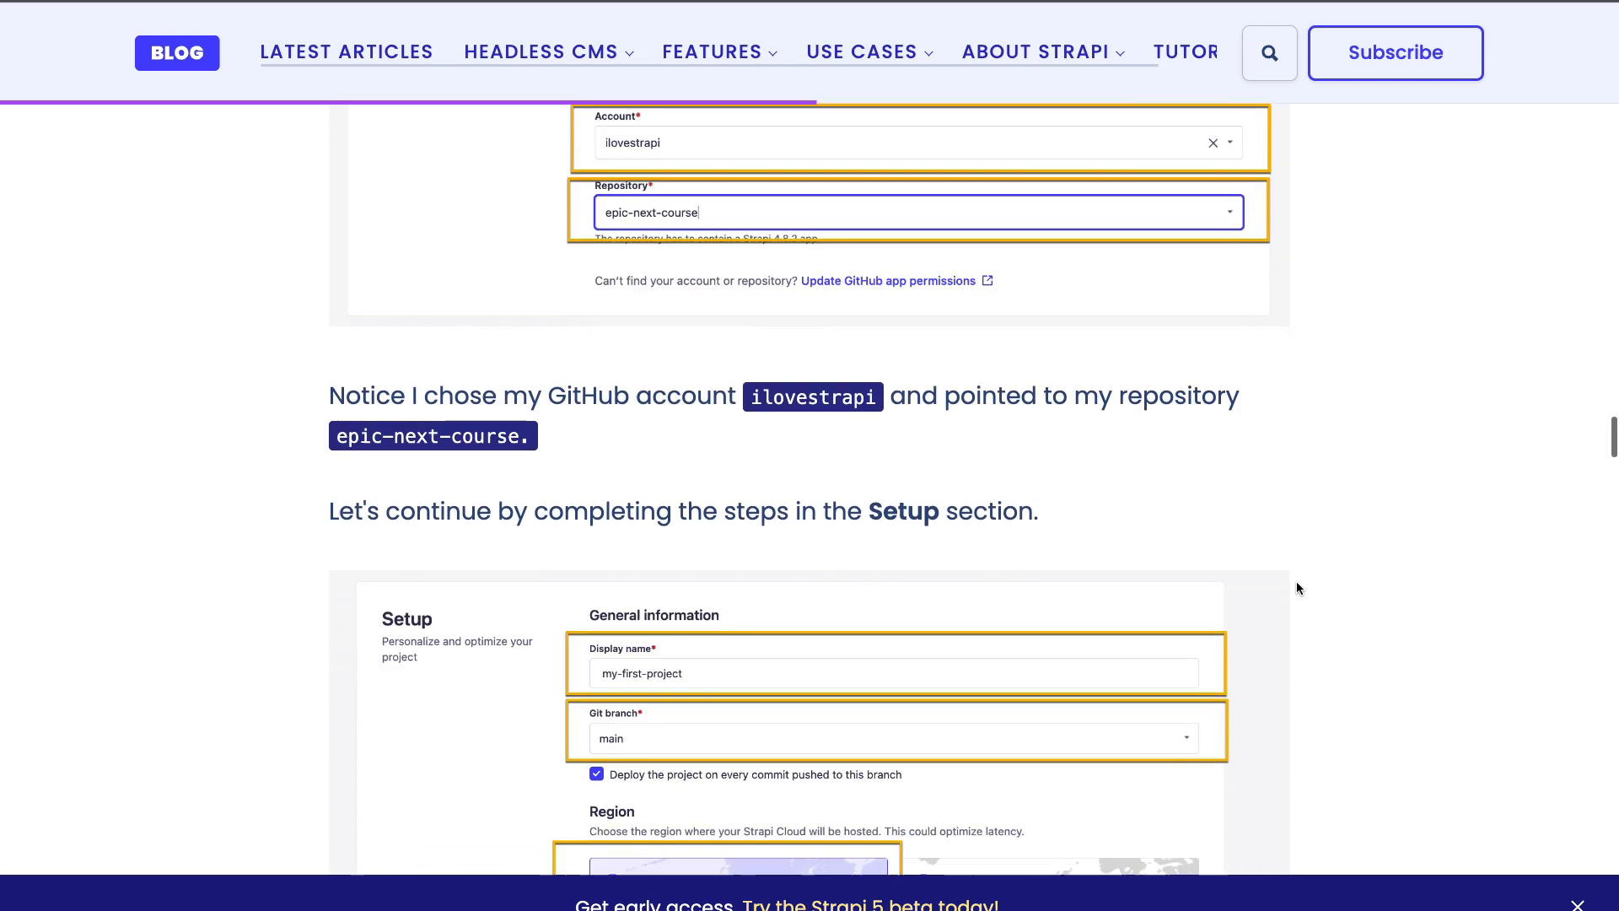
{"action": "scroll", "scroll_direction": "down", "scroll_amount": 3}
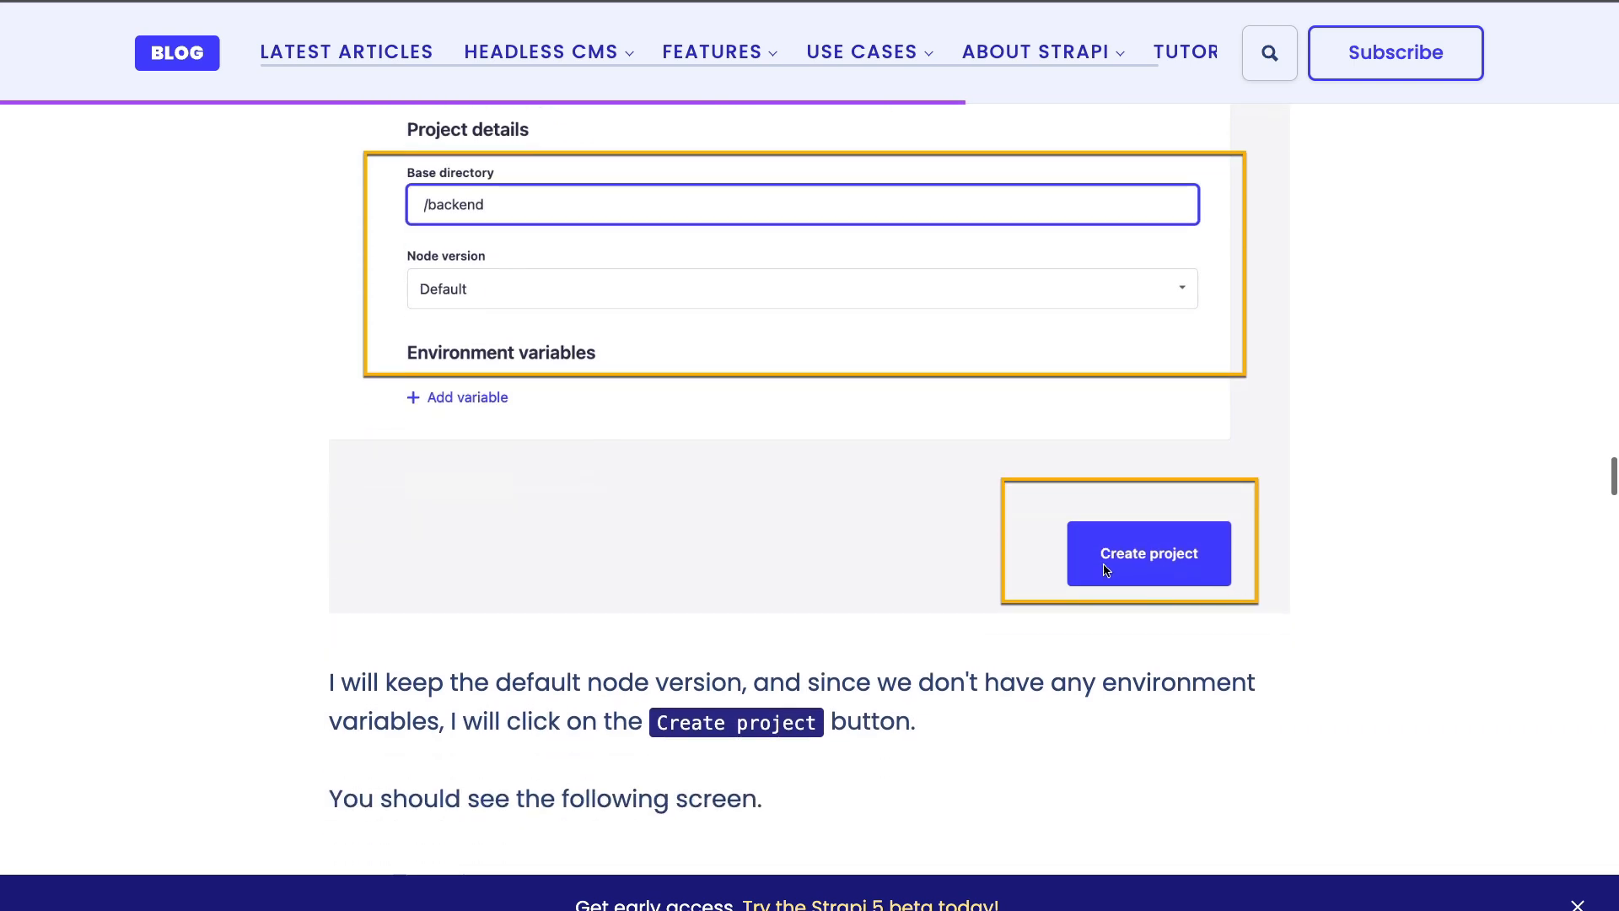
{"action": "left_click", "coordinate": [1147, 553]}
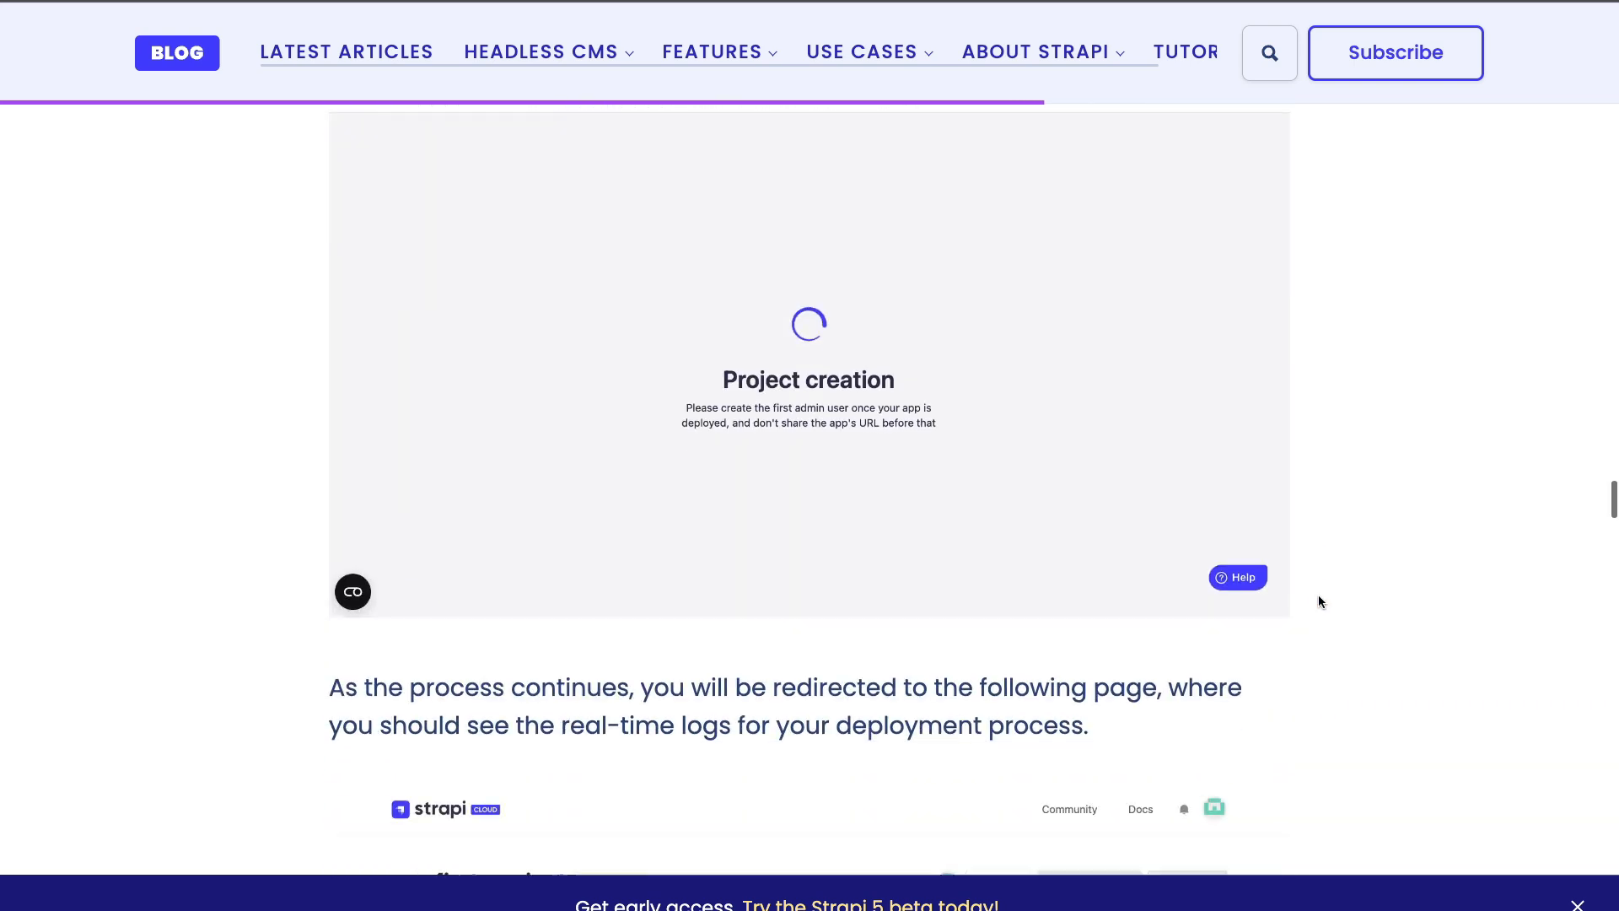
{"action": "scroll", "scroll_direction": "down", "scroll_amount": 3}
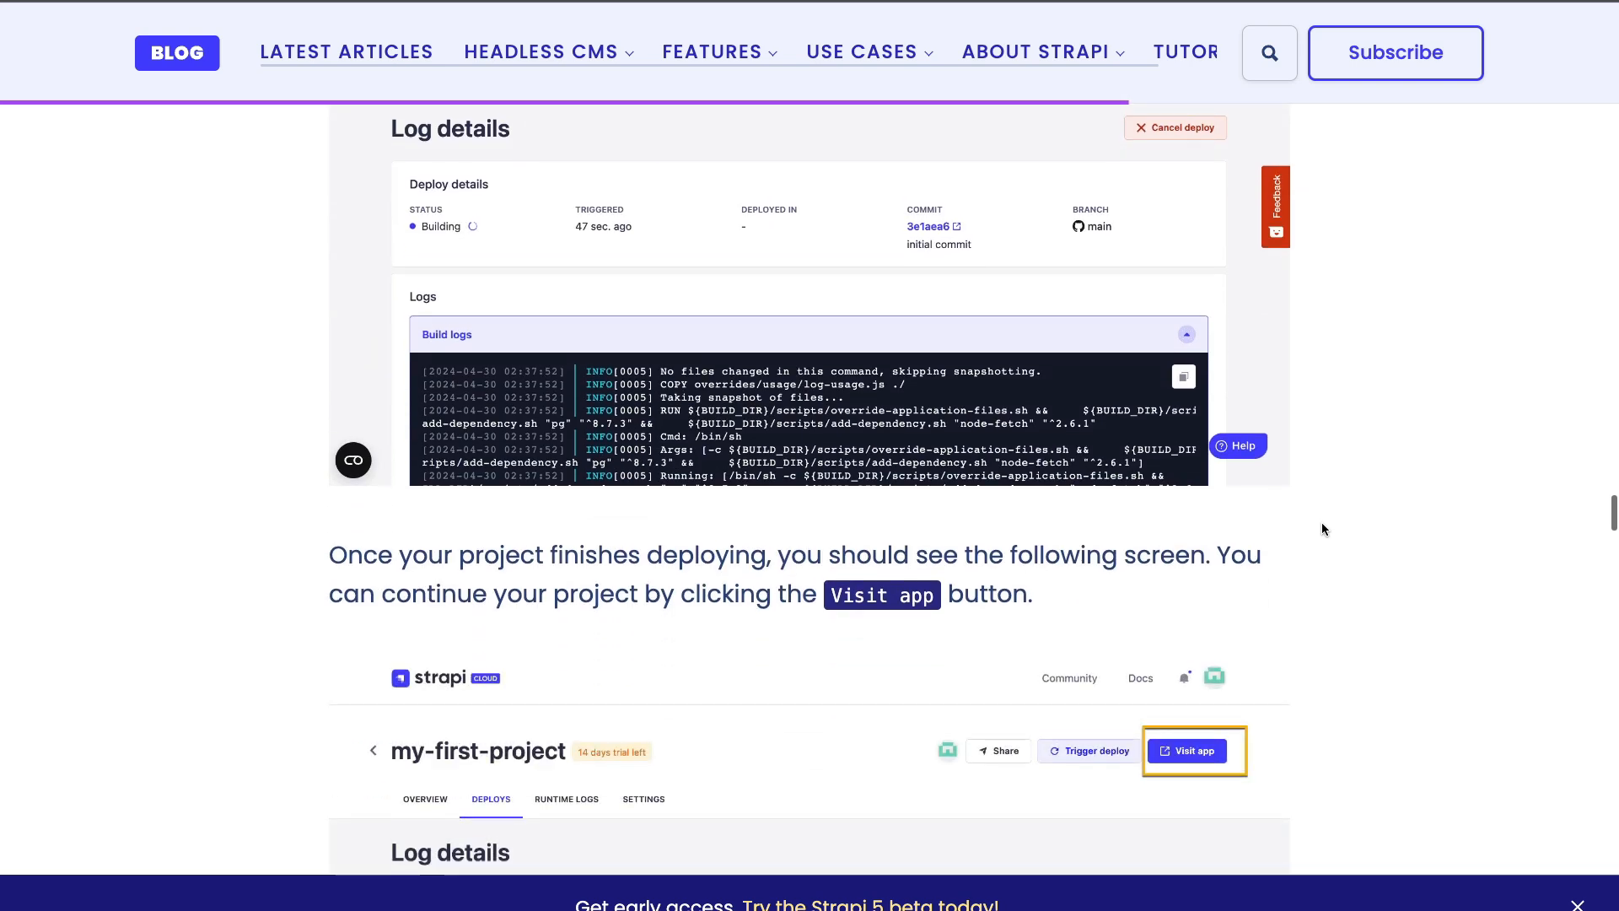
{"action": "scroll", "scroll_direction": "down", "scroll_amount": 3}
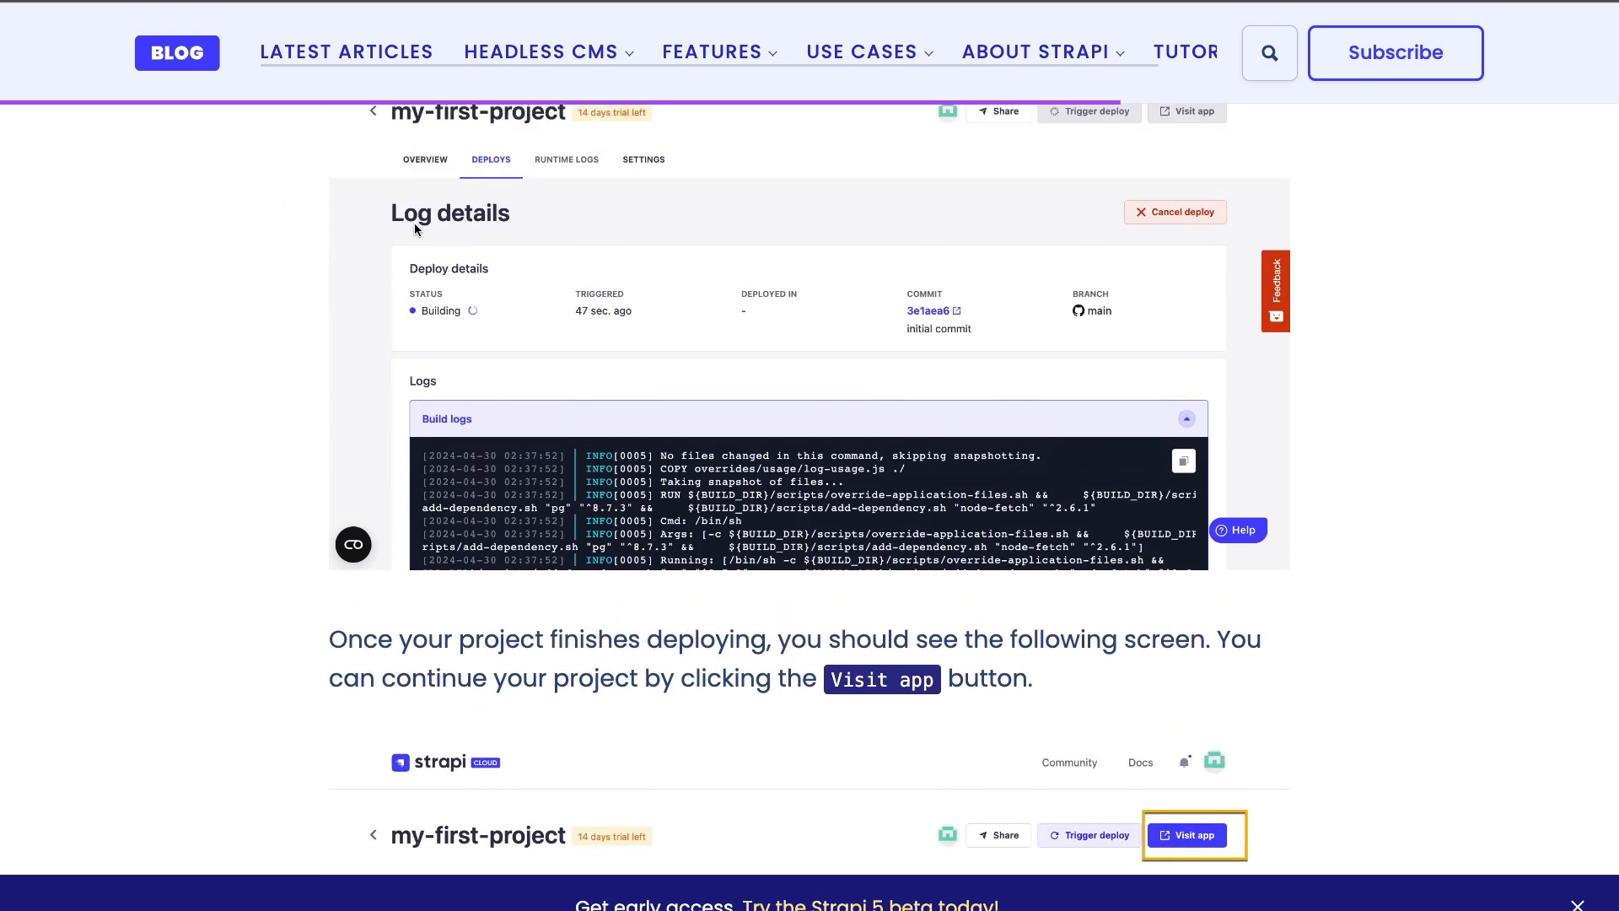
{"action": "mouse_move", "coordinate": [393, 489]}
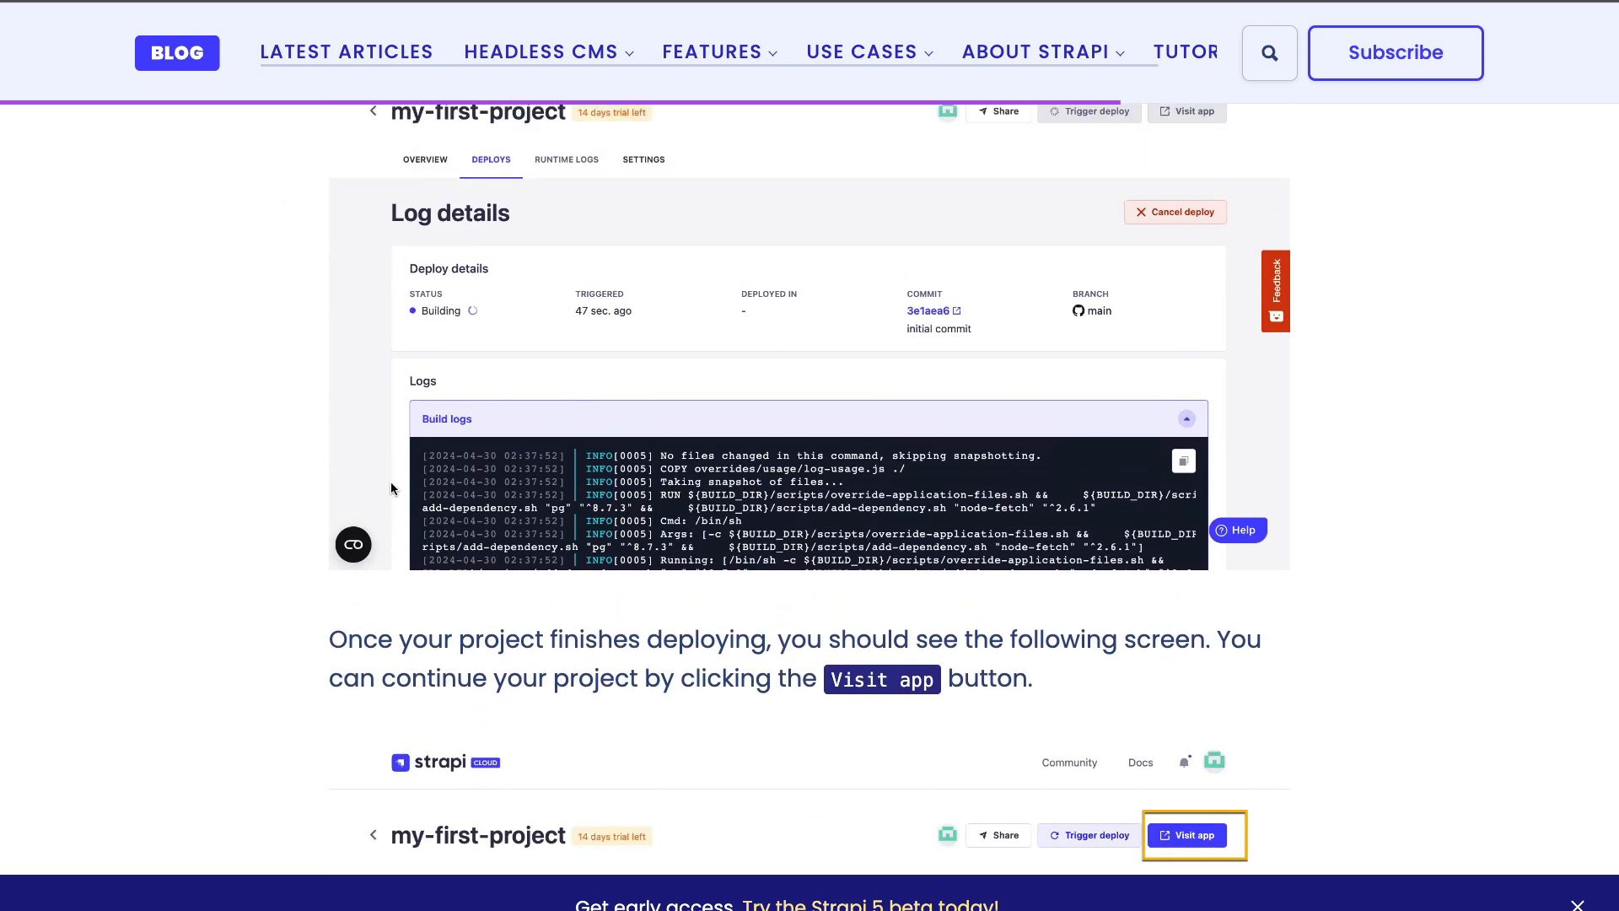
{"action": "mouse_move", "coordinate": [960, 500]}
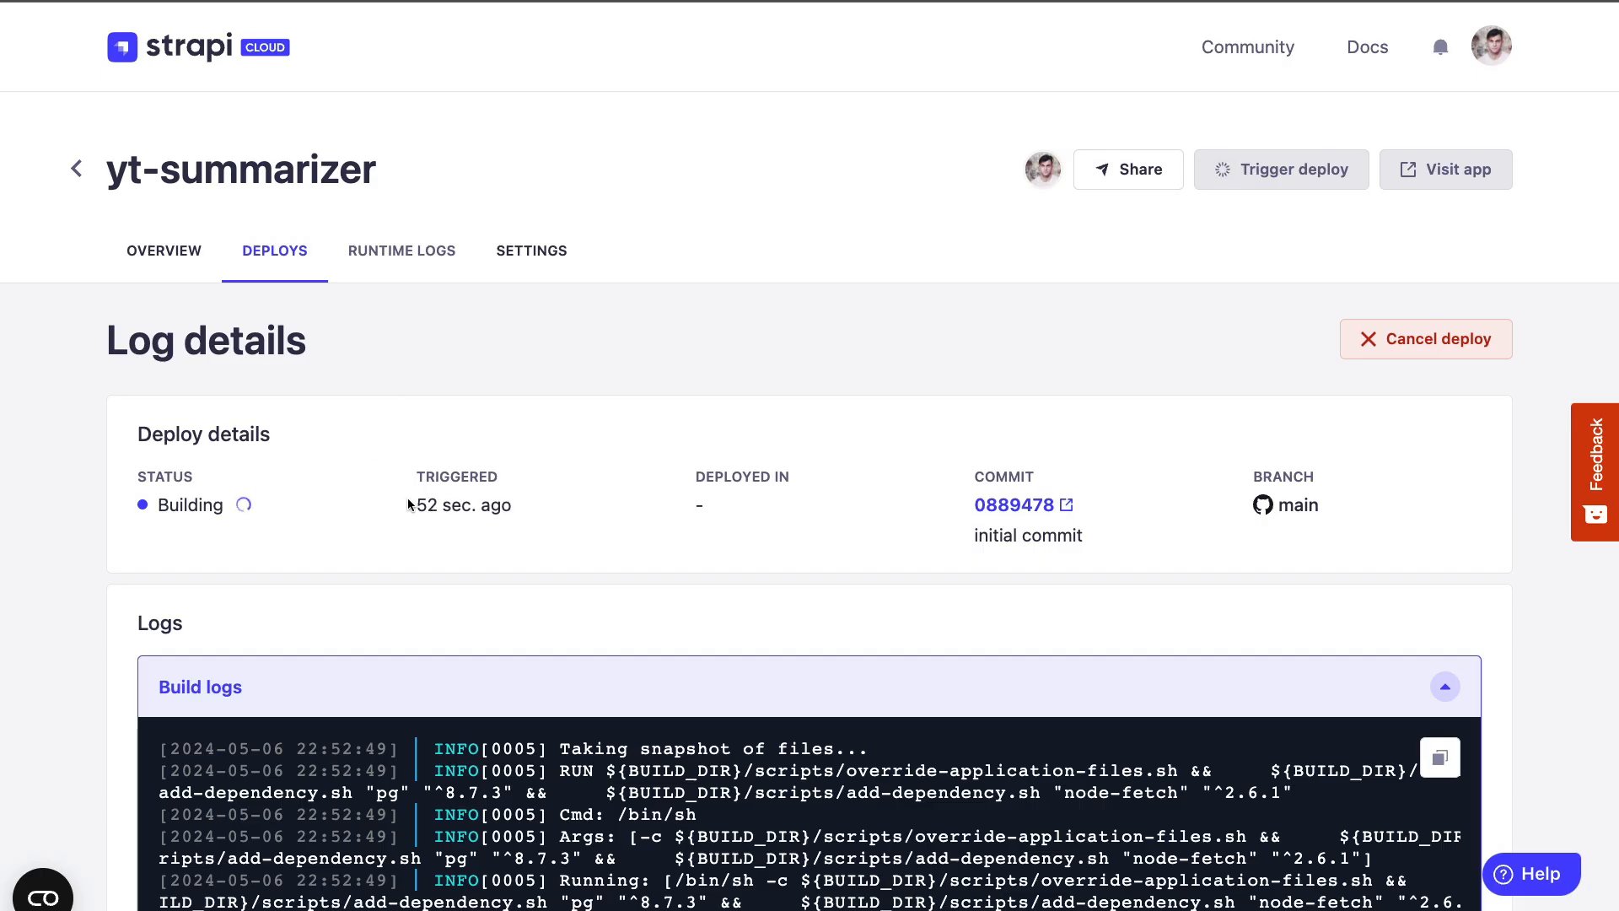
Scroll through the yt-summarizer build logs while the deploy finishes
{"action": "scroll", "scroll_direction": "down", "scroll_amount": 3}
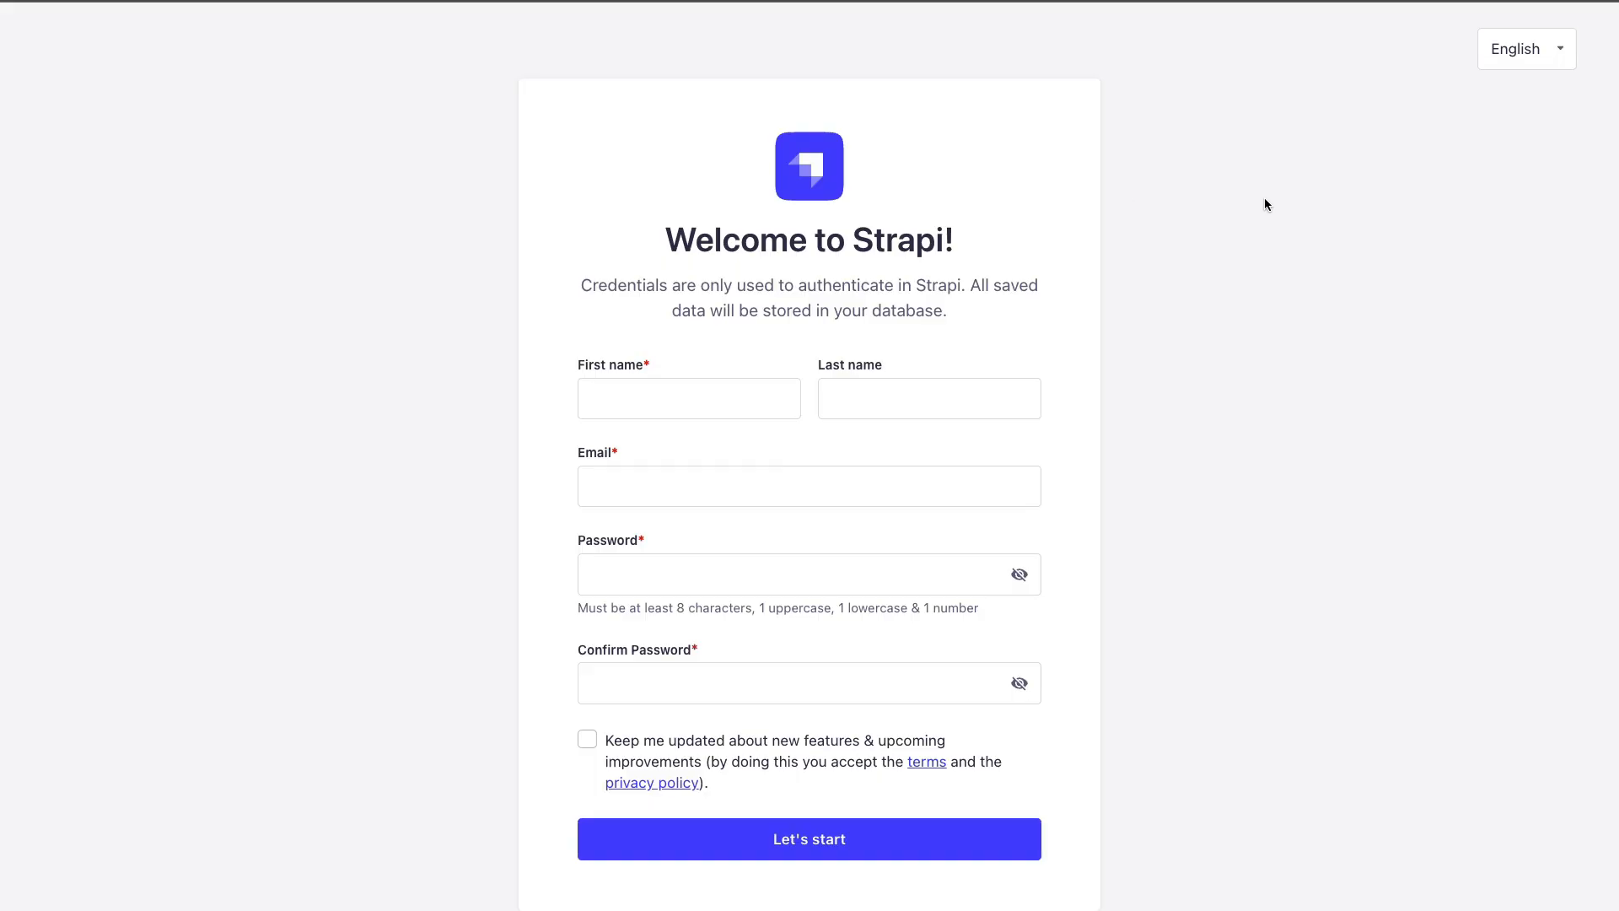
{"action": "mouse_move", "coordinate": [1194, 275]}
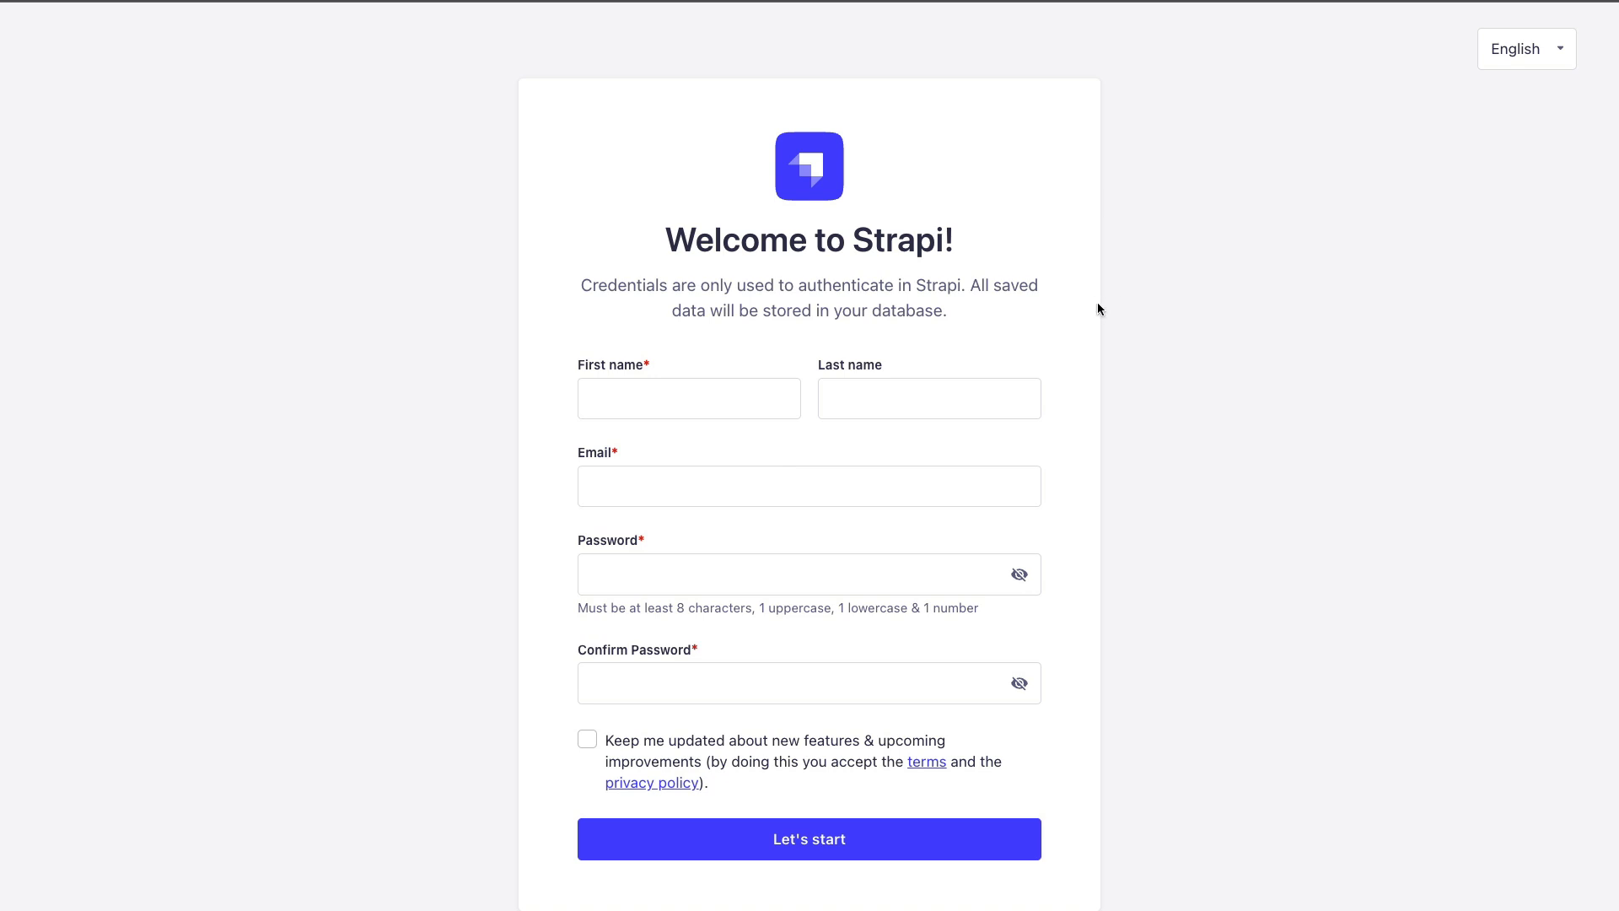
Fill in the first administrator's details on the Welcome form and submit with Let's start
{"action": "left_click", "coordinate": [688, 398]}
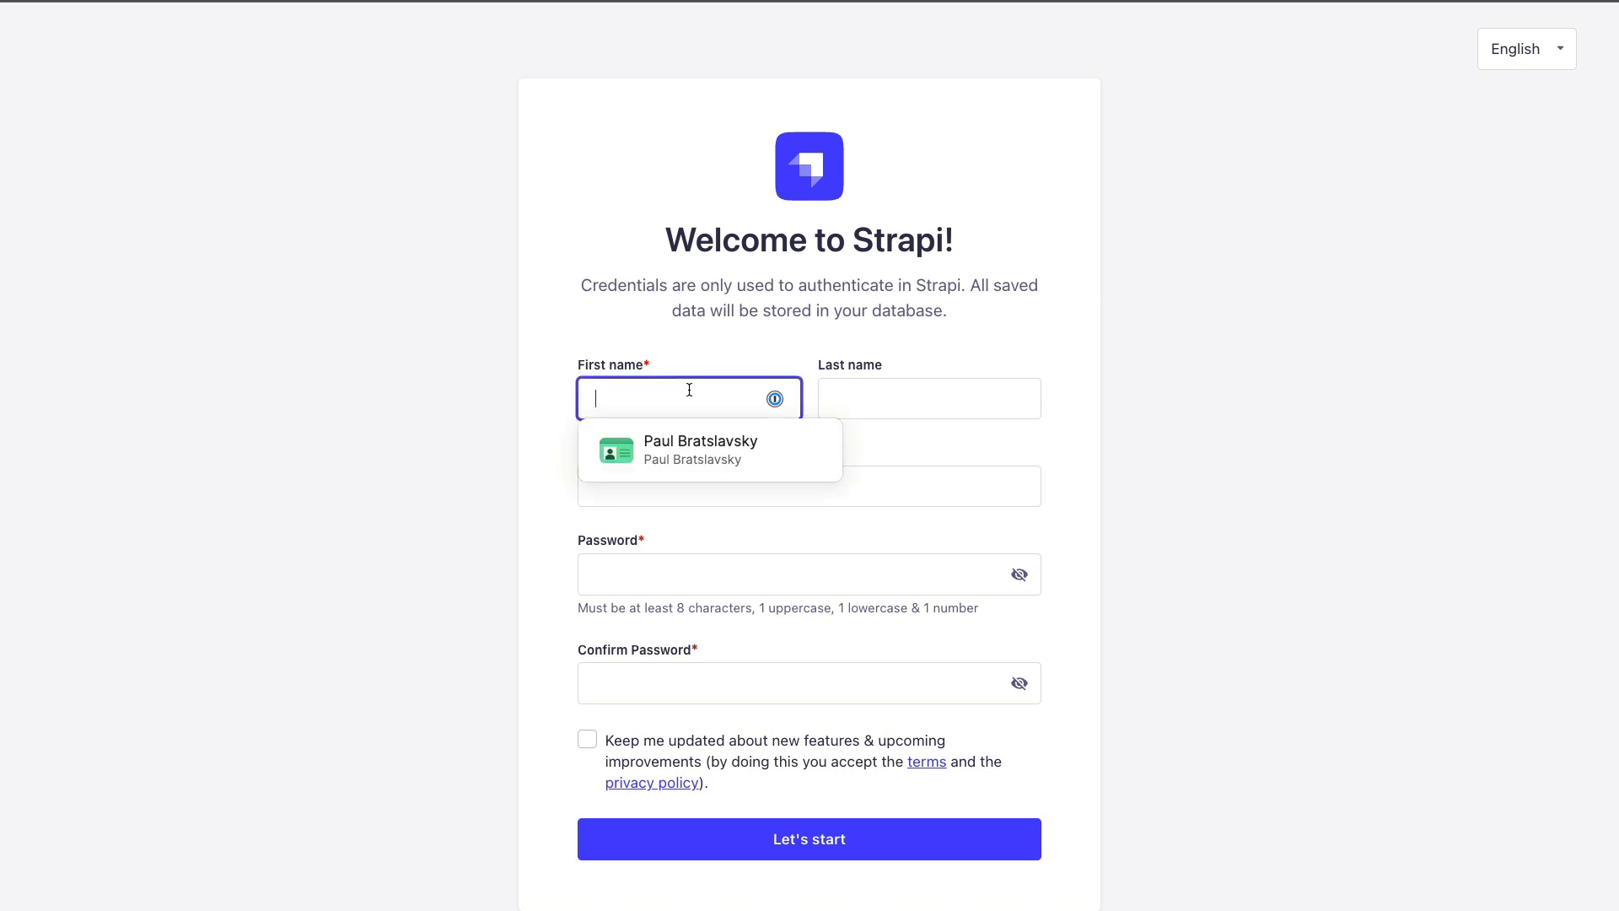
{"action": "type", "text": "brats"}
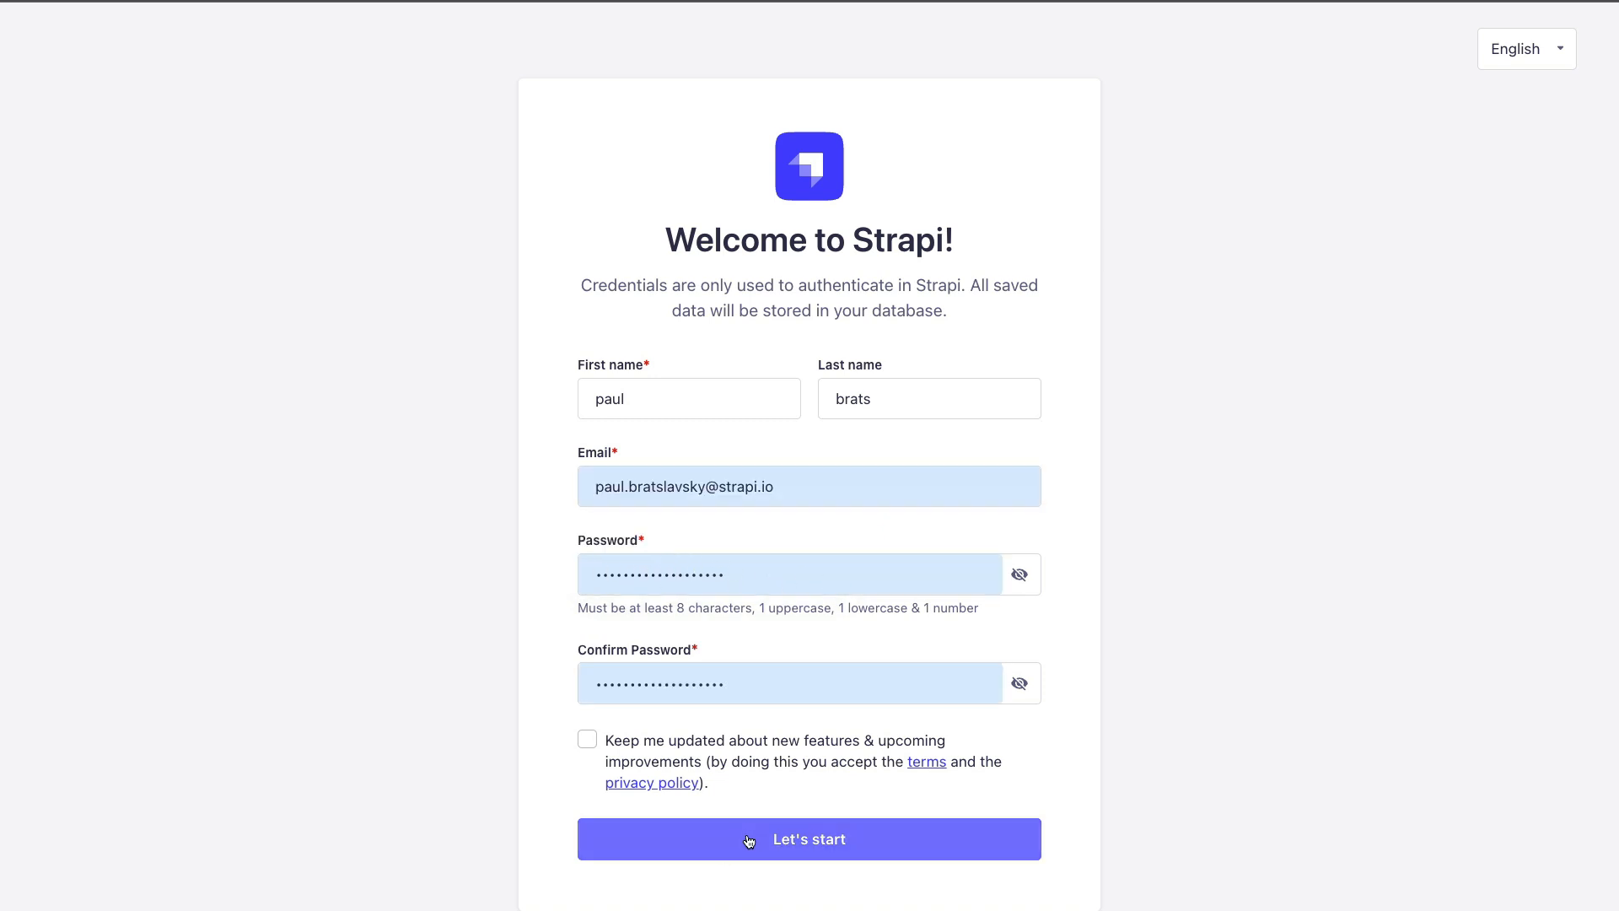
{"action": "left_click", "coordinate": [808, 839]}
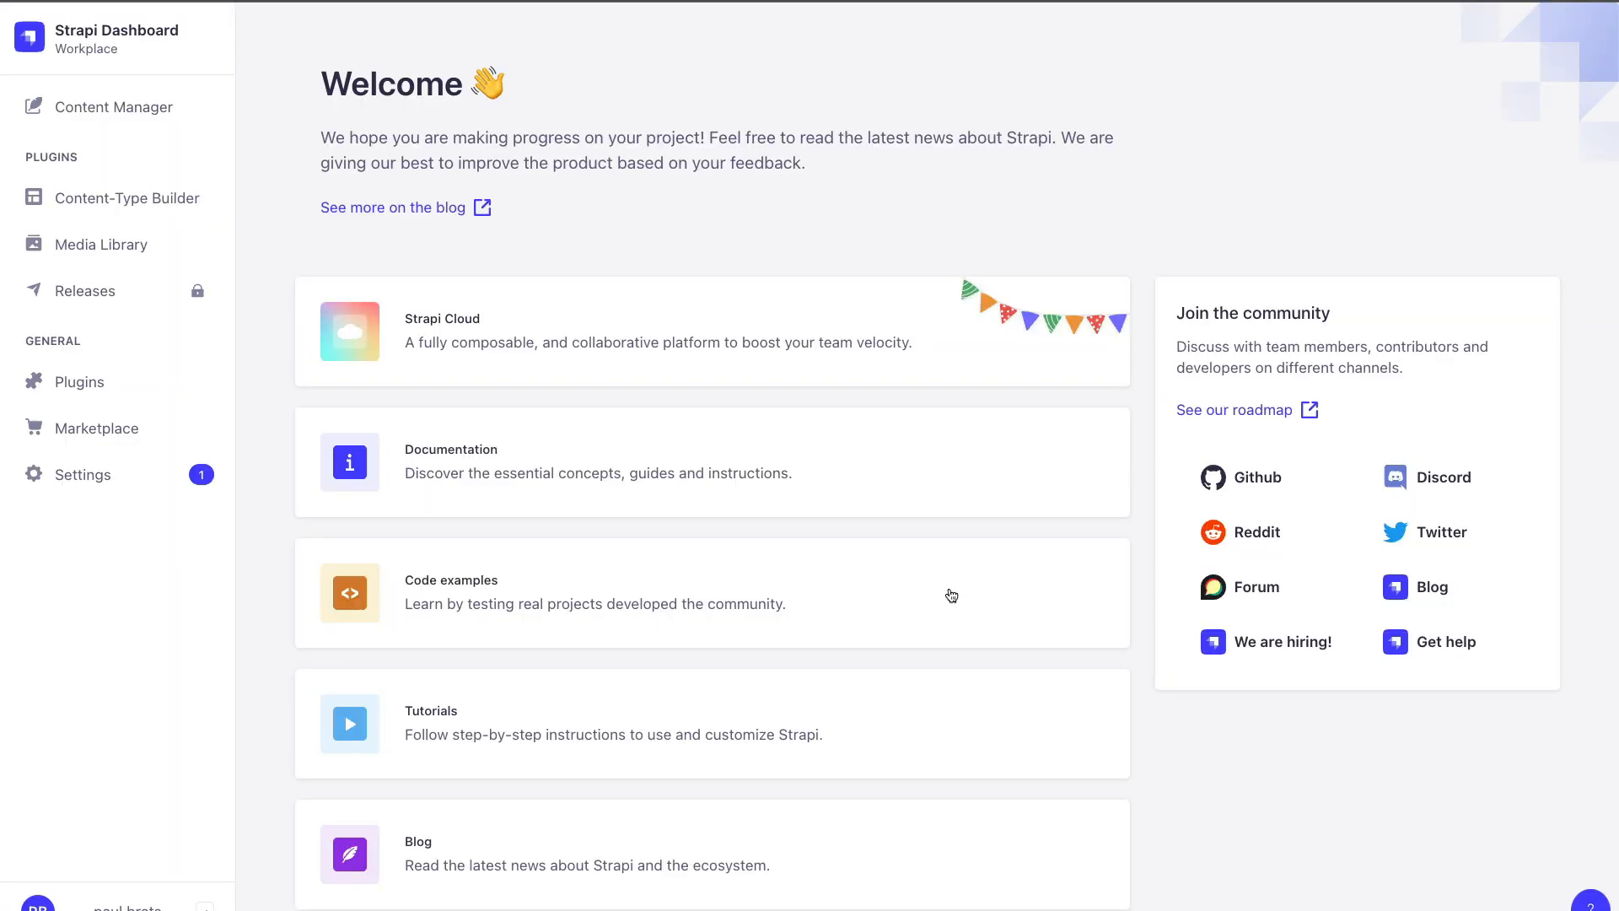
{"action": "mouse_move", "coordinate": [771, 262]}
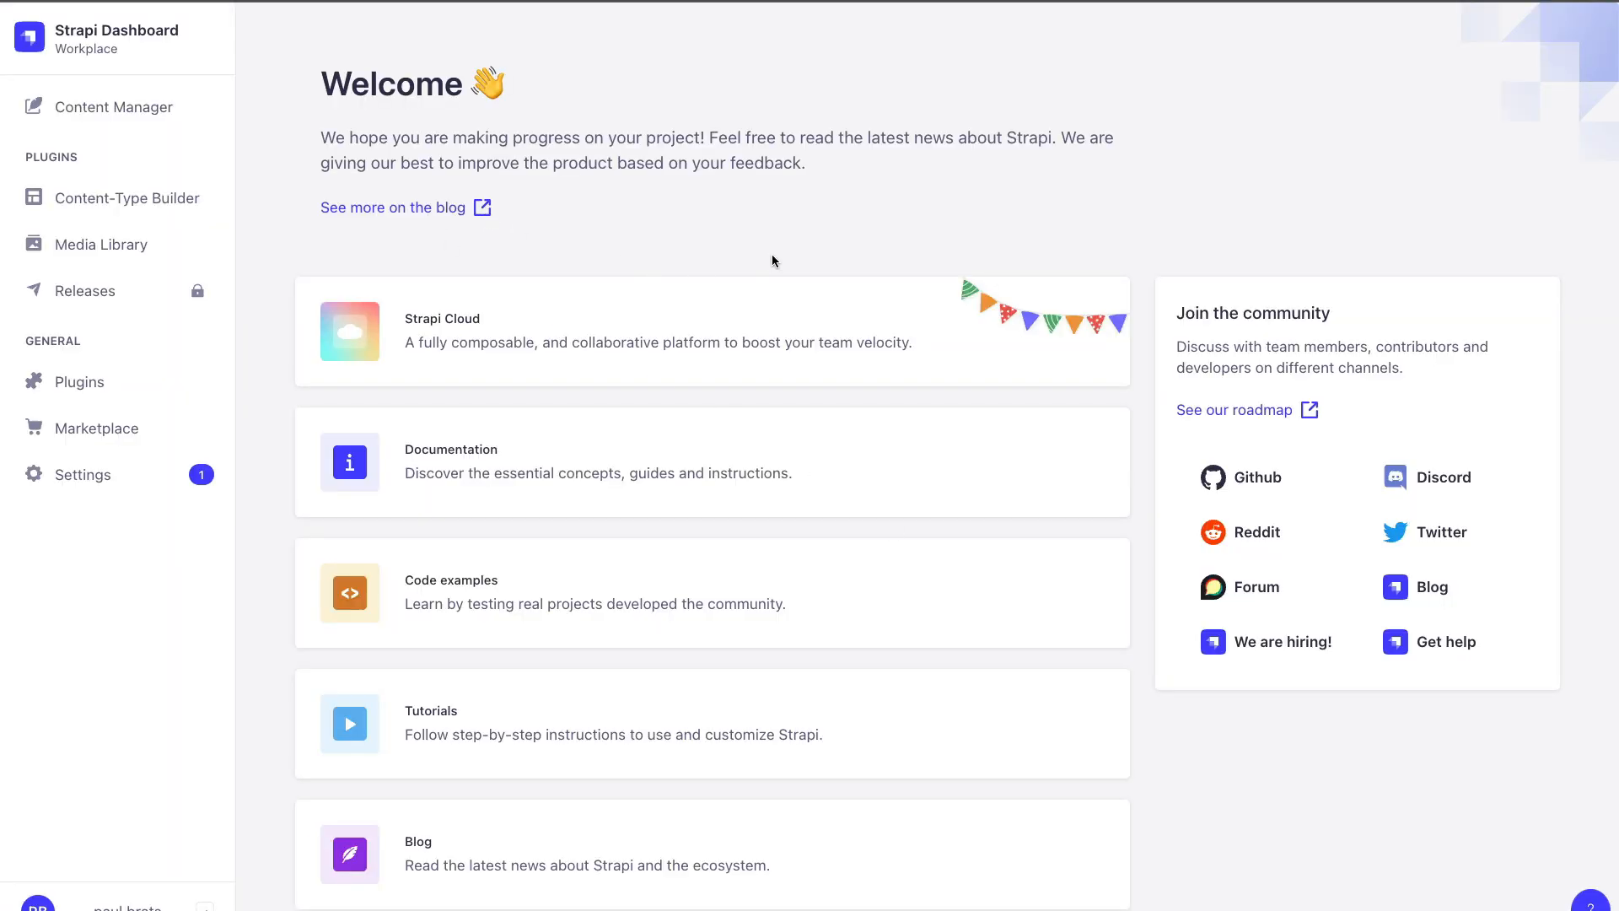
Browse the empty Summary, User, Global and Home Page content in Content Manager
{"action": "left_click", "coordinate": [117, 107]}
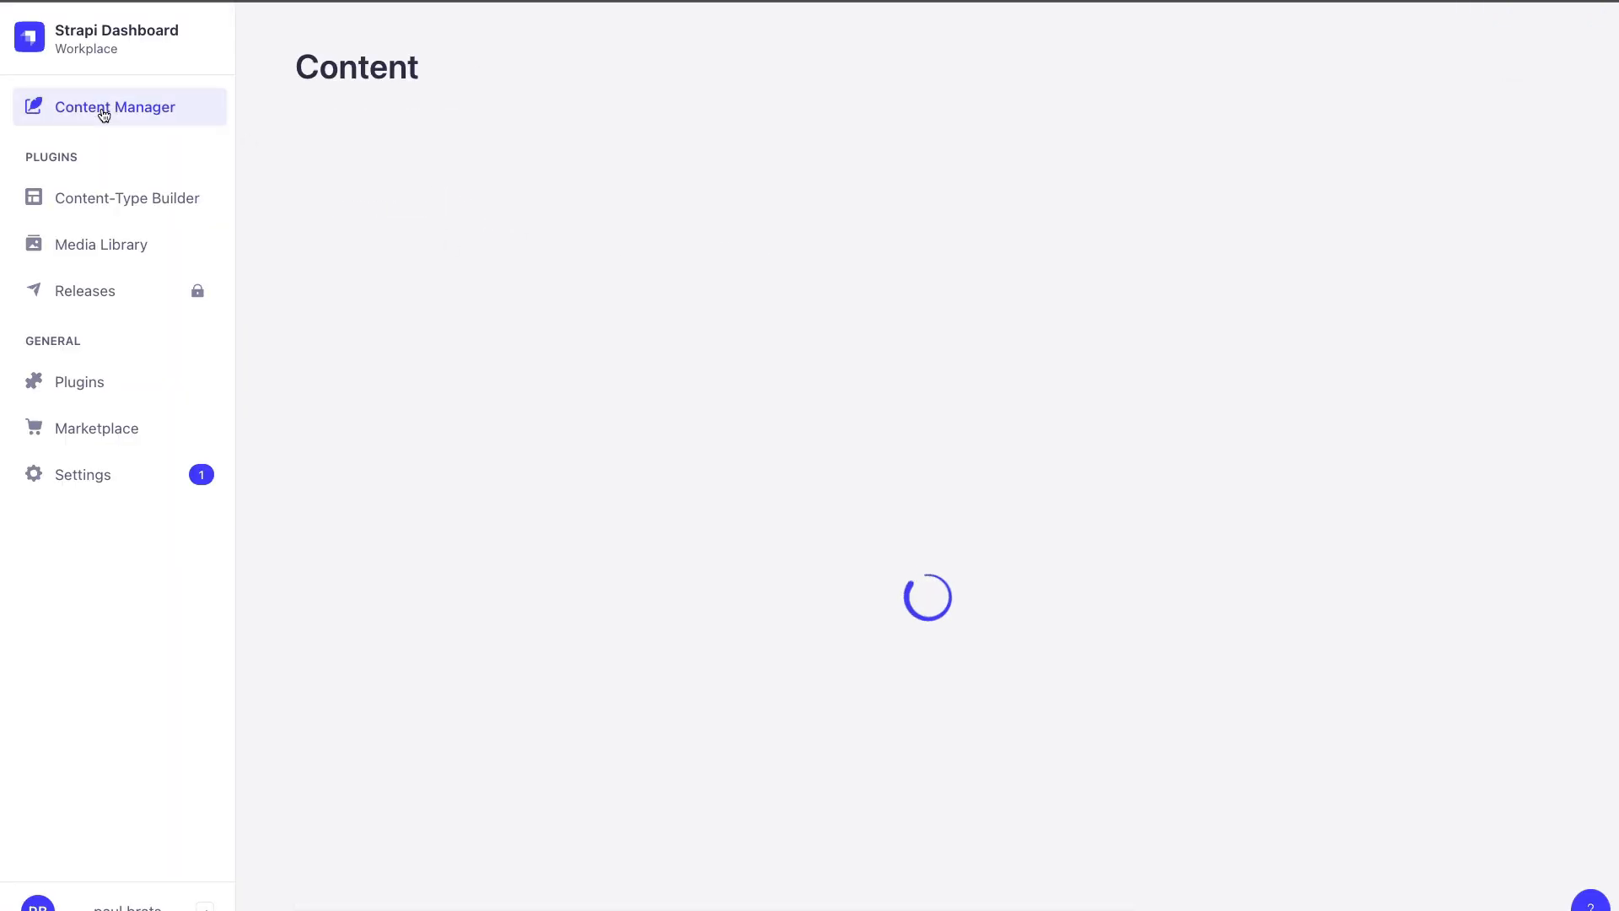
{"action": "left_click", "coordinate": [117, 106]}
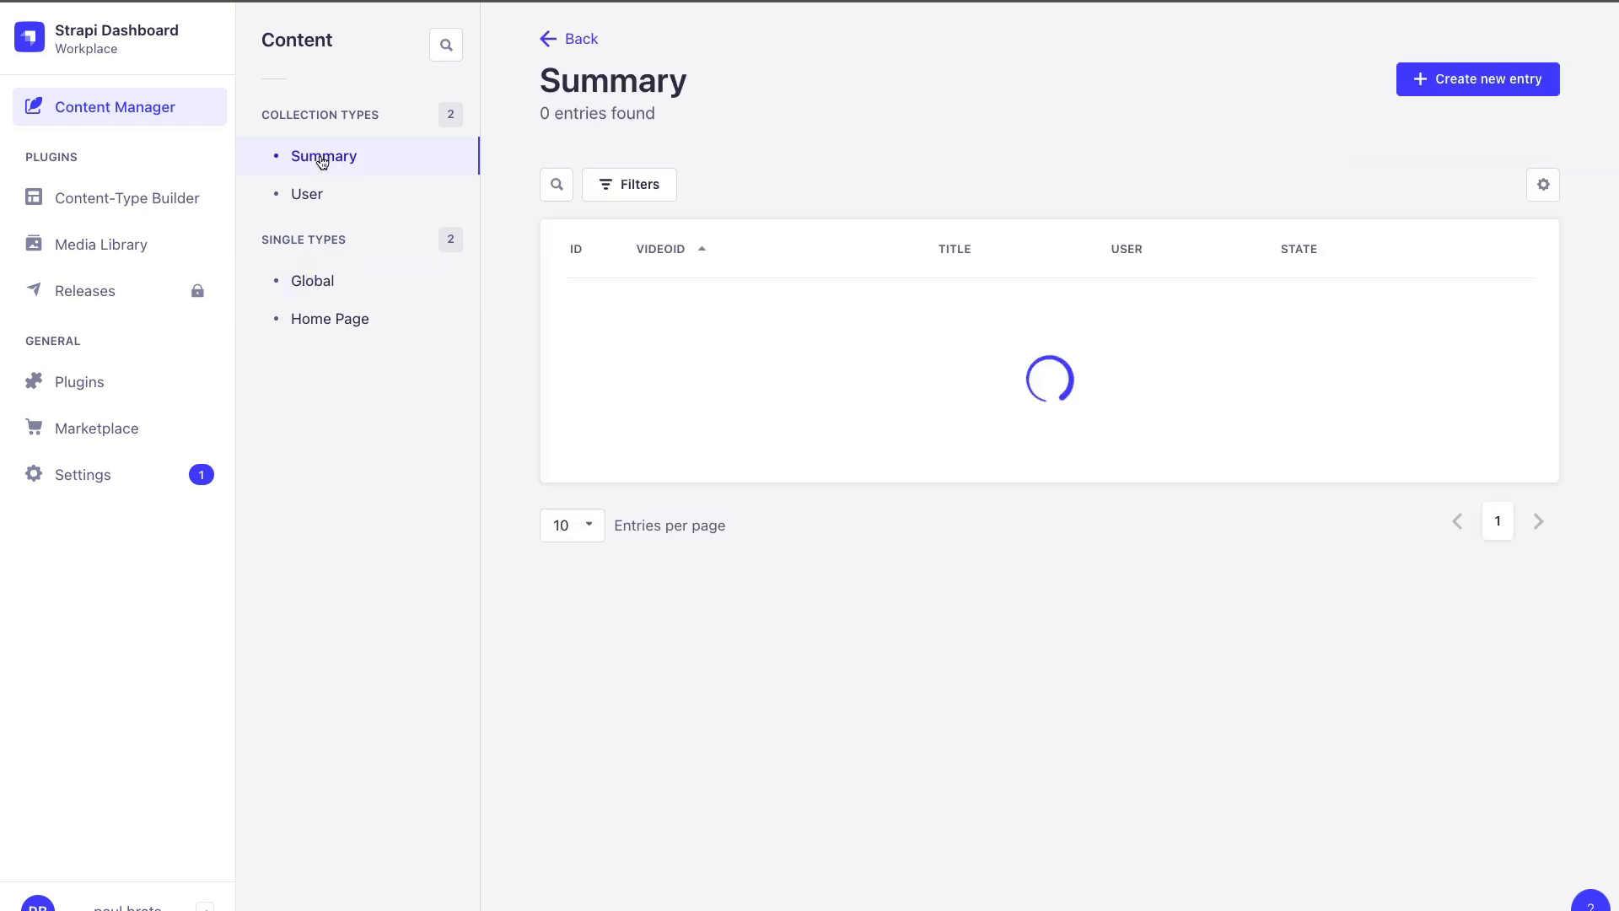
{"action": "left_click", "coordinate": [307, 194]}
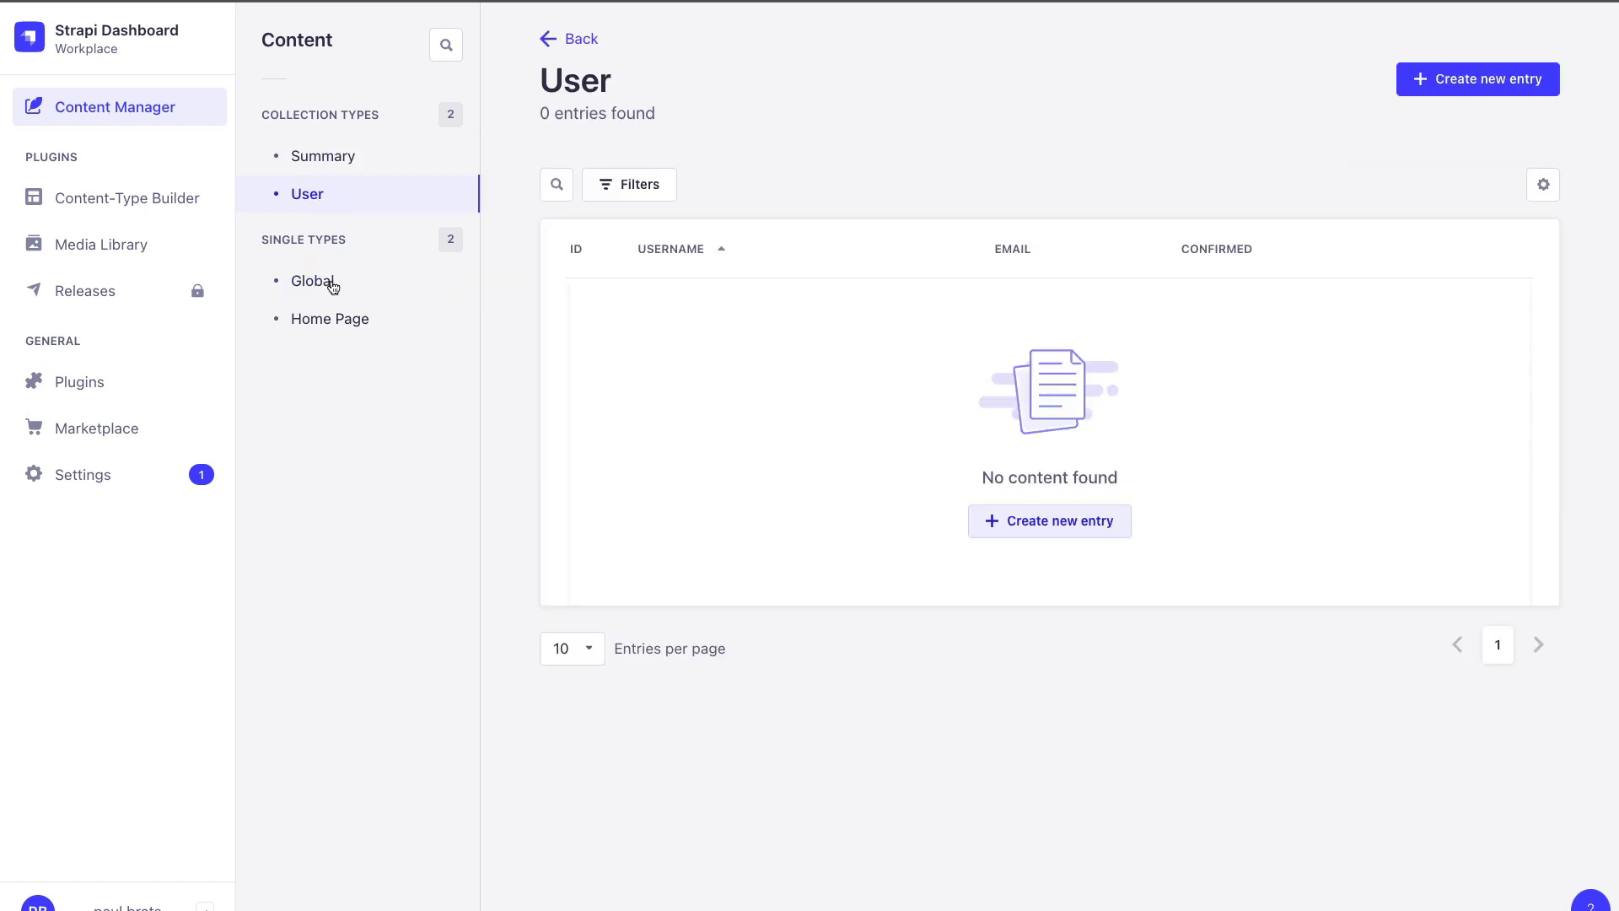
{"action": "left_click", "coordinate": [314, 282]}
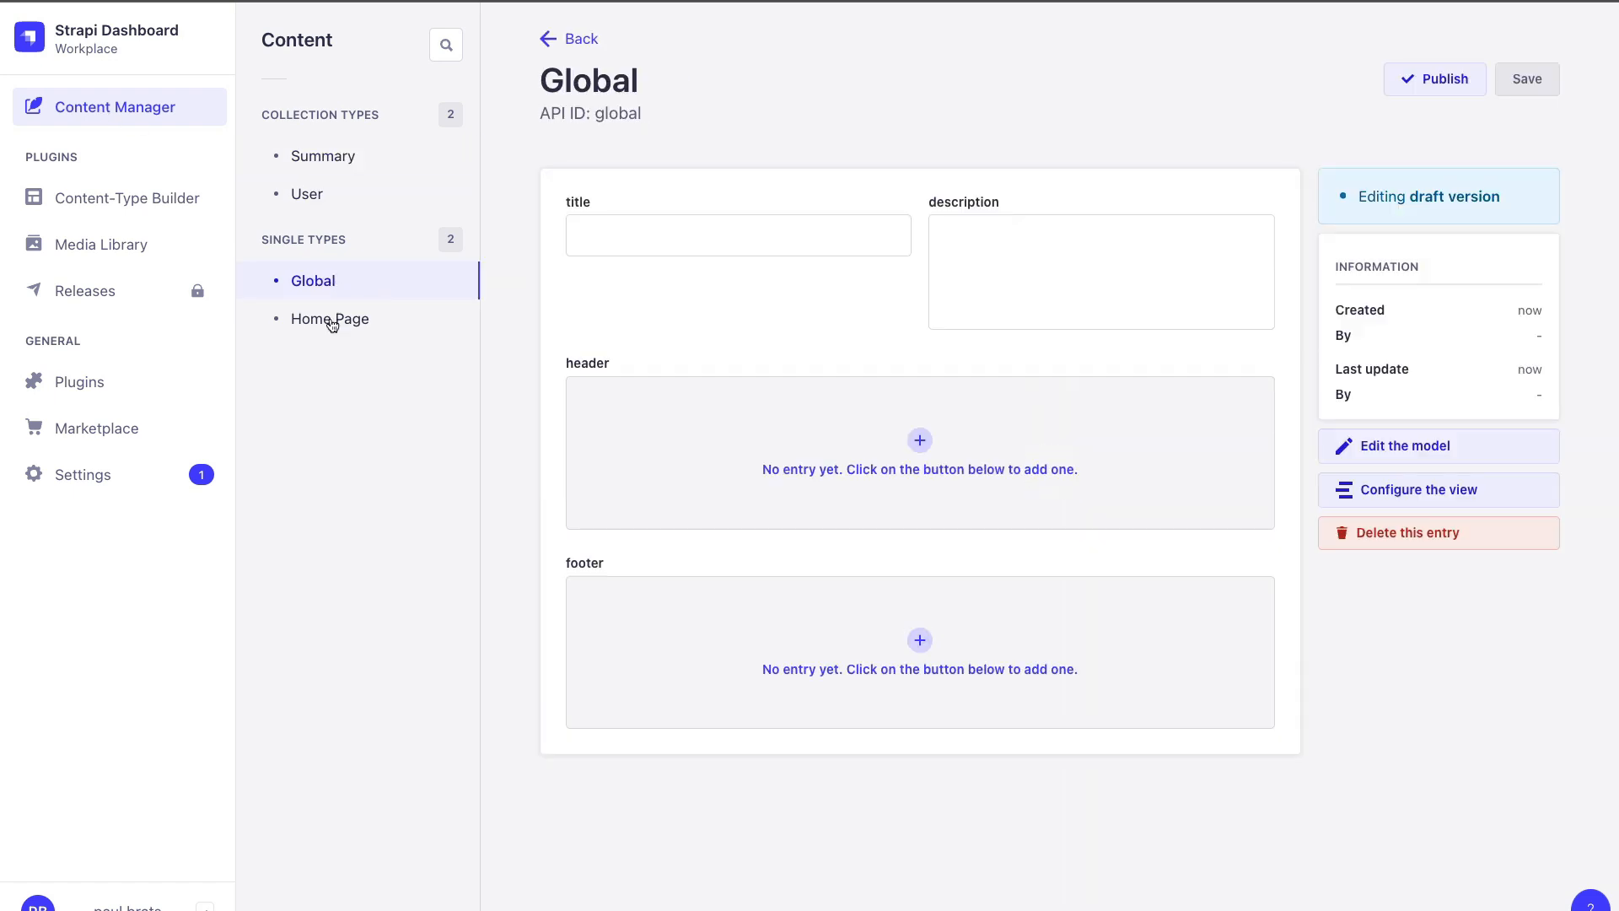
{"action": "left_click", "coordinate": [331, 319]}
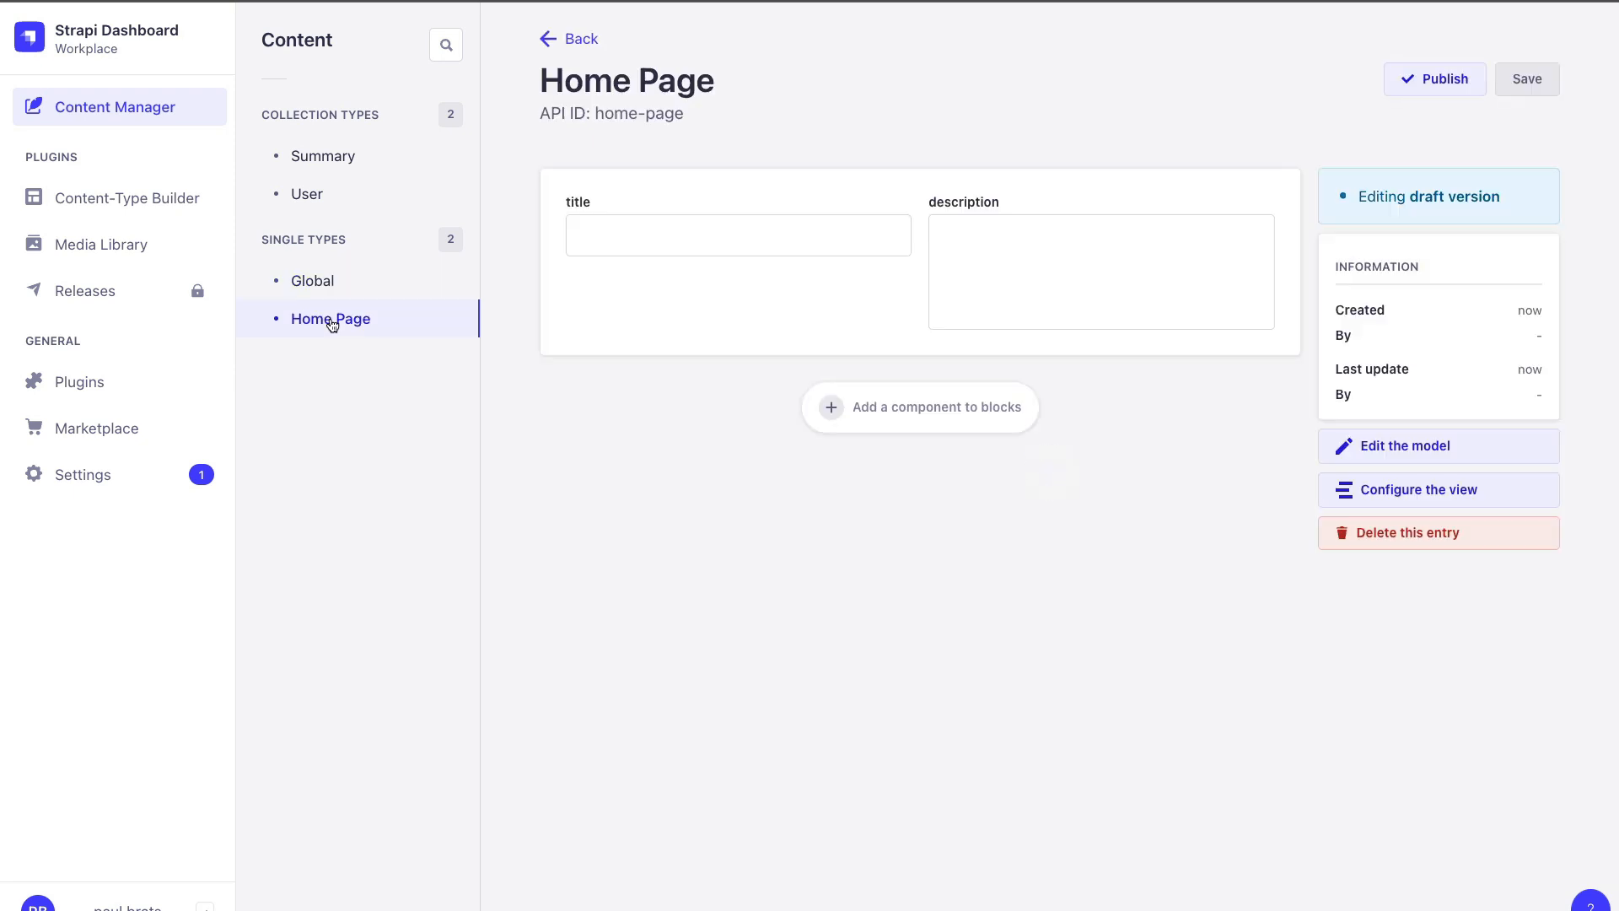
{"action": "mouse_move", "coordinate": [329, 328]}
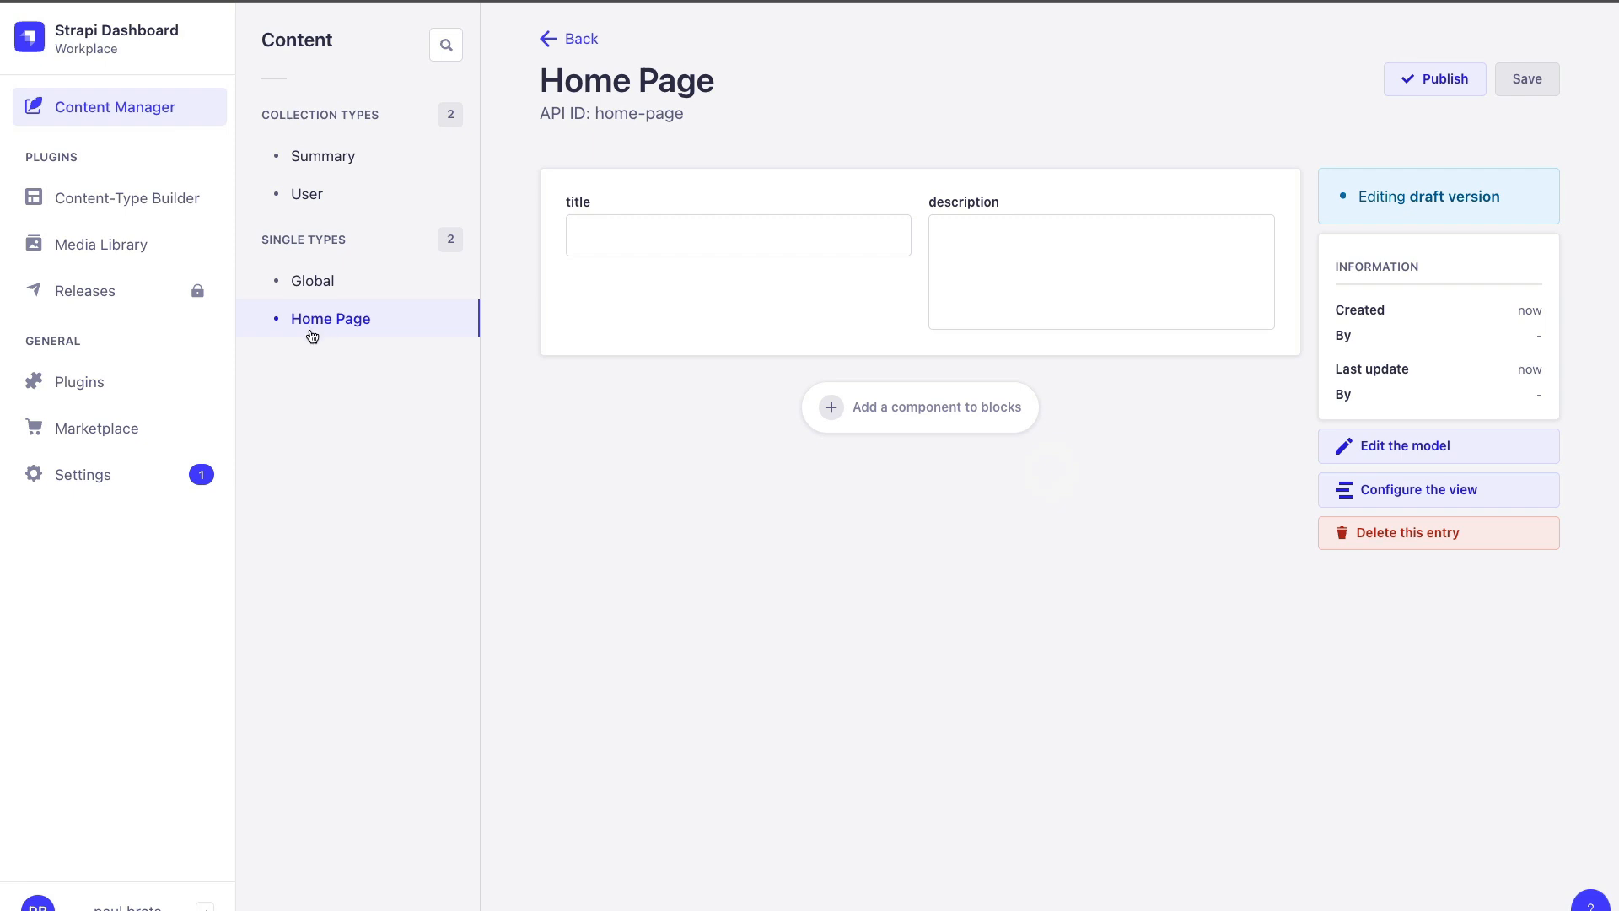
{"action": "mouse_move", "coordinate": [356, 339]}
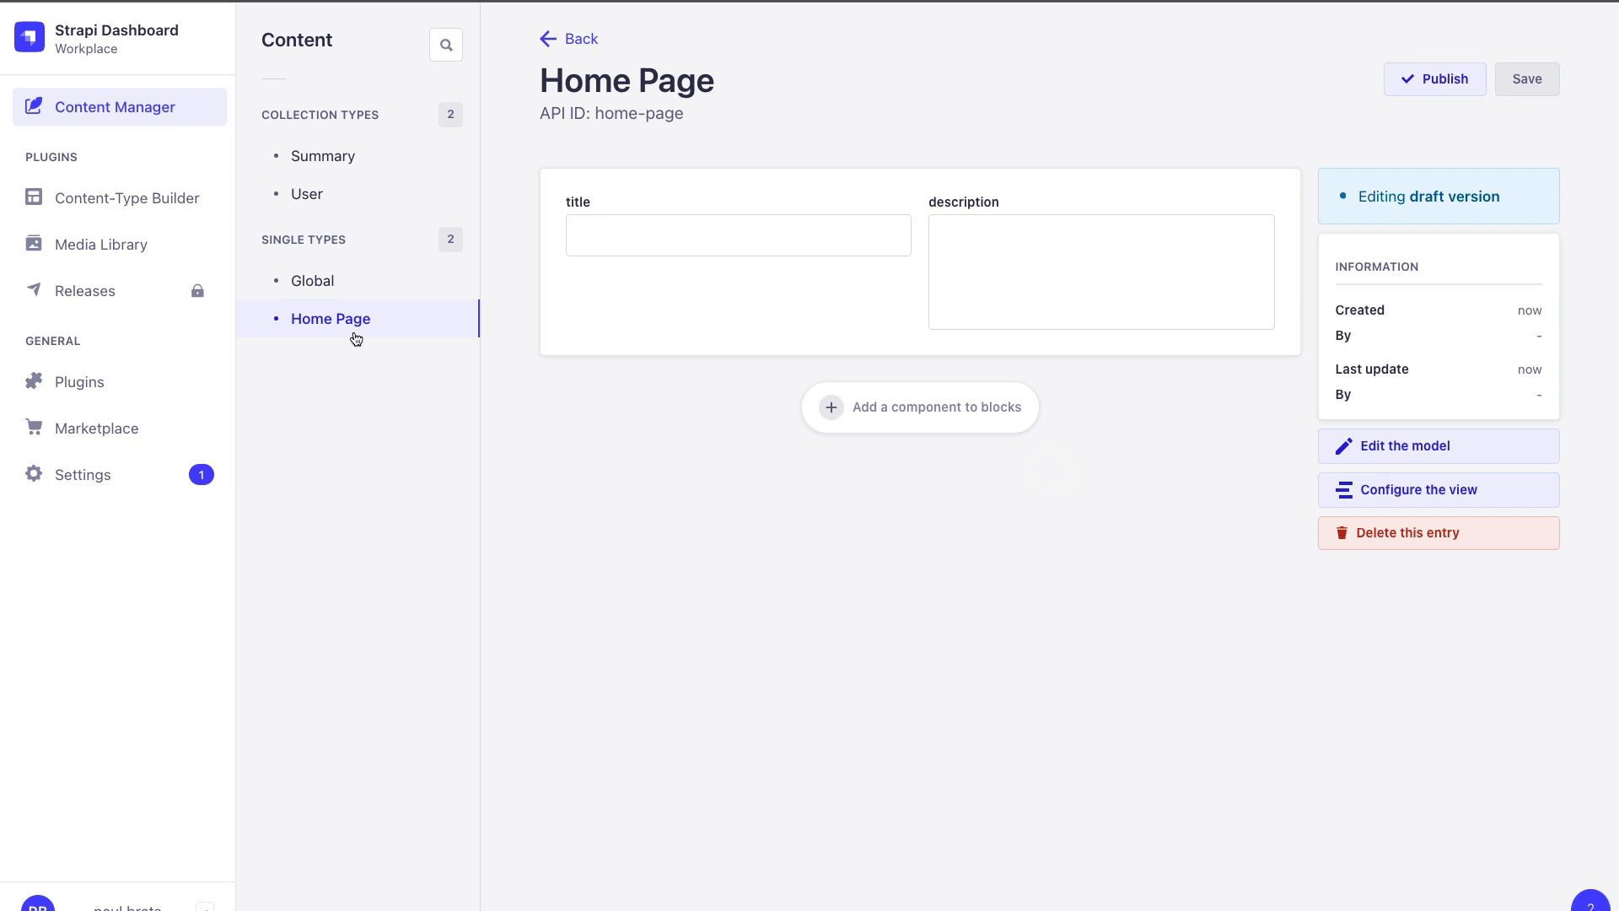
Go to Settings > Transfer Tokens, showing no tokens yet
{"action": "left_click", "coordinate": [81, 474]}
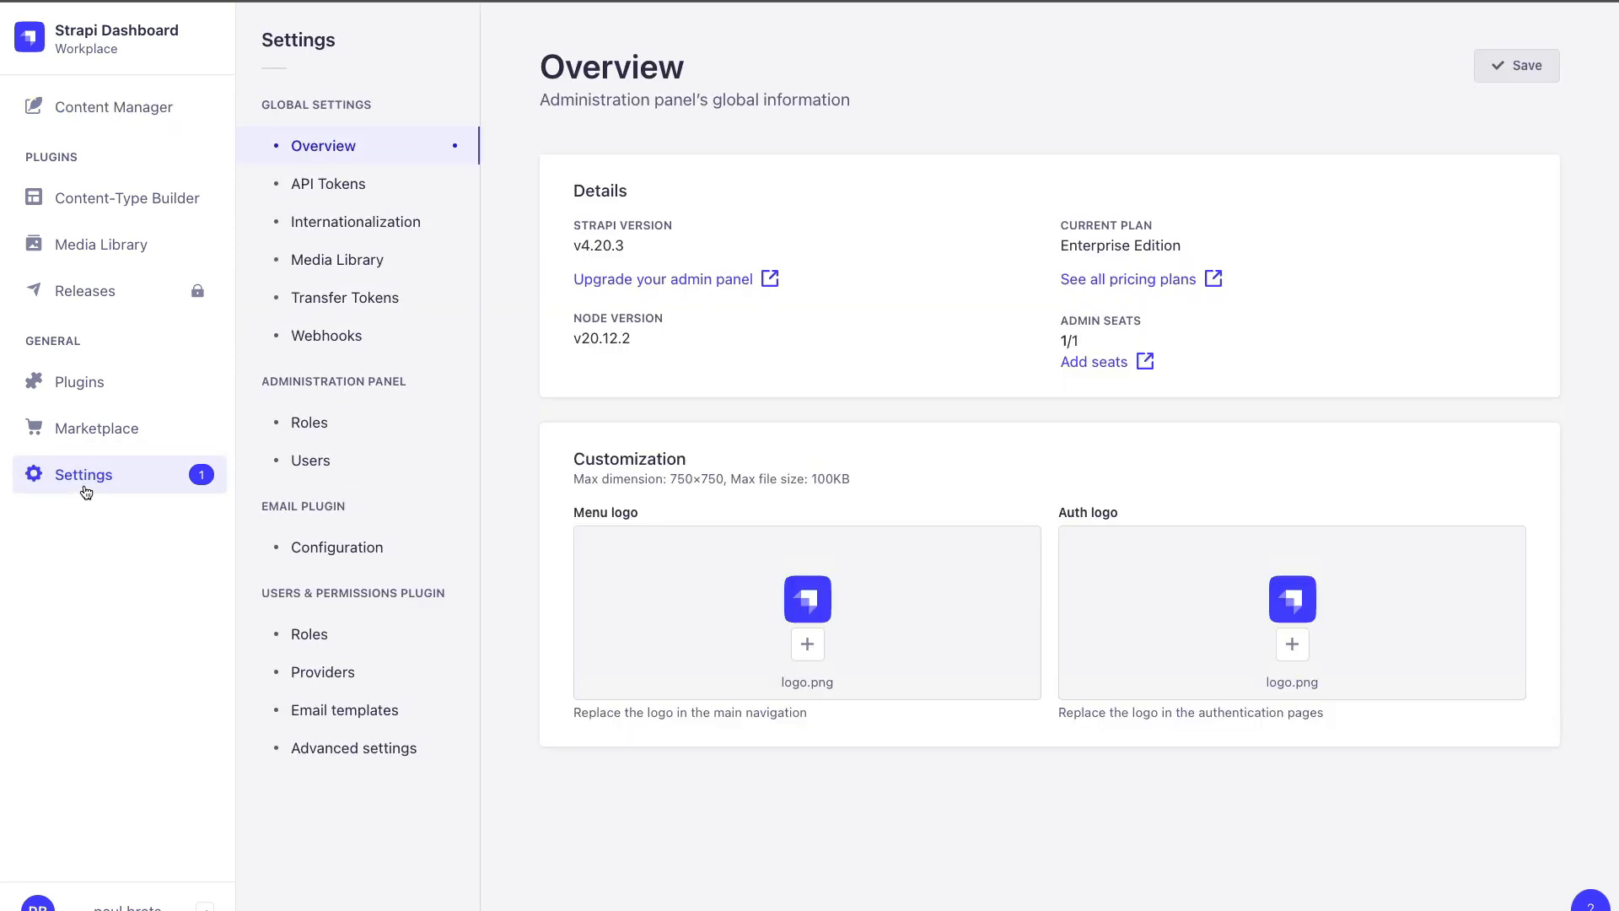
{"action": "mouse_move", "coordinate": [307, 311]}
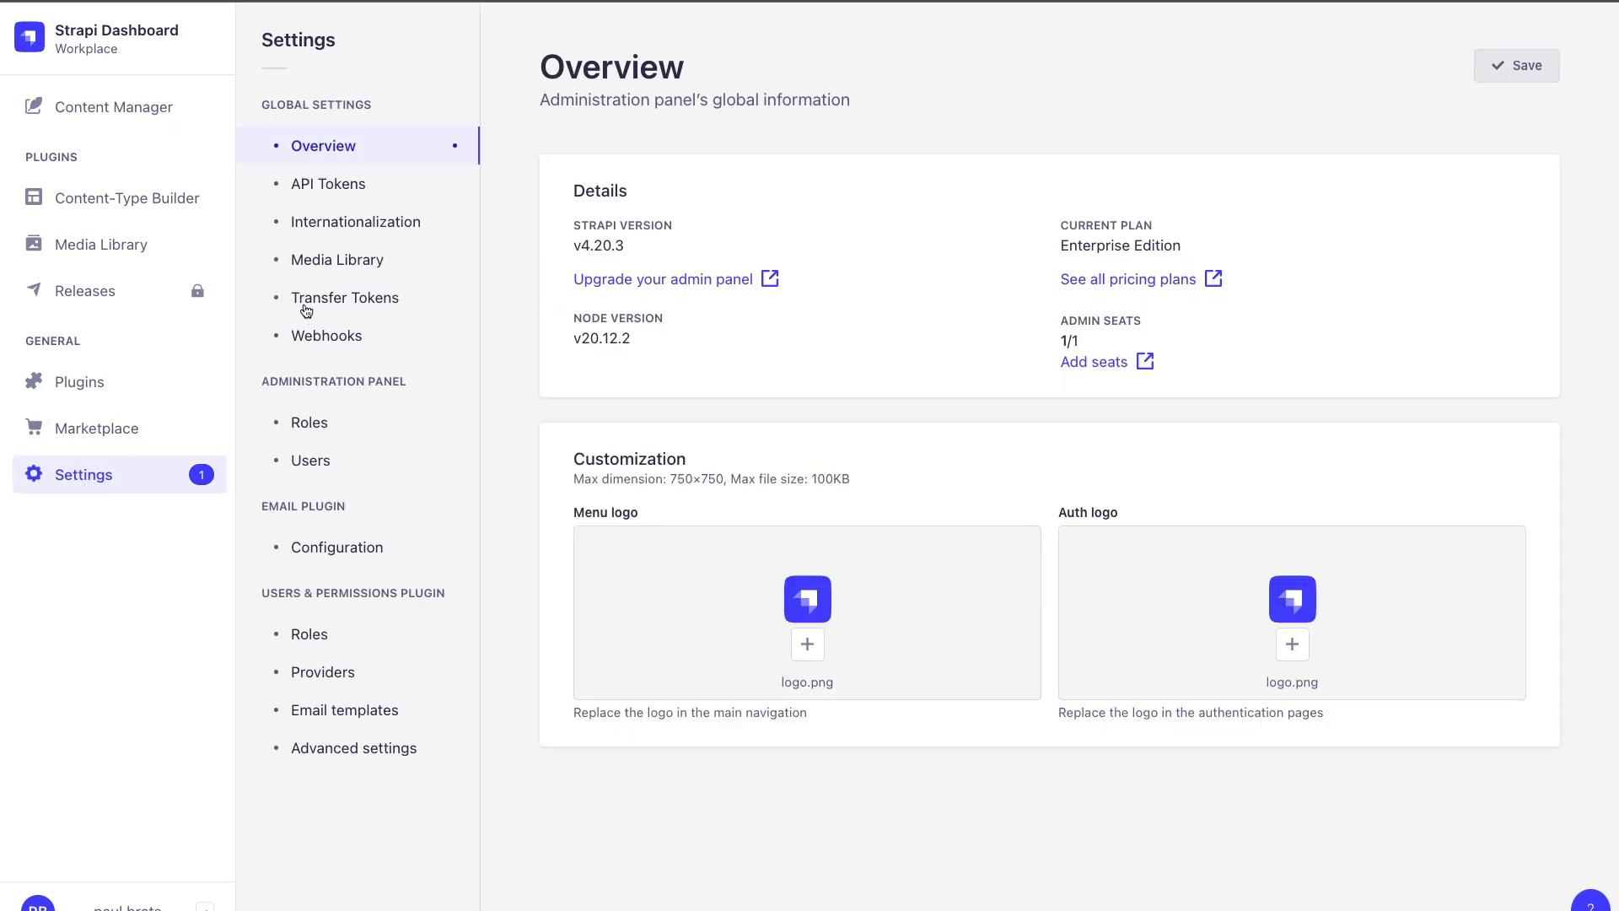
{"action": "left_click", "coordinate": [346, 297]}
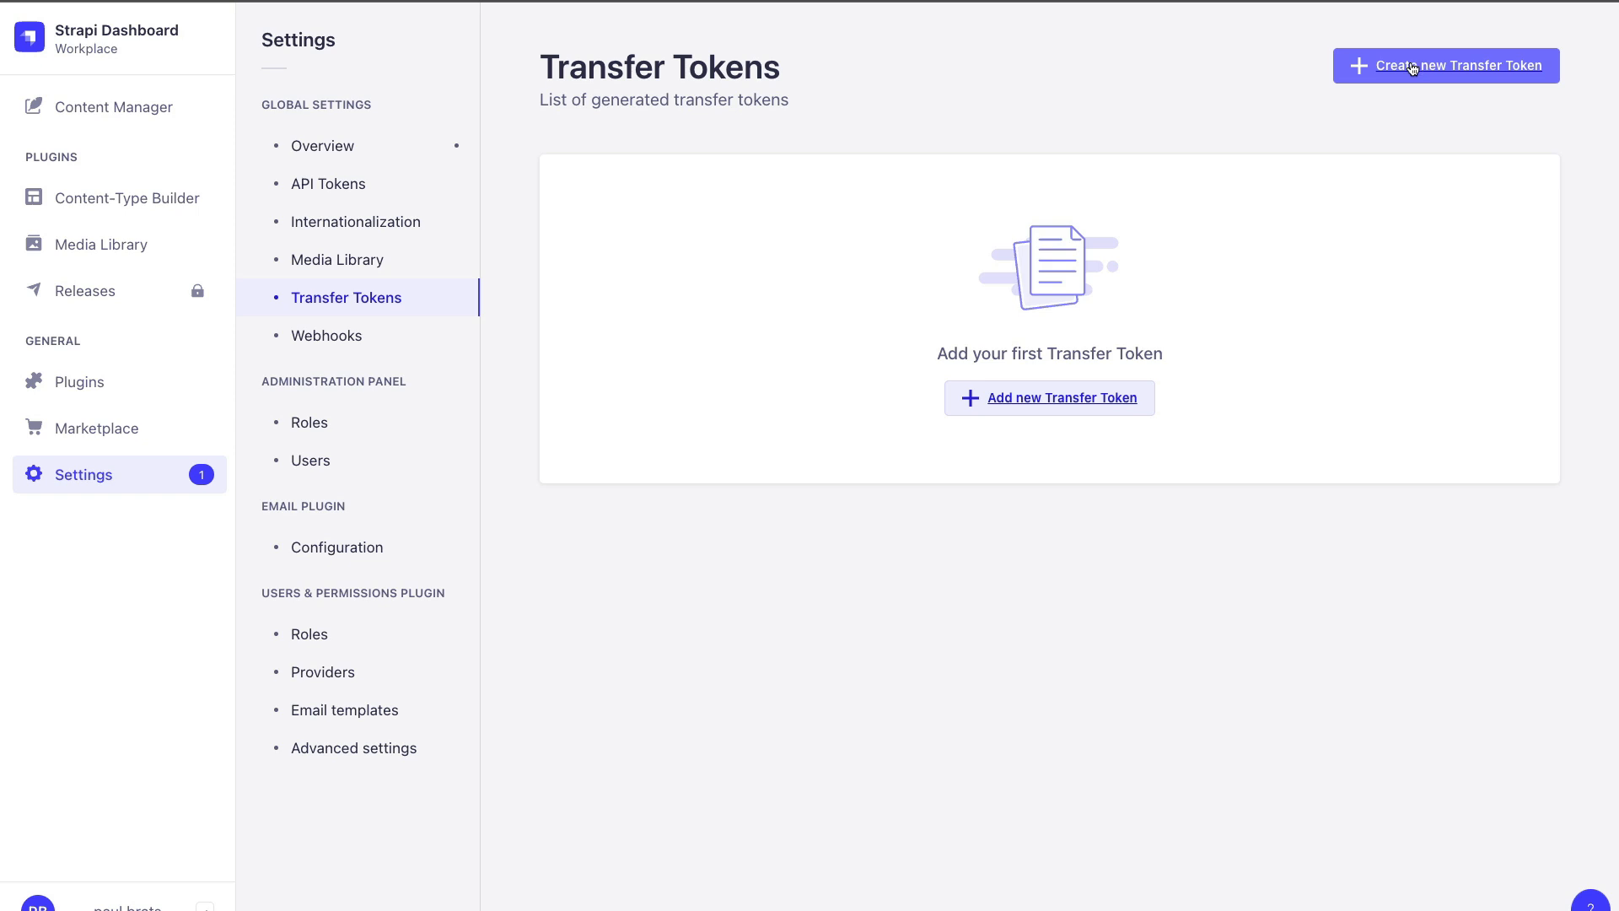
Create transfer token 'seed' described as seeding initial data, 7-day duration, Push type, and save it
{"action": "left_click", "coordinate": [1446, 66]}
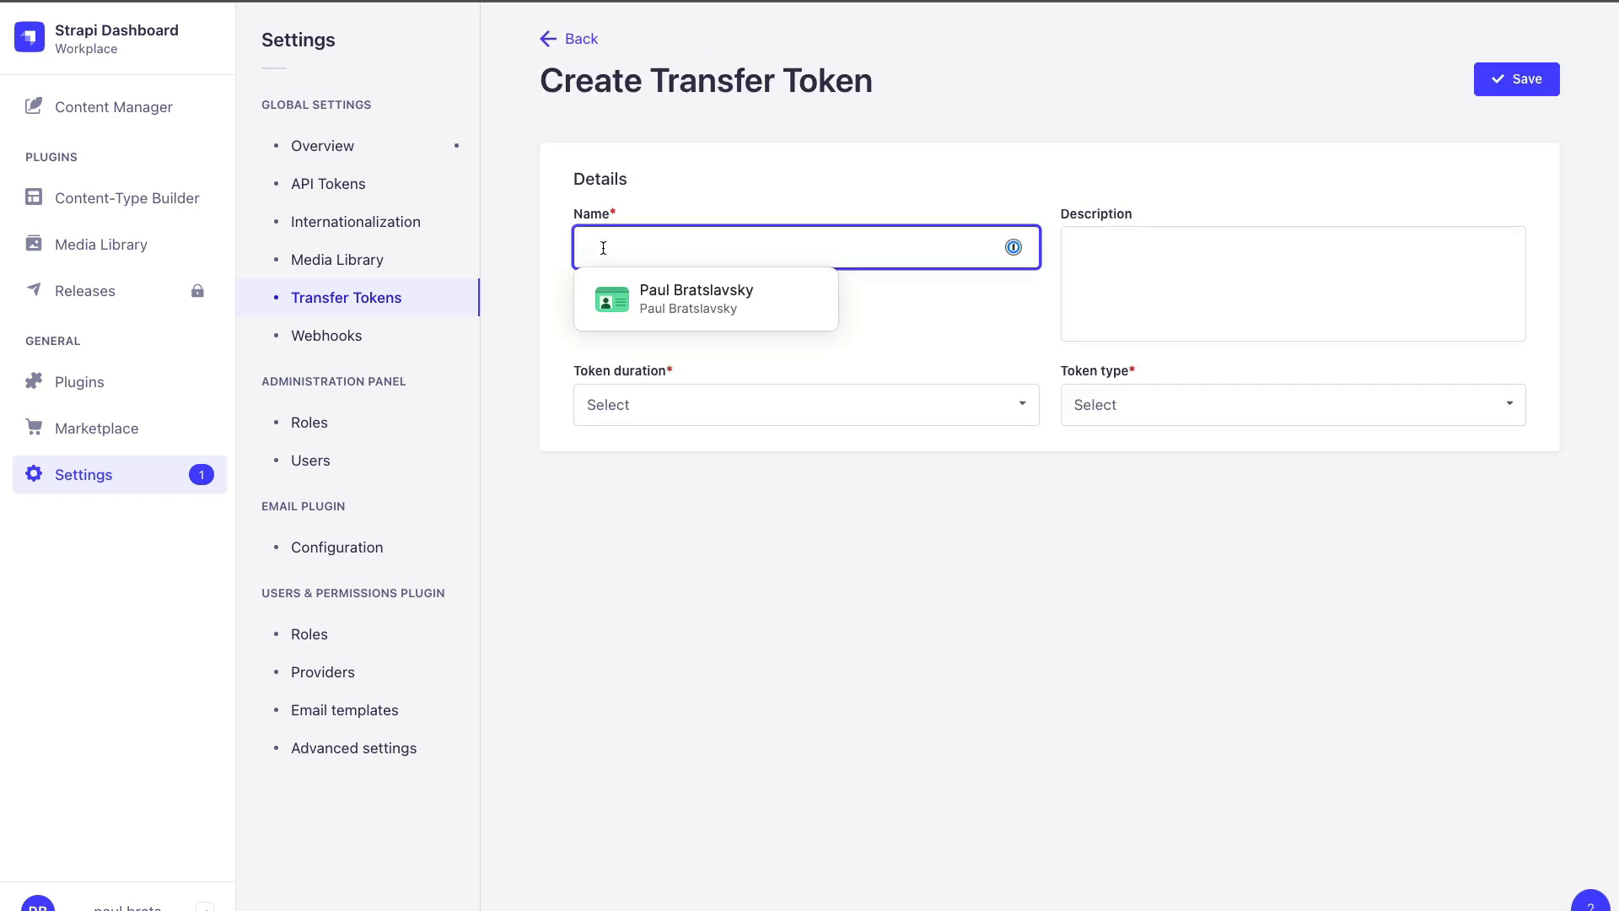
{"action": "type", "text": "seeding initi"}
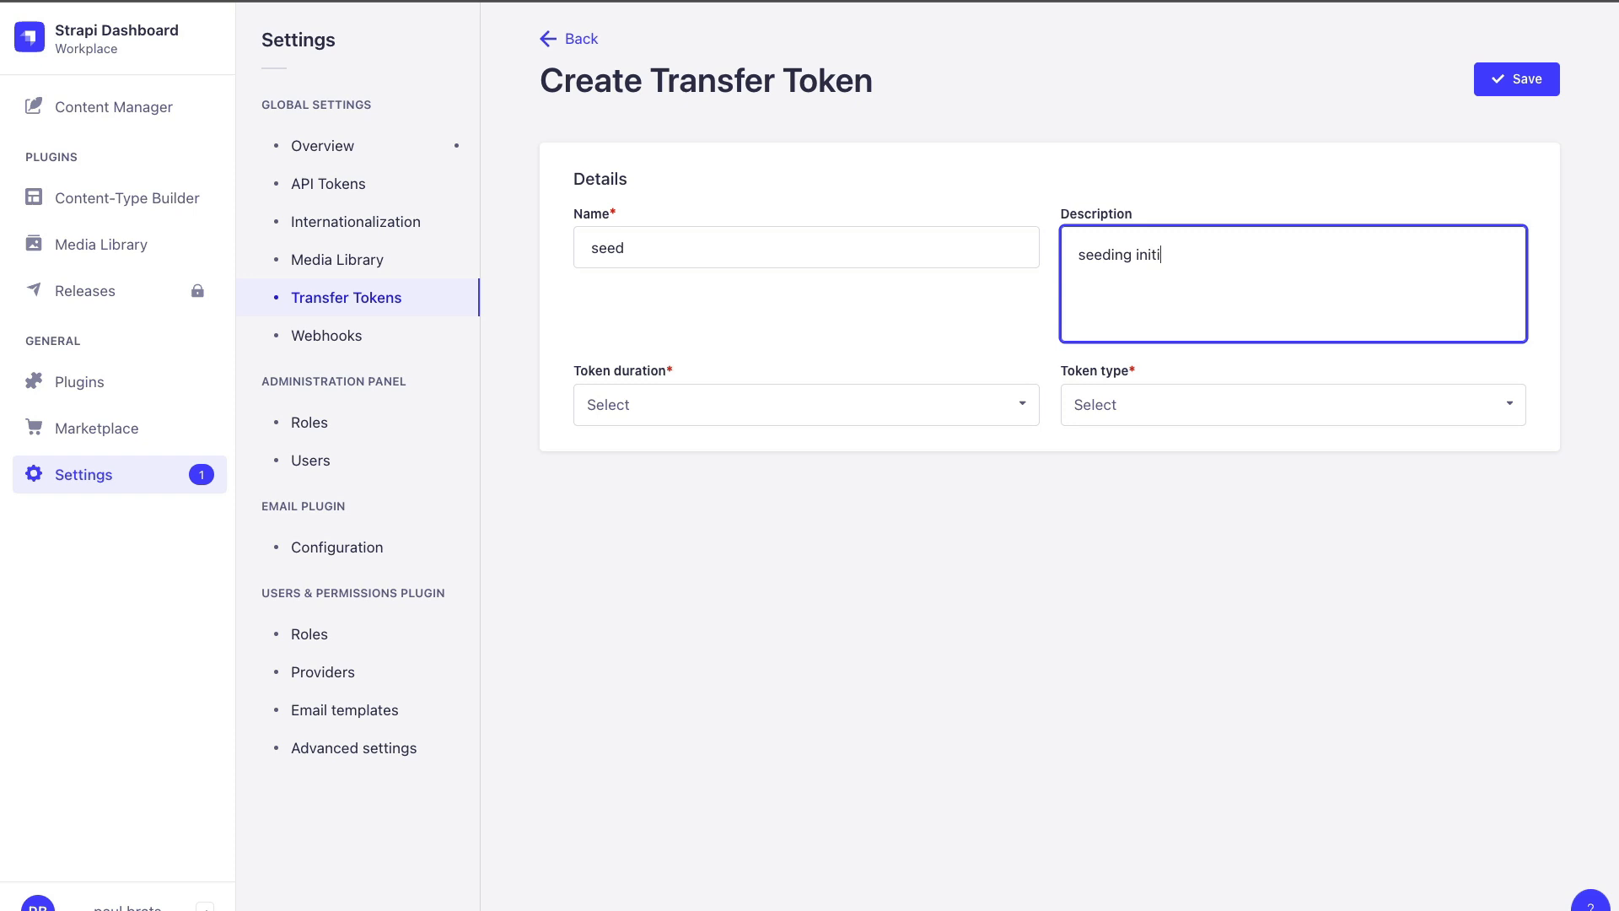
{"action": "type", "text": "al data"}
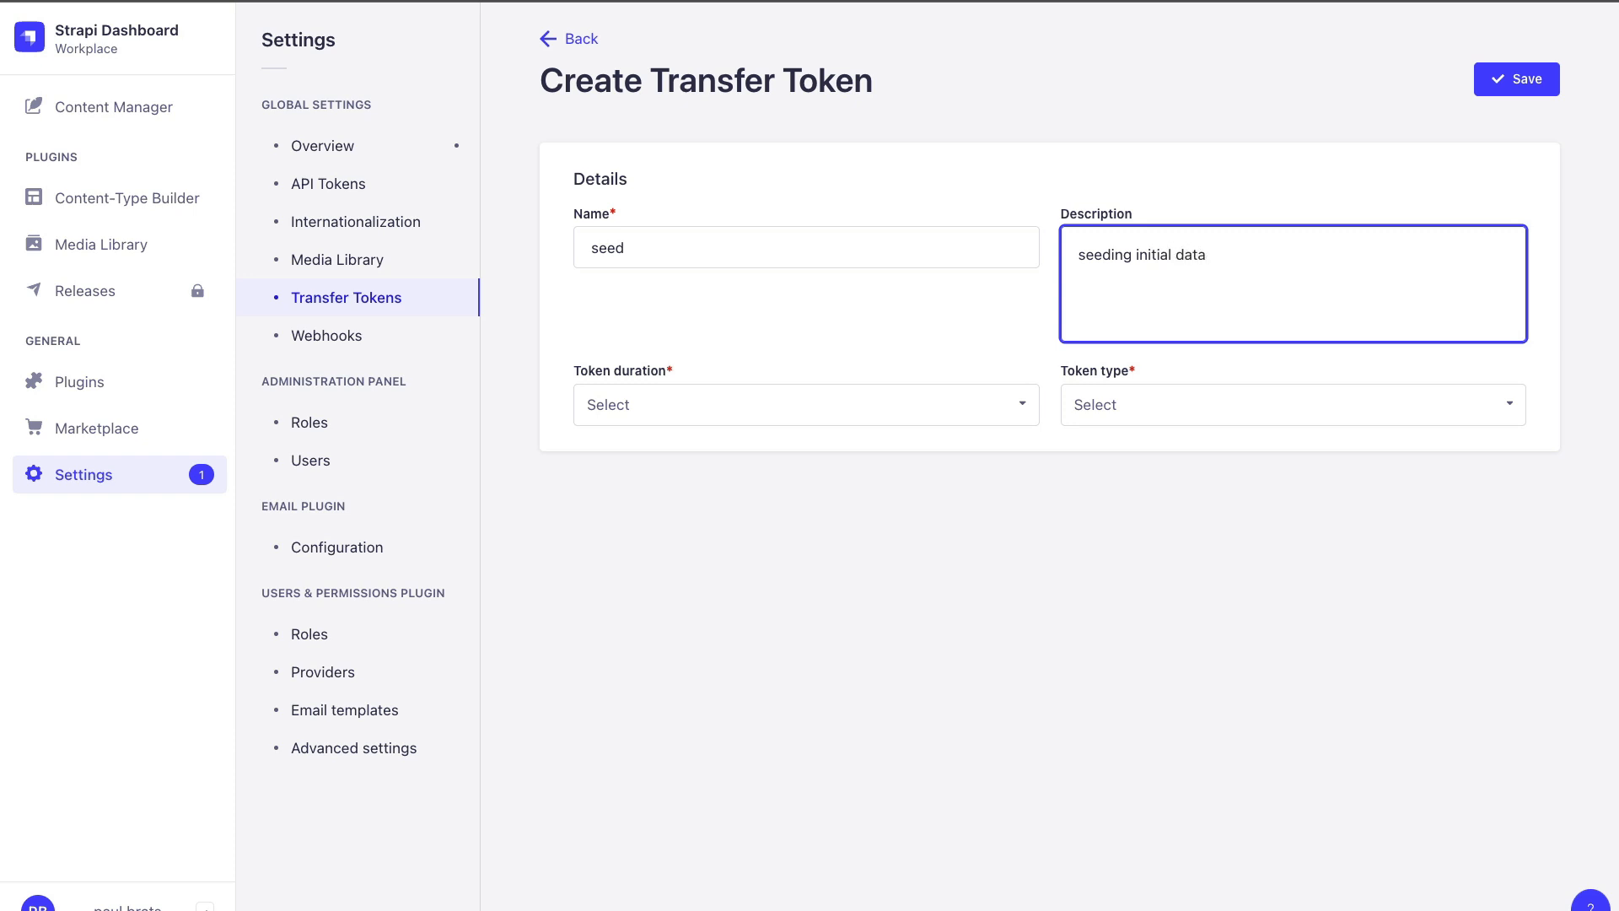
{"action": "left_click", "coordinate": [806, 403]}
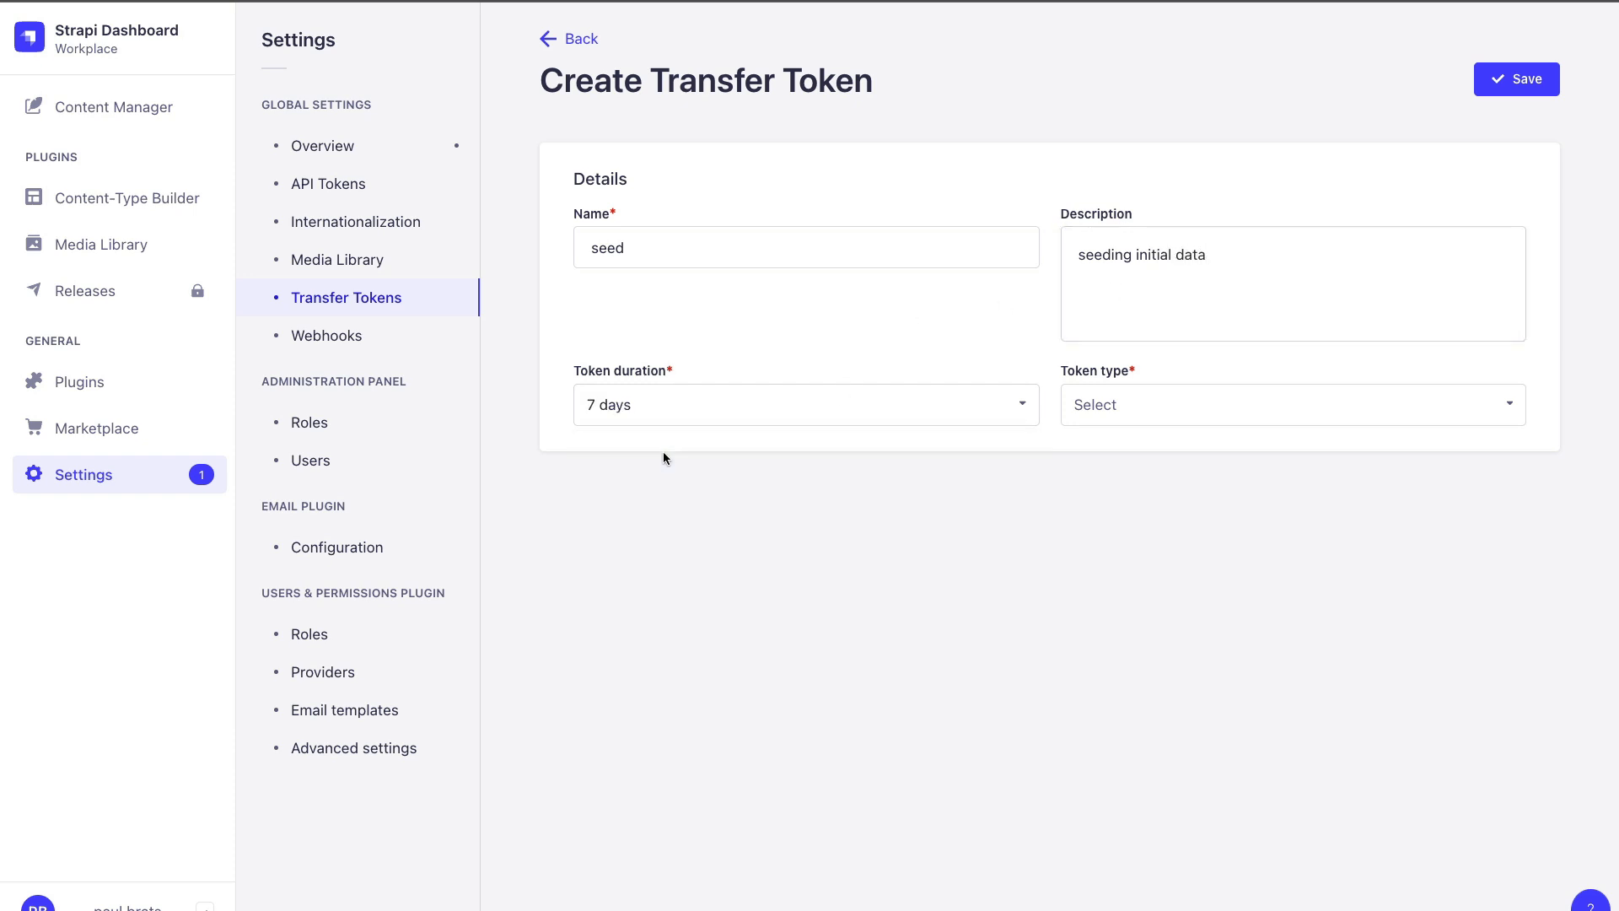
{"action": "left_click", "coordinate": [1290, 403]}
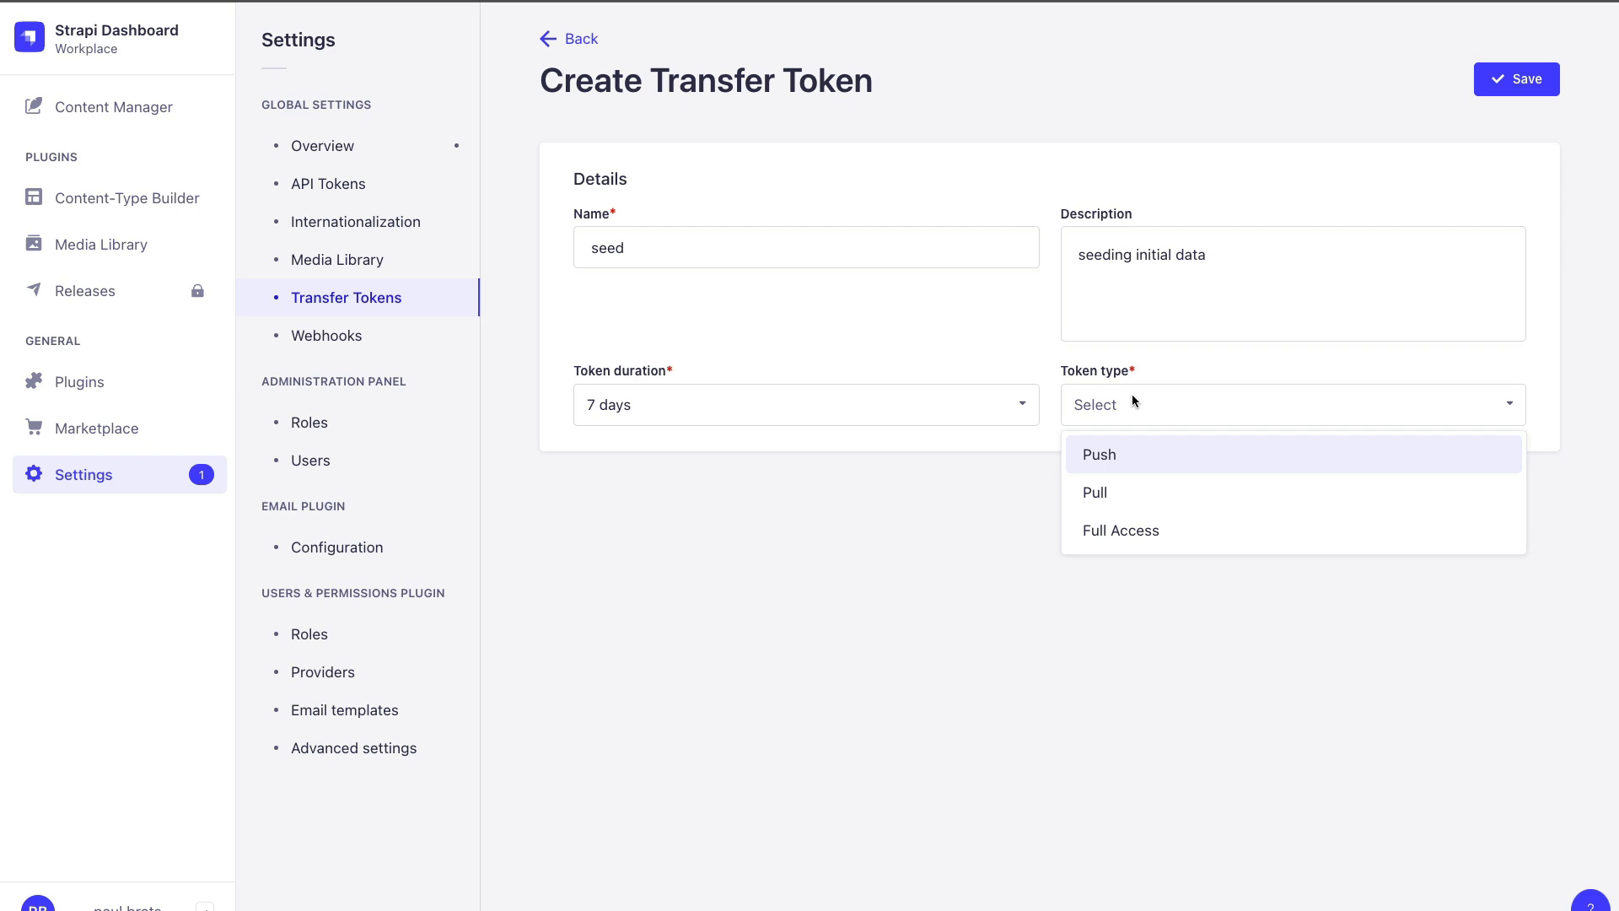
{"action": "mouse_move", "coordinate": [1115, 465]}
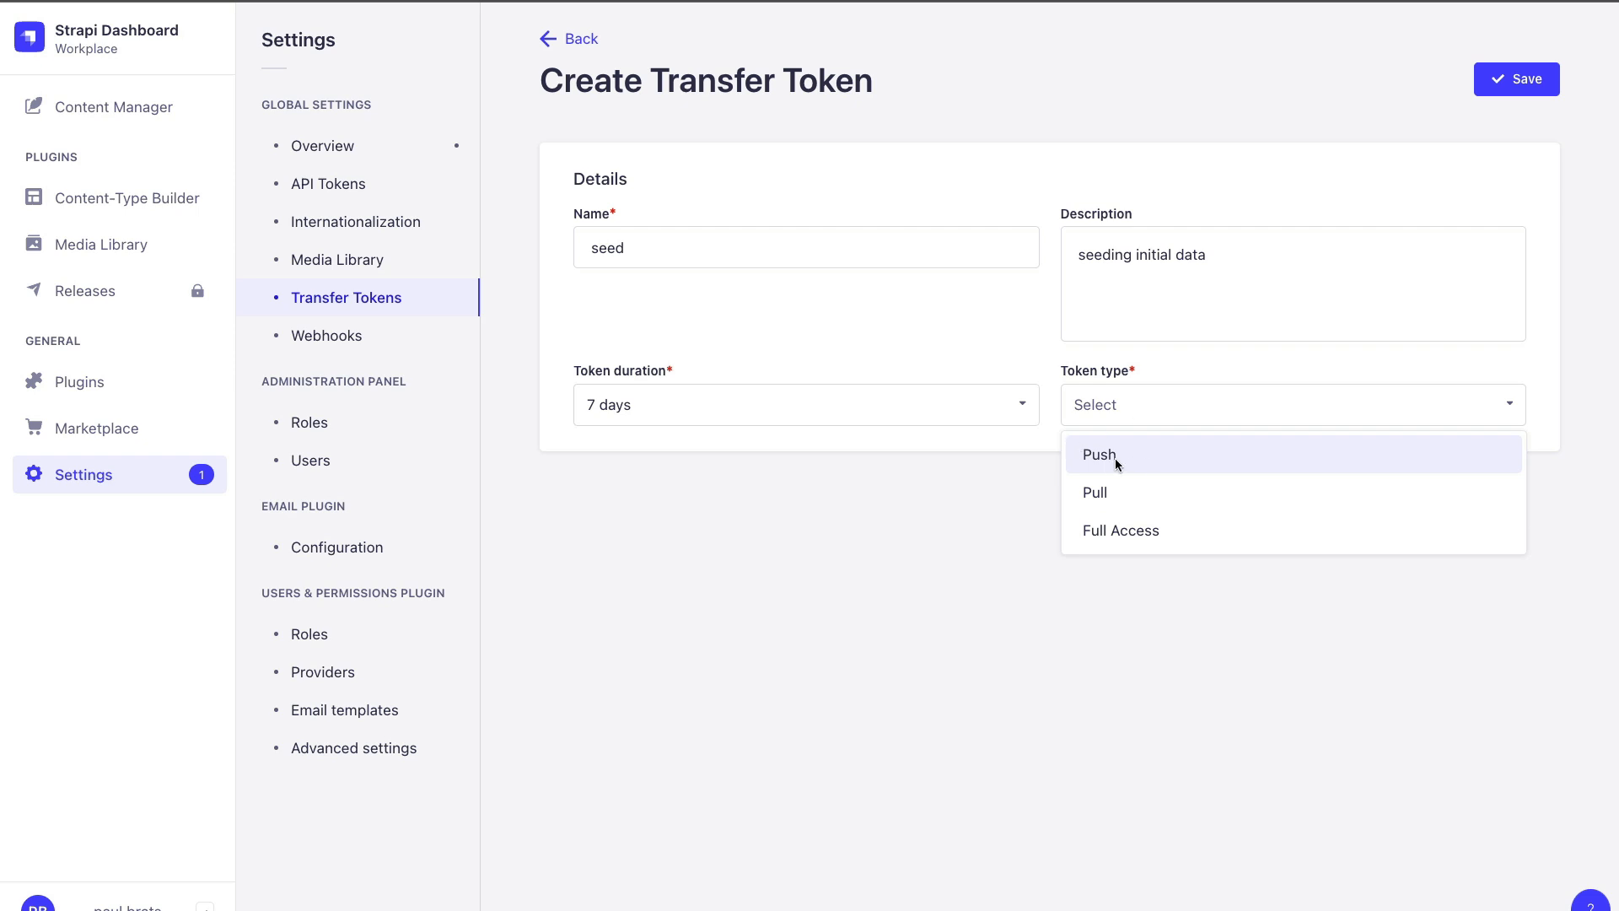
{"action": "left_click", "coordinate": [1098, 454]}
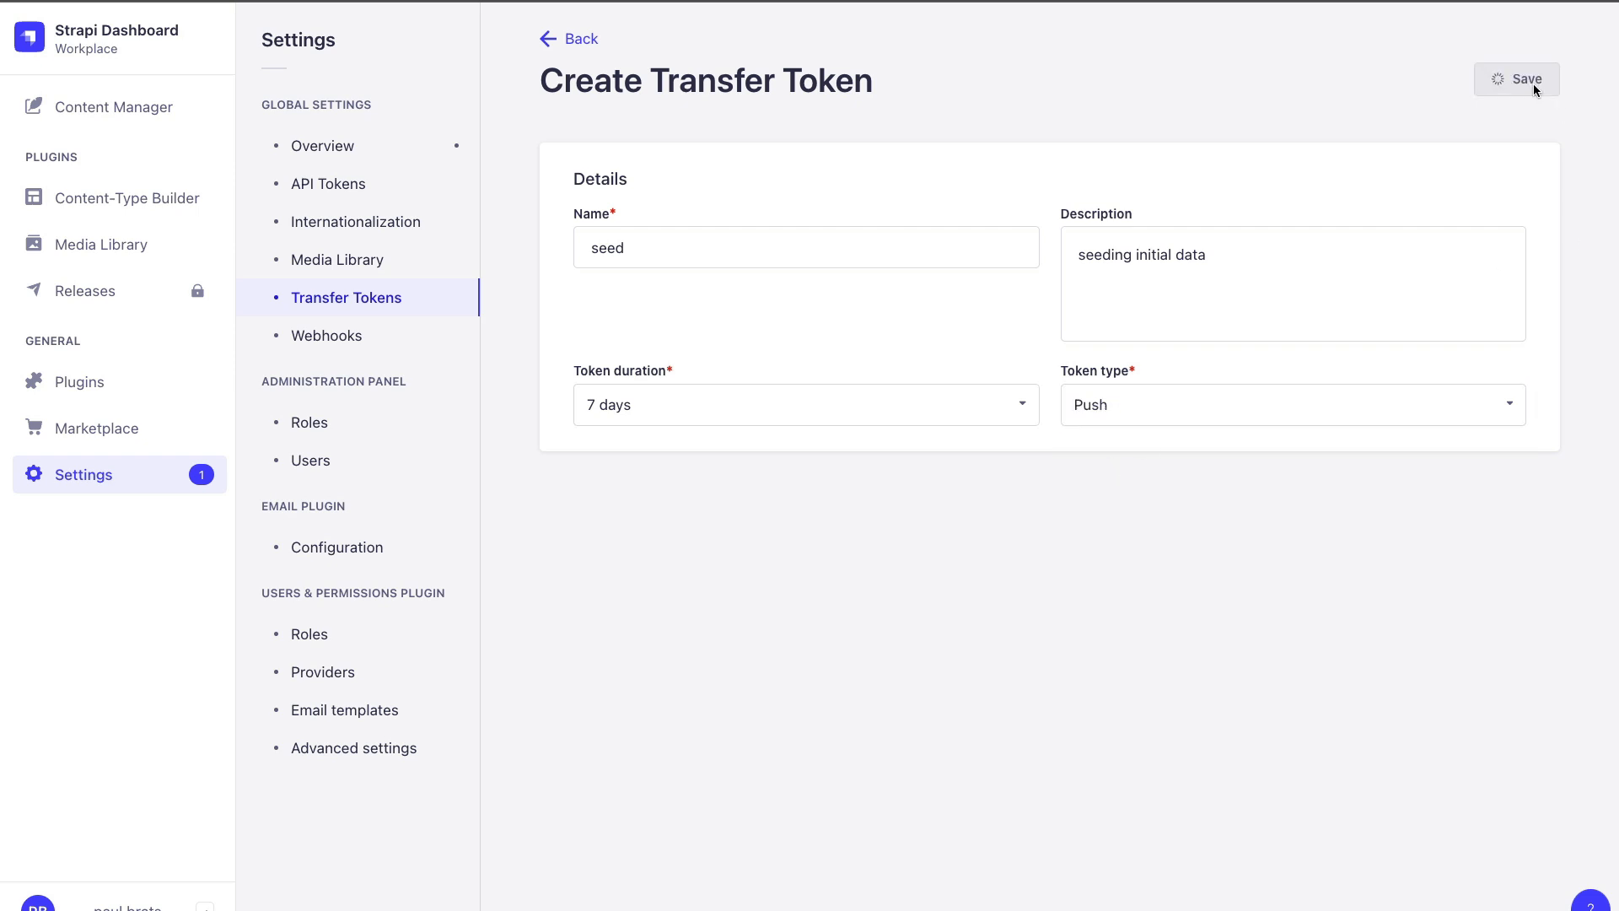
{"action": "left_click", "coordinate": [1517, 80]}
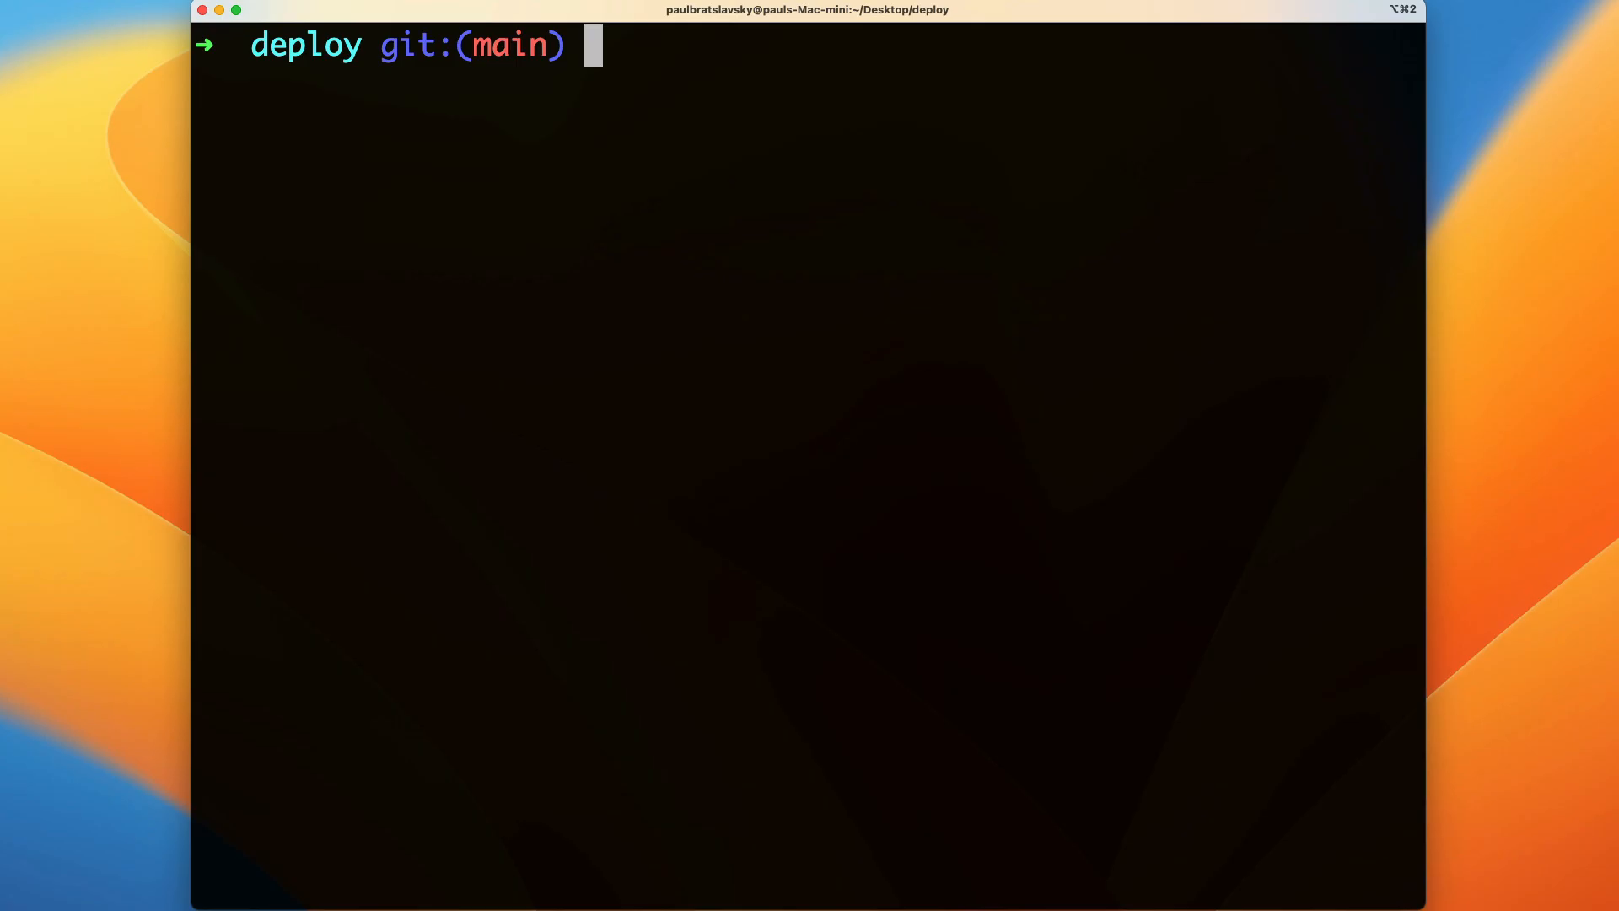
From the backend folder run yarn strapi help transfer and select the --force option
{"action": "type", "text": "cd backend"}
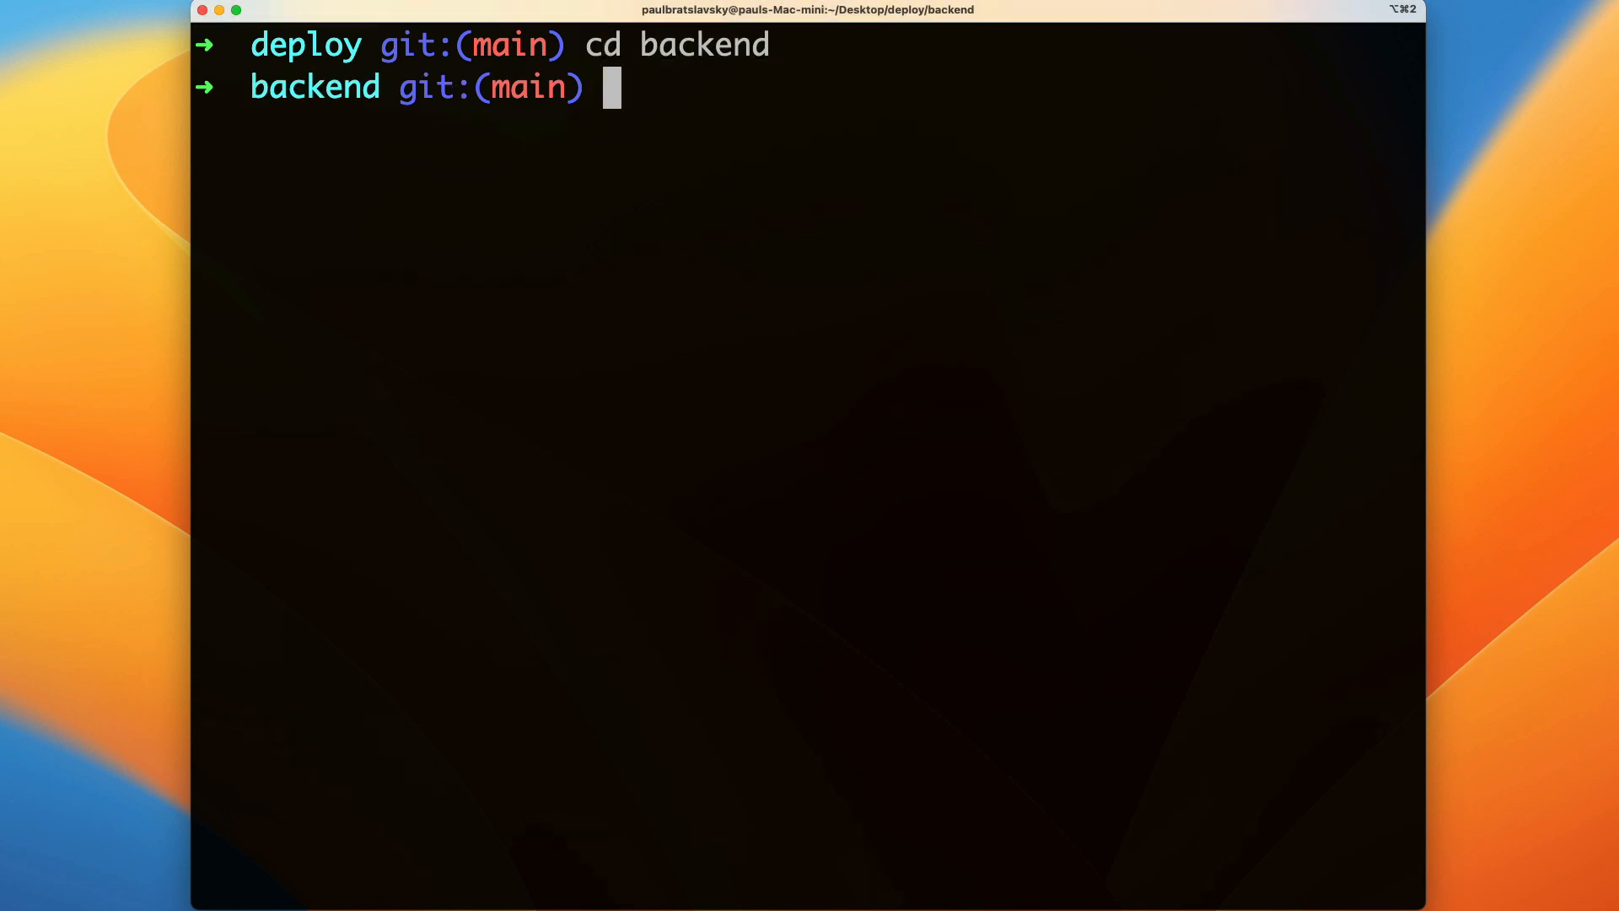
{"action": "type", "text": "yar"}
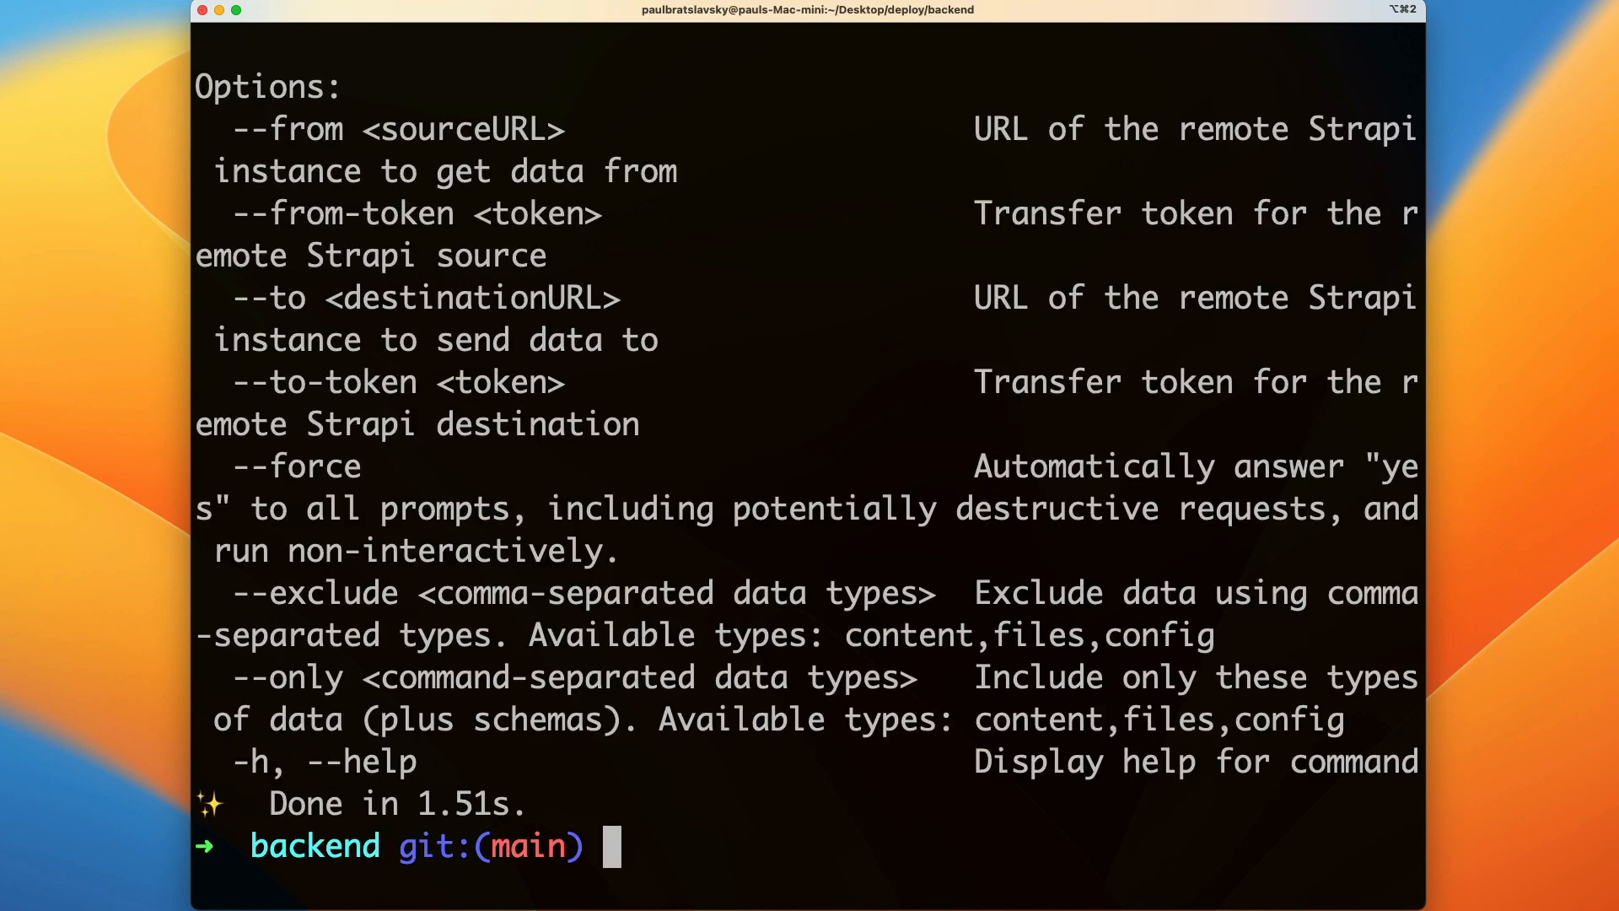
{"action": "mouse_move", "coordinate": [900, 410]}
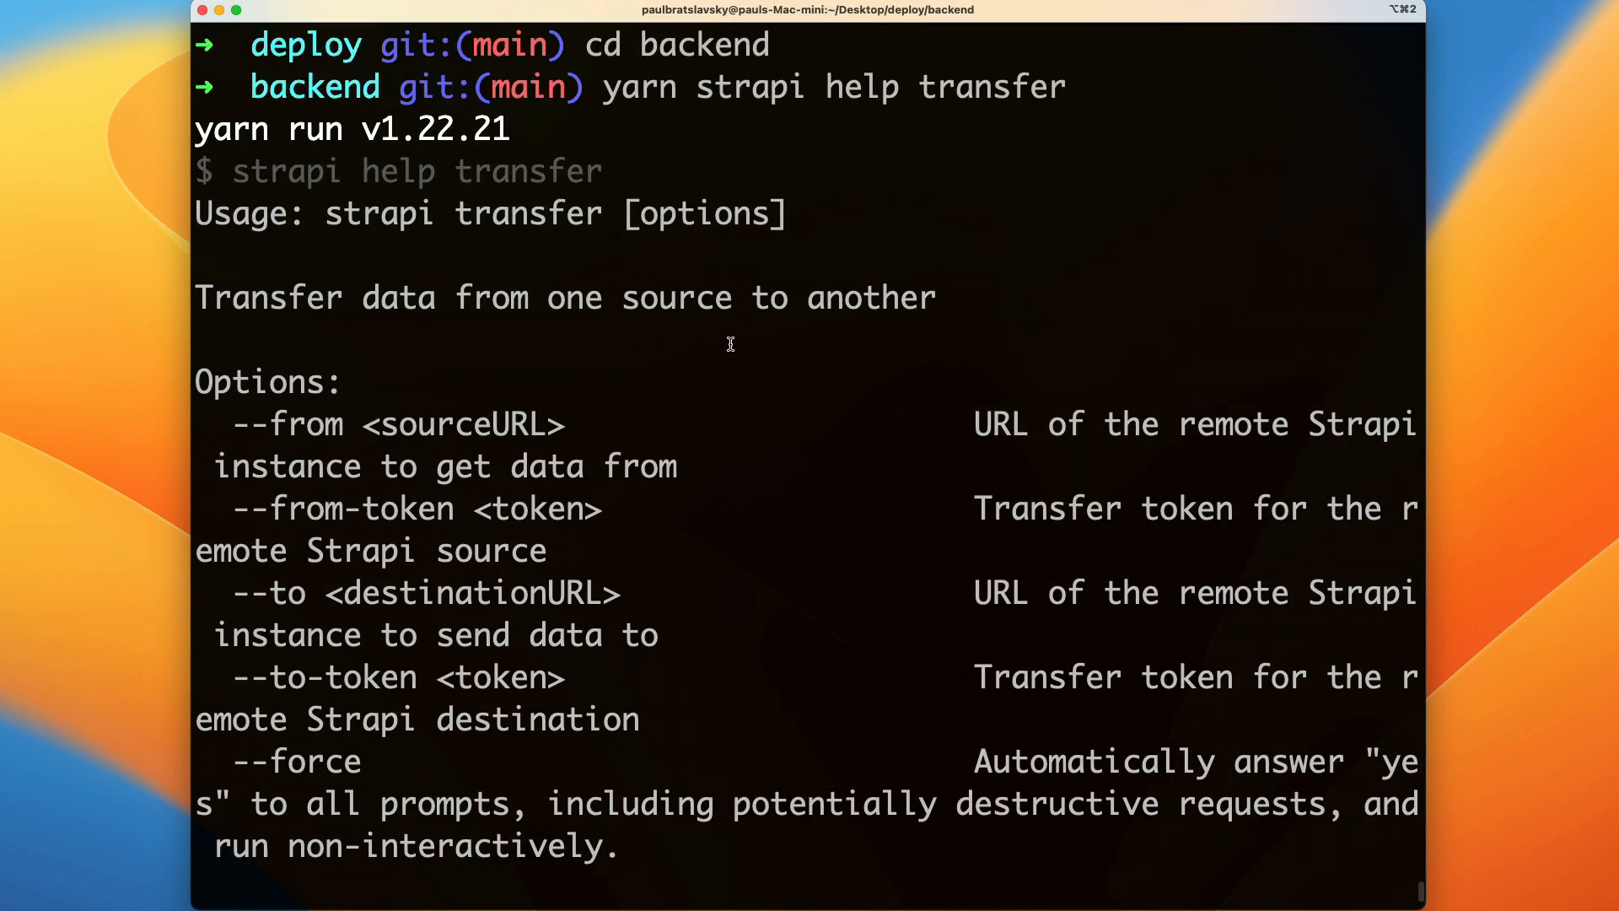
{"action": "mouse_move", "coordinate": [798, 518]}
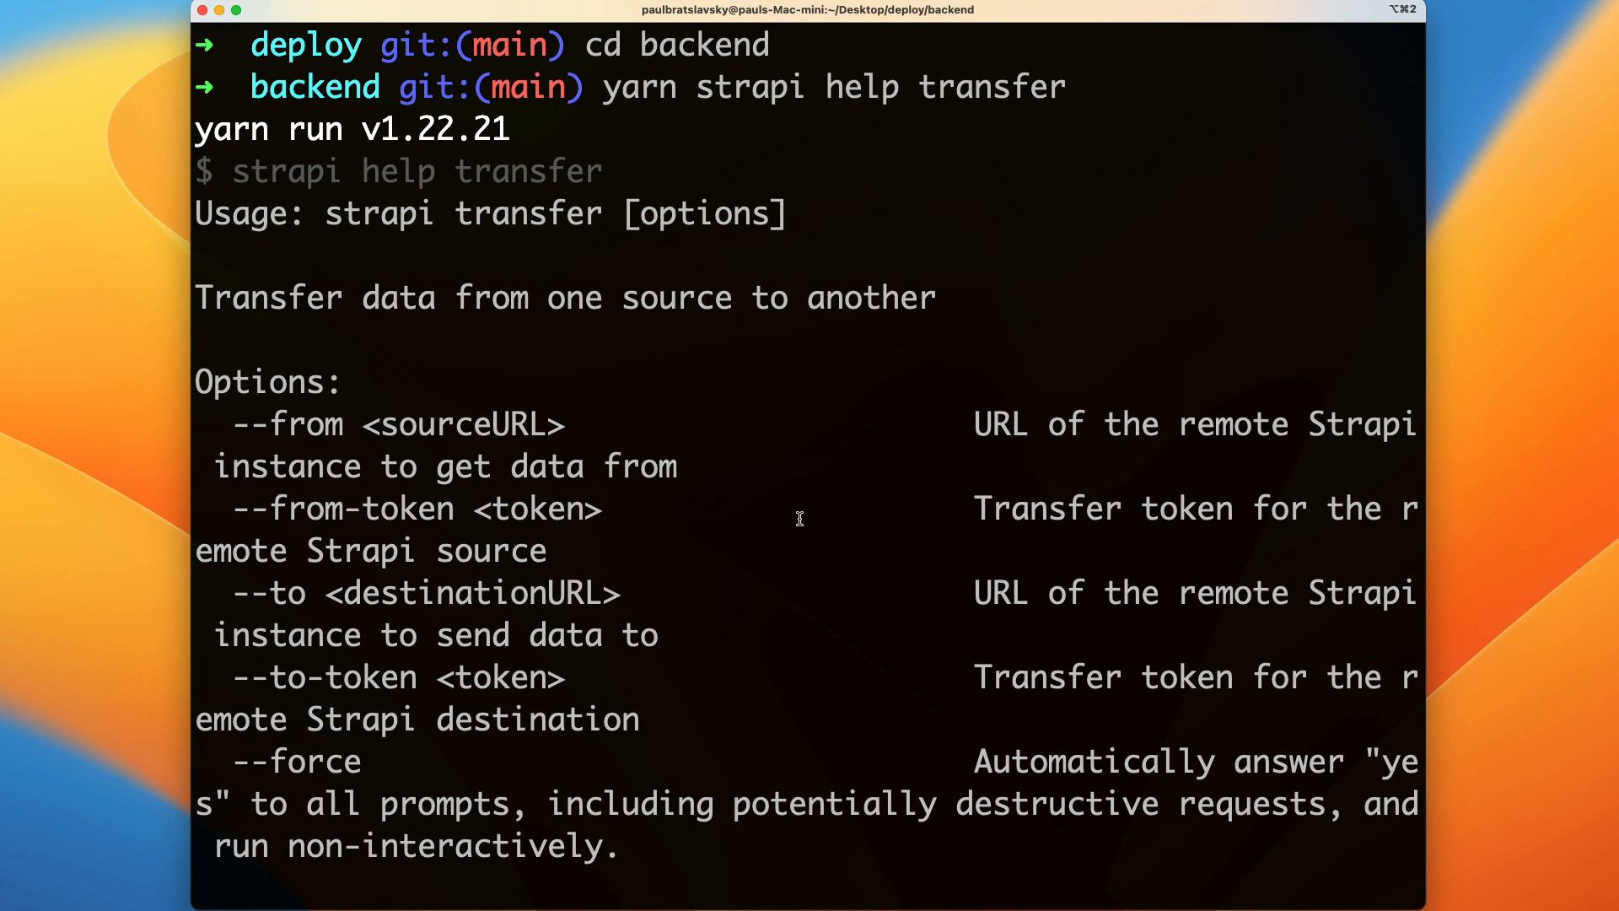
{"action": "double_click", "coordinate": [253, 592]}
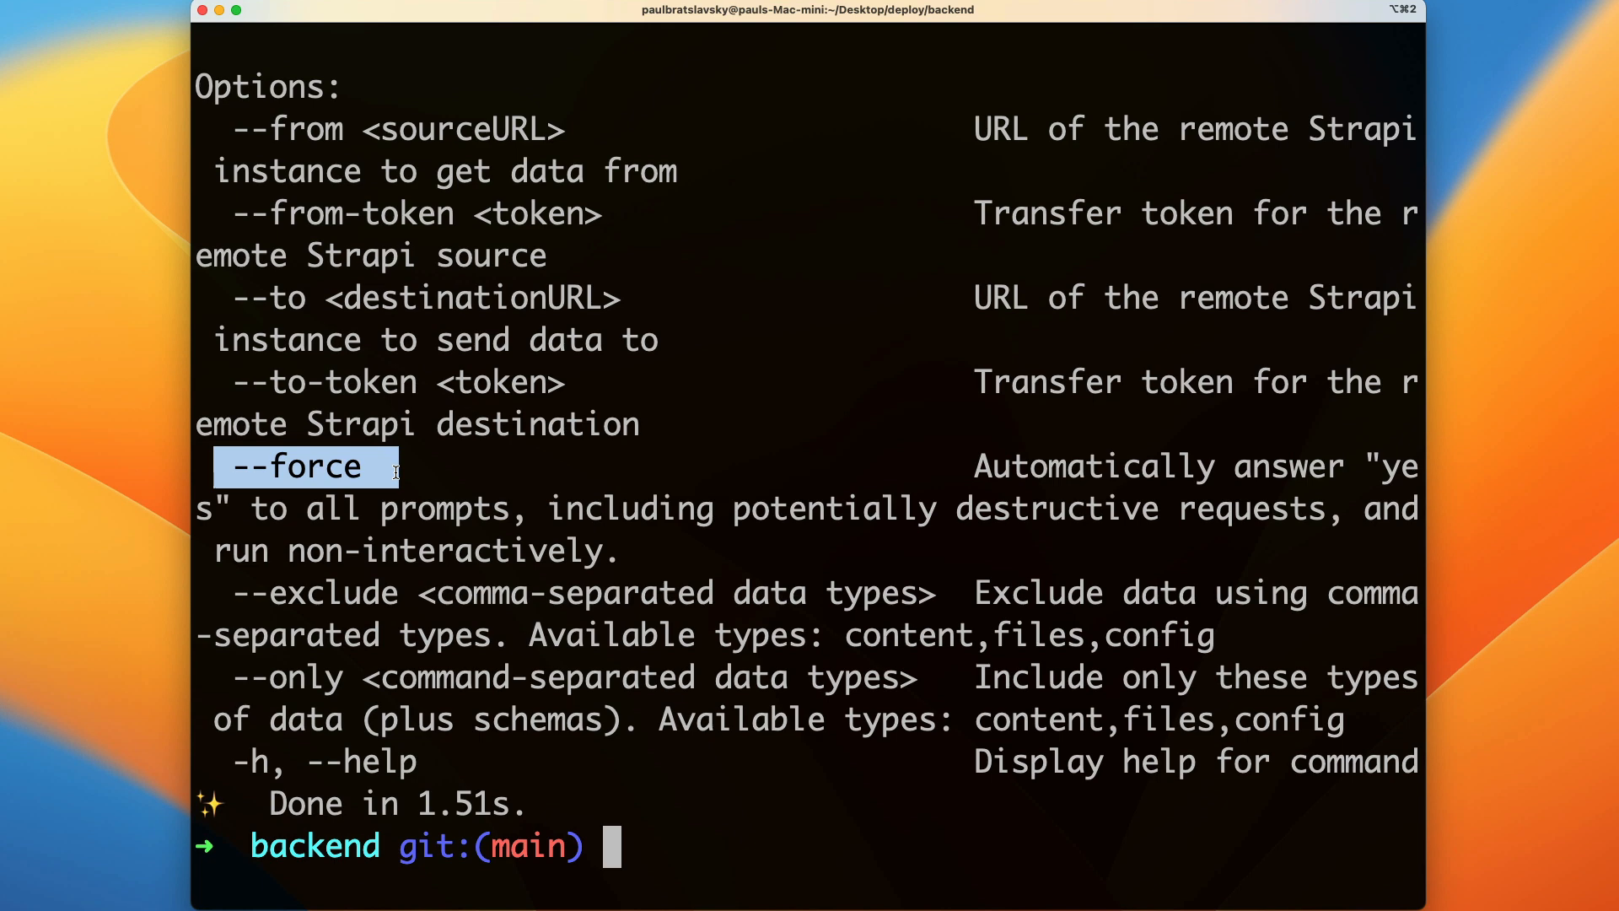
{"action": "mouse_move", "coordinate": [461, 475]}
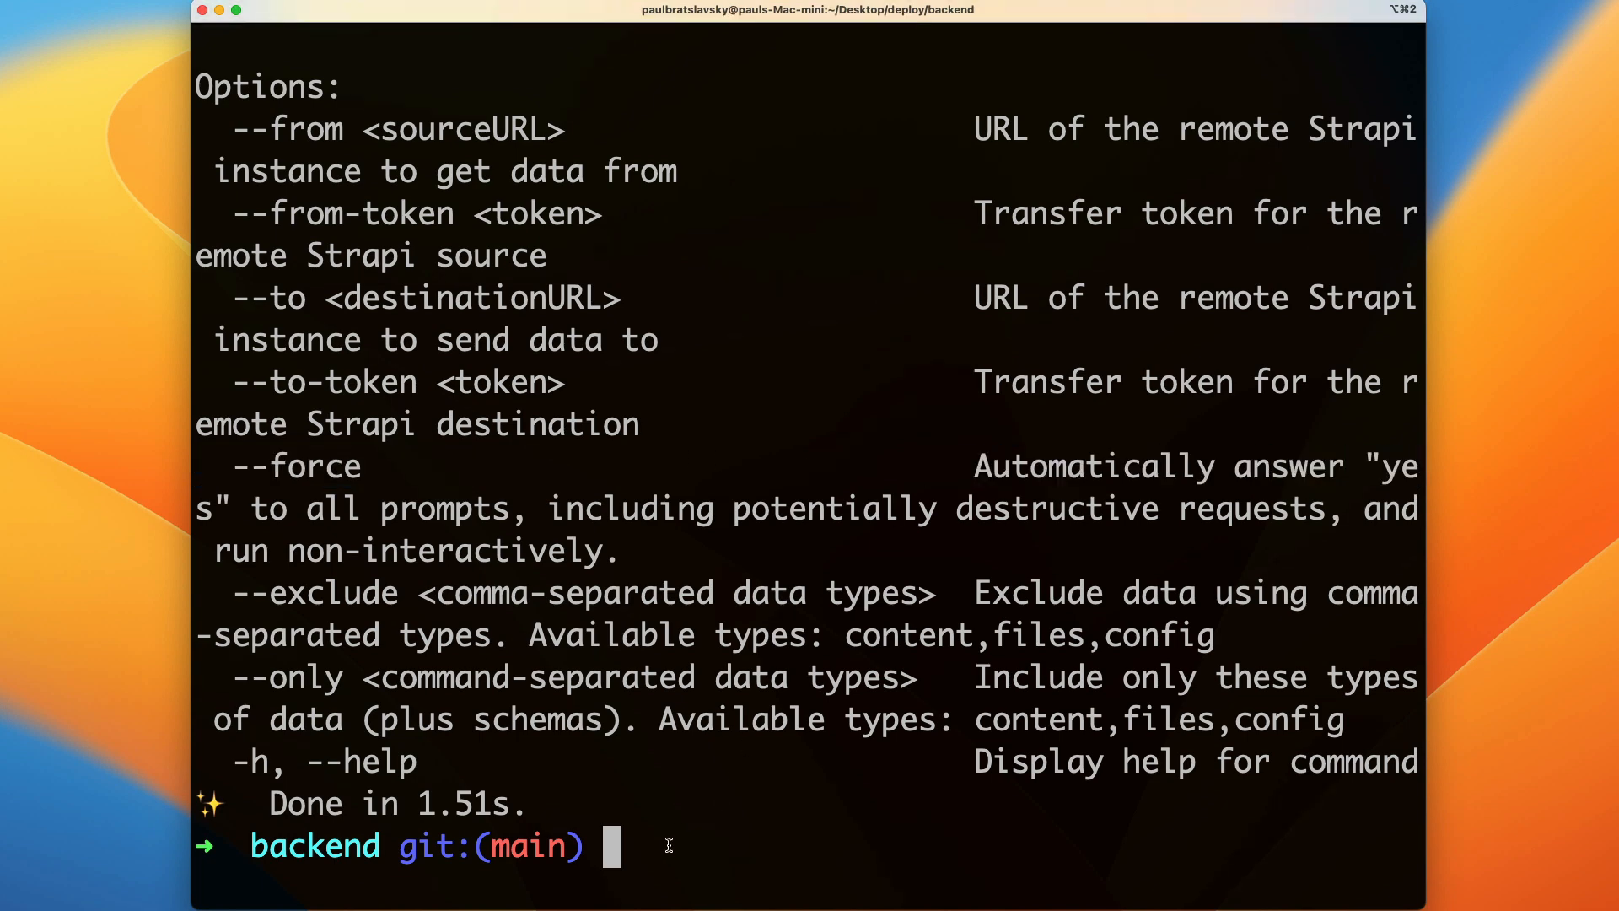
Type yarn strapi transfer --force --to… and select the deployed project's web address
{"action": "type", "text": "yarn strapi"}
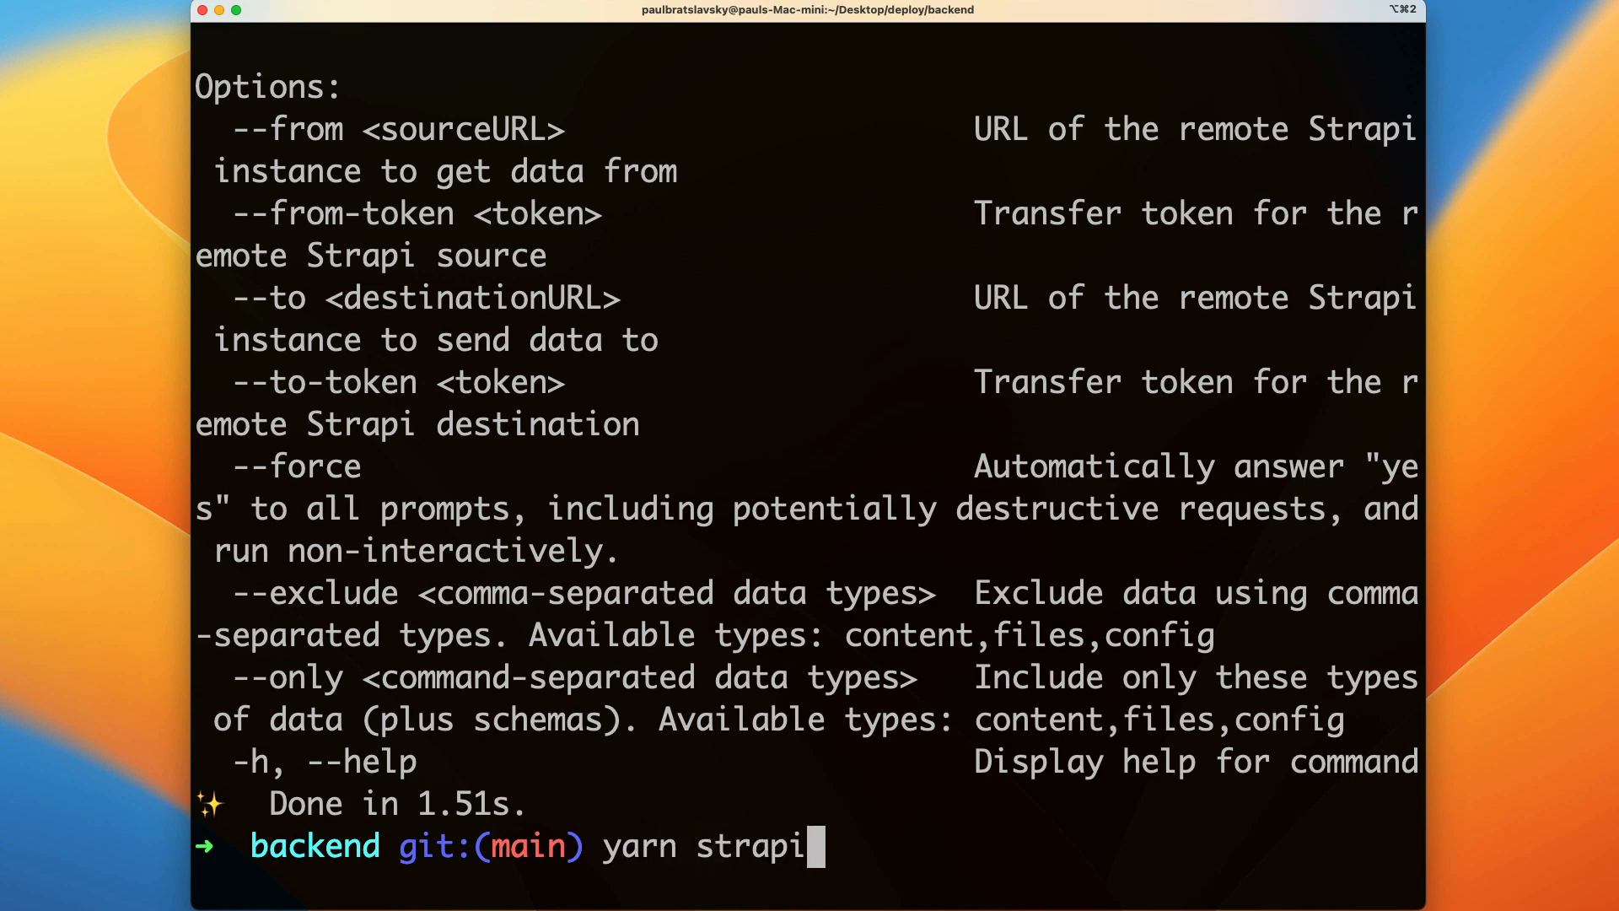
{"action": "type", "text": "transfer"}
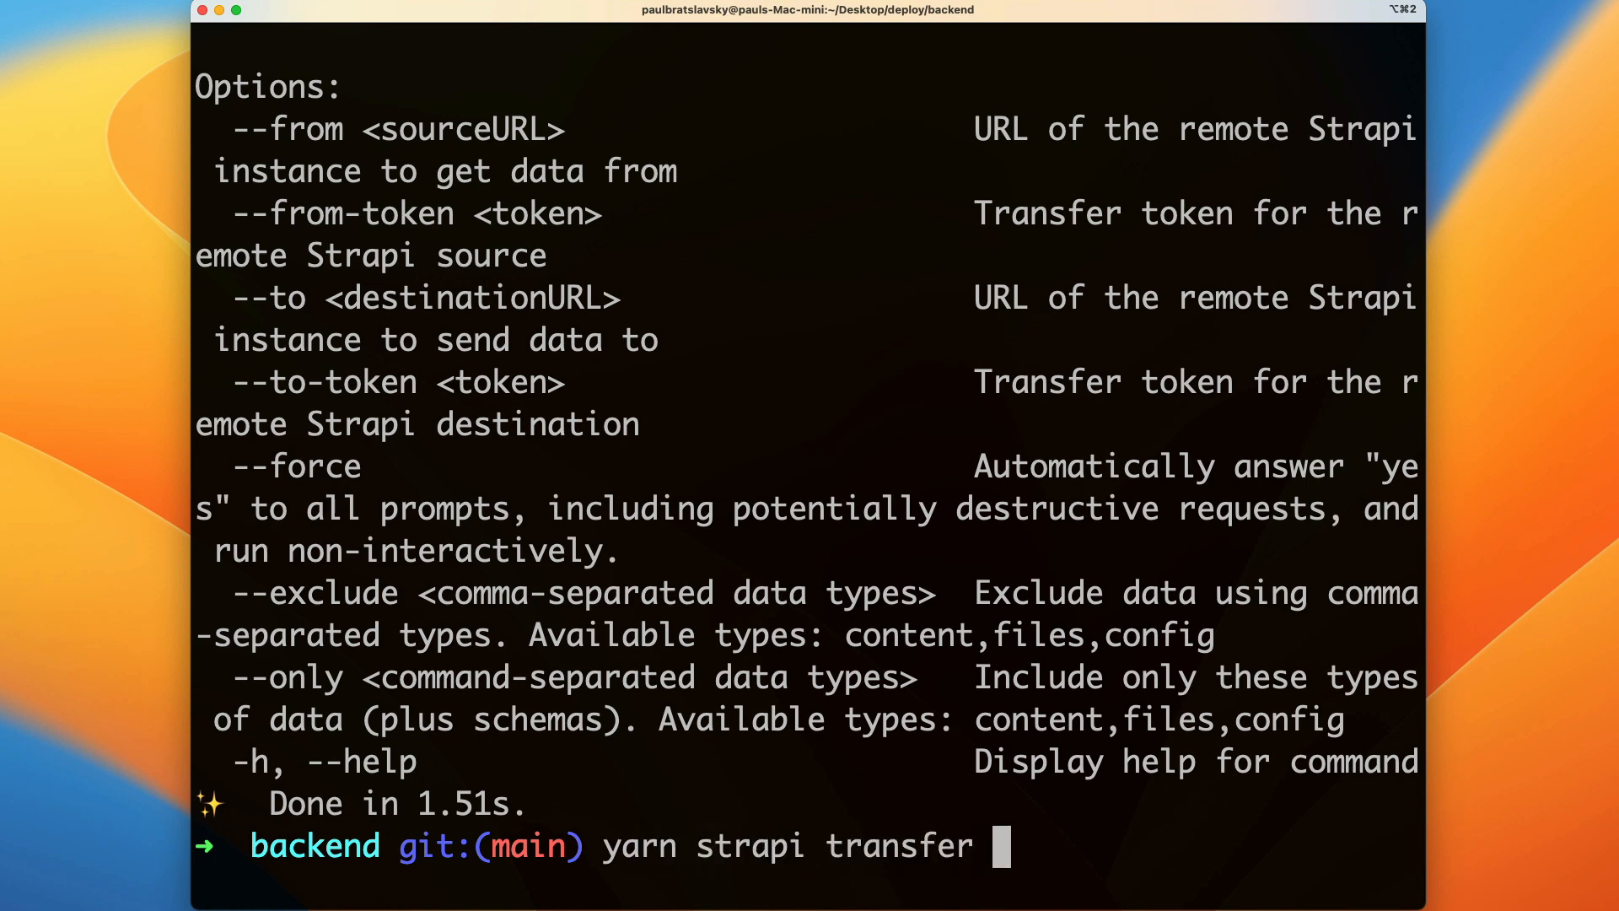
{"action": "type", "text": "--for"}
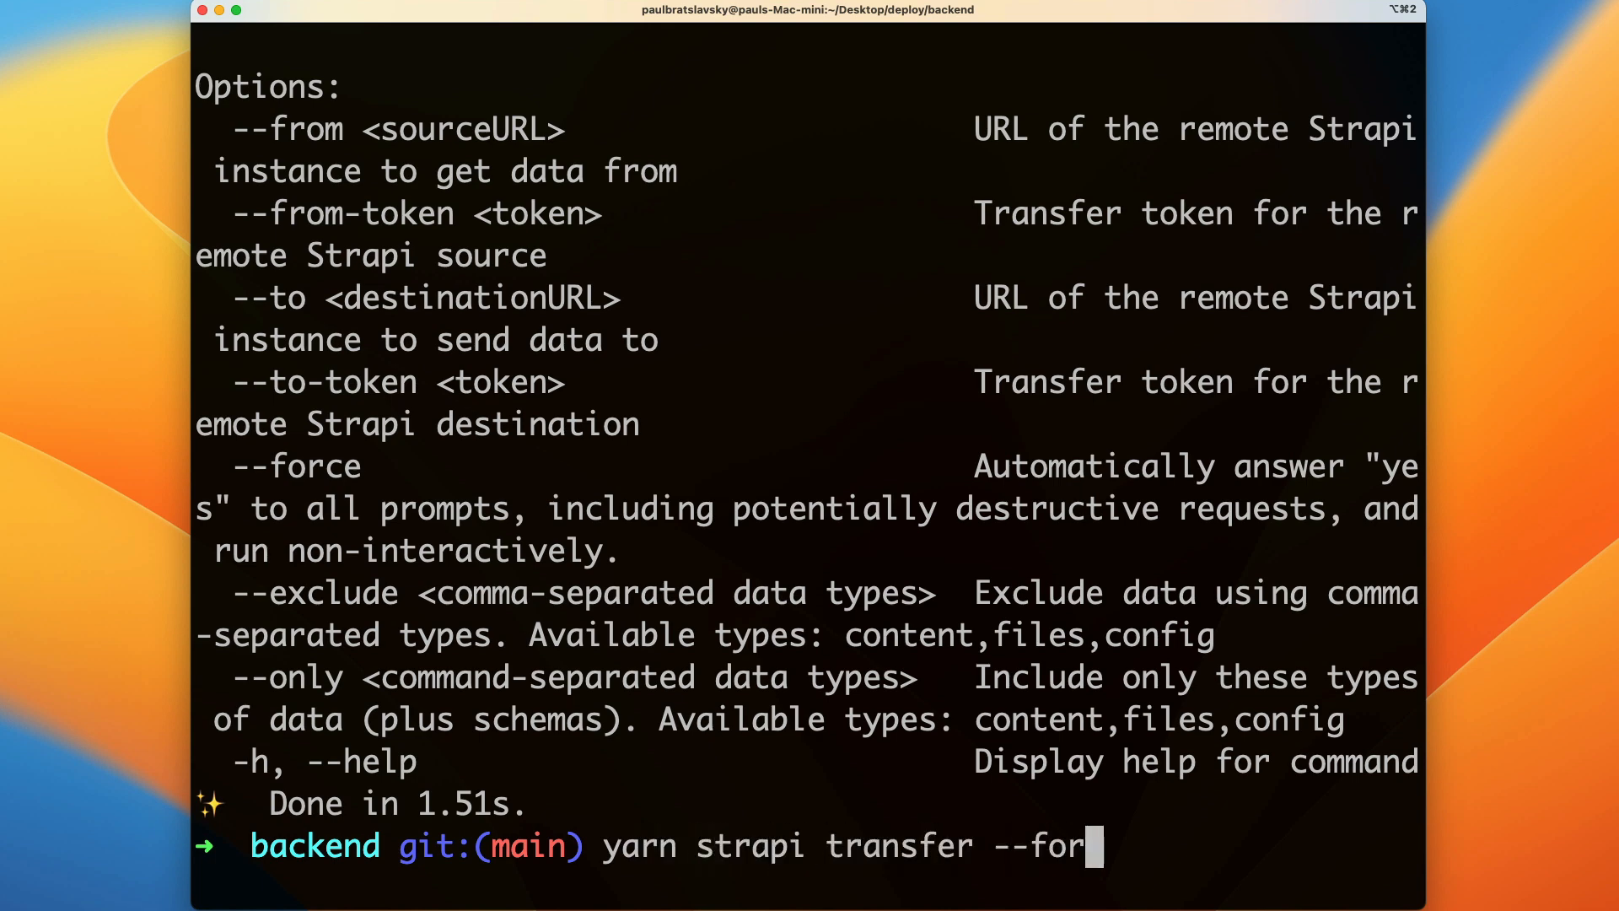
{"action": "type", "text": "ce --"}
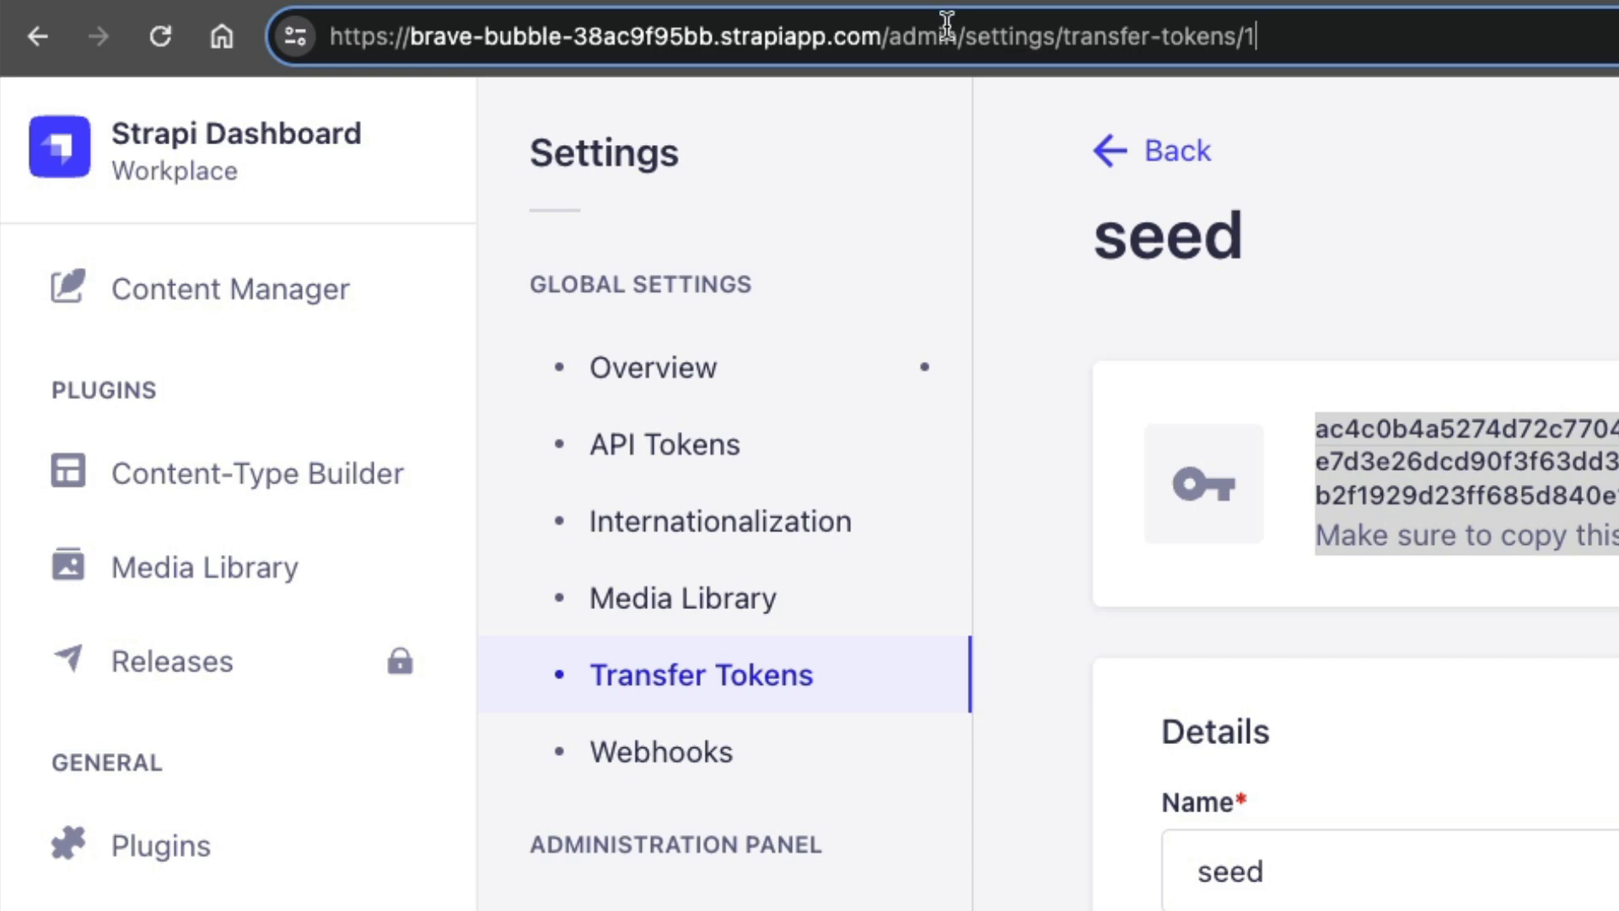
{"action": "double_click", "coordinate": [661, 35]}
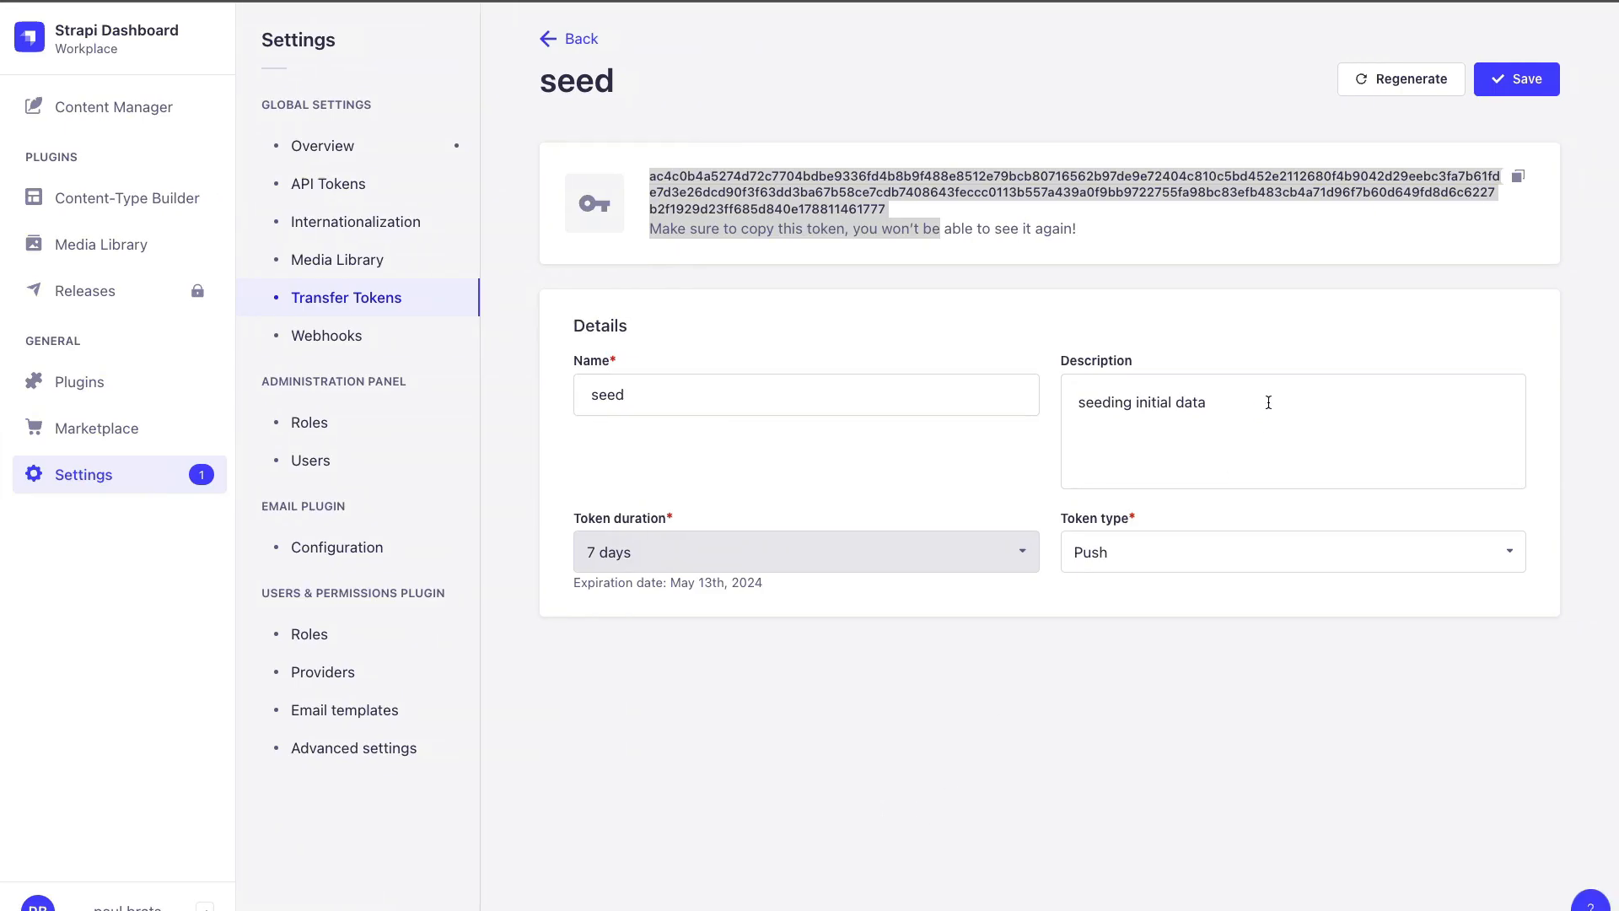
Copy the seed transfer token to the clipboard
{"action": "left_click", "coordinate": [1518, 176]}
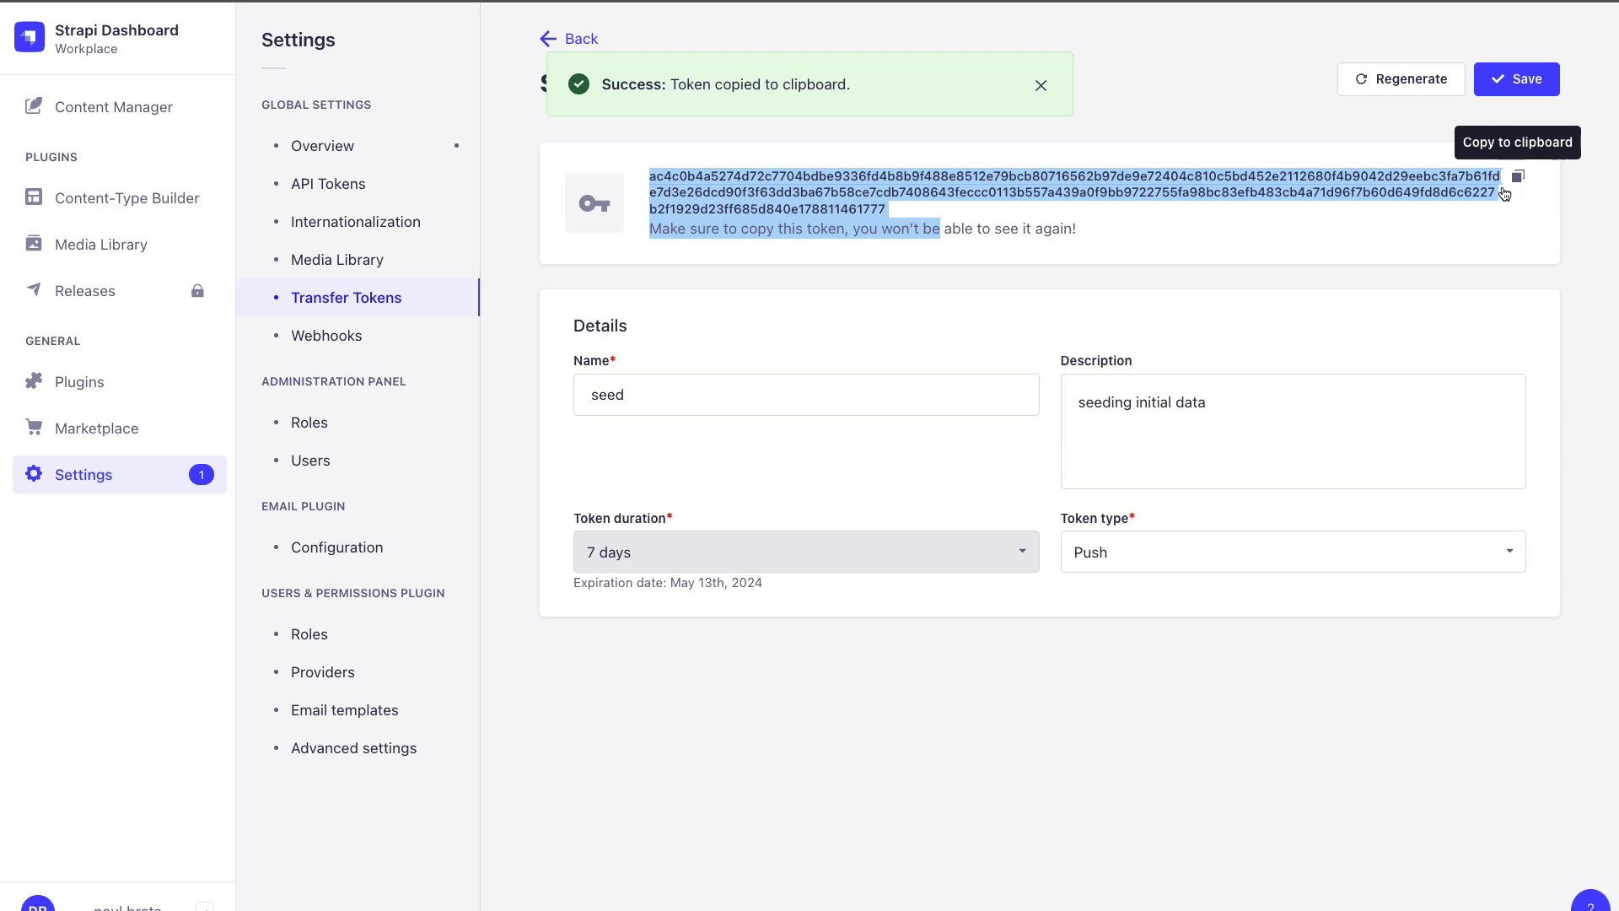
{"action": "left_click", "coordinate": [1516, 79]}
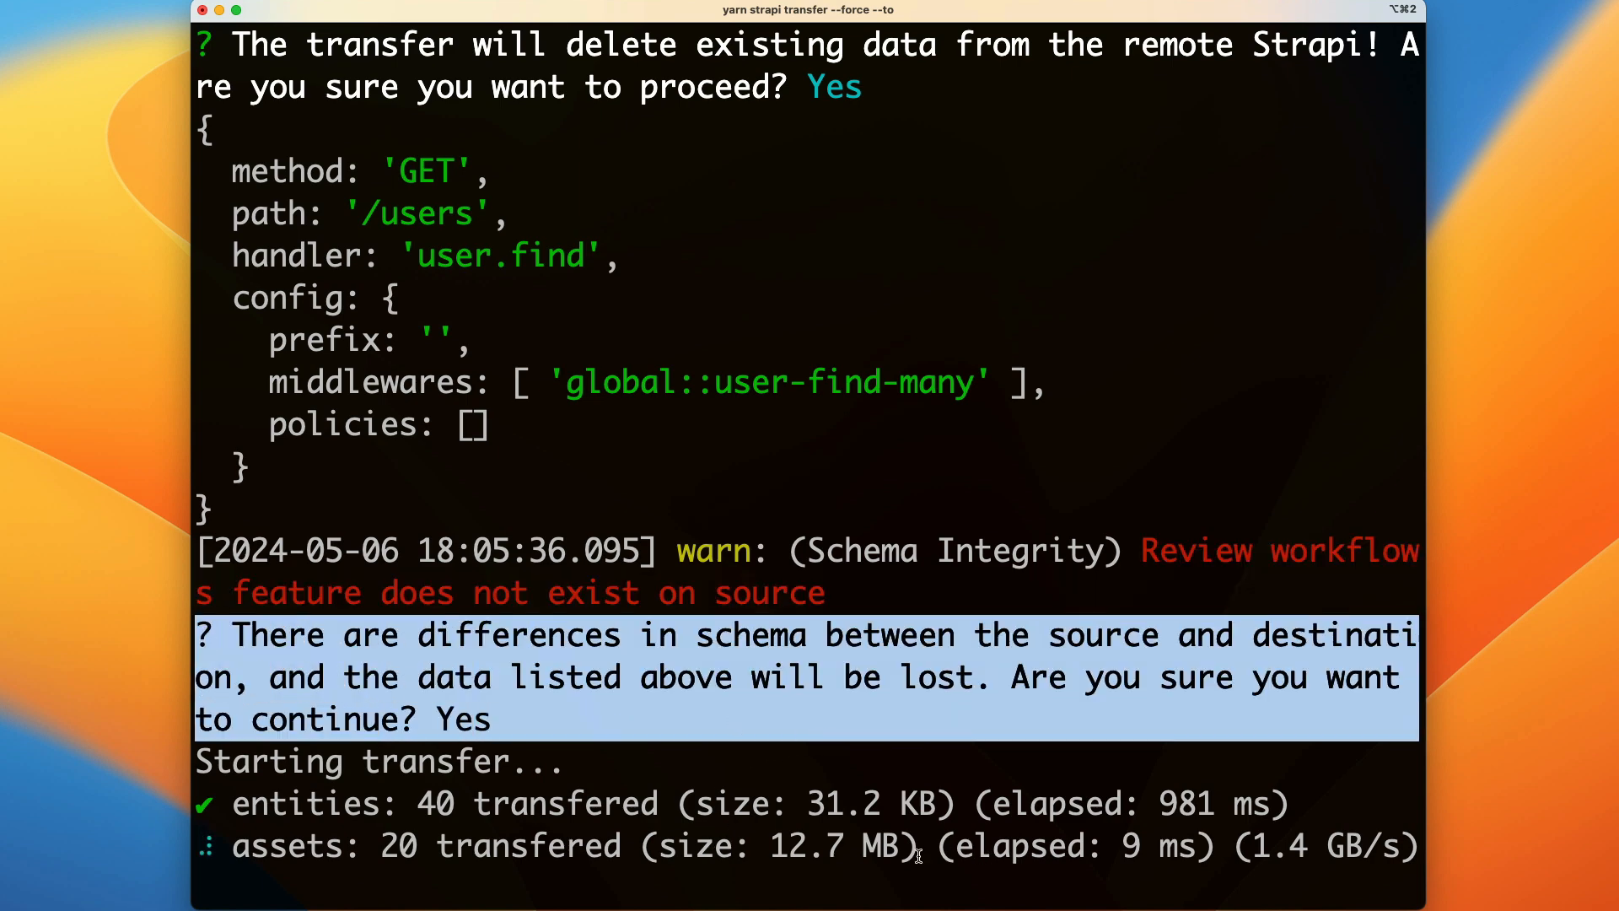
Scroll through the transfer output showing 40 entities and 20 assets pushed
{"action": "scroll", "scroll_direction": "down", "scroll_amount": 3}
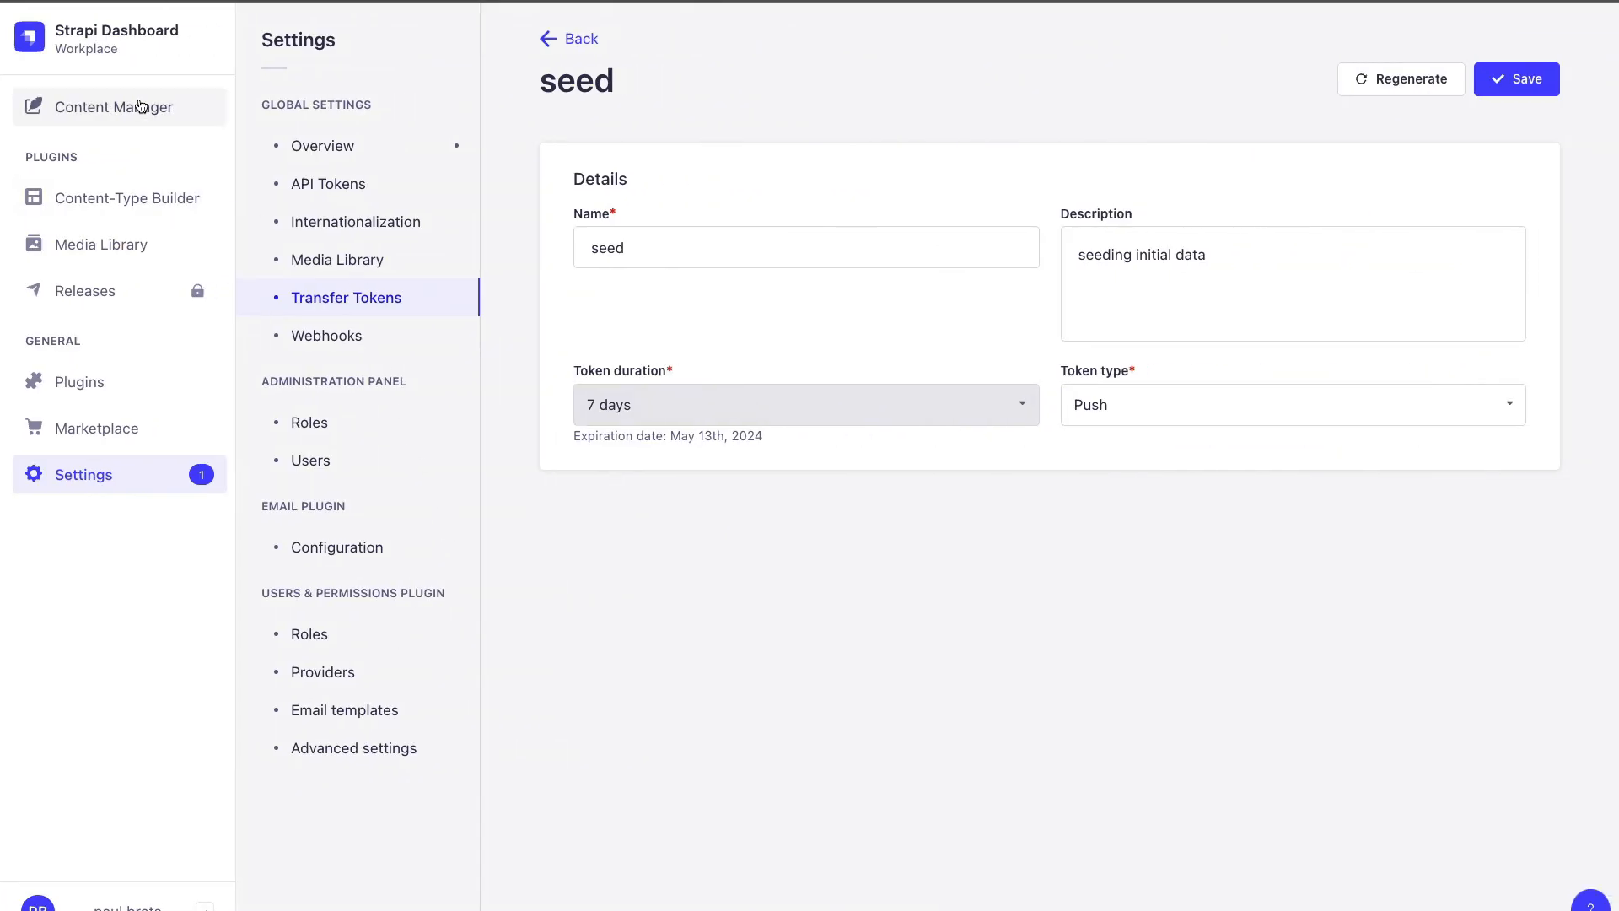
Review the transferred Summary entries, users, Global and Home Page content, then head to Settings
{"action": "left_click", "coordinate": [108, 106]}
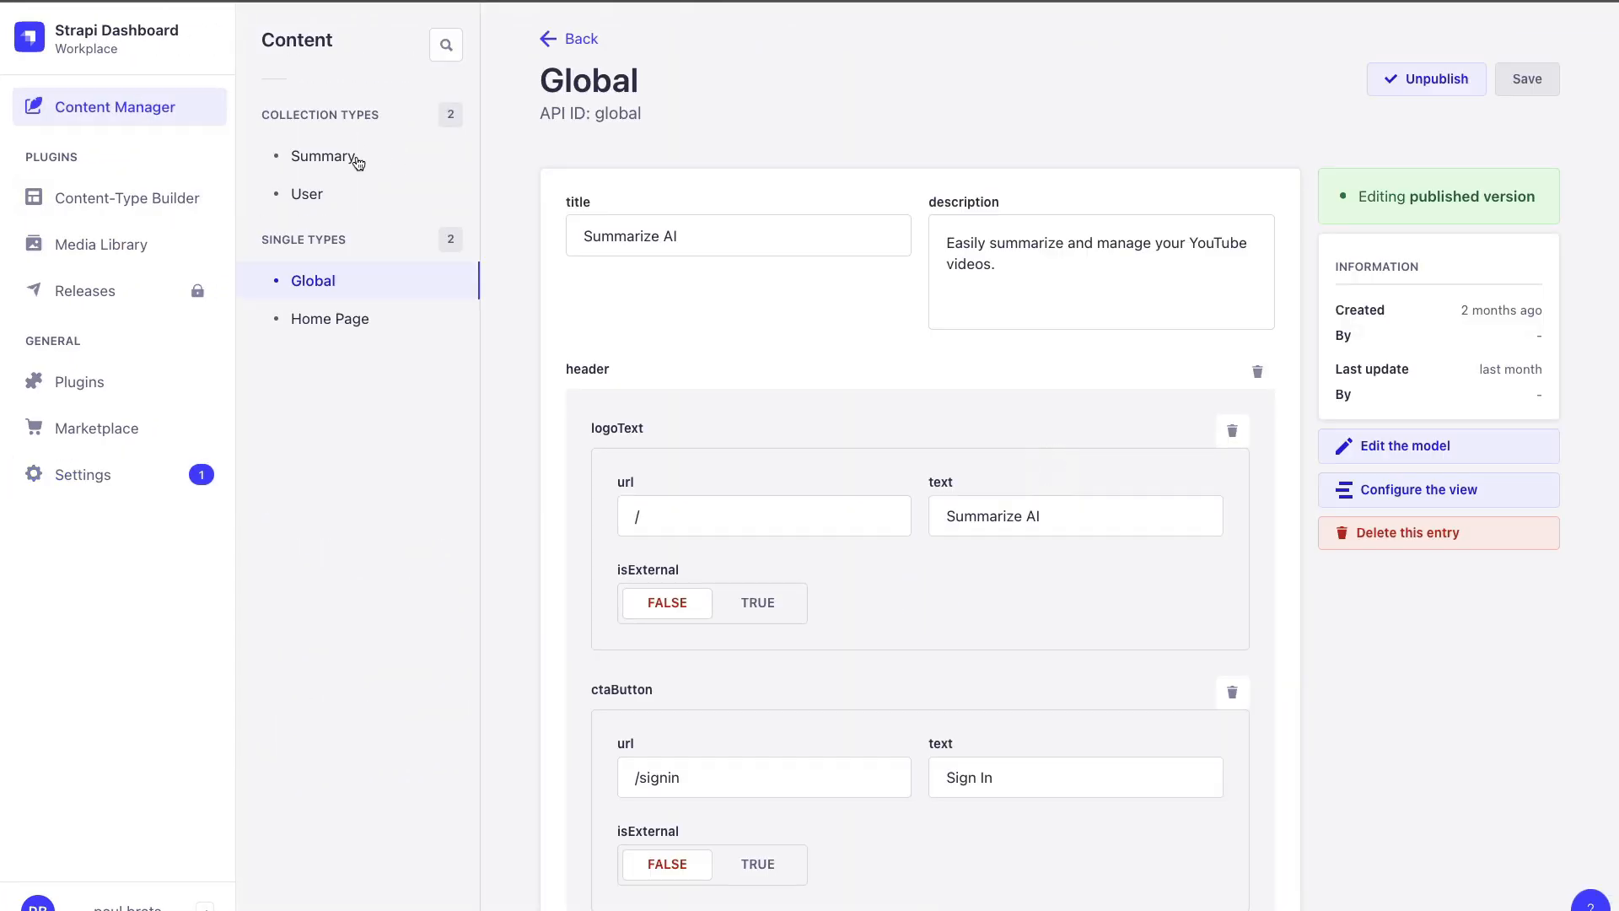
{"action": "left_click", "coordinate": [324, 156]}
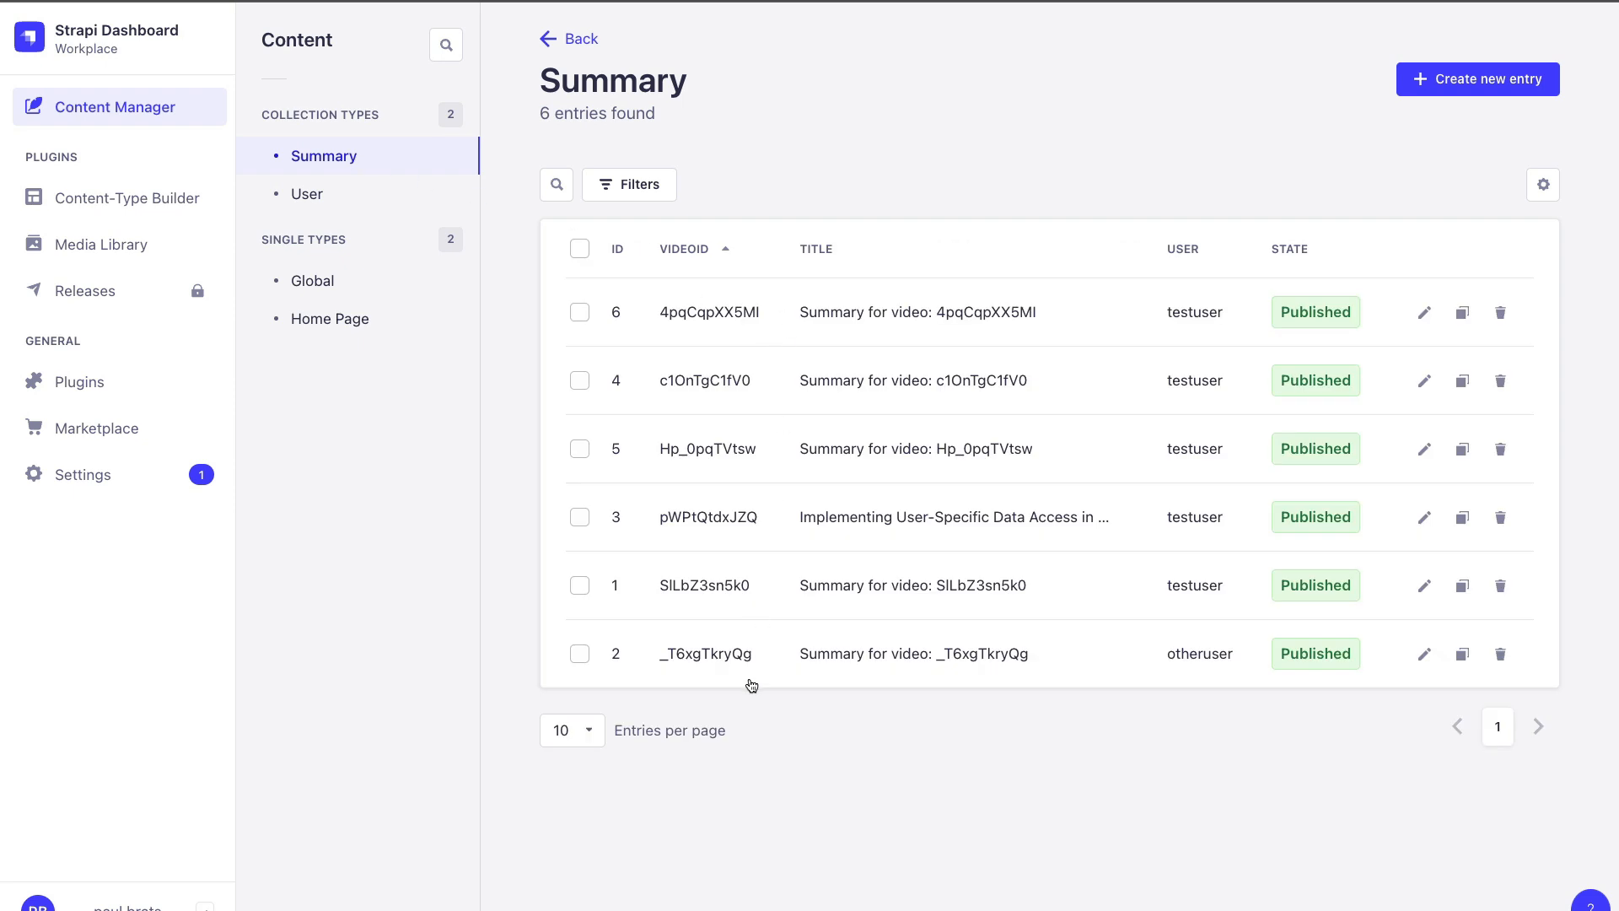
{"action": "mouse_move", "coordinate": [383, 249]}
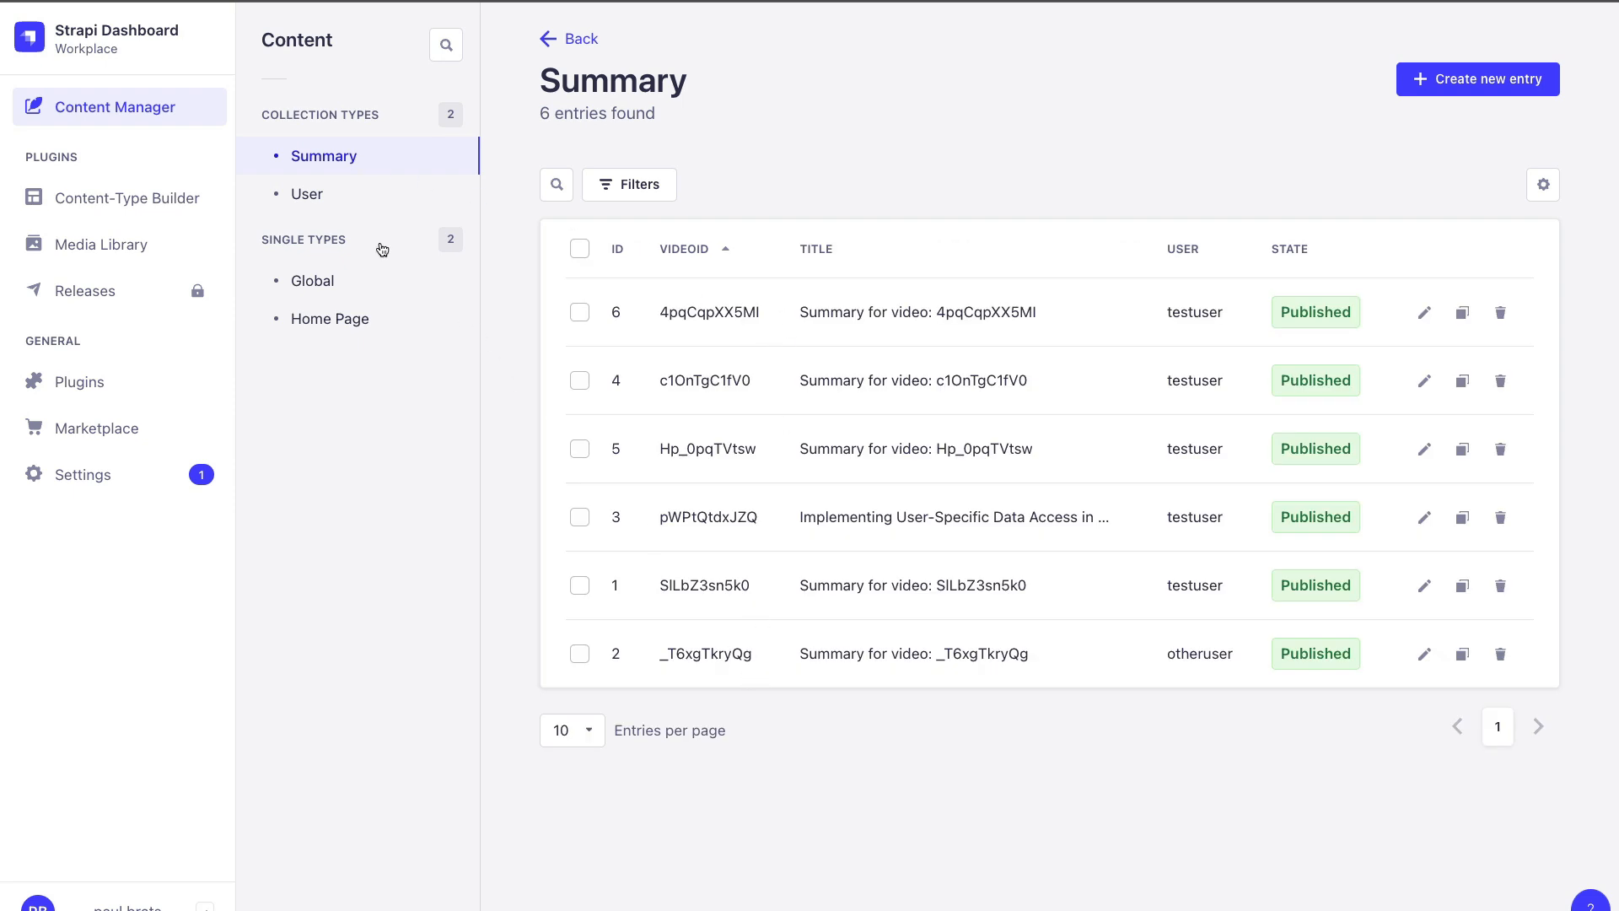
{"action": "left_click", "coordinate": [307, 194]}
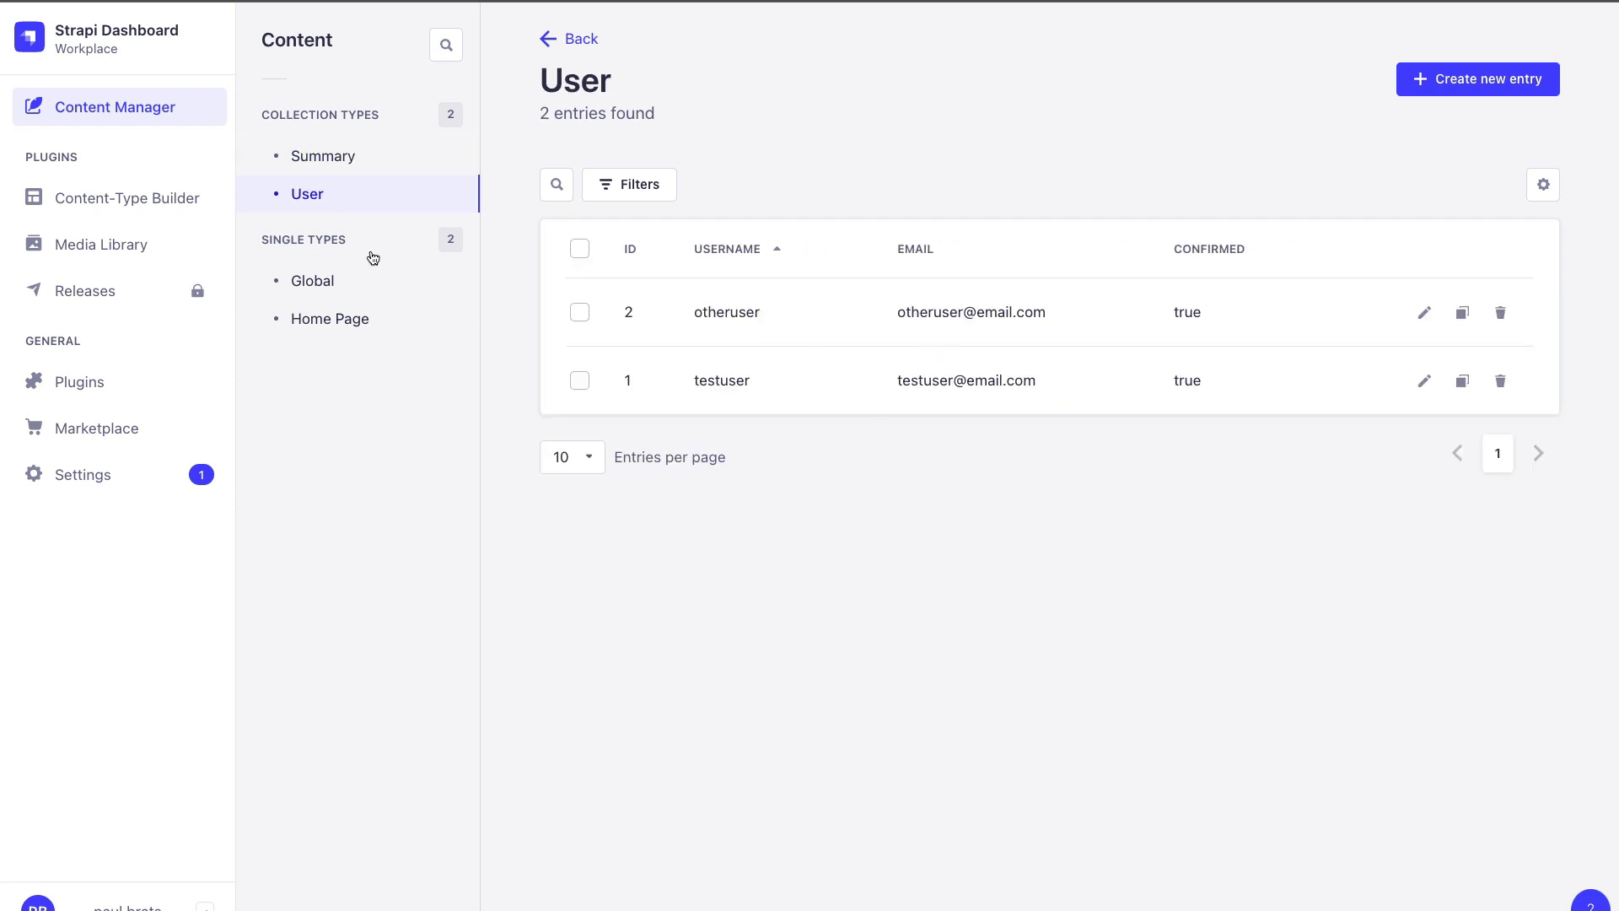
{"action": "left_click", "coordinate": [312, 280]}
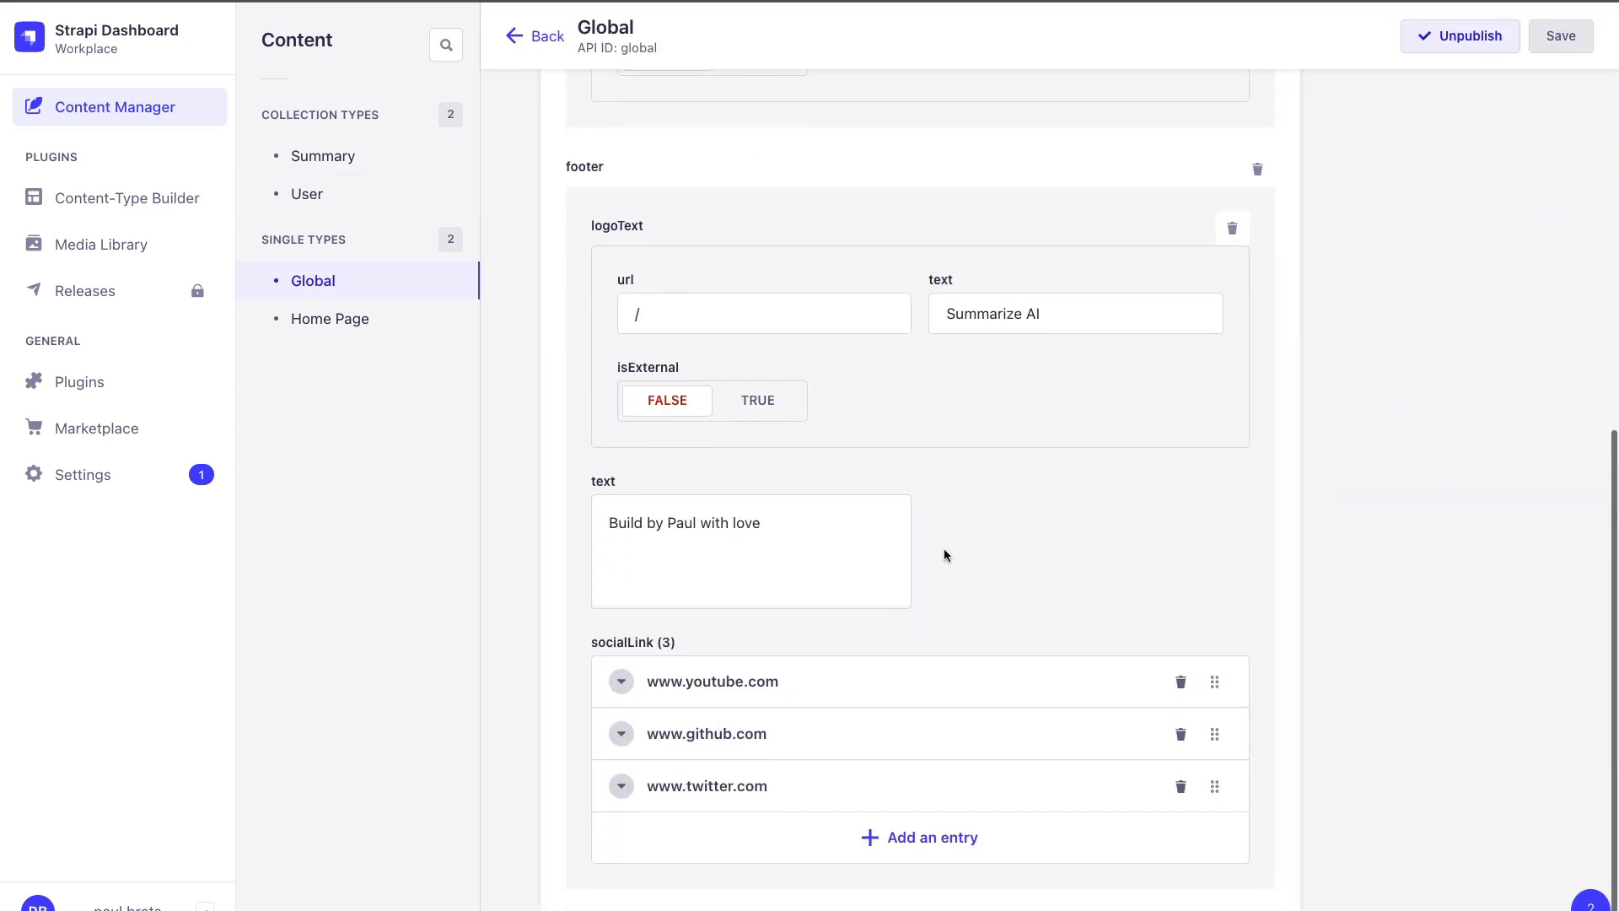
{"action": "left_click", "coordinate": [331, 319]}
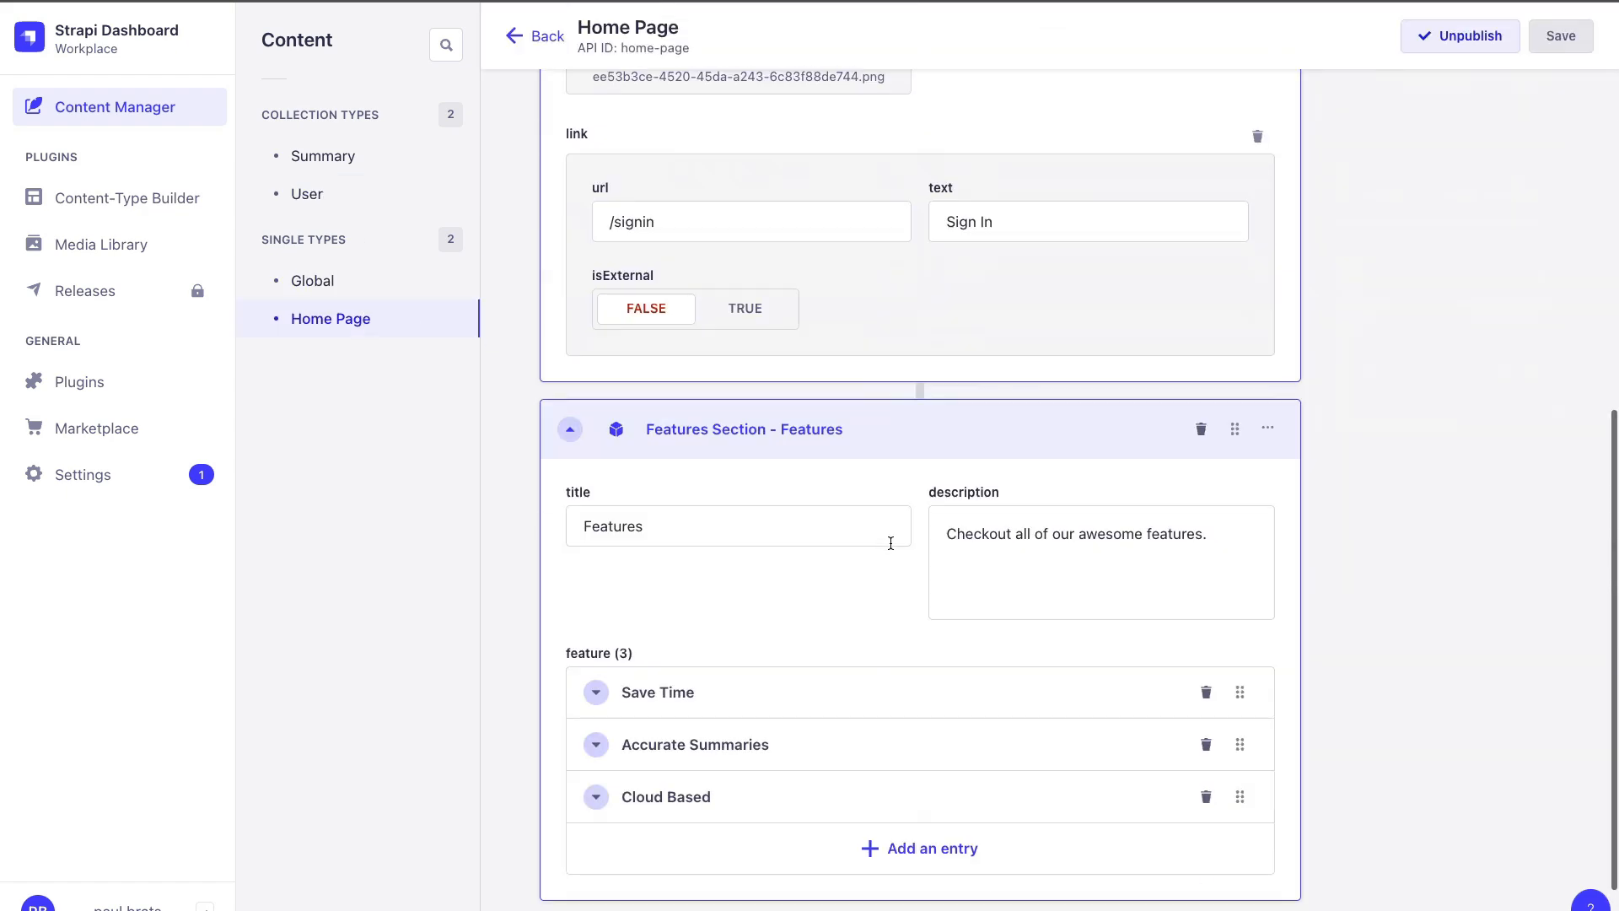
{"action": "left_click", "coordinate": [81, 474]}
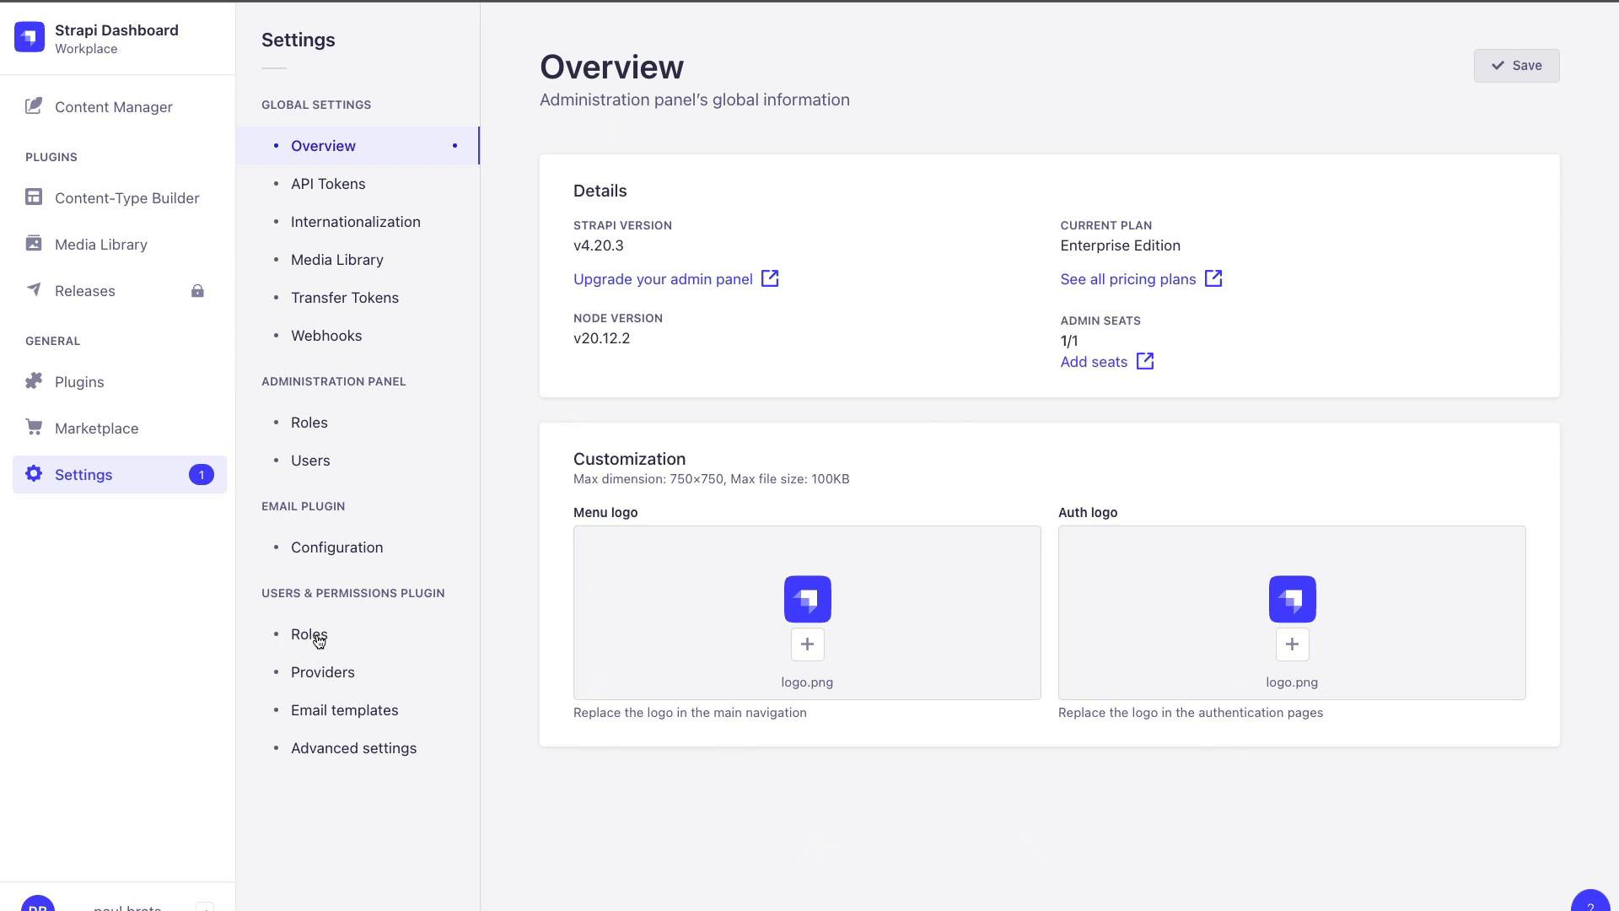
Open Roles > Authenticated and expand its Summary permissions
{"action": "left_click", "coordinate": [311, 633]}
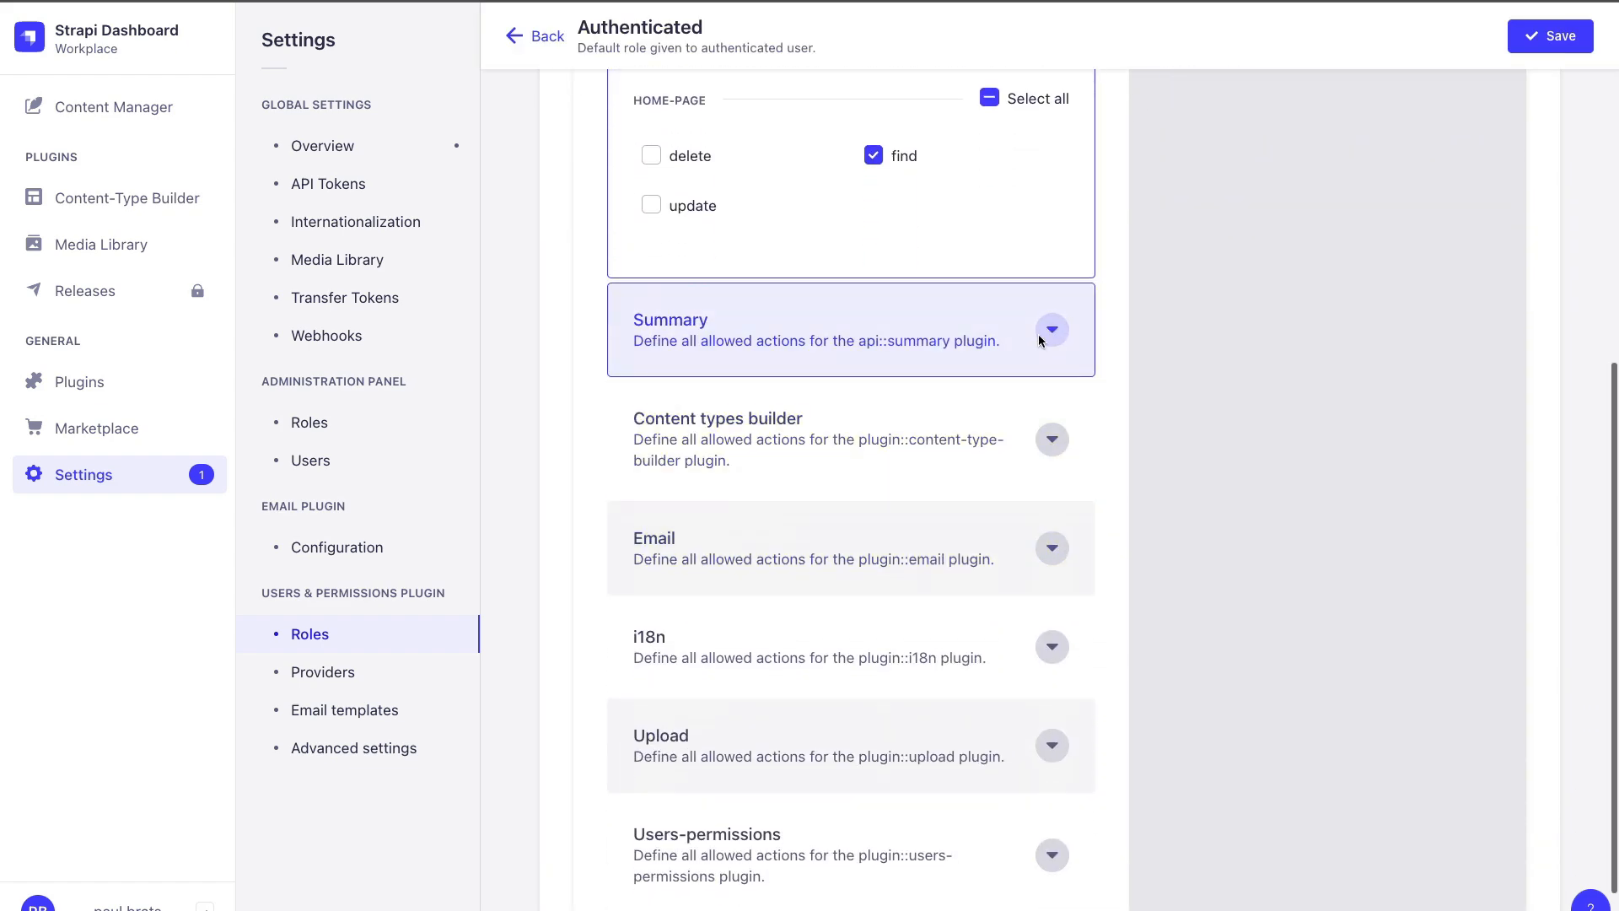
{"action": "left_click", "coordinate": [1052, 331]}
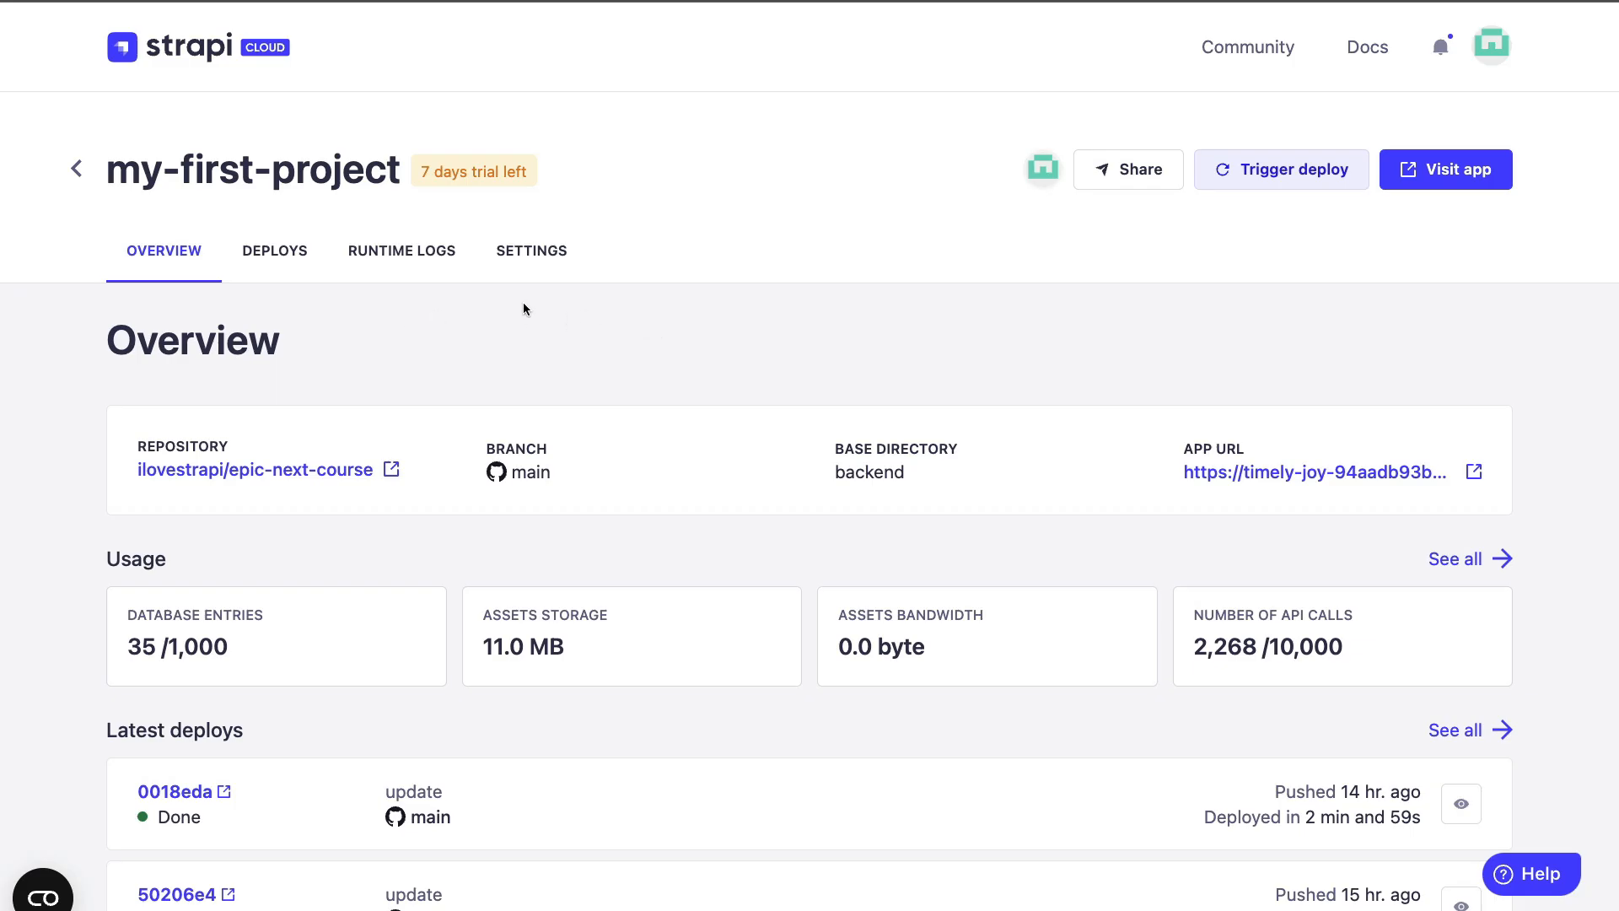
{"action": "mouse_move", "coordinate": [667, 358]}
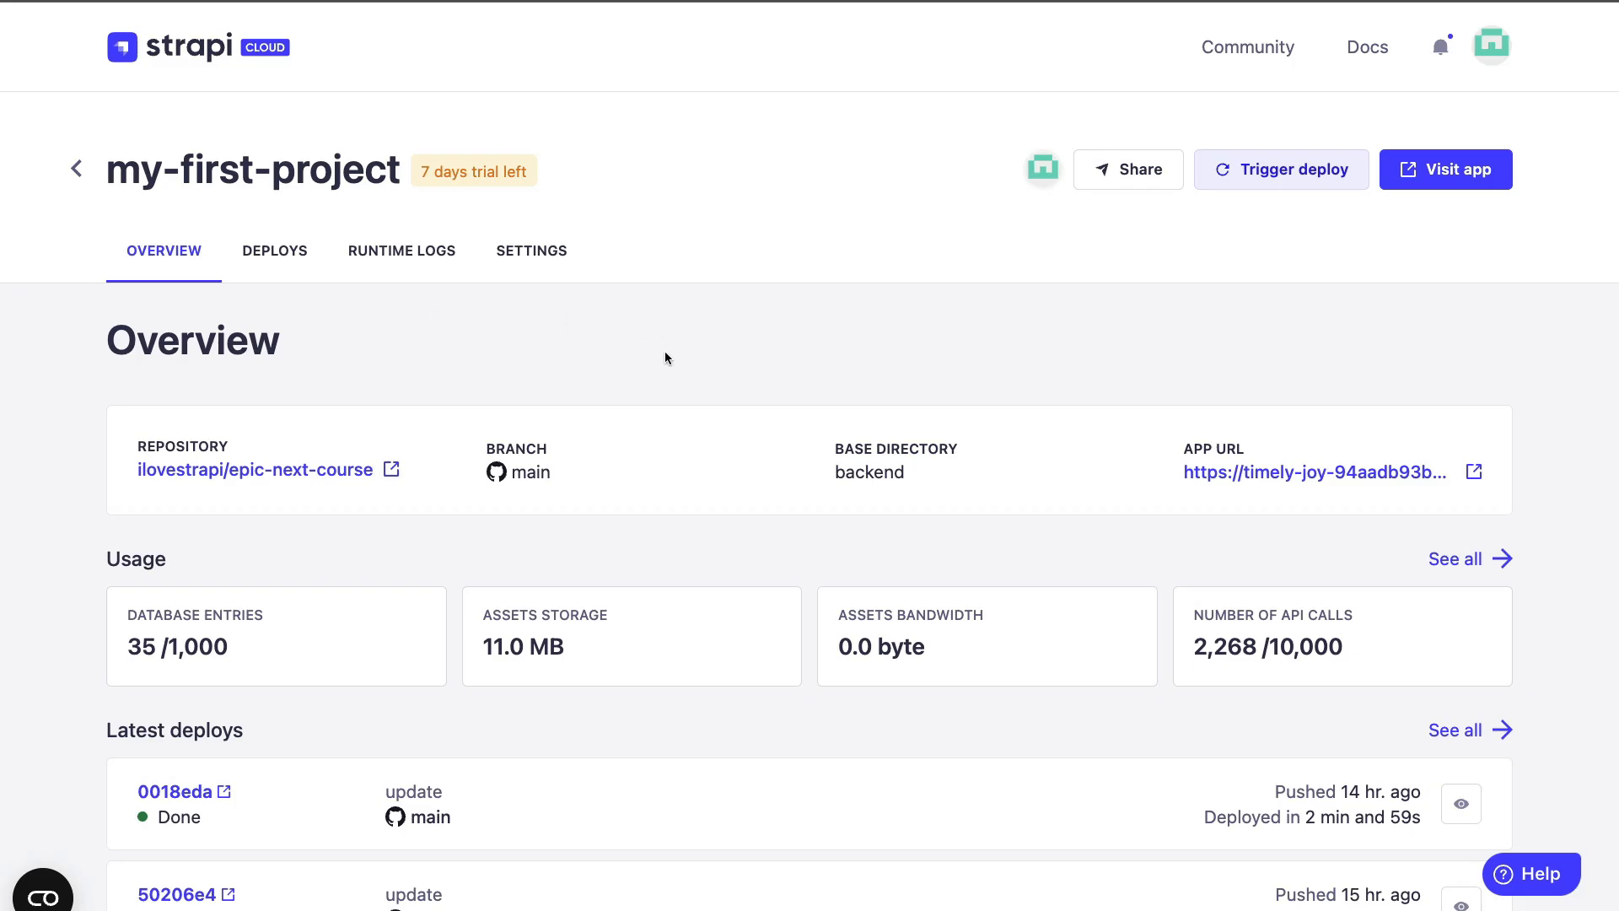
{"action": "mouse_move", "coordinate": [680, 361]}
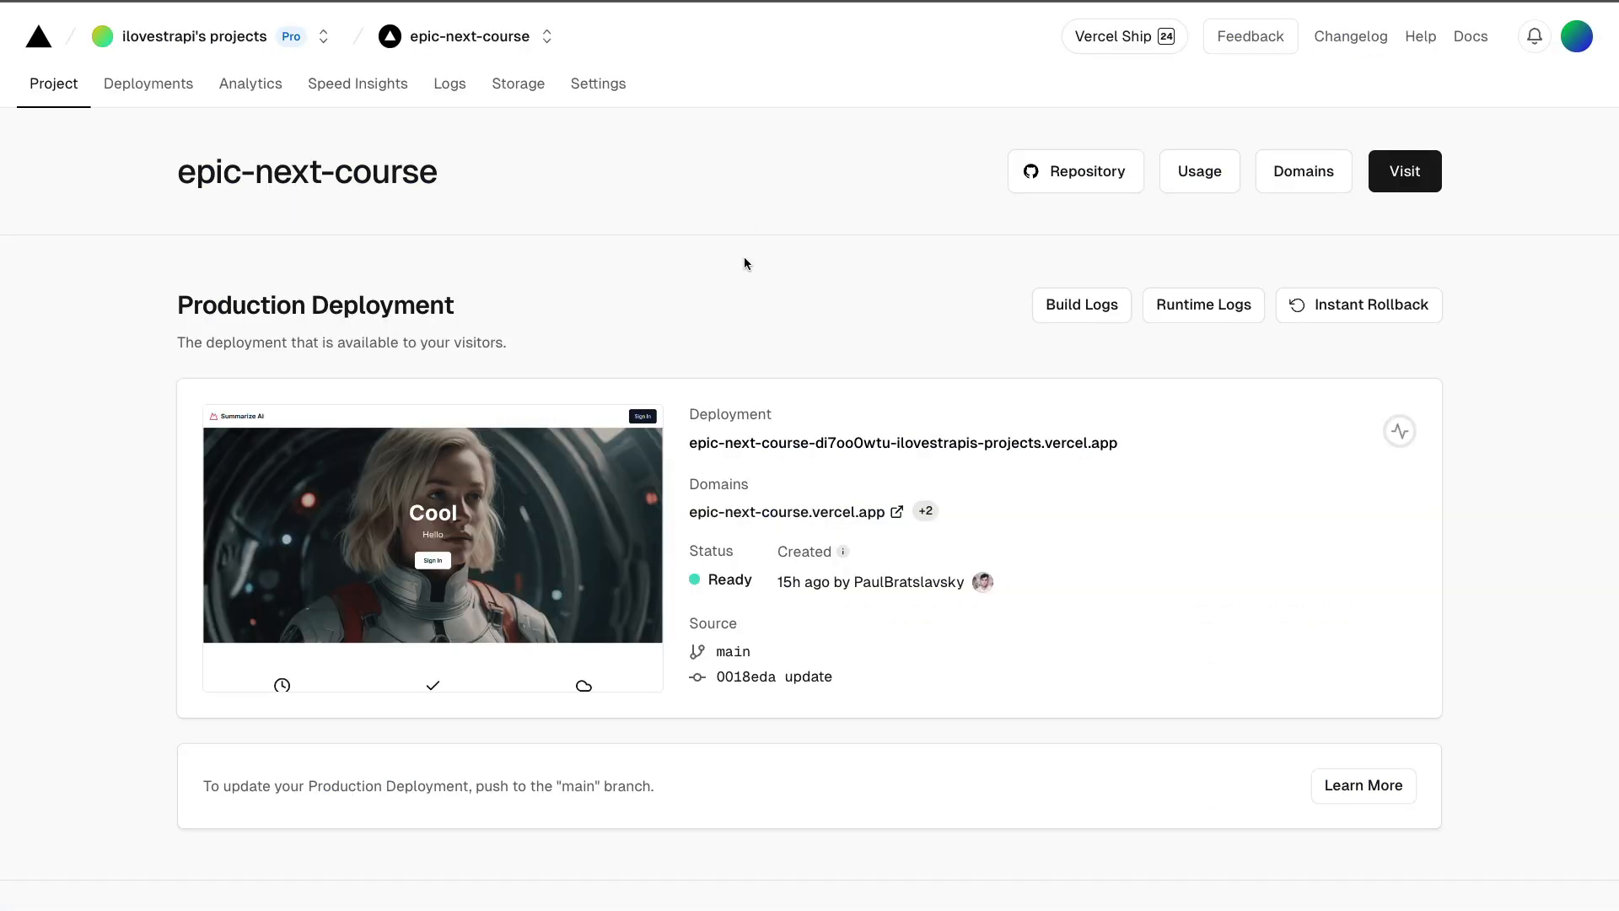
{"action": "mouse_move", "coordinate": [673, 255]}
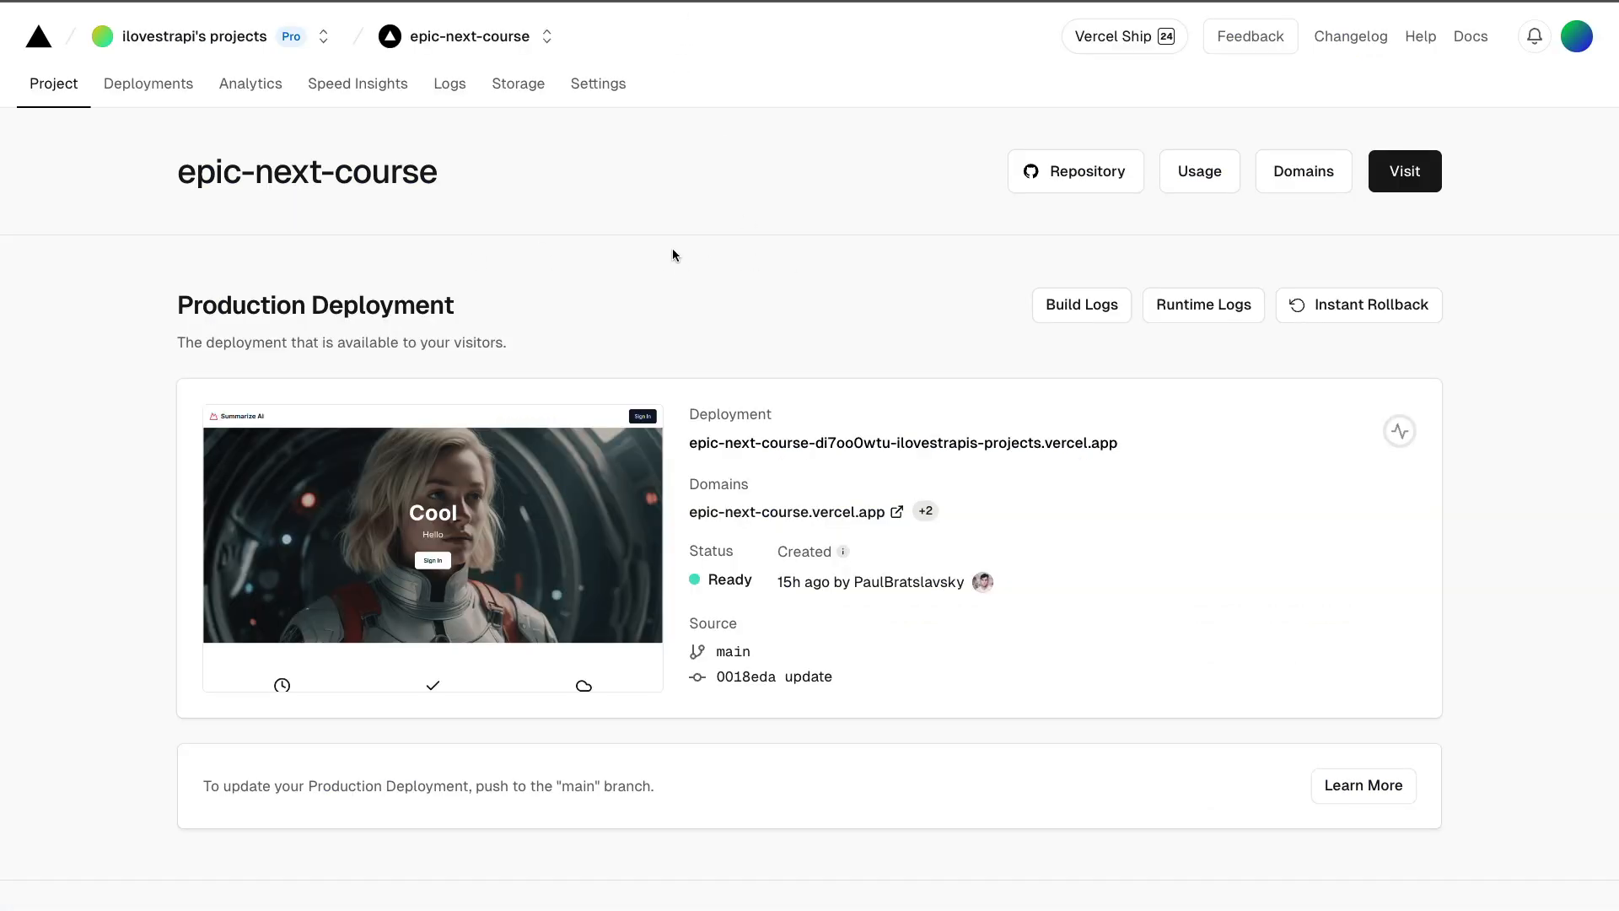